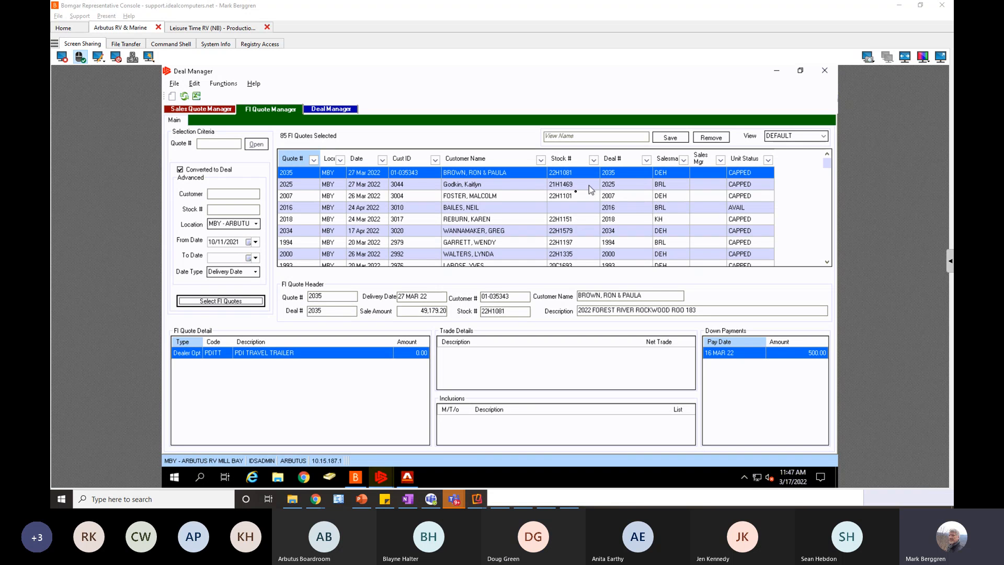
mouse_move(363, 257)
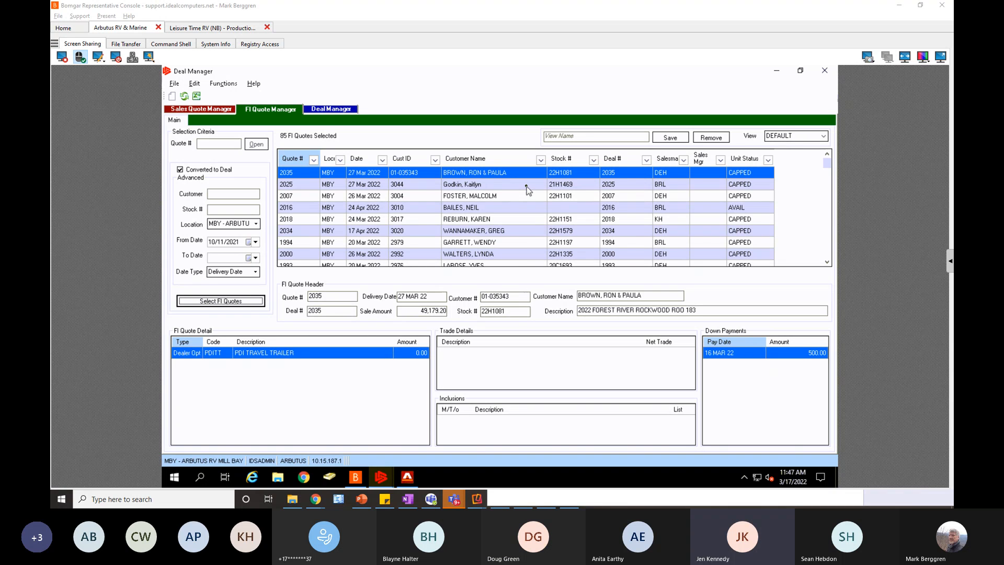
mouse_move(527, 186)
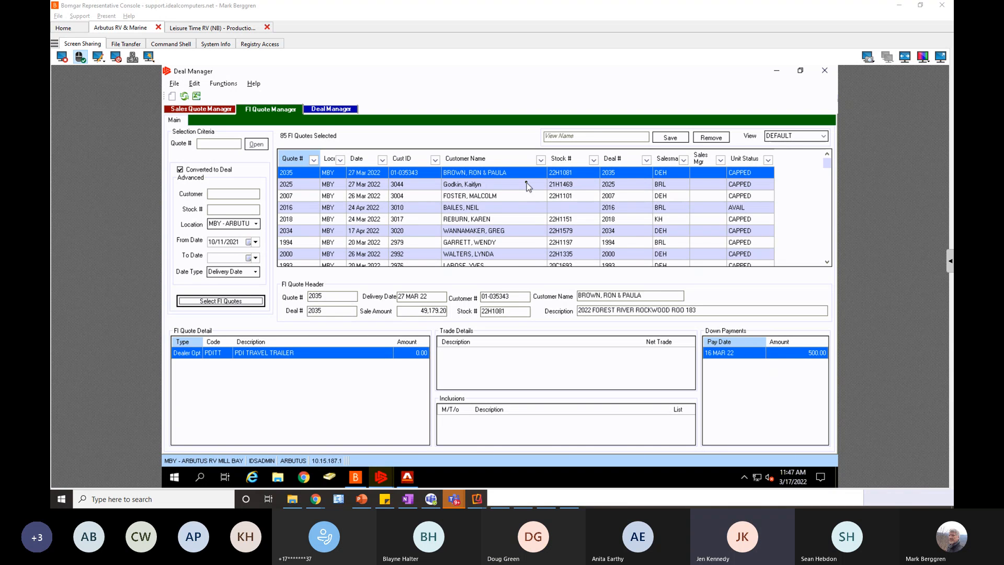
mouse_move(413, 219)
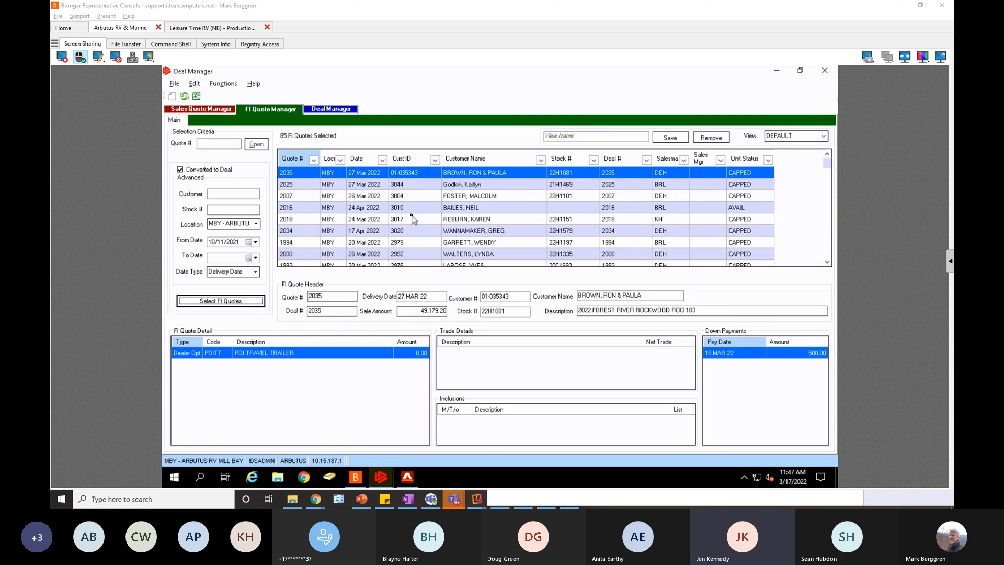
mouse_move(422, 211)
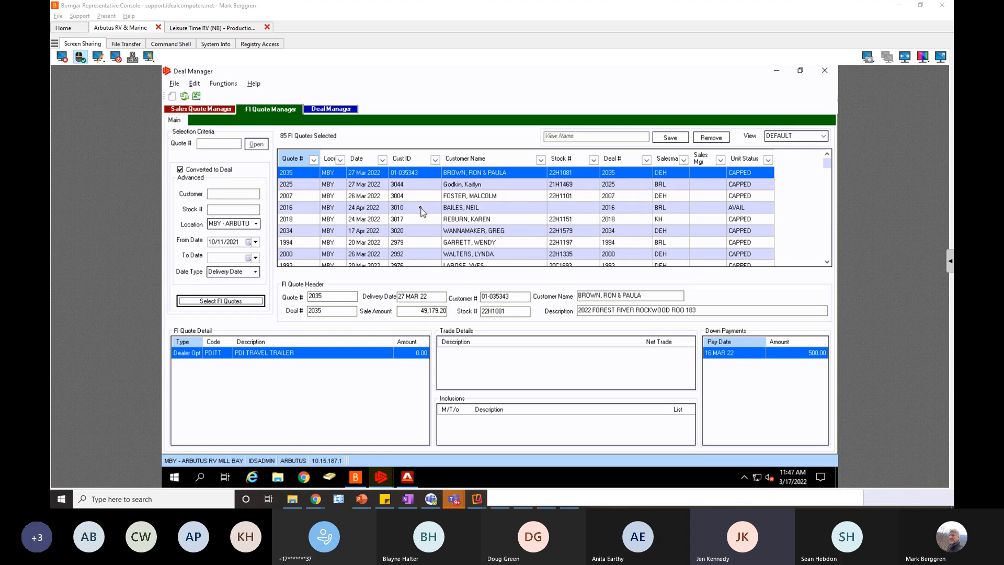
Load quote 2016 from the FI Quote Manager list and view its empty header
left_click(460, 207)
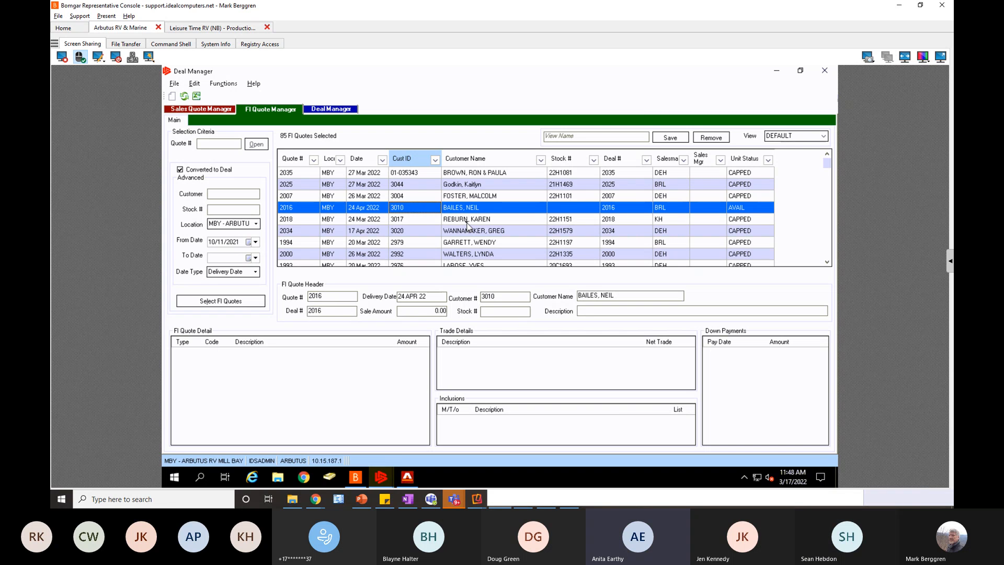
Open quote 2018 for the 2022 Forest River Vibe 24DB and review its financing
left_click(466, 219)
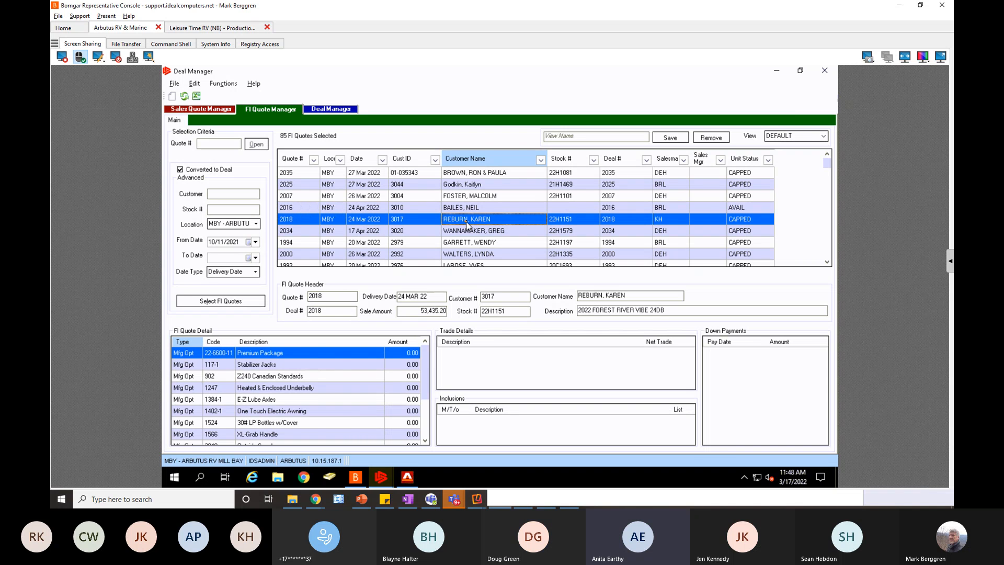
mouse_move(414, 229)
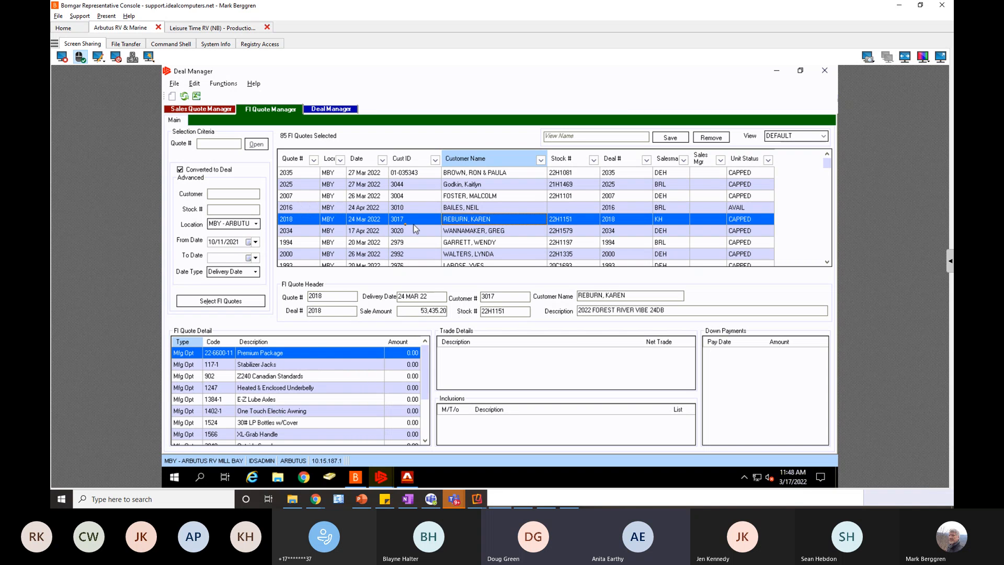
mouse_move(297, 224)
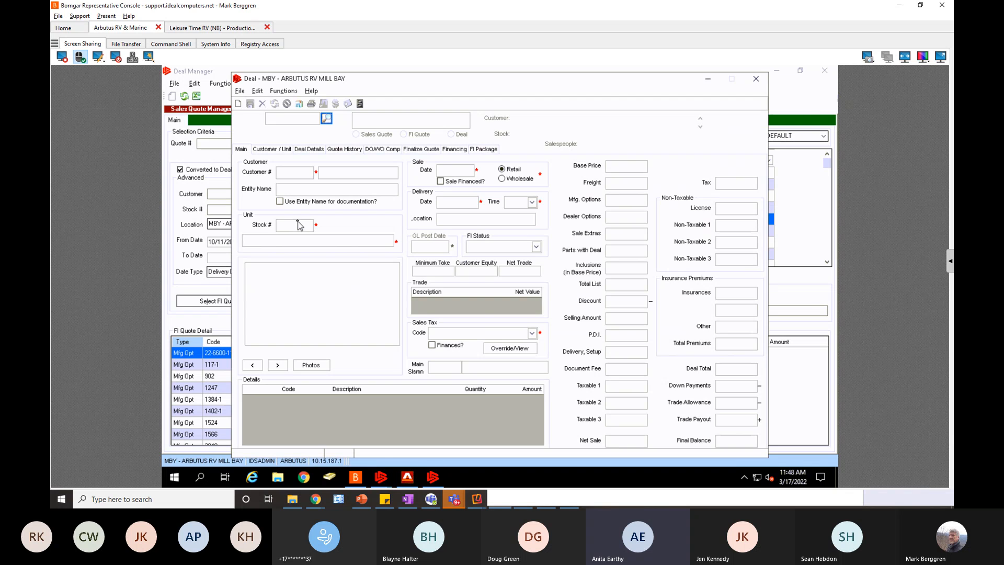
left_click(404, 134)
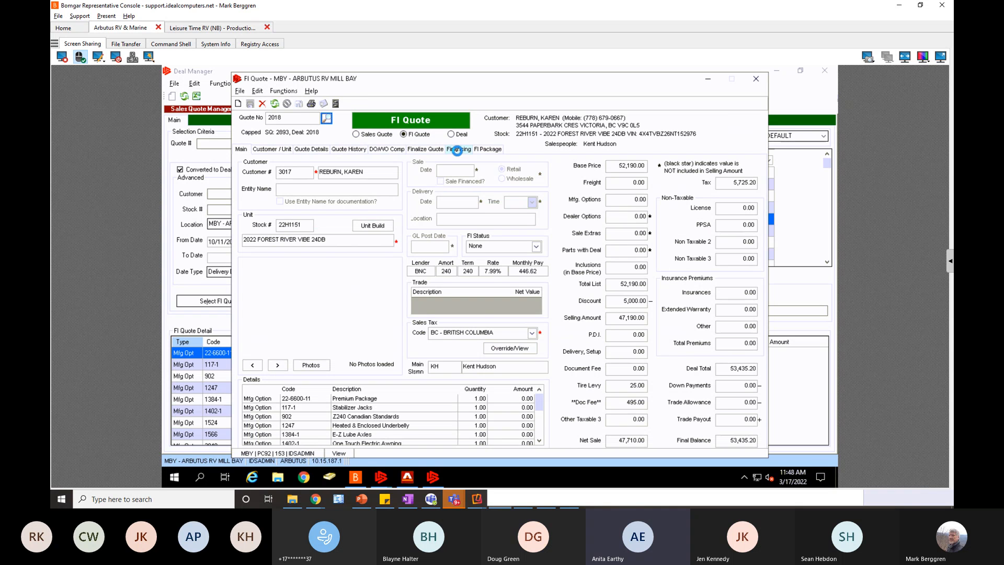
left_click(458, 149)
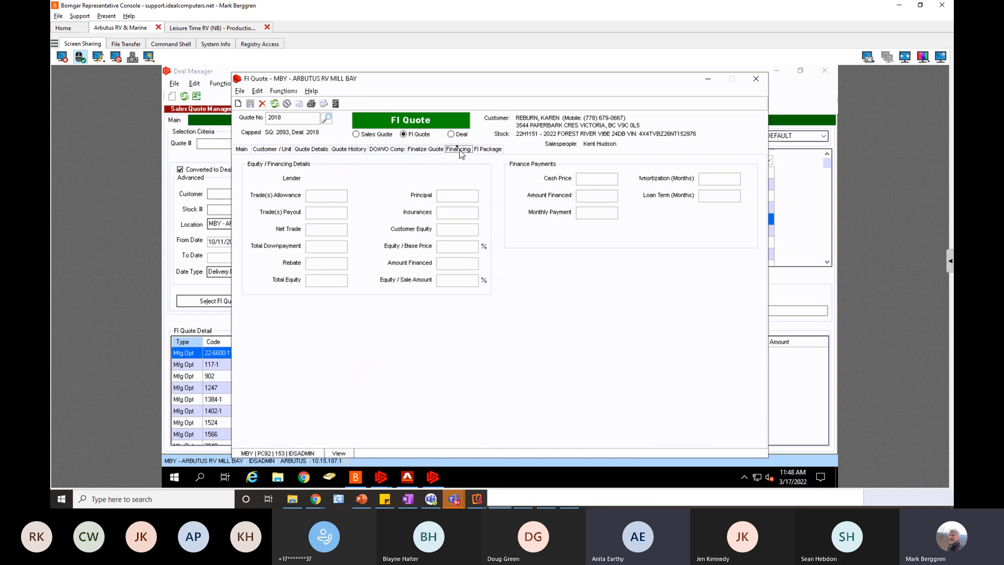
left_click(458, 148)
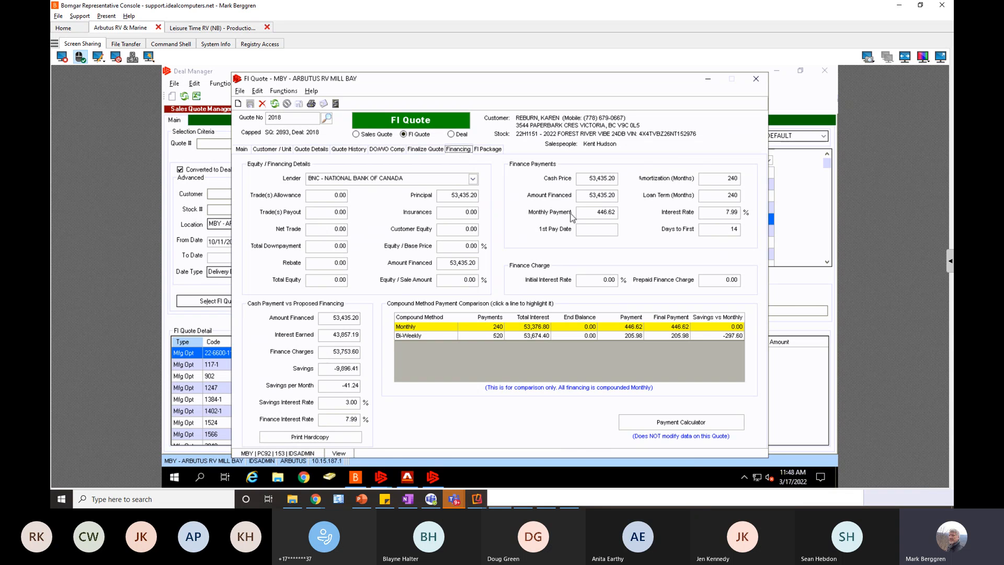
mouse_move(668, 228)
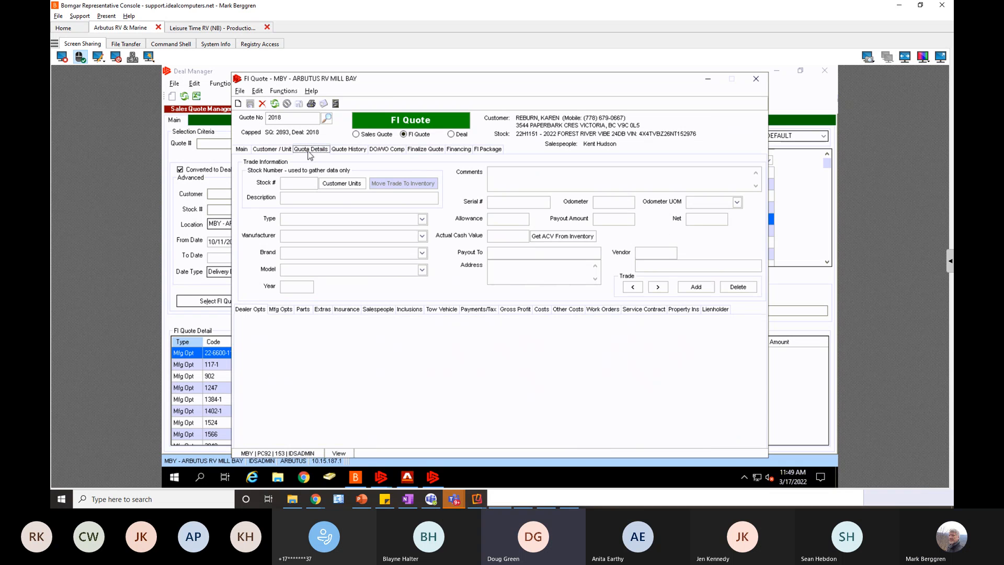
Add a COACHMEN fifth-wheel trade with a 5,000.00 allowance to quote 2018
left_click(250, 311)
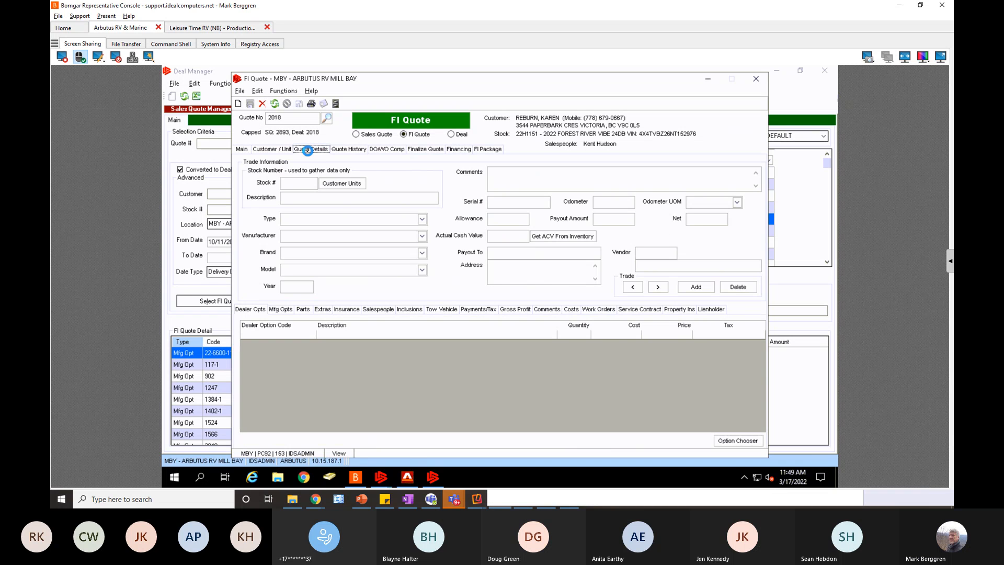
left_click(312, 149)
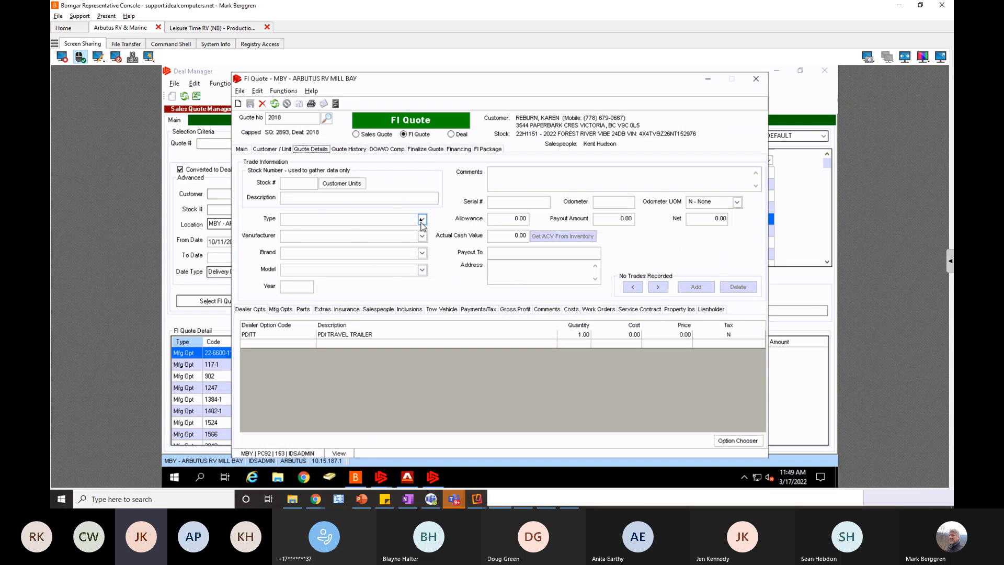
left_click(421, 219)
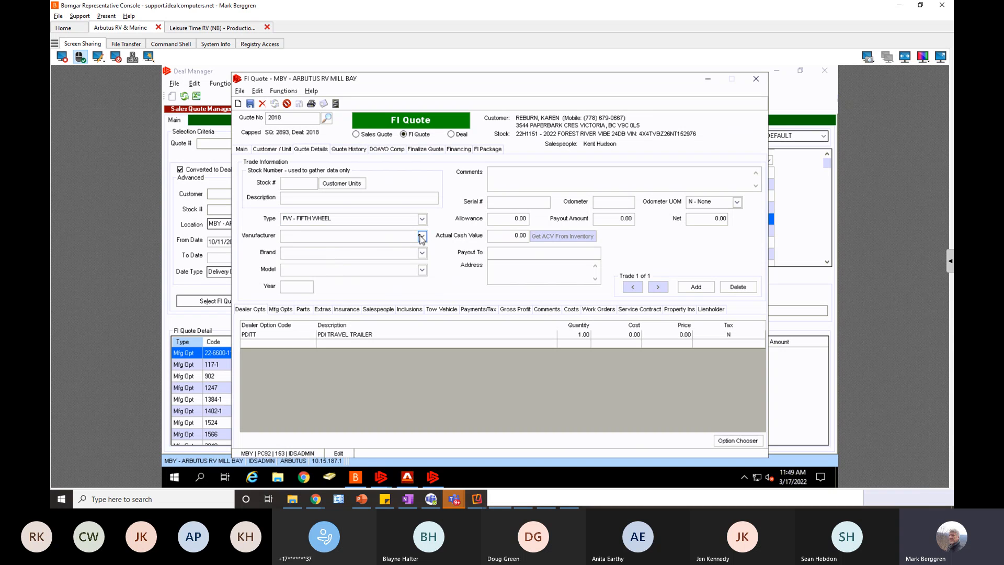
left_click(420, 236)
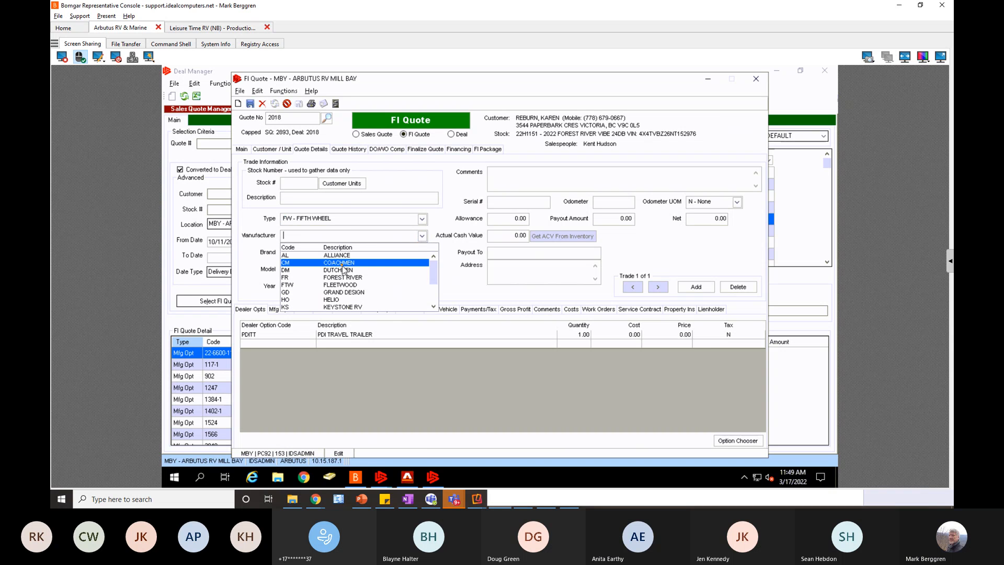
left_click(338, 262)
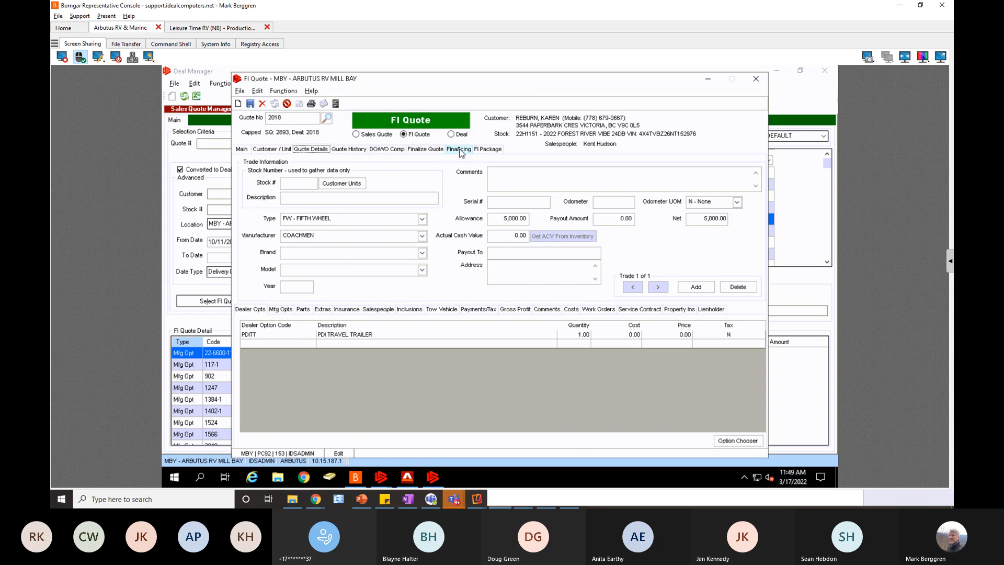
Change amortization to 180 months, rolling into a 456.86 monthly payment
left_click(459, 149)
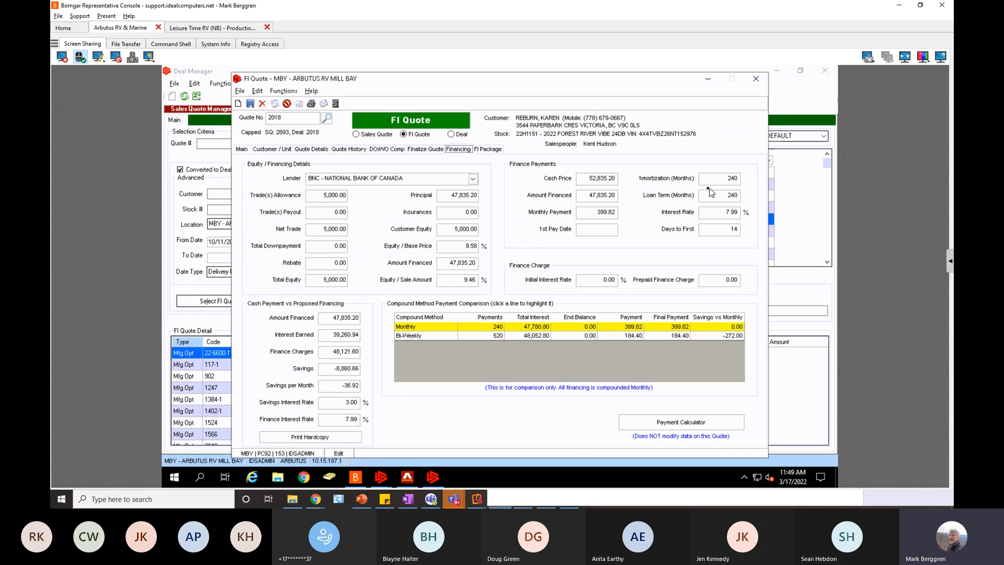
triple_click(730, 178)
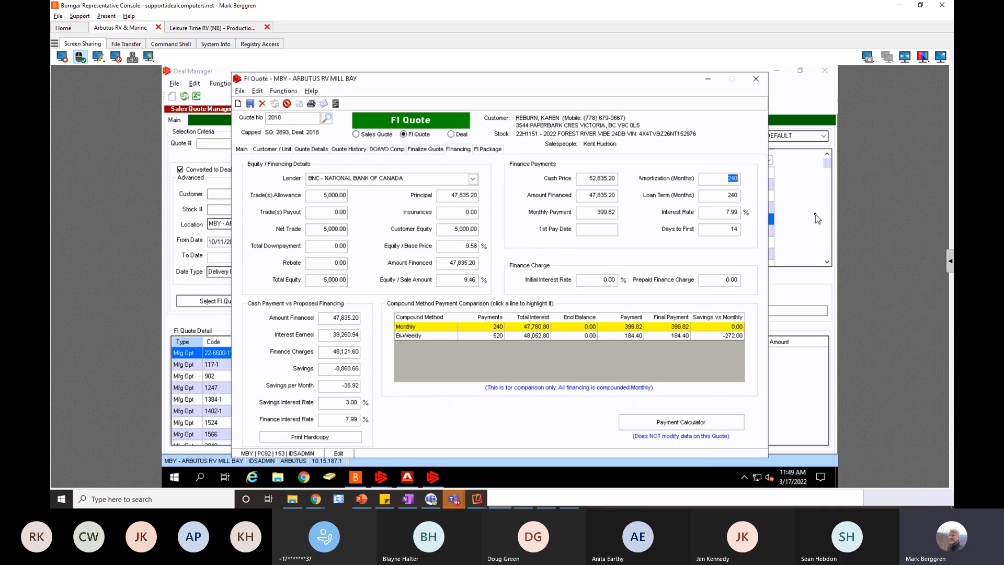
type("180")
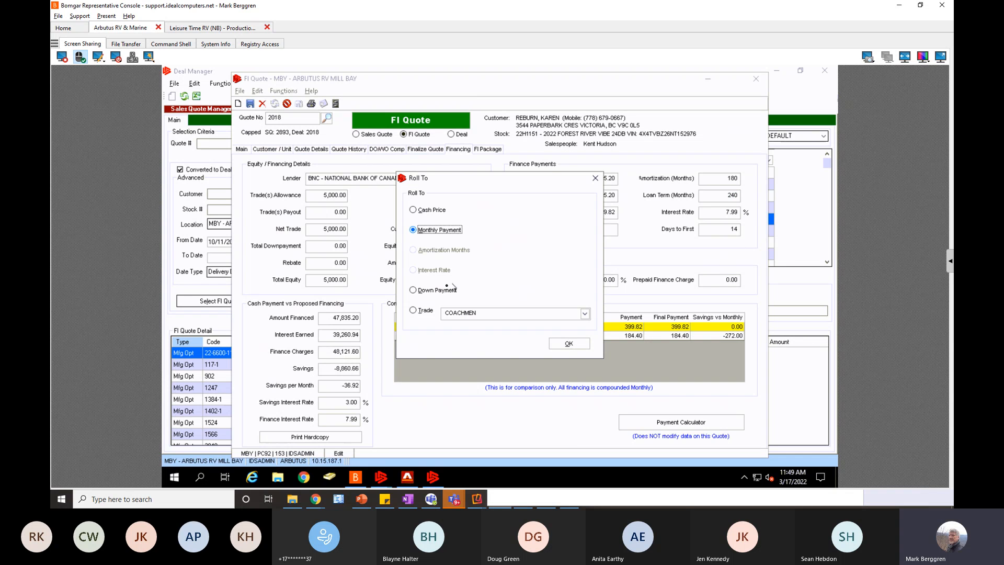
mouse_move(413, 309)
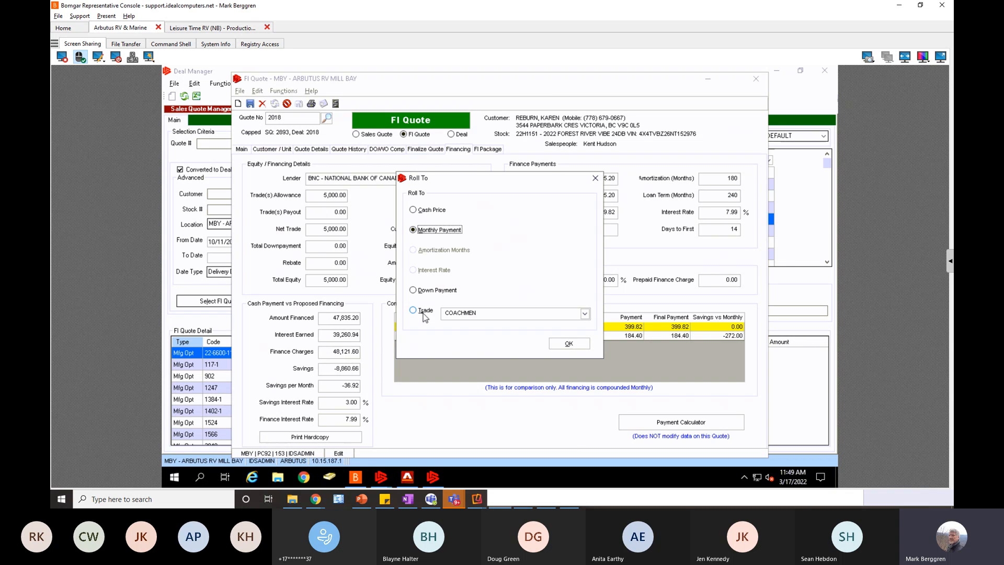
mouse_move(434, 295)
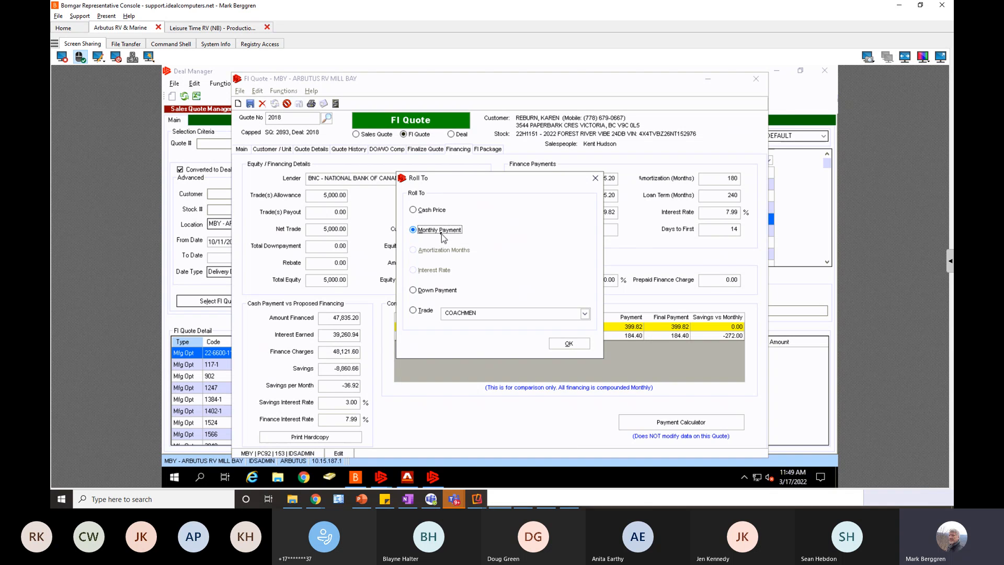
mouse_move(563, 339)
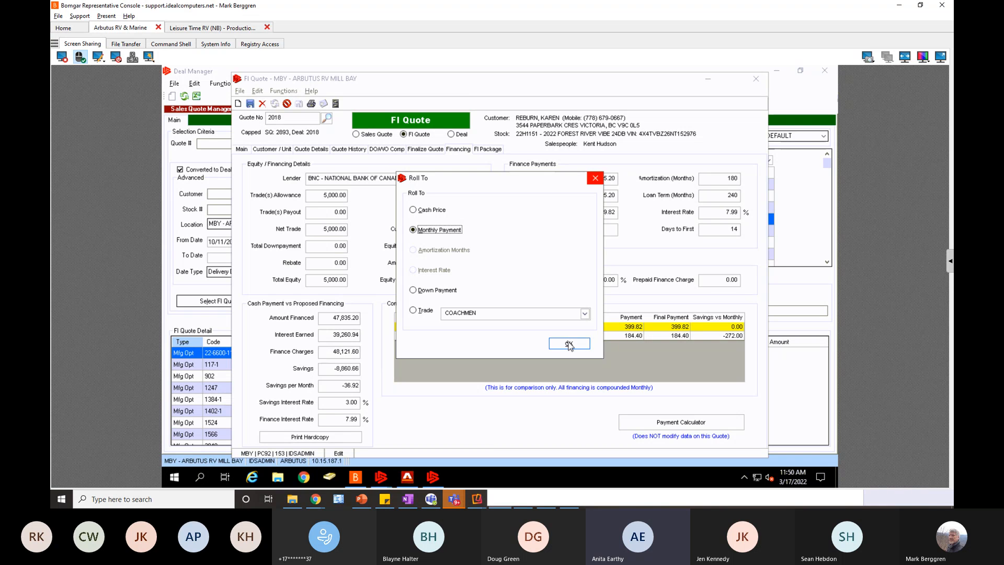
left_click(594, 177)
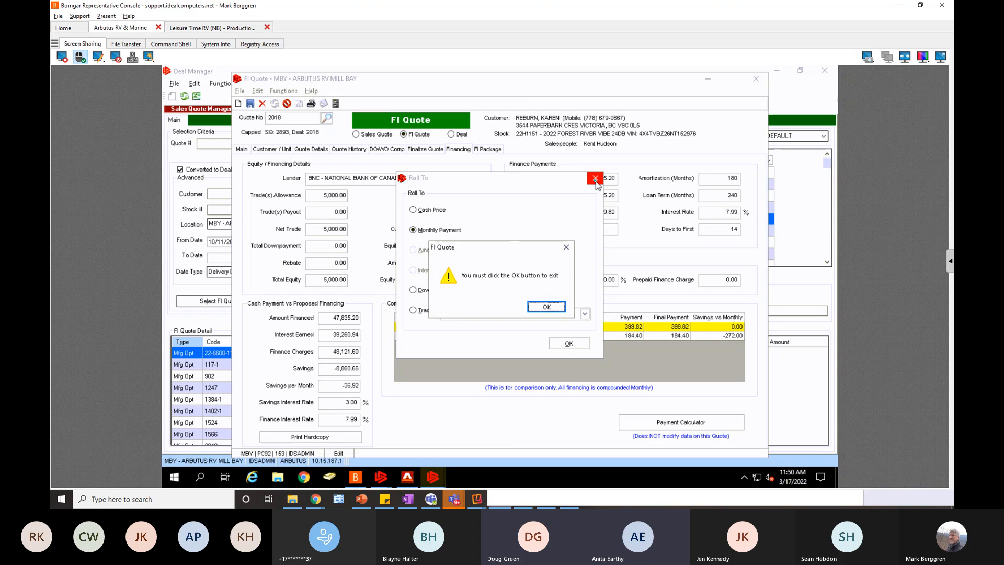
left_click(545, 306)
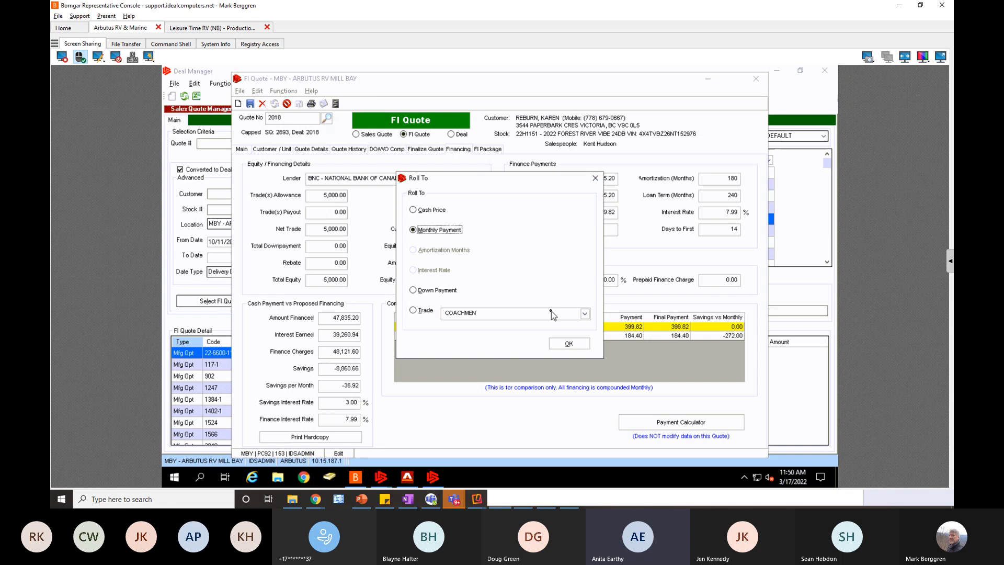
left_click(568, 344)
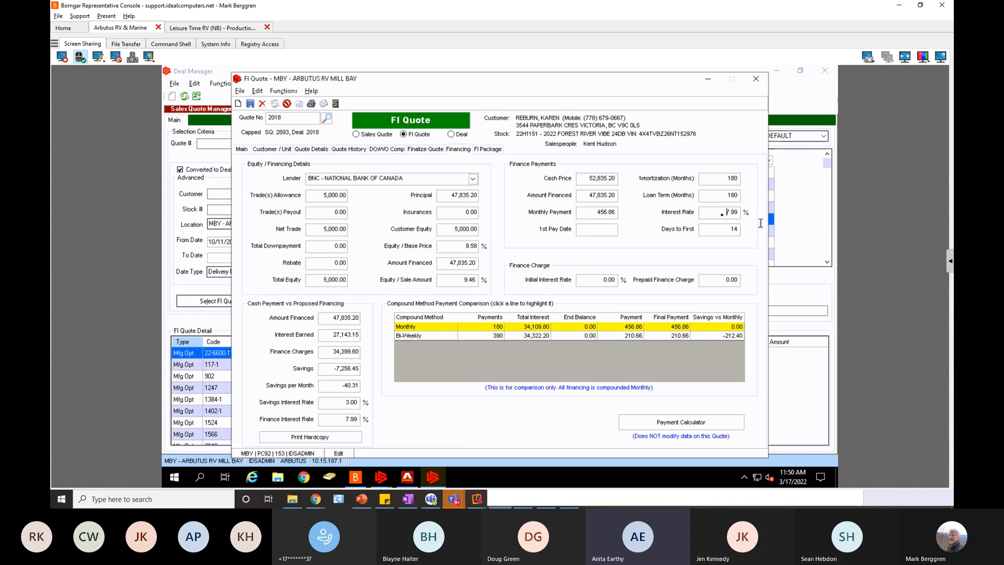
Lower the interest rate to 7.50%, recalculating the monthly payment to 443.44
triple_click(730, 211)
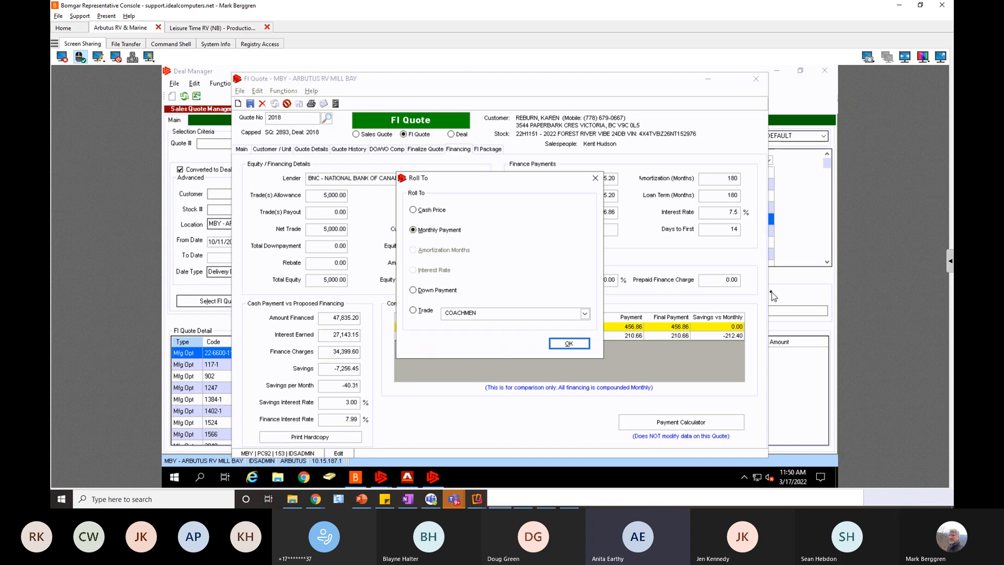
mouse_move(662, 294)
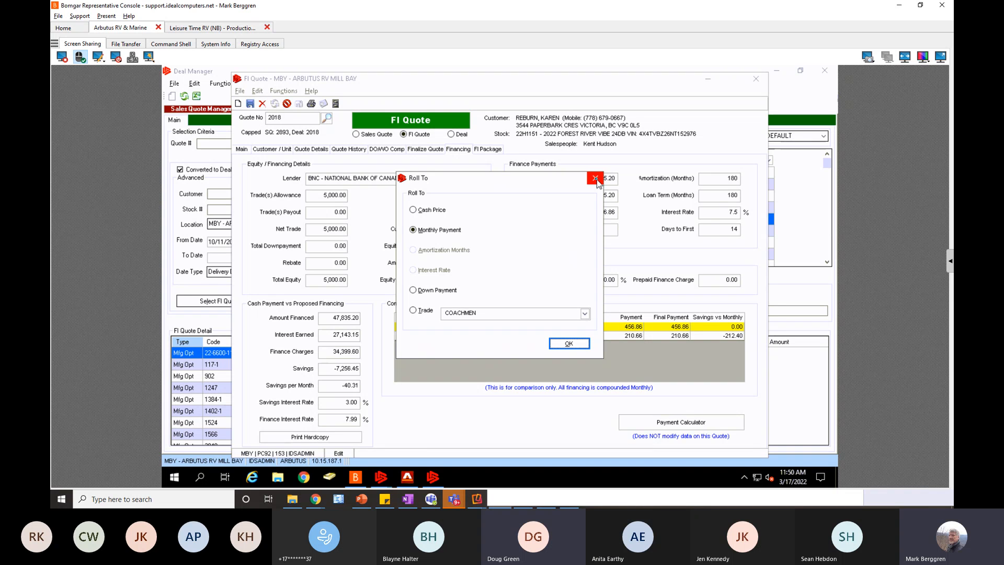
left_click(595, 177)
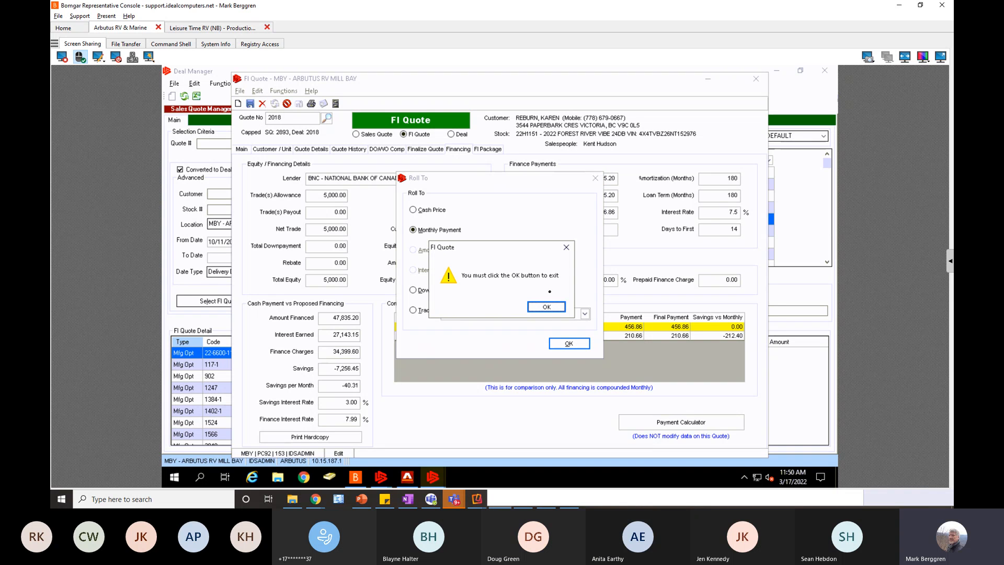
left_click(546, 307)
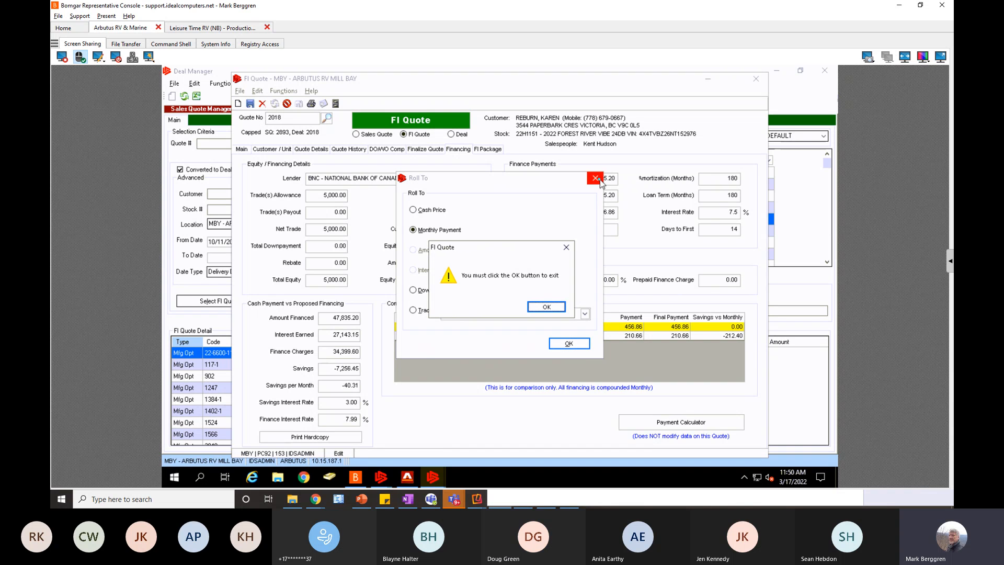
left_click(545, 306)
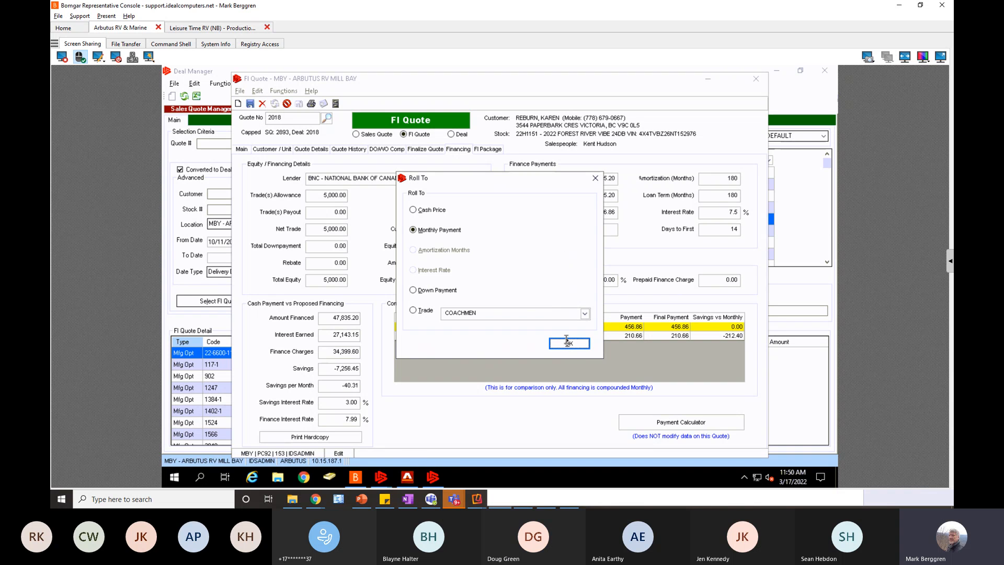
left_click(568, 342)
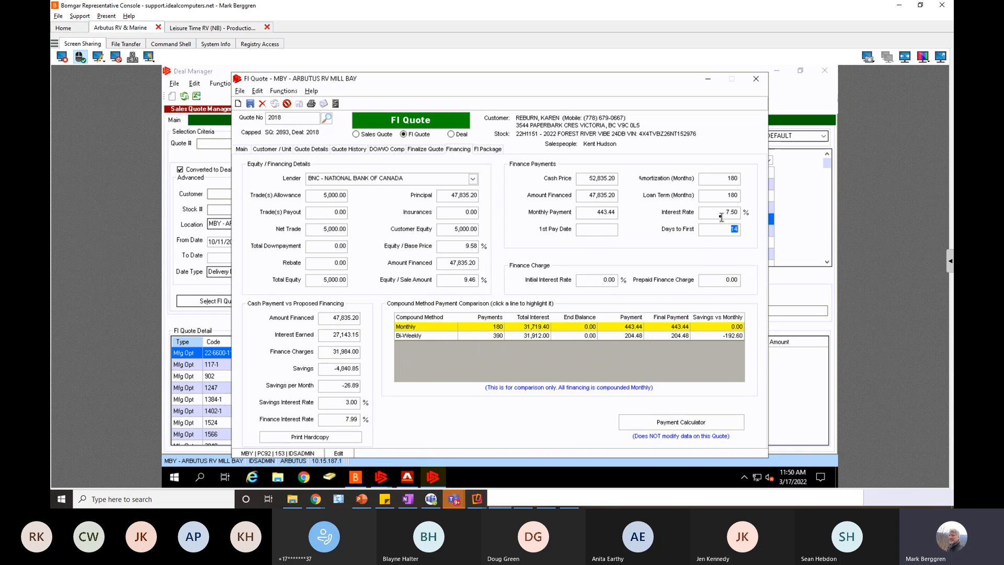
Try 9% then 7% interest (429.96 monthly), then enter a 6.5% rate
triple_click(726, 212)
type("9")
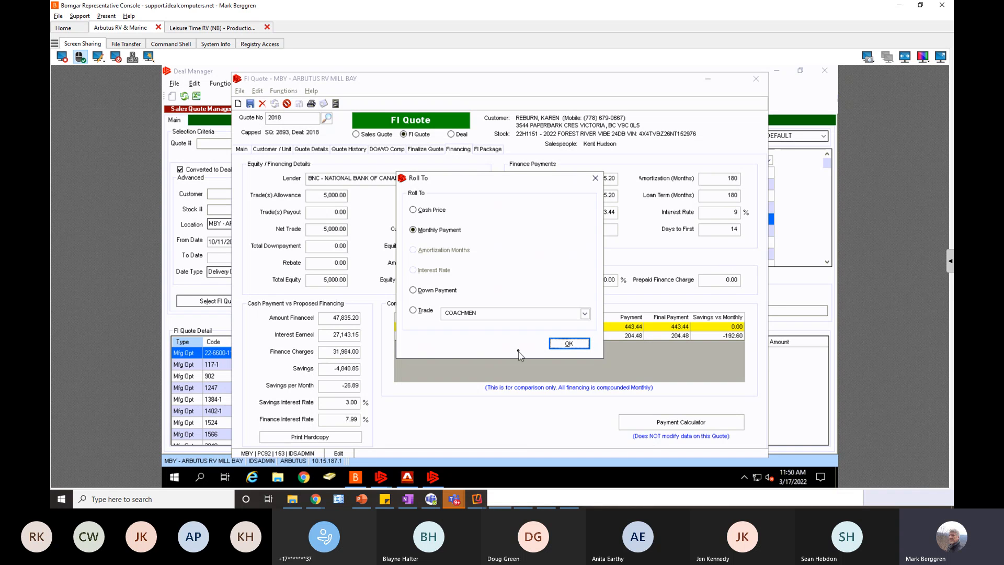
mouse_move(498, 342)
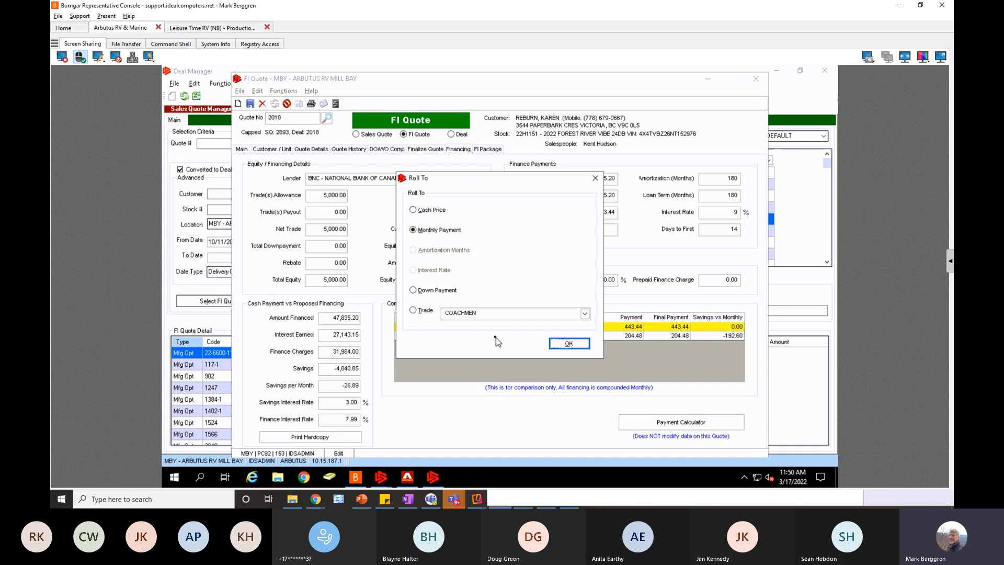
mouse_move(701, 261)
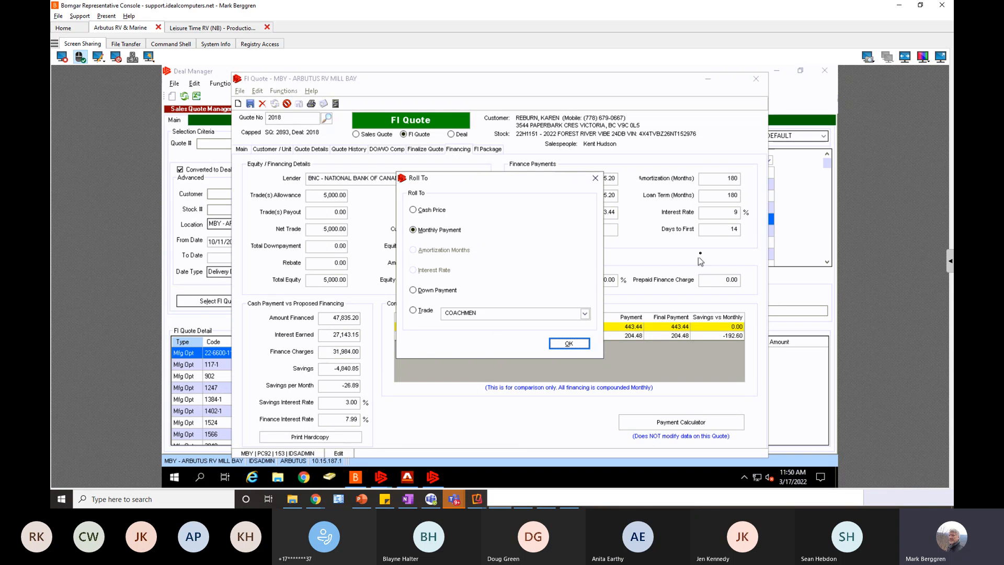
left_click(567, 342)
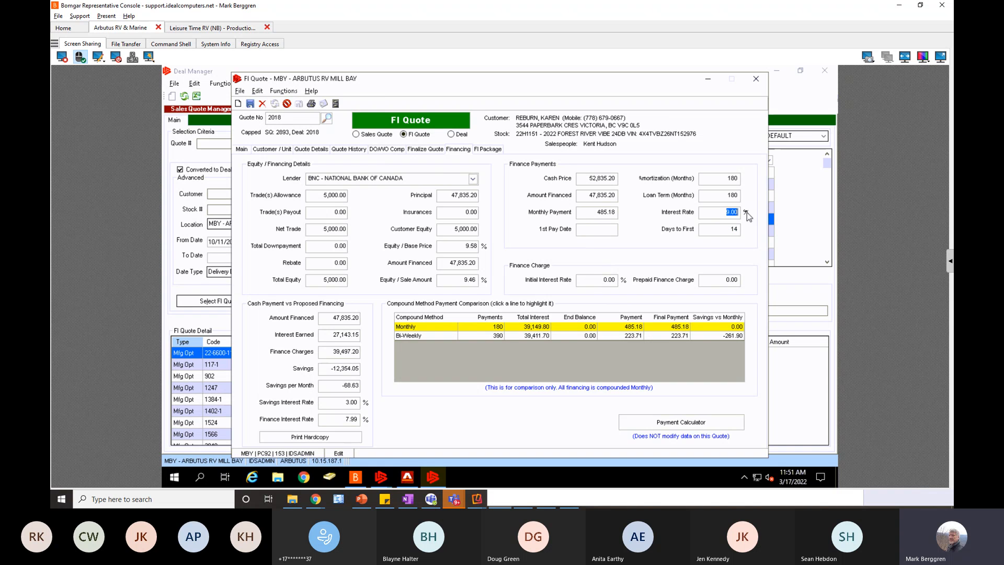
type("7")
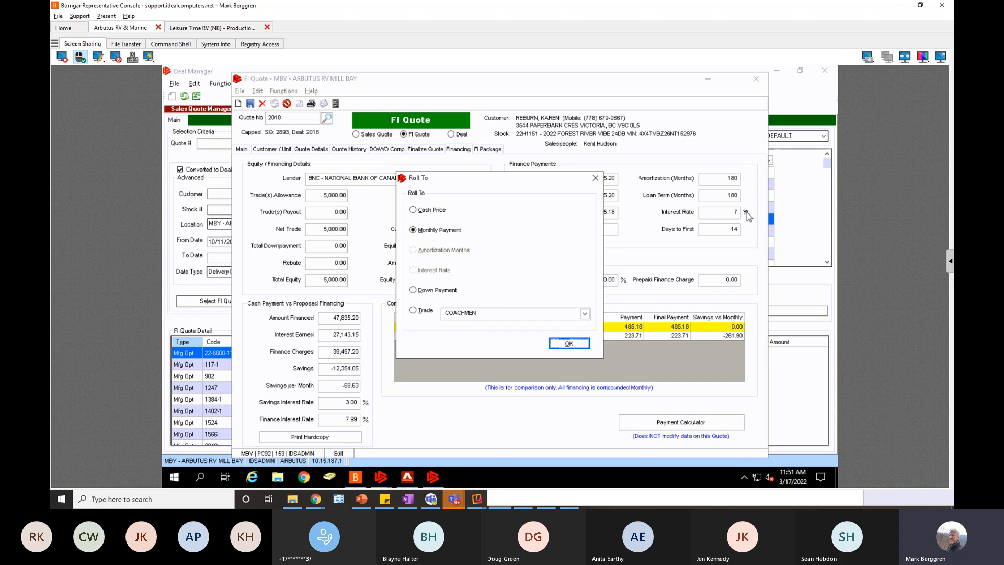
left_click(567, 343)
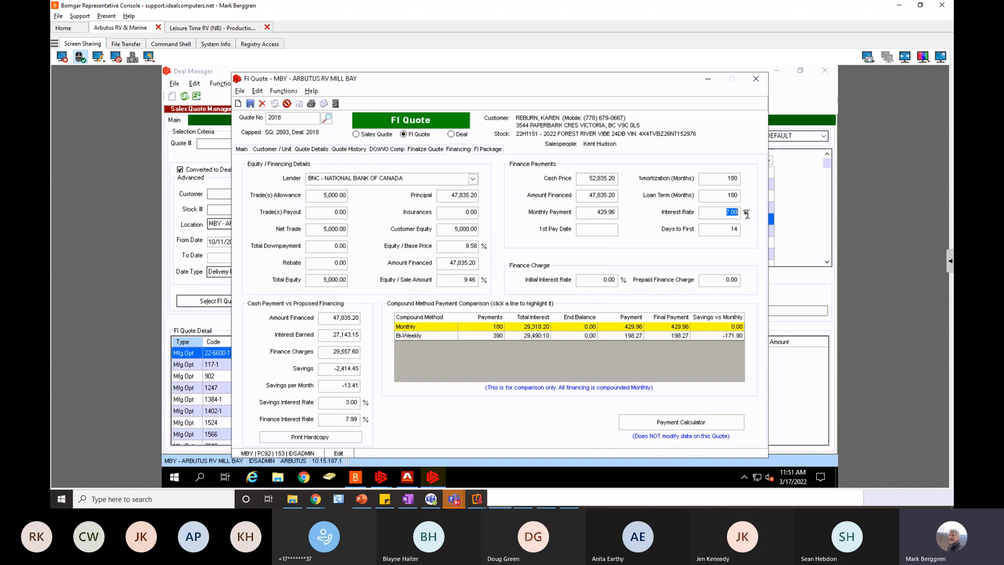
type("6.5")
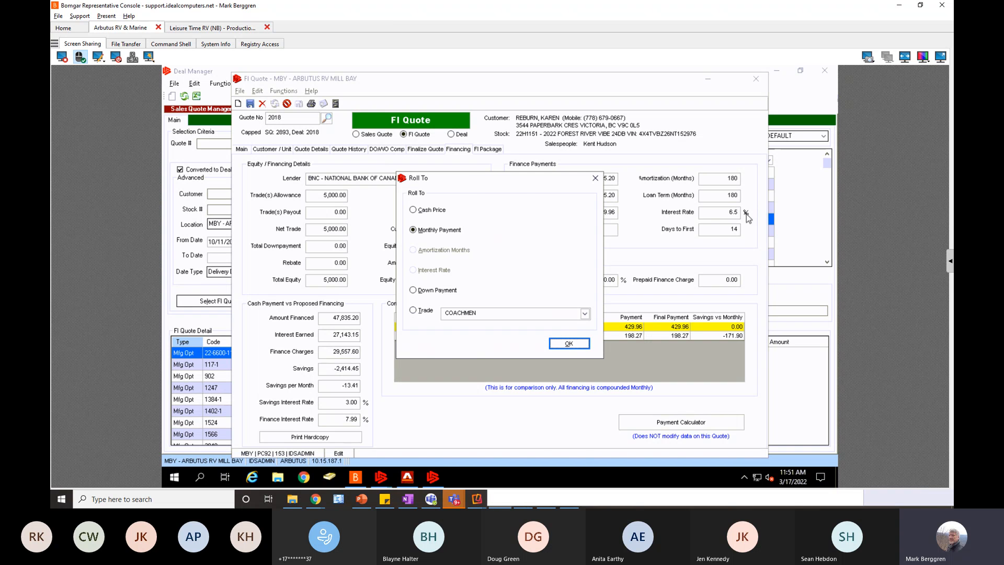
Recalculate at 6.50% (416.70 monthly), then cancel the trial rate changes
left_click(567, 342)
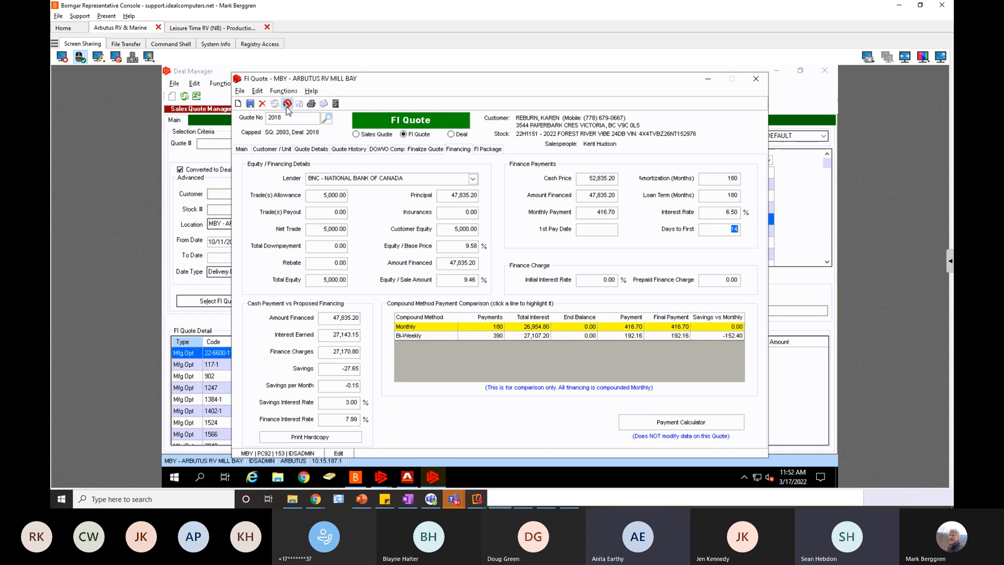
left_click(424, 149)
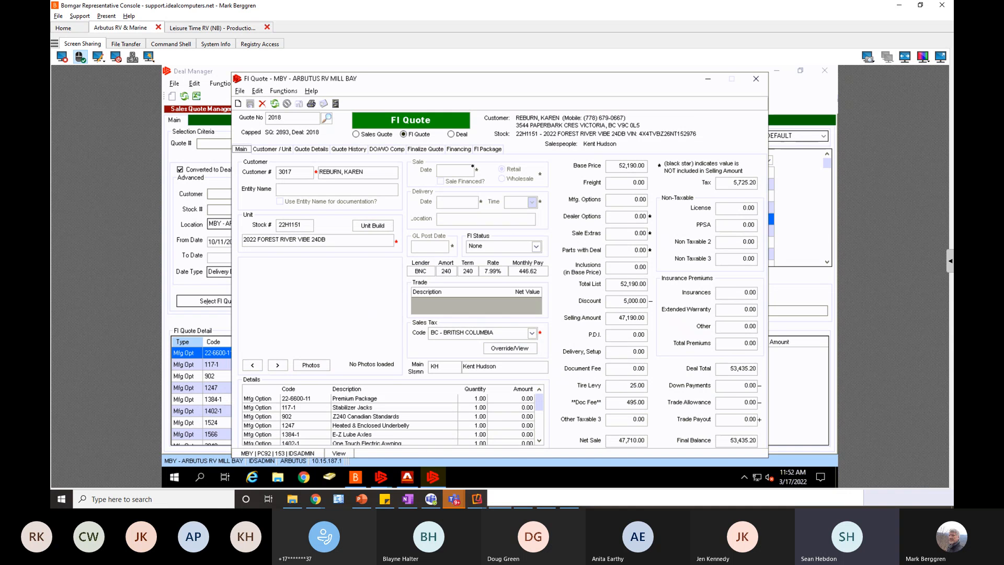
Review the original financing: 53,435.20 over 240 months at 7.99%, 446.62 monthly
left_click(459, 149)
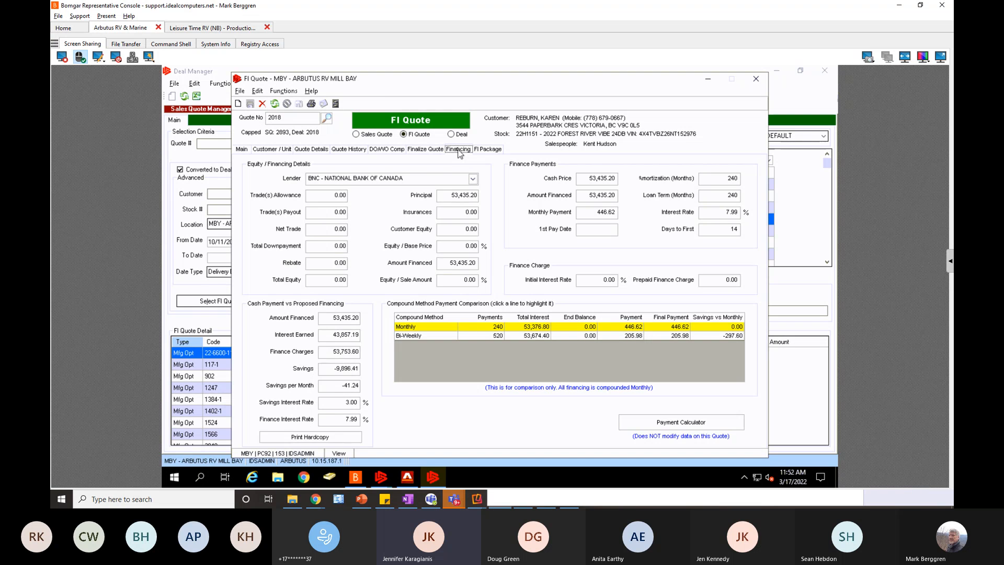
mouse_move(362, 171)
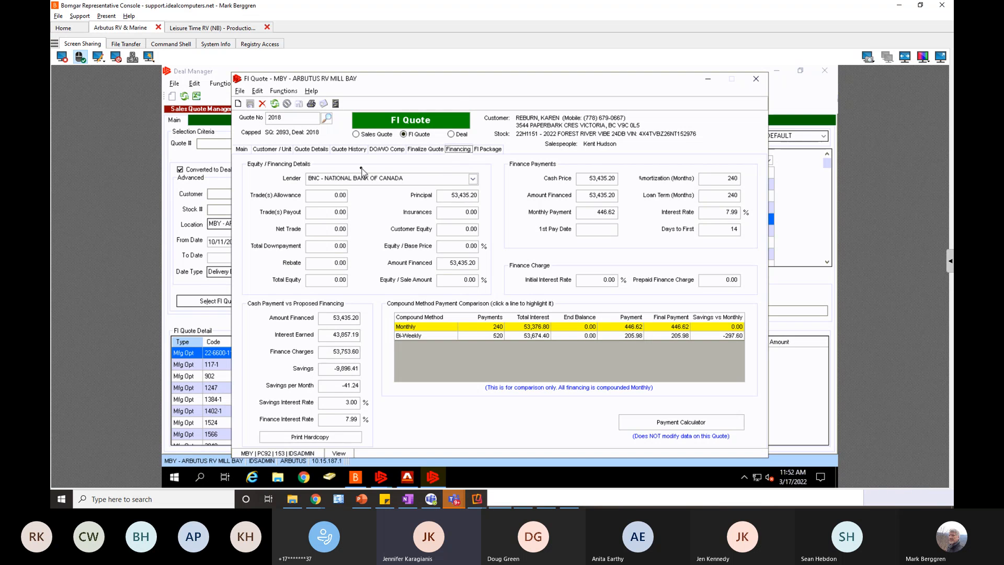
mouse_move(242, 148)
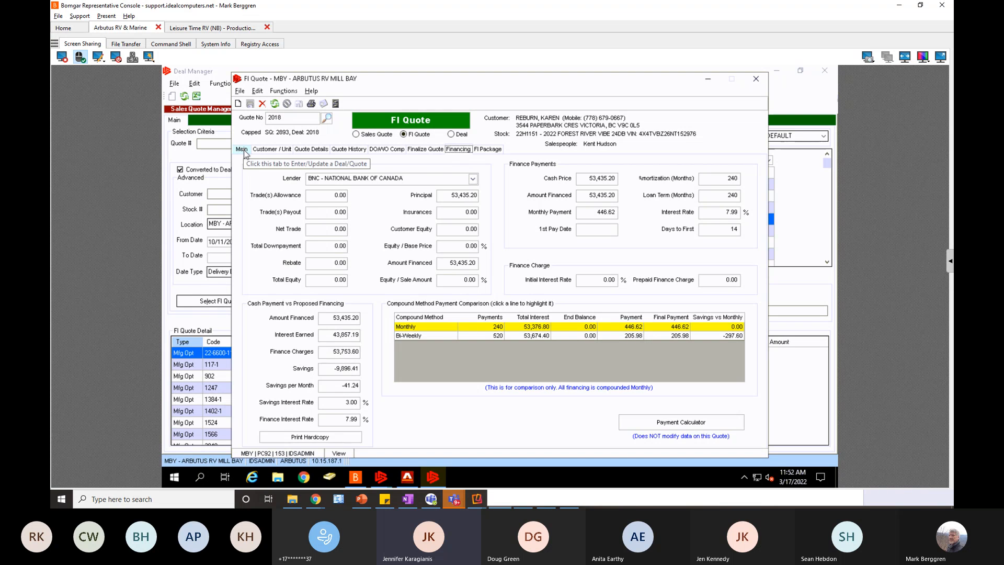
Return to quote 2018's main summary showing 53,435.20 balance and 446.62 monthly, then print
left_click(240, 149)
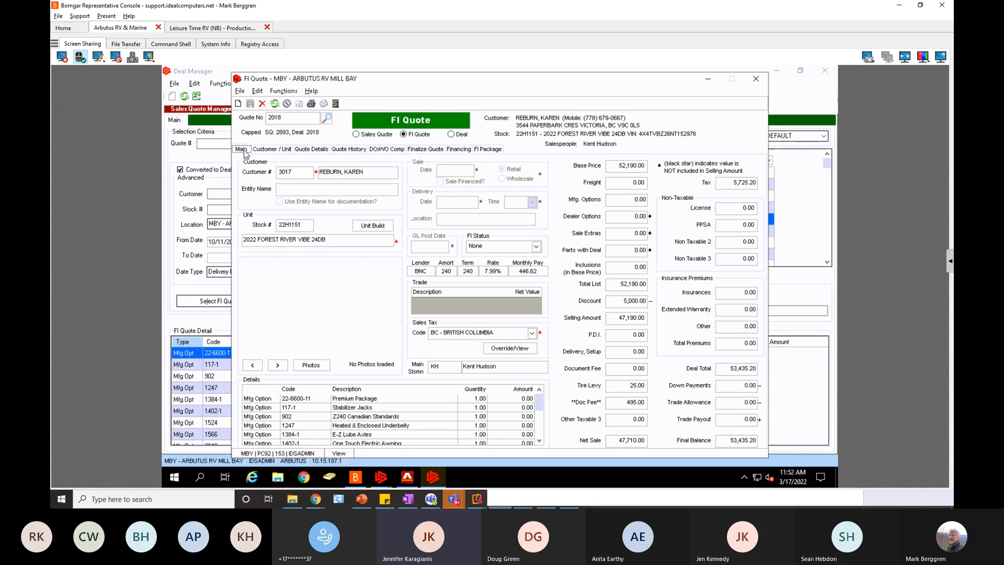
mouse_move(342, 336)
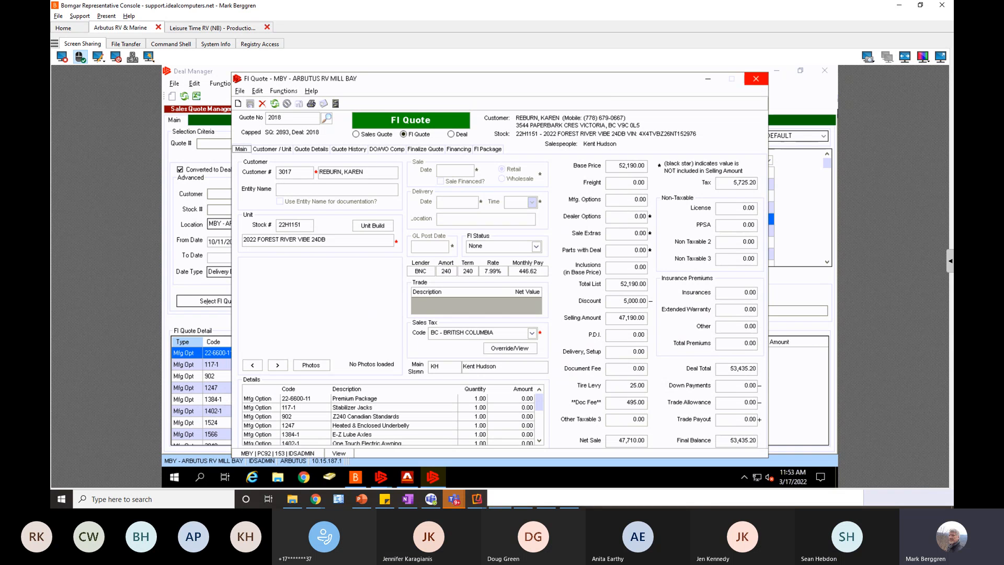
left_click(407, 499)
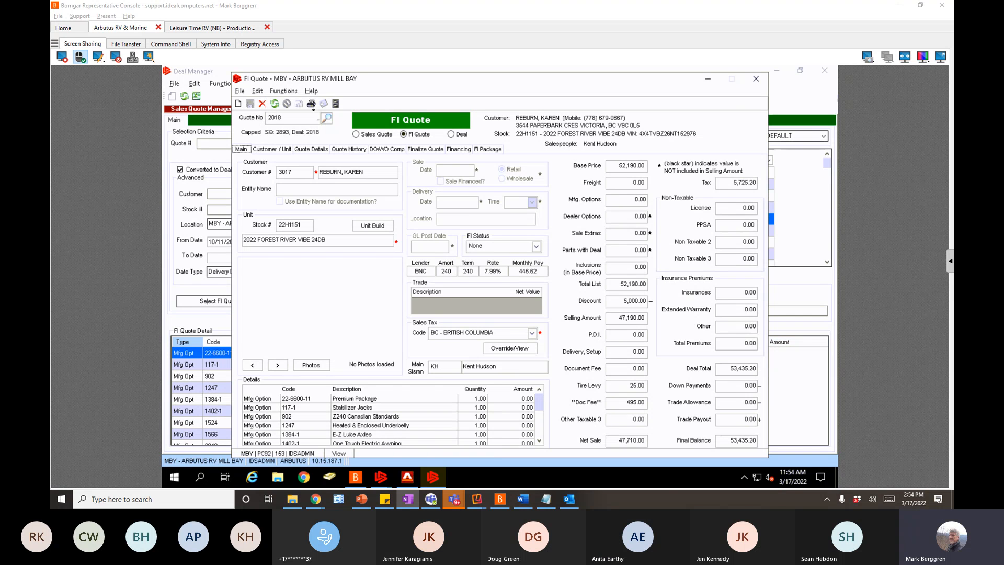
mouse_move(311, 104)
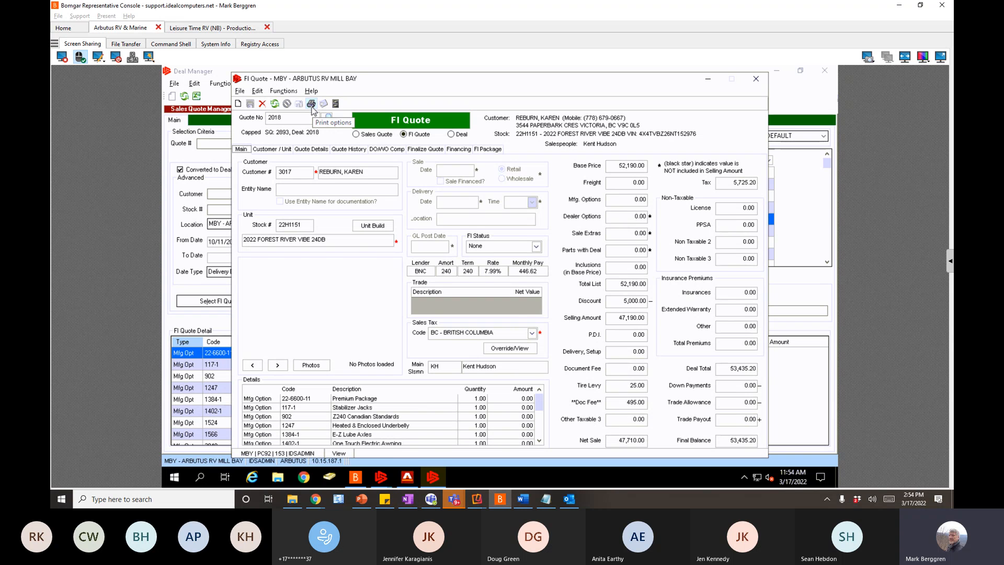
Open the FI quote print options and select Print Customer FI Quote
left_click(311, 103)
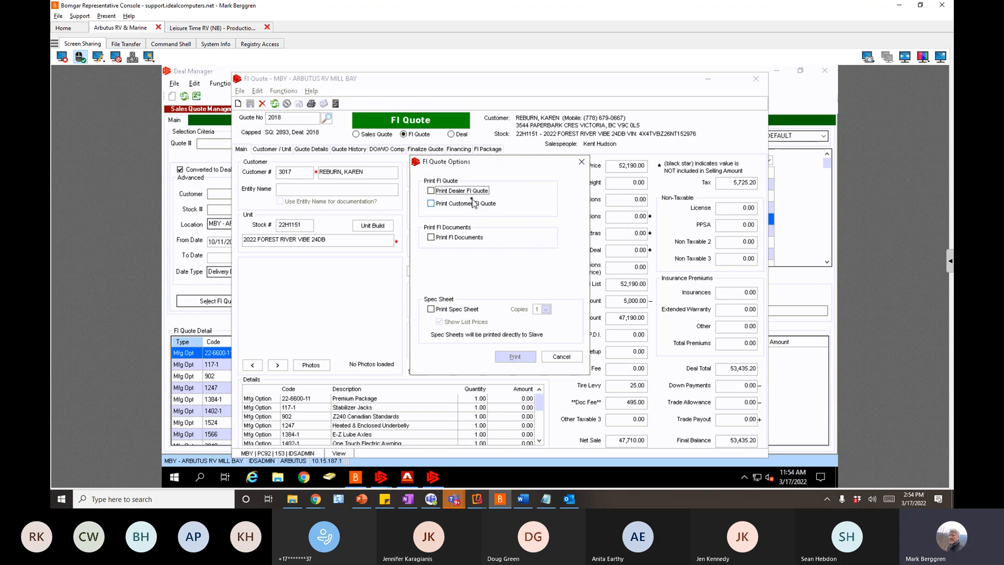
mouse_move(472, 203)
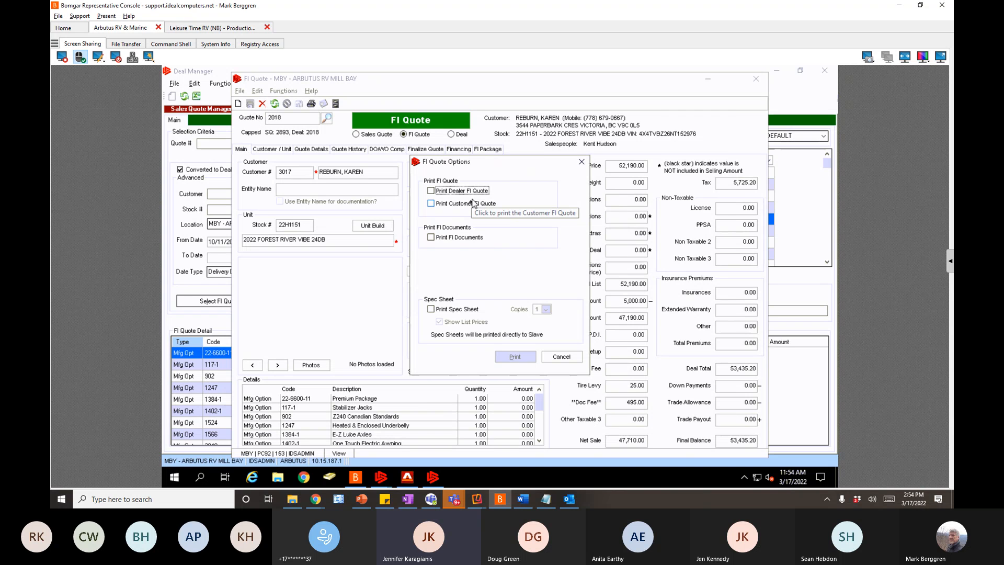
left_click(431, 203)
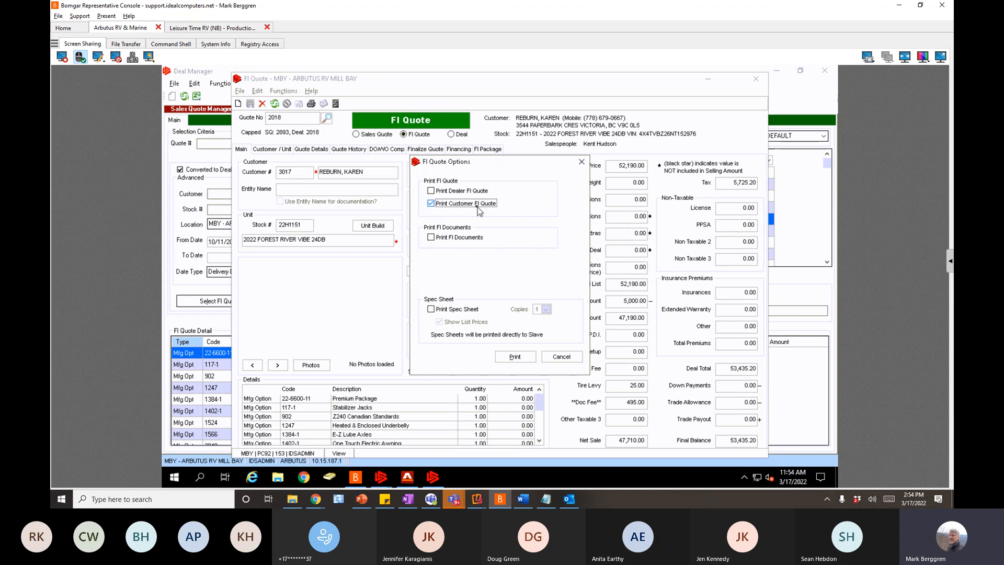
mouse_move(465, 203)
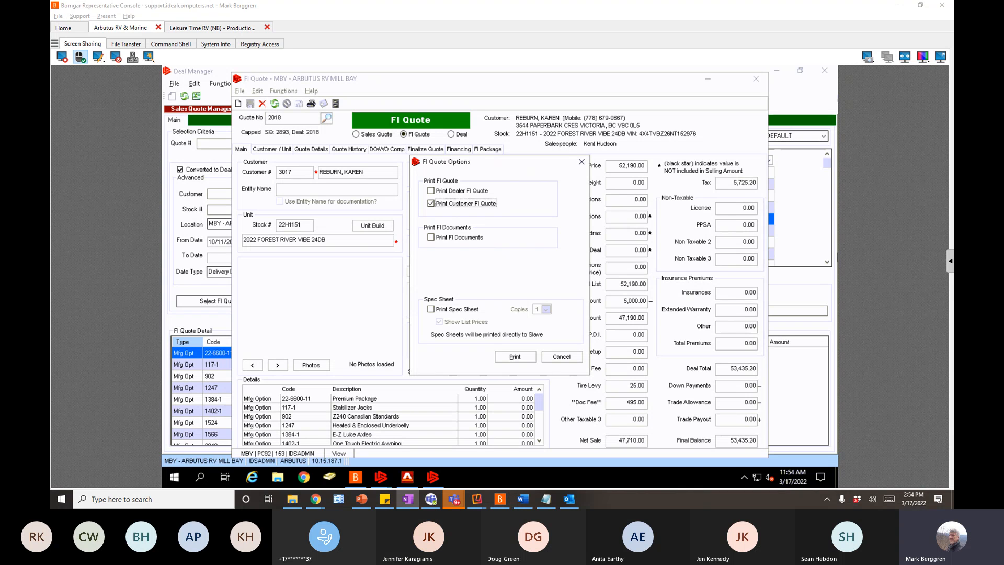
mouse_move(900, 304)
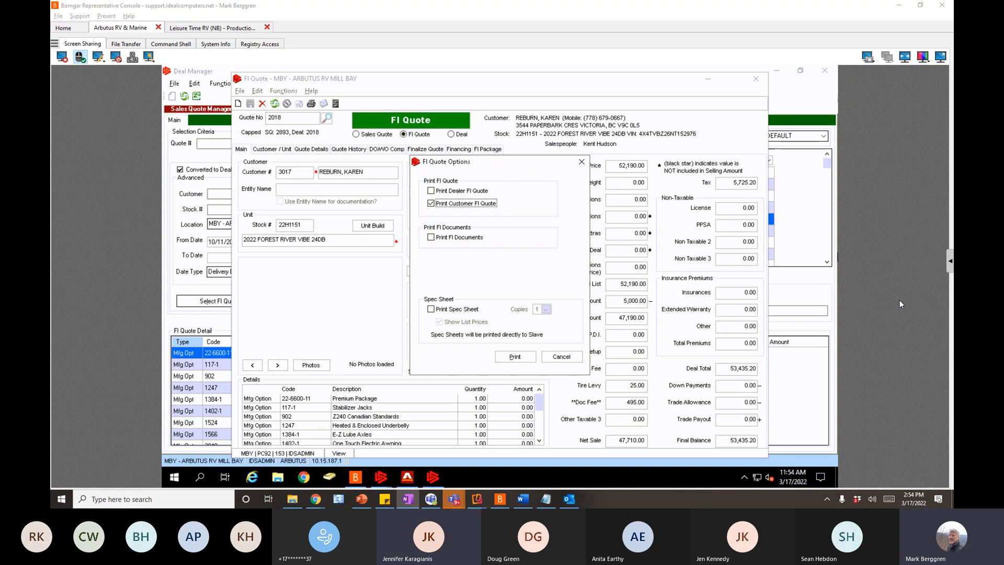
mouse_move(455, 190)
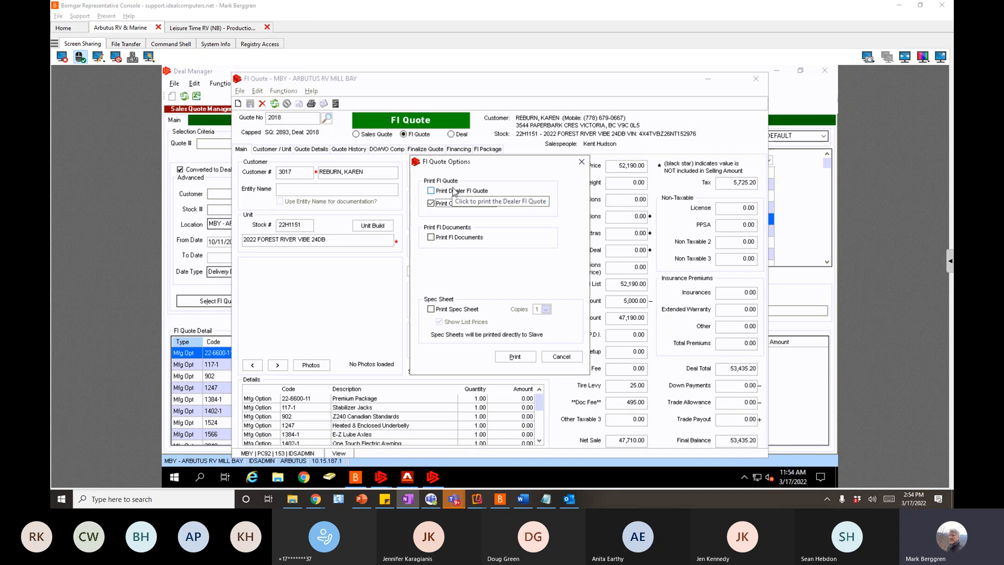
left_click(431, 191)
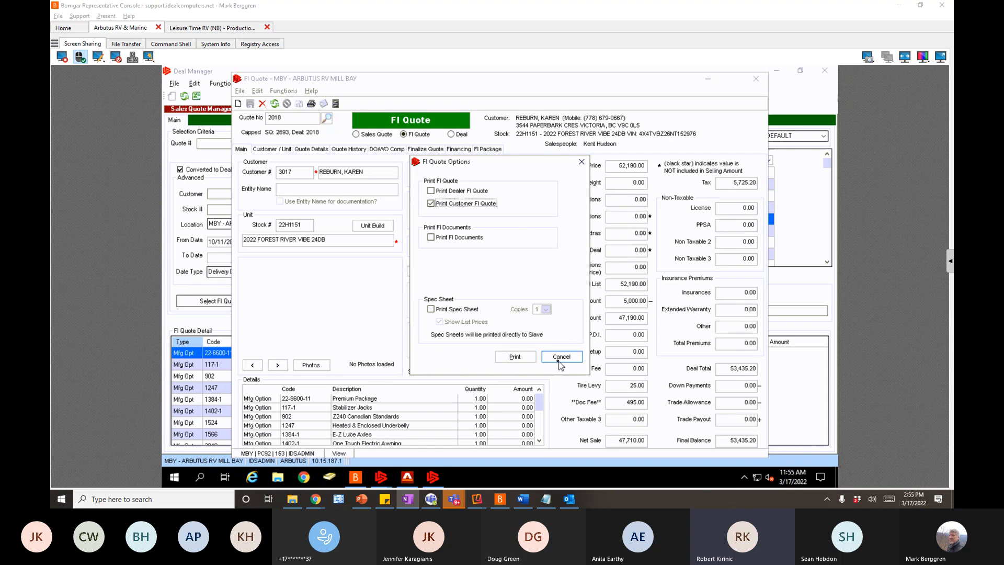
Cancel the FI Quote print options, returning to the 446.62 monthly summary
left_click(559, 357)
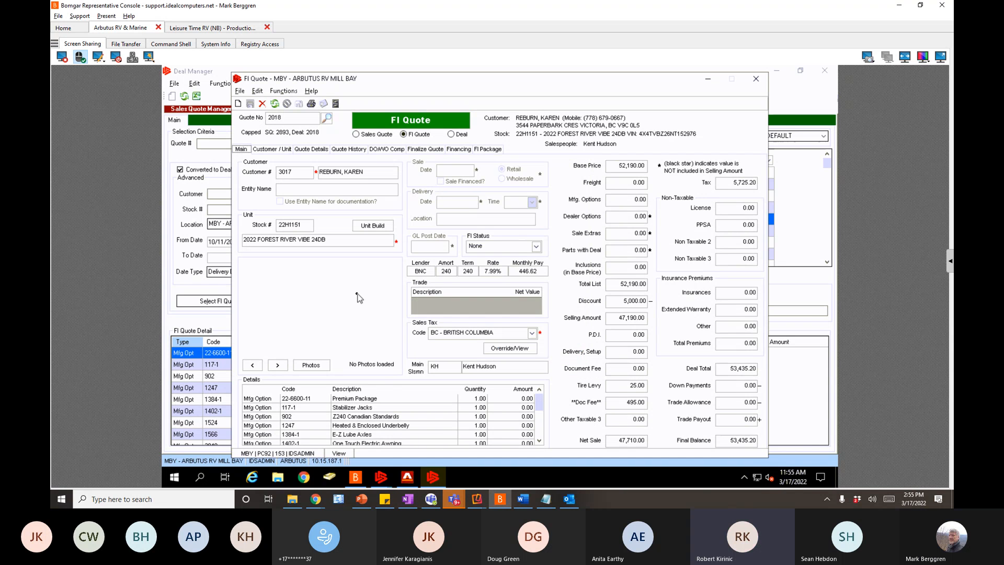
mouse_move(360, 288)
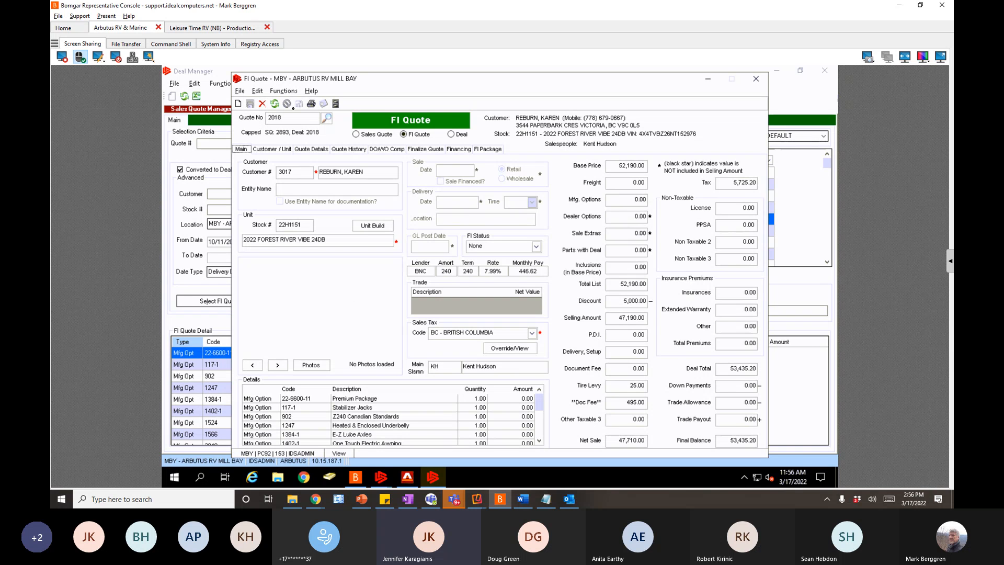
Open quote 2018's Functions menu listing Payment Calculator, Loan Processing and Work-a-Deal
left_click(283, 90)
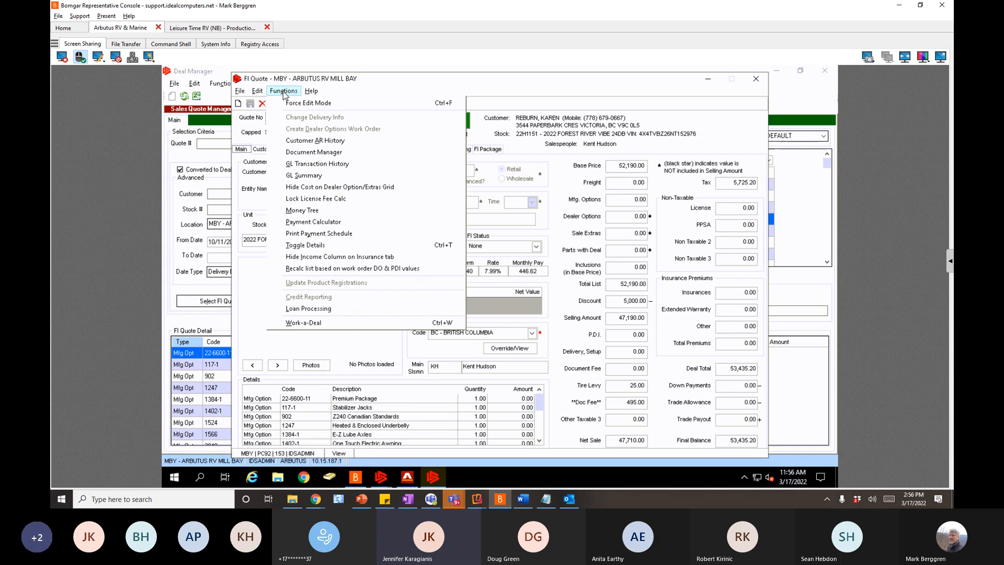
mouse_move(293, 132)
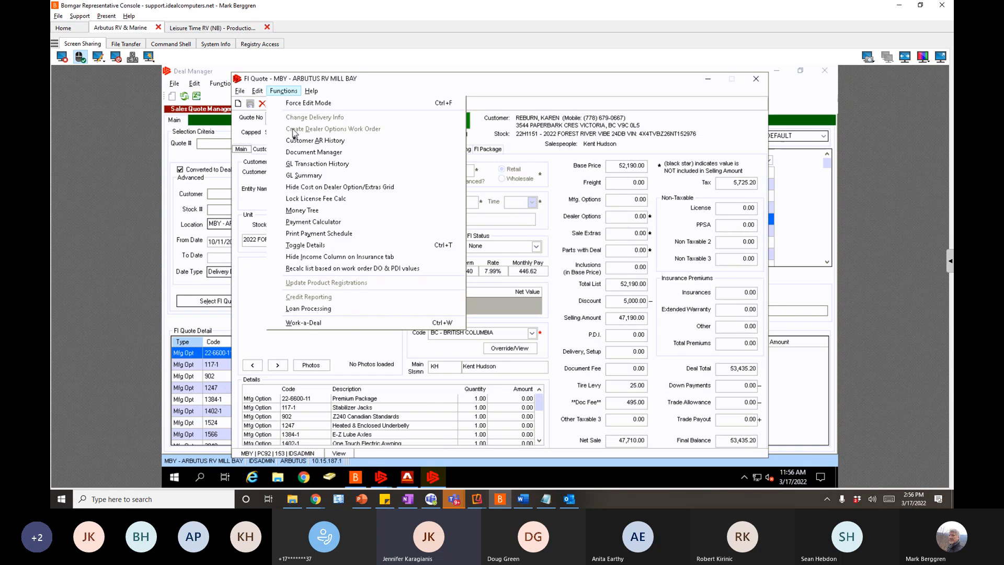
mouse_move(308, 308)
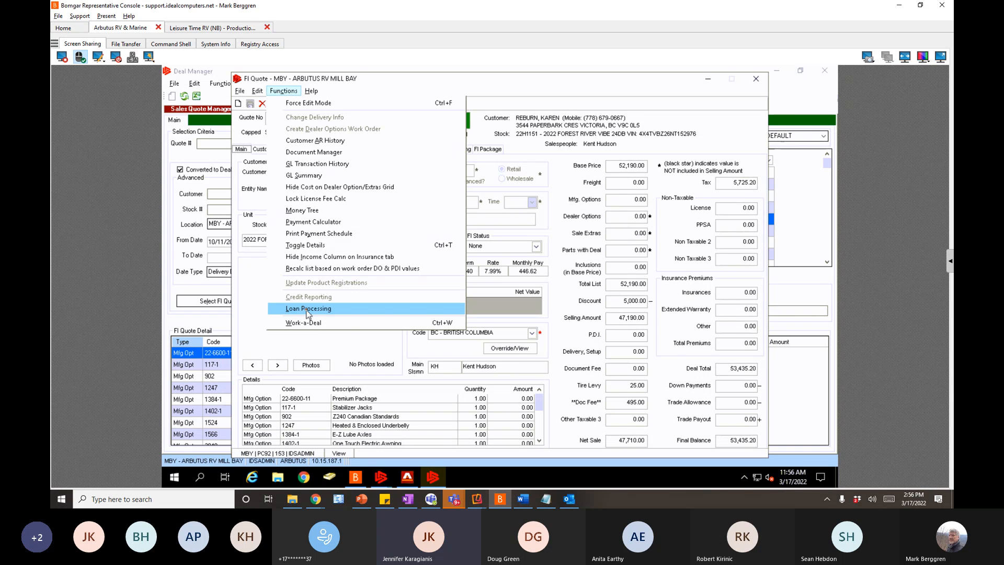
mouse_move(308, 313)
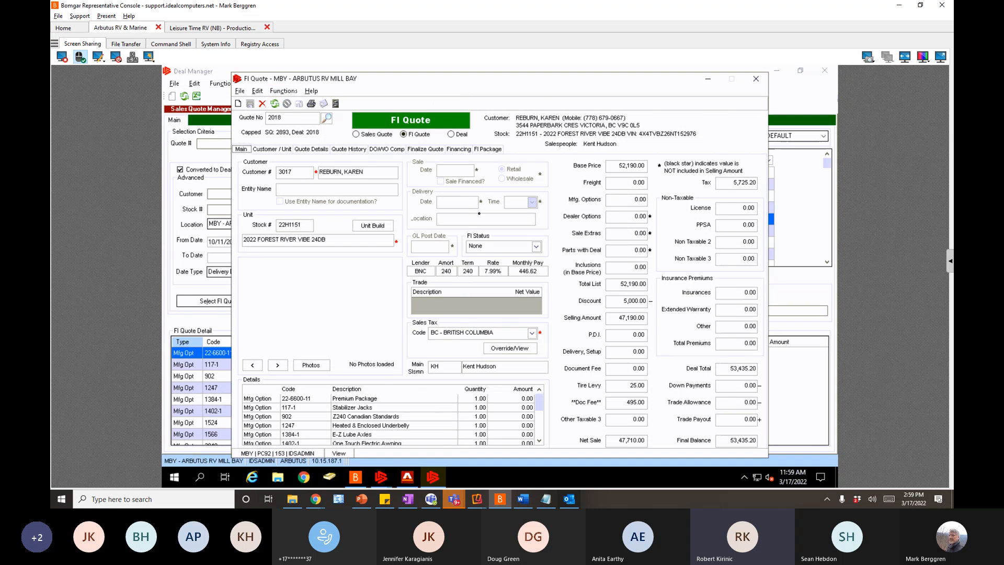
mouse_move(342, 295)
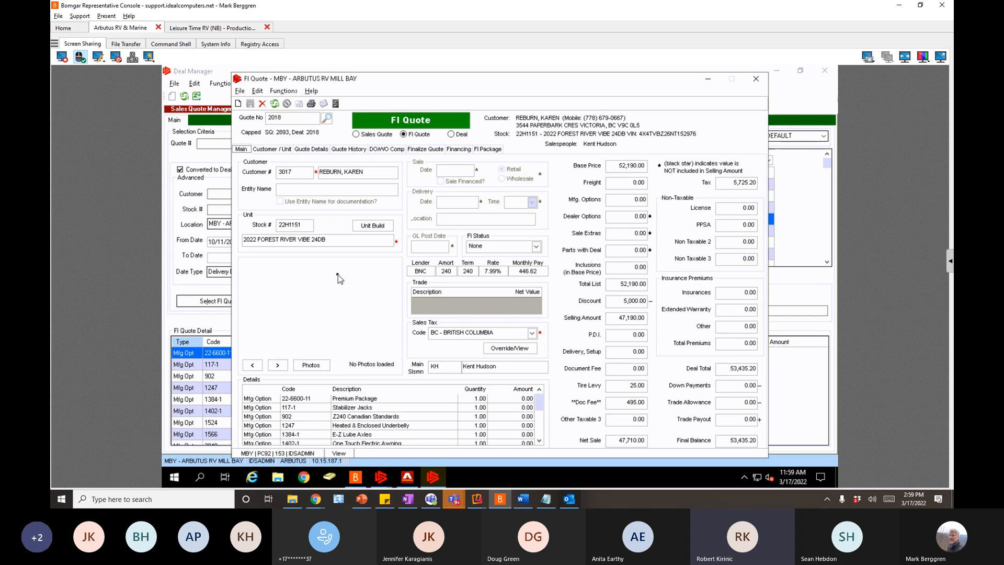
mouse_move(320, 199)
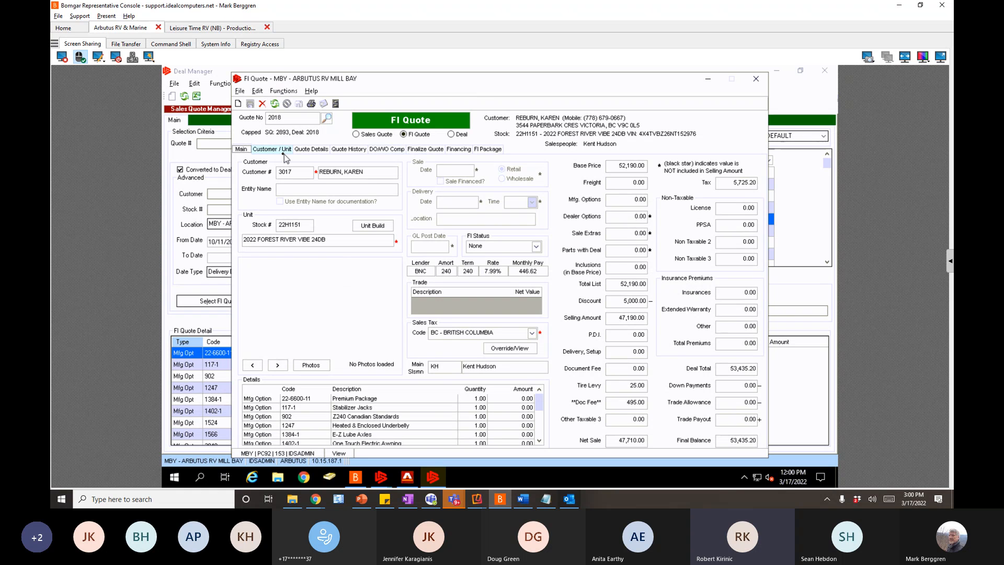
Show the Customer / Unit tab for the 2022 Vibe 24DB, stock 22H1151
left_click(272, 149)
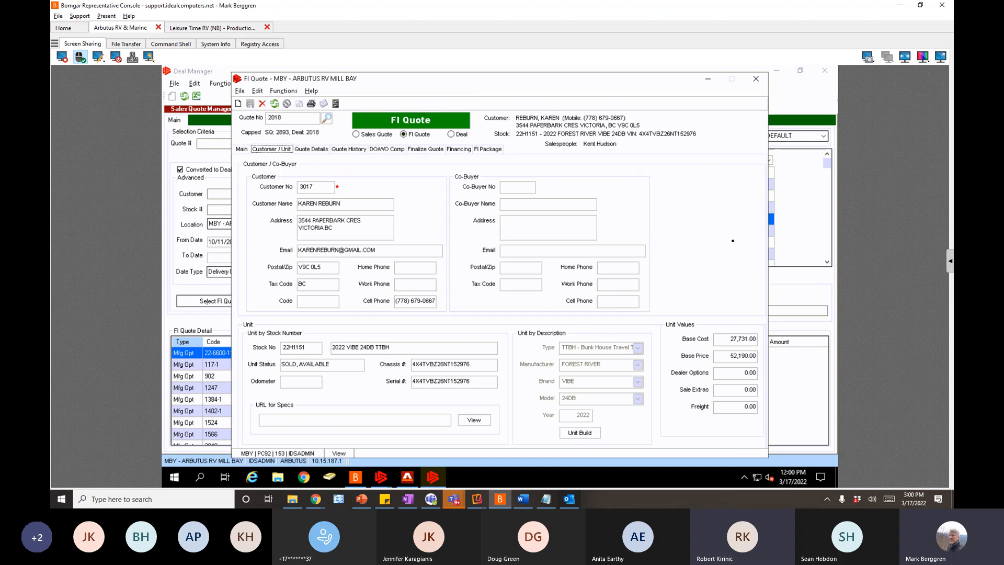
mouse_move(715, 219)
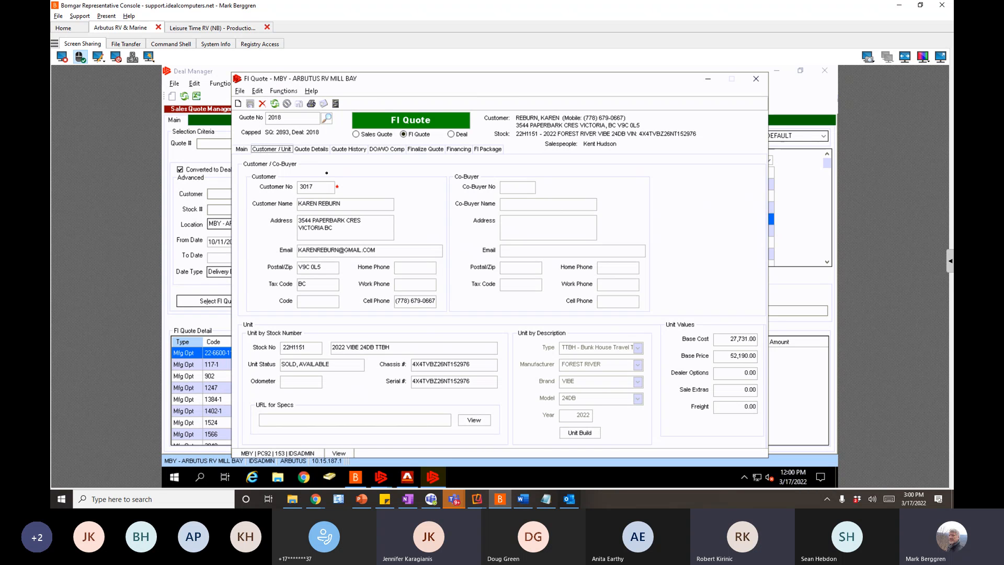
mouse_move(529, 240)
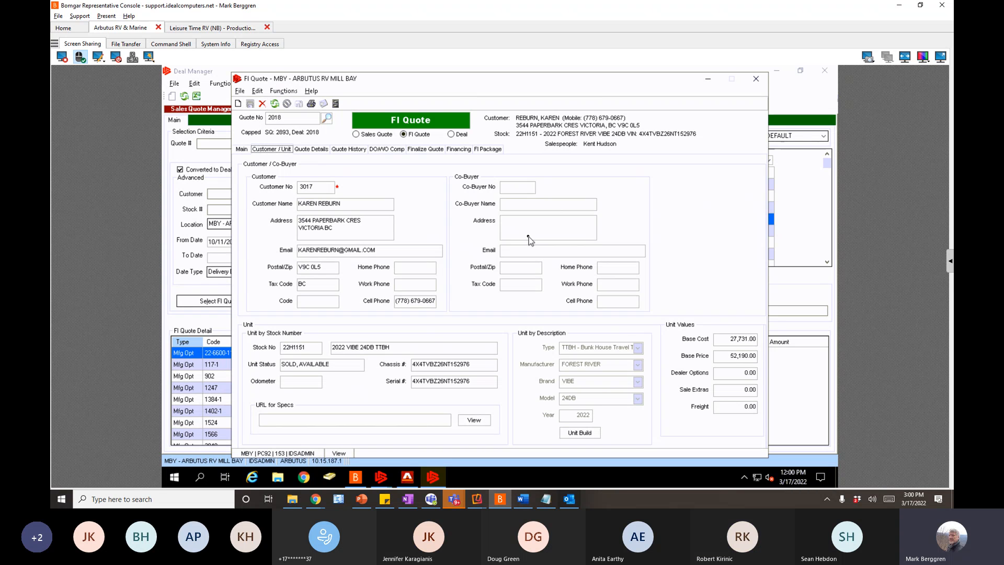
mouse_move(701, 210)
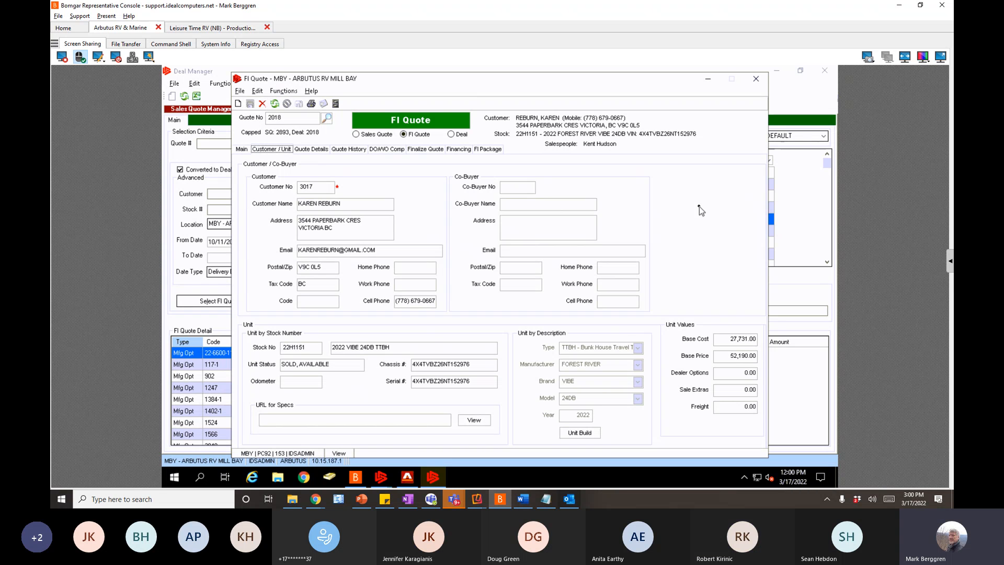
mouse_move(398, 219)
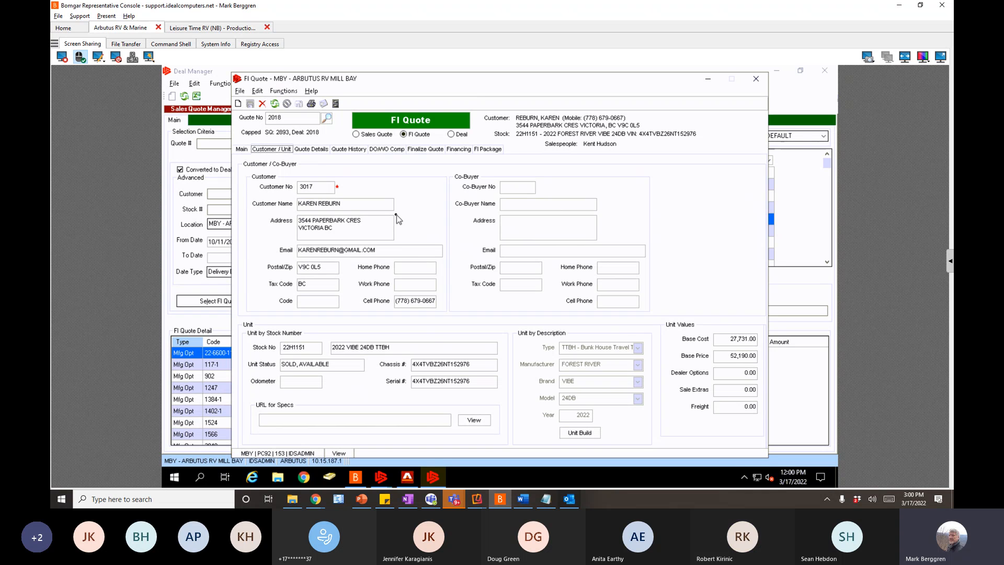
mouse_move(339, 166)
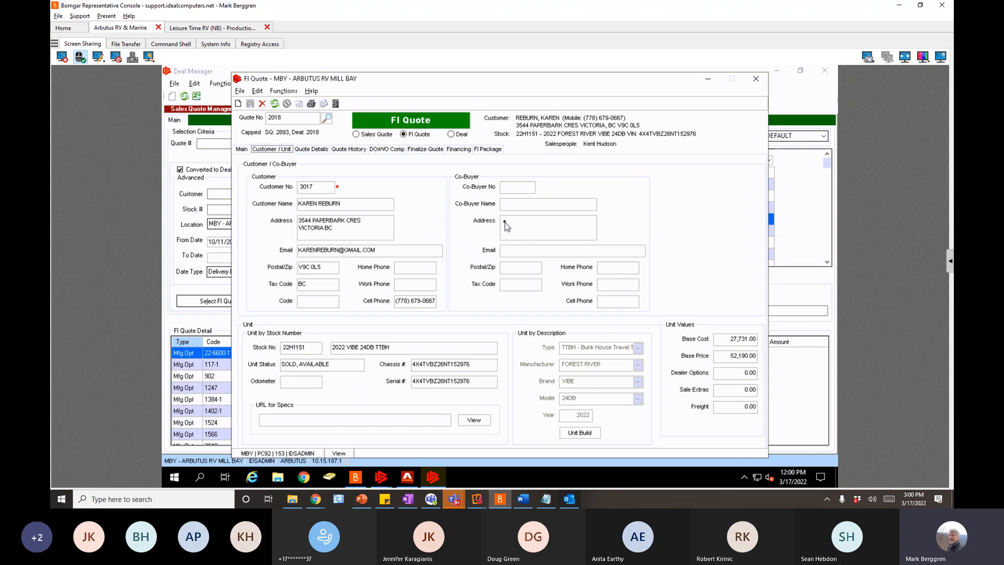
mouse_move(713, 234)
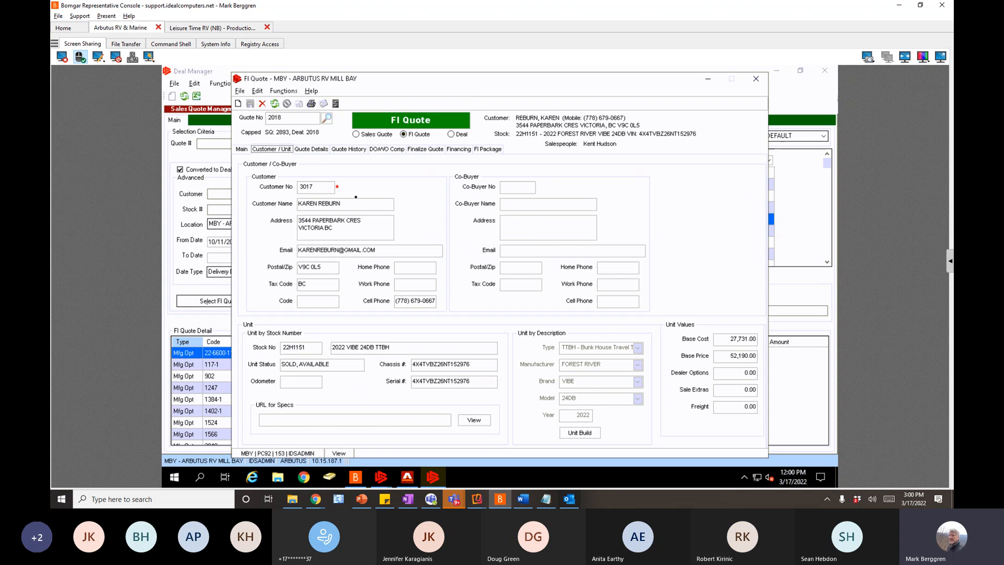
mouse_move(468, 200)
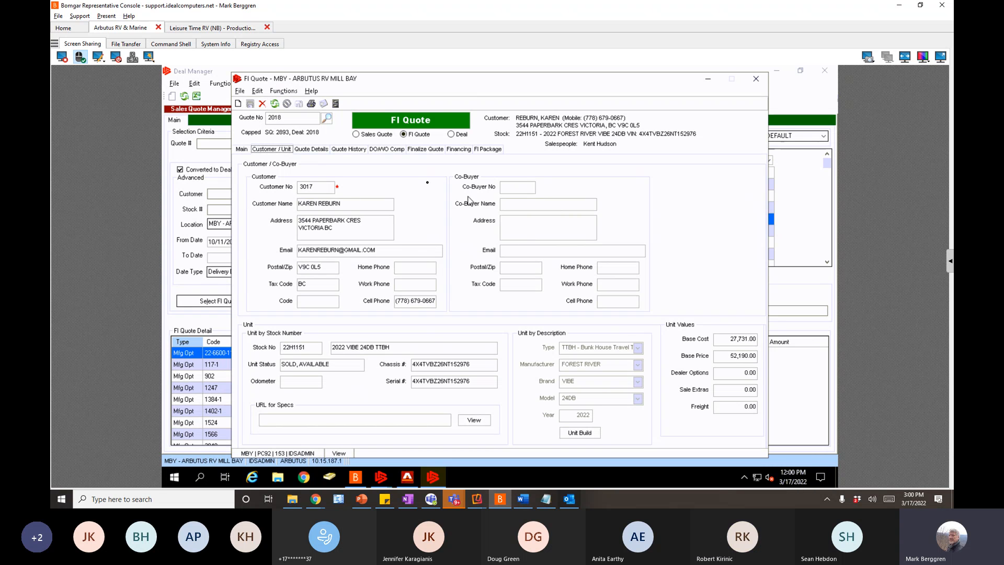
mouse_move(640, 205)
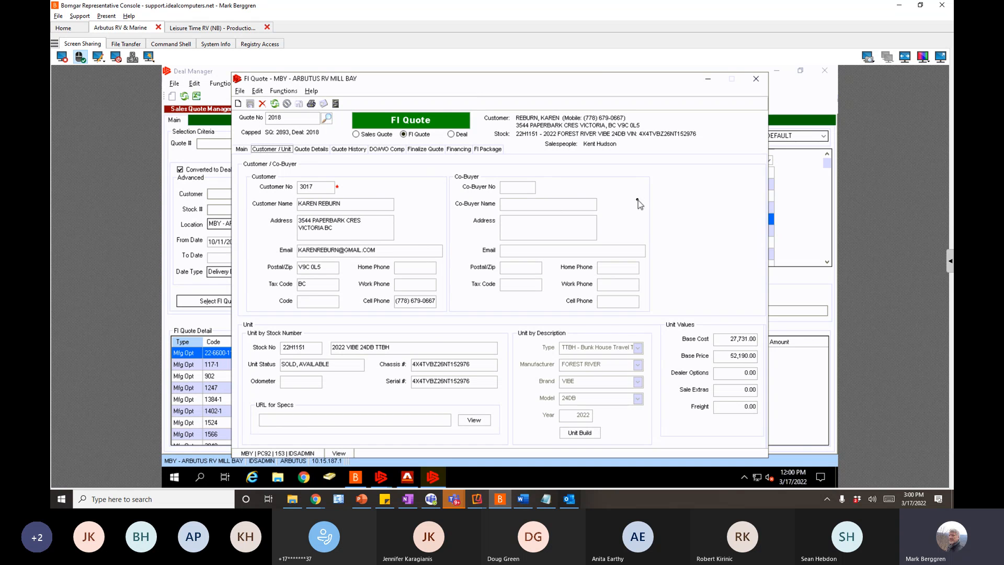
mouse_move(542, 219)
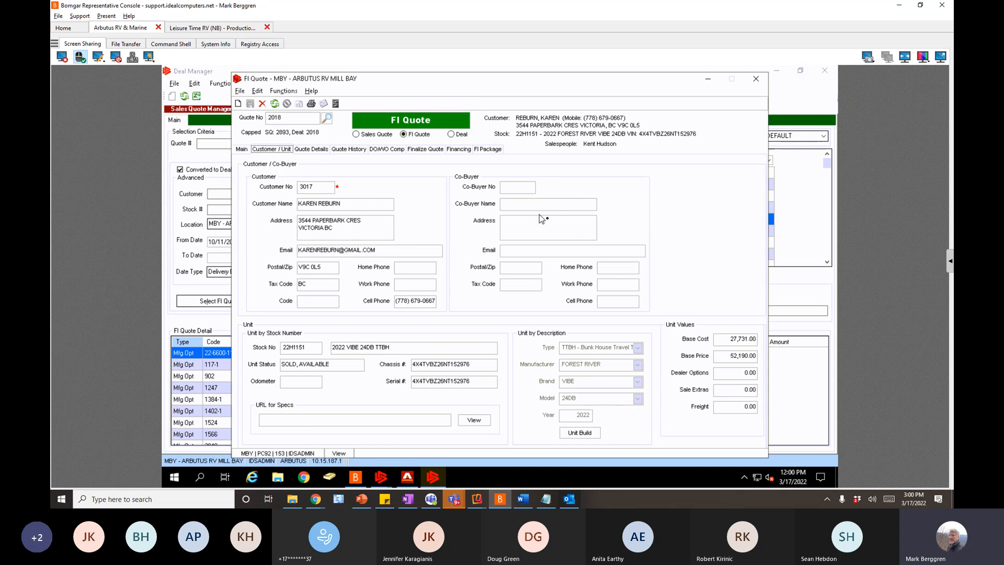
mouse_move(576, 228)
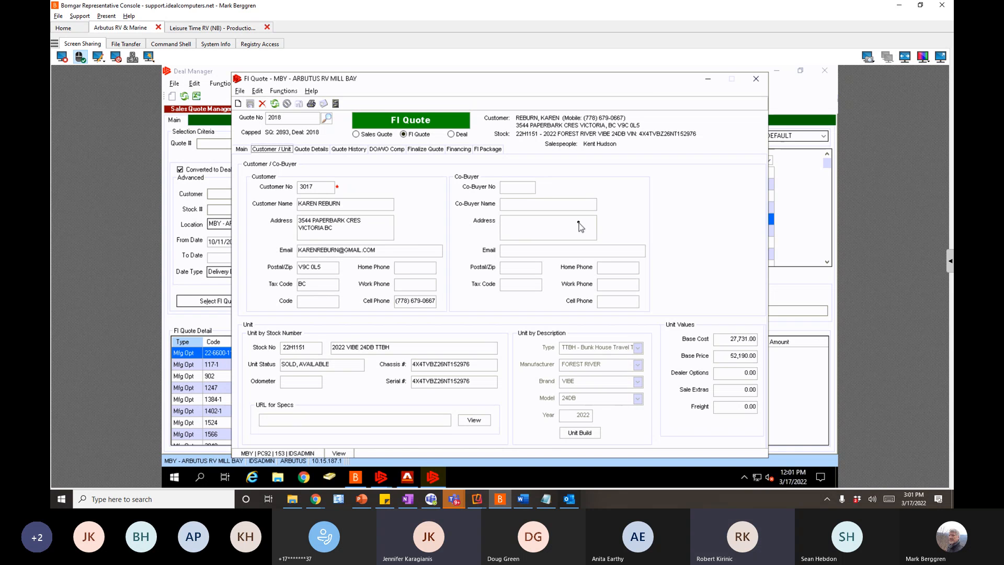
mouse_move(589, 231)
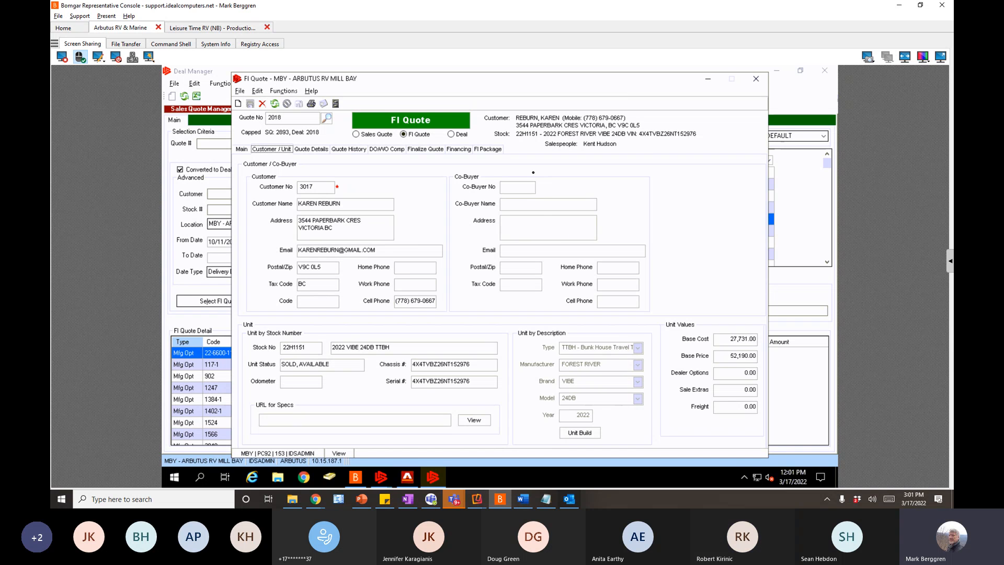
mouse_move(585, 205)
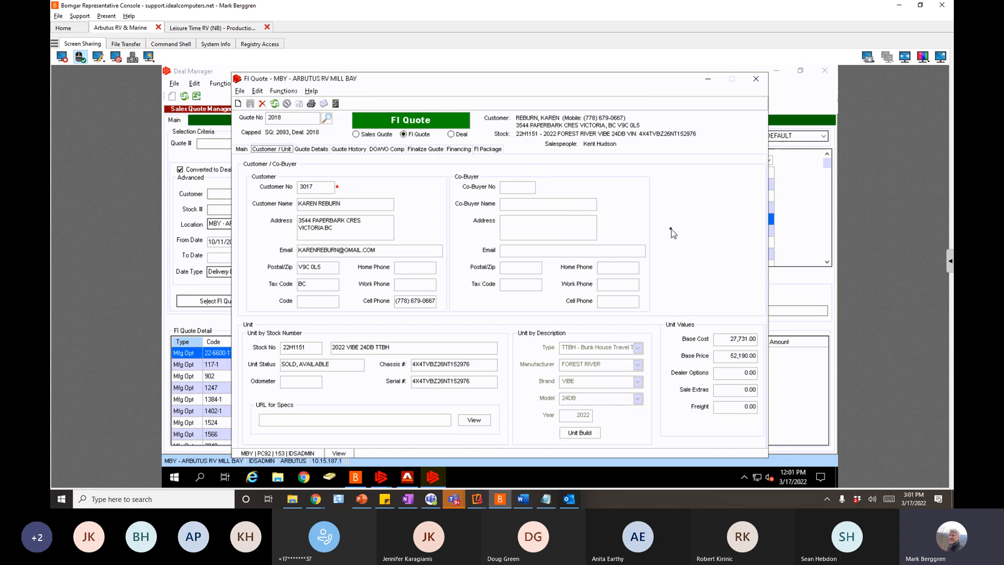
mouse_move(430, 209)
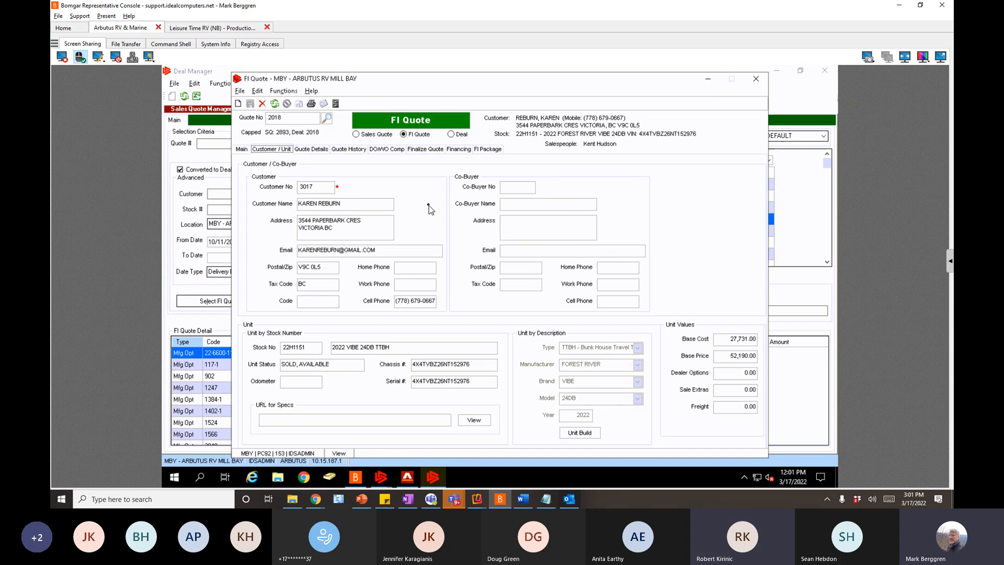
mouse_move(431, 209)
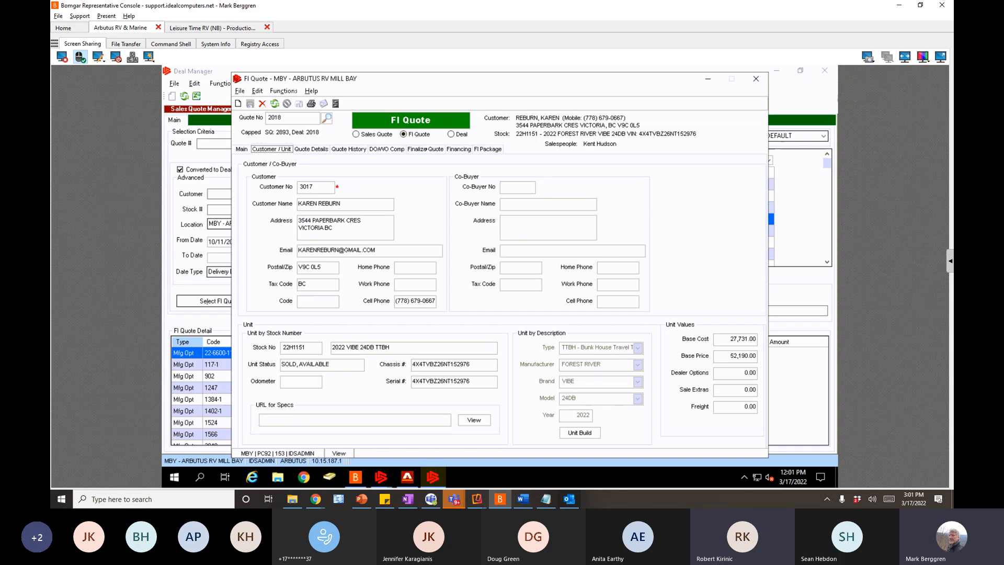
mouse_move(707, 229)
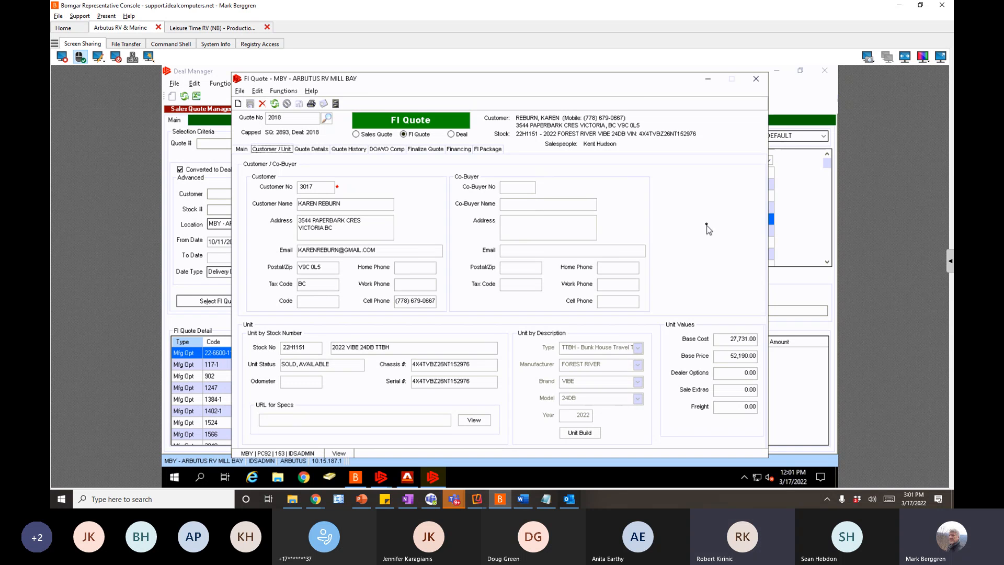
mouse_move(534, 249)
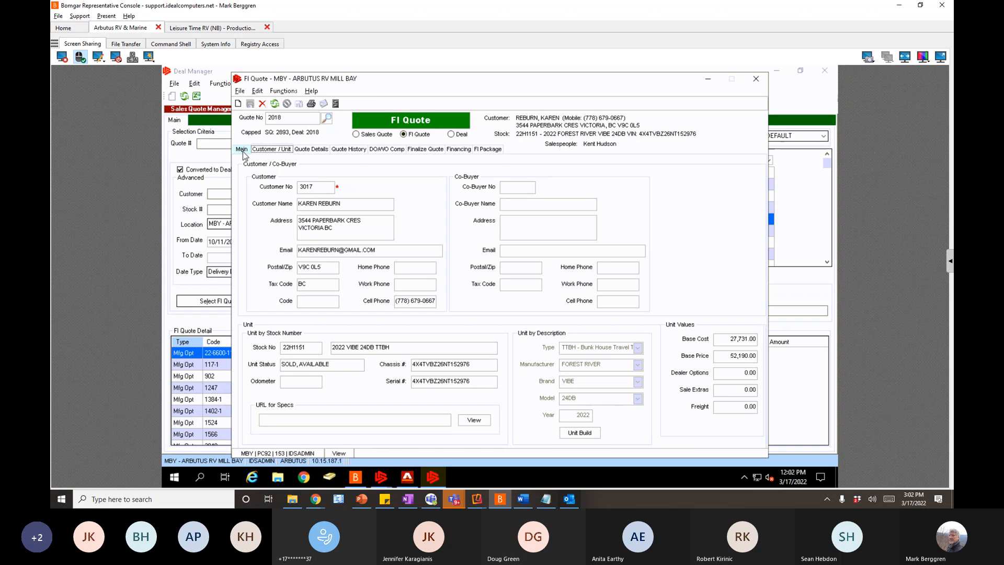
Return to the Main tab showing 47,190.00 selling amount and 53,435.20 deal total
left_click(241, 148)
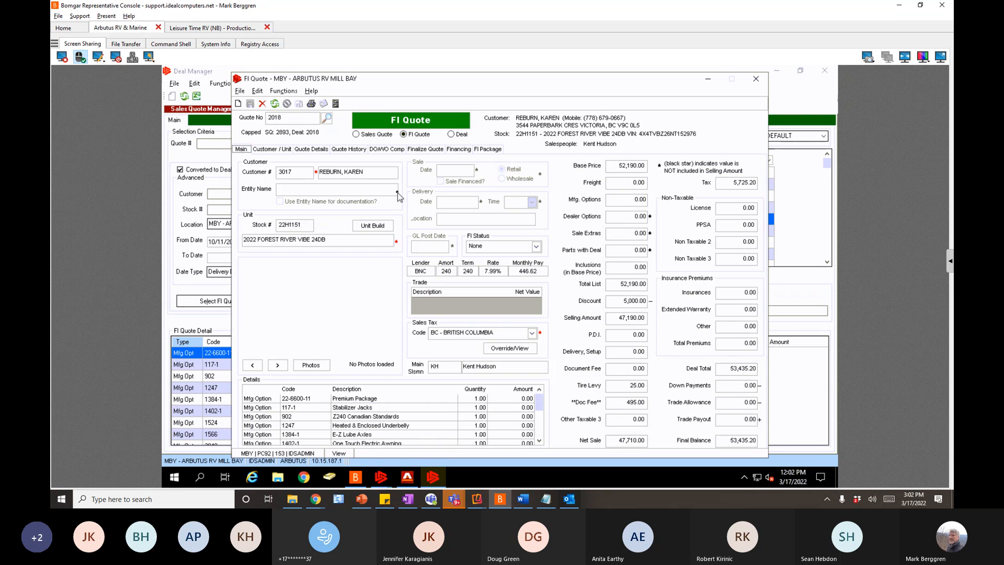
mouse_move(591, 324)
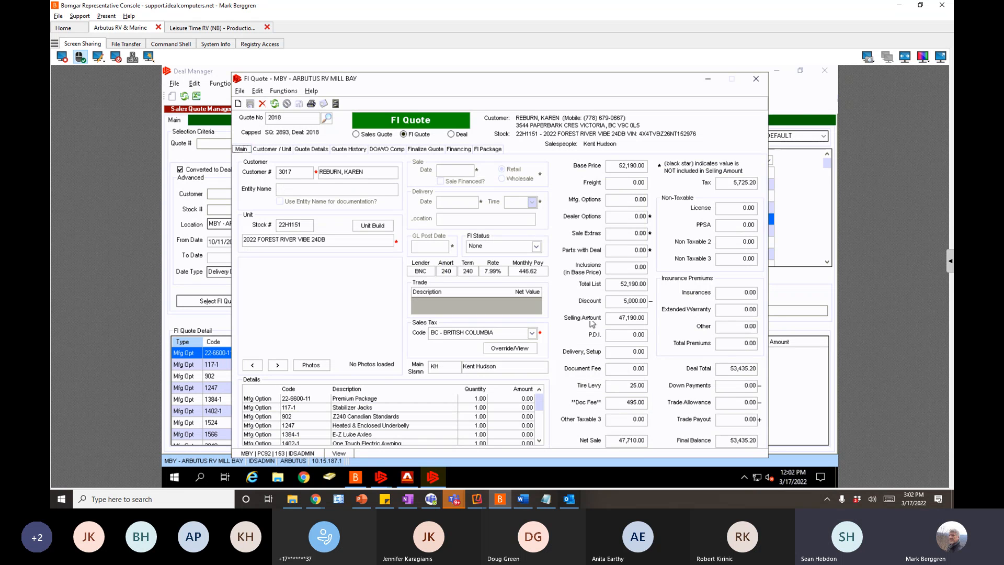
mouse_move(584, 299)
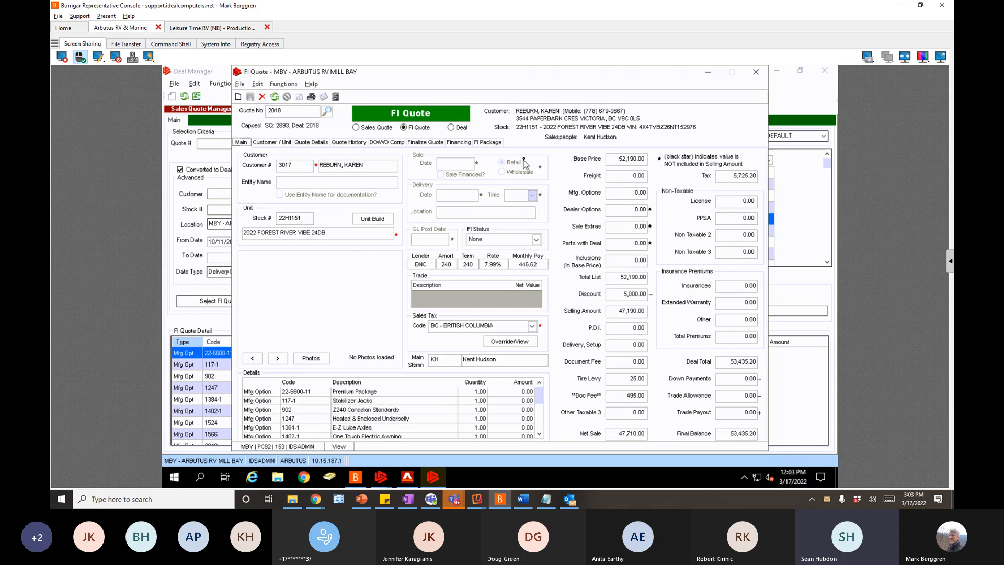
mouse_move(530, 161)
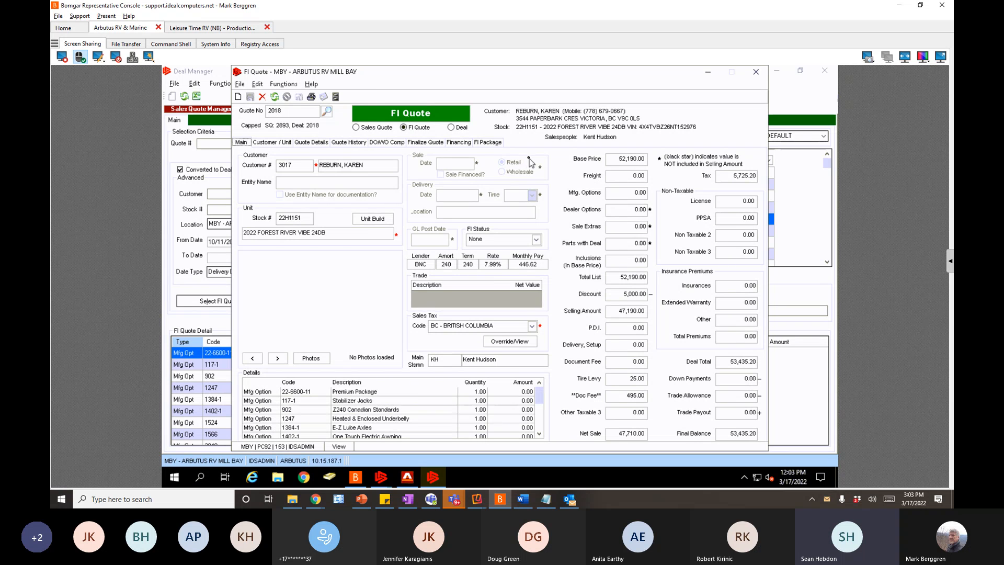
mouse_move(362, 279)
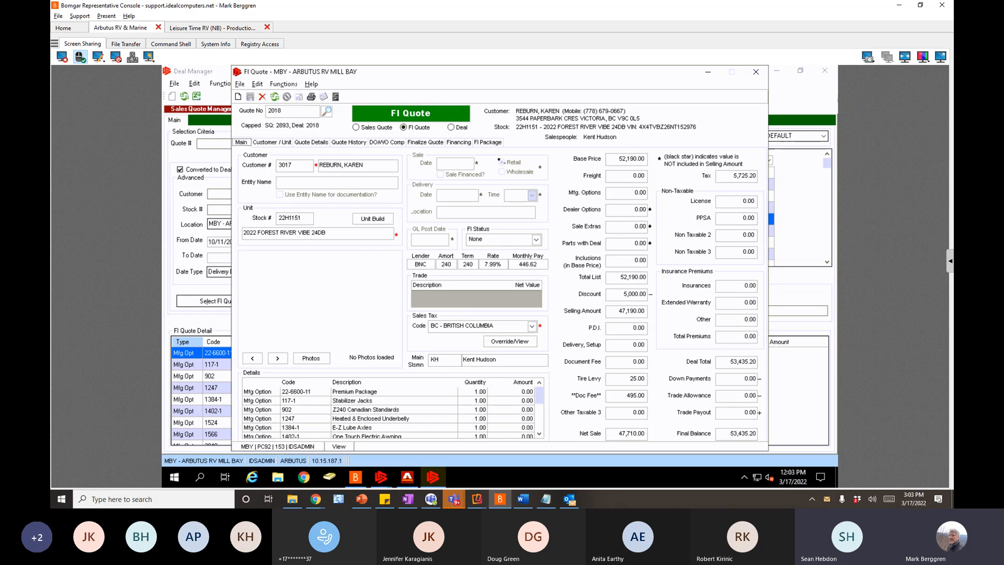
mouse_move(459, 142)
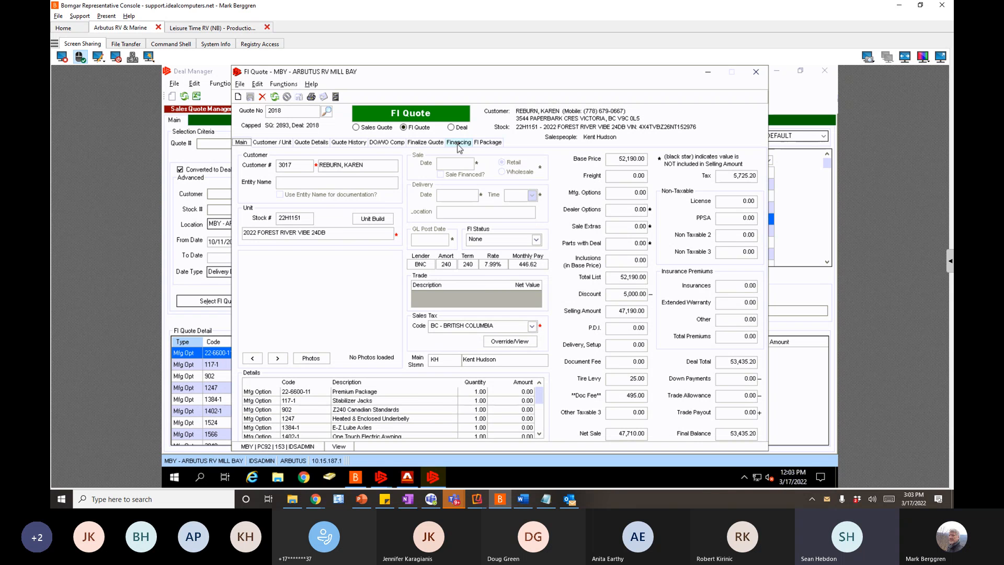
mouse_move(488, 142)
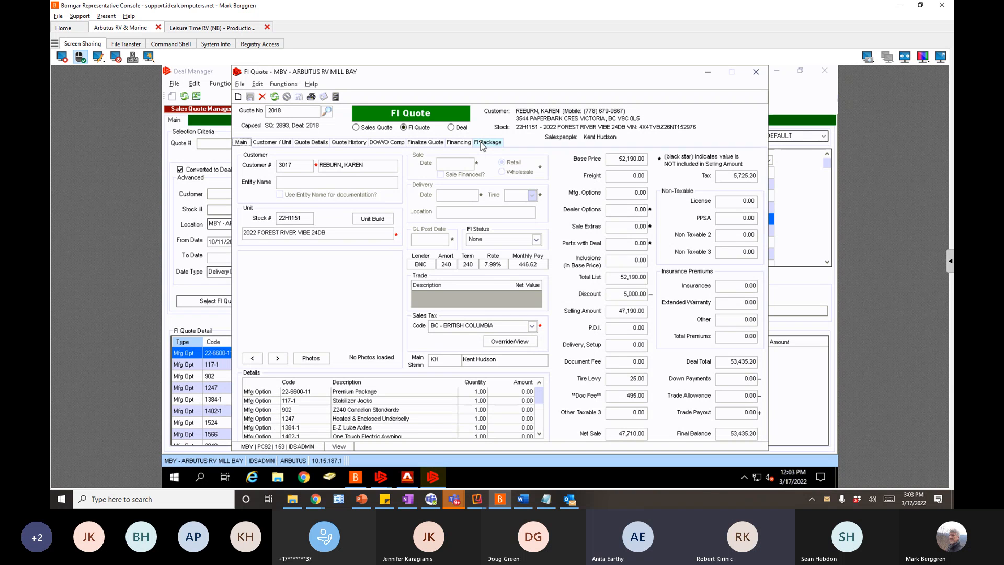
Attach package group 2 via the FI Package lookup, dismissing the credit life warning
left_click(487, 142)
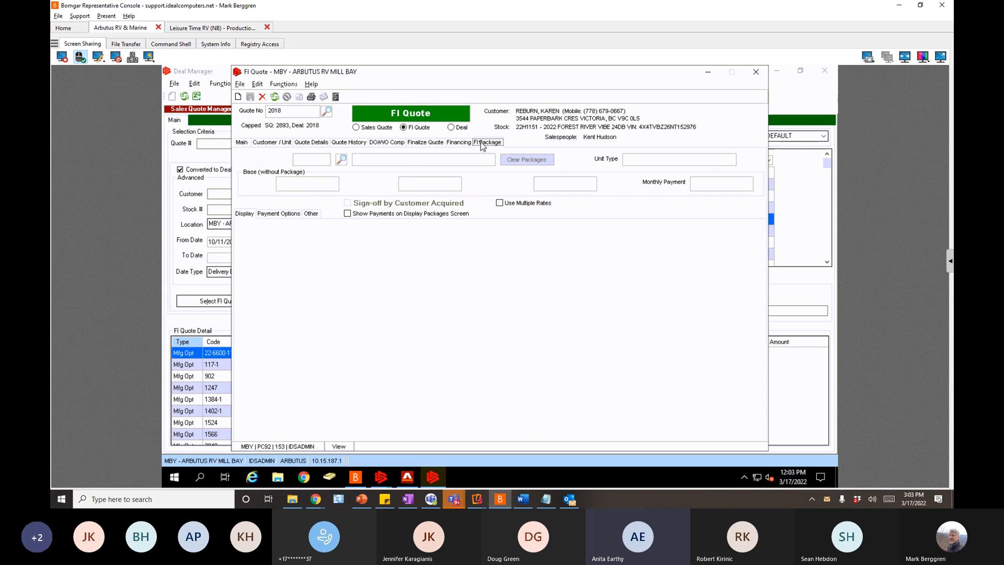
left_click(487, 142)
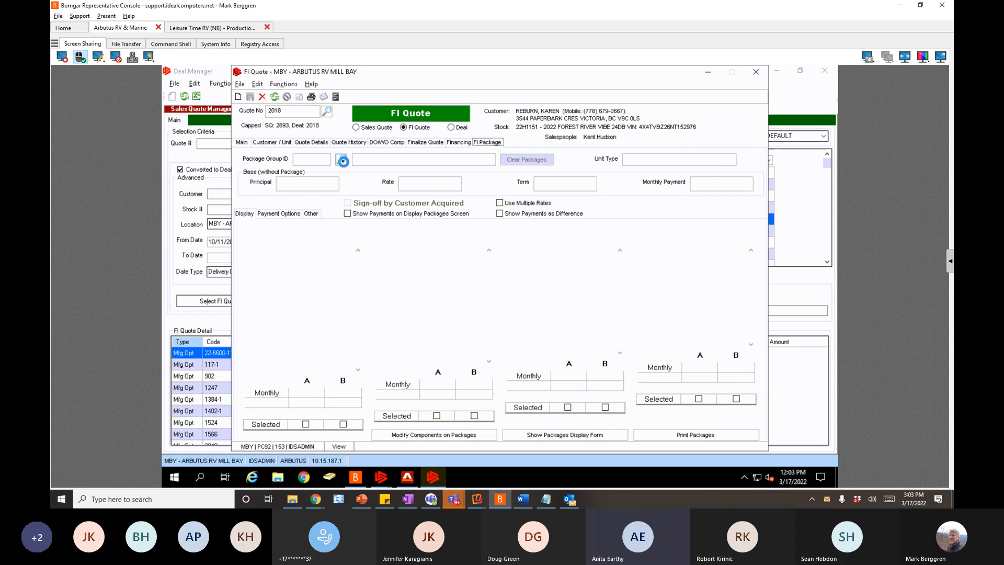
left_click(342, 159)
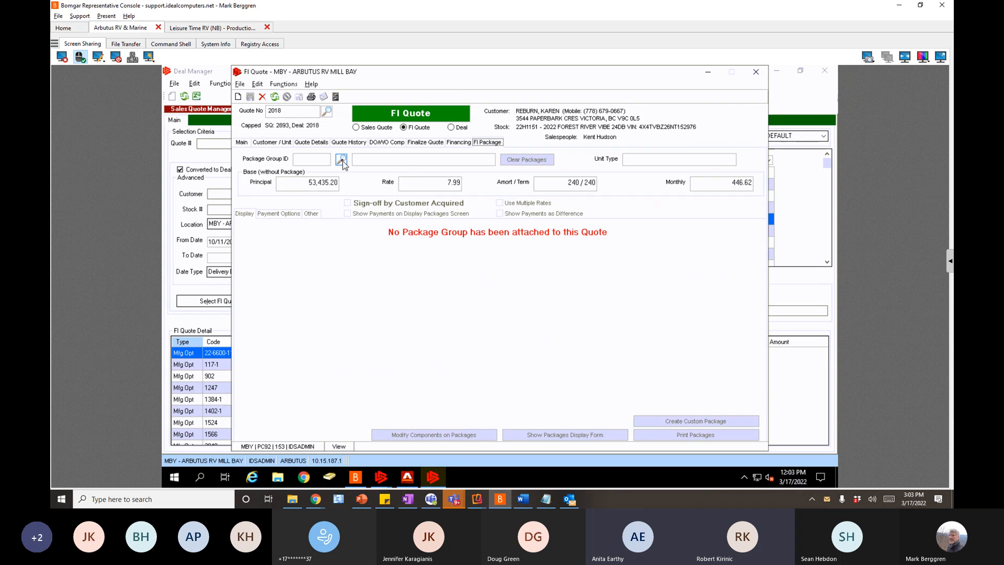
left_click(341, 160)
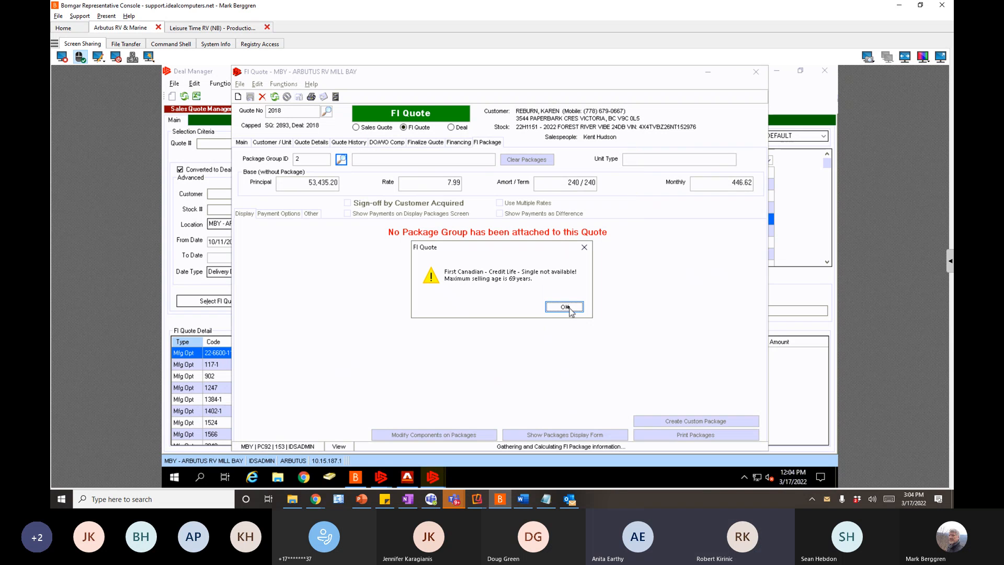
left_click(564, 306)
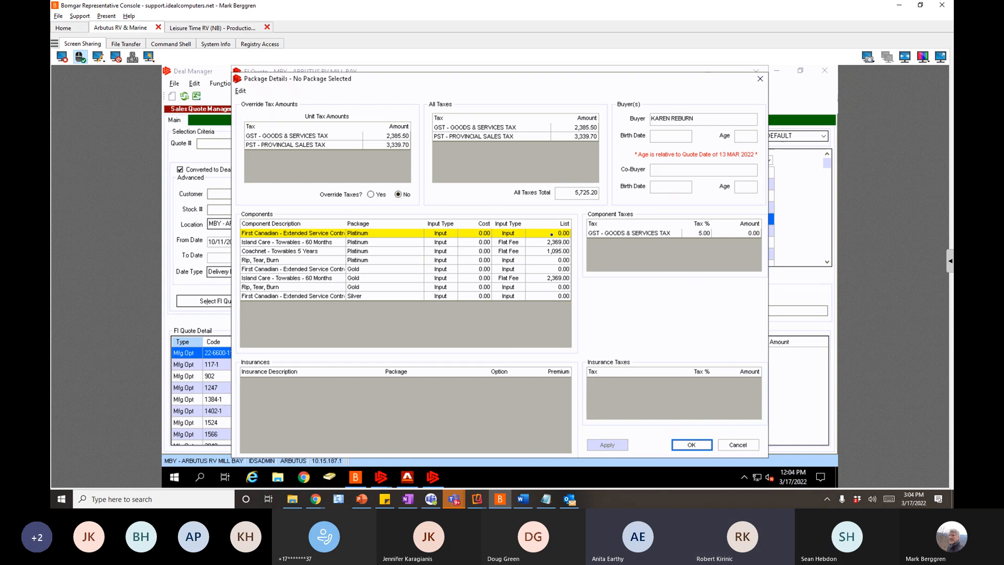
Enter costs for the Platinum components, including First Canadian and Island Care
left_click(547, 233)
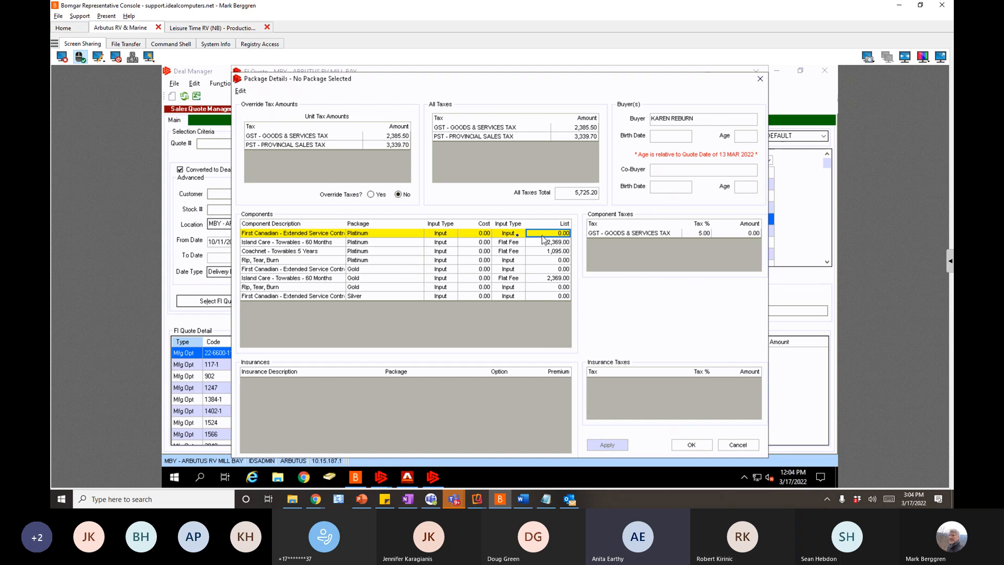
left_click(483, 232)
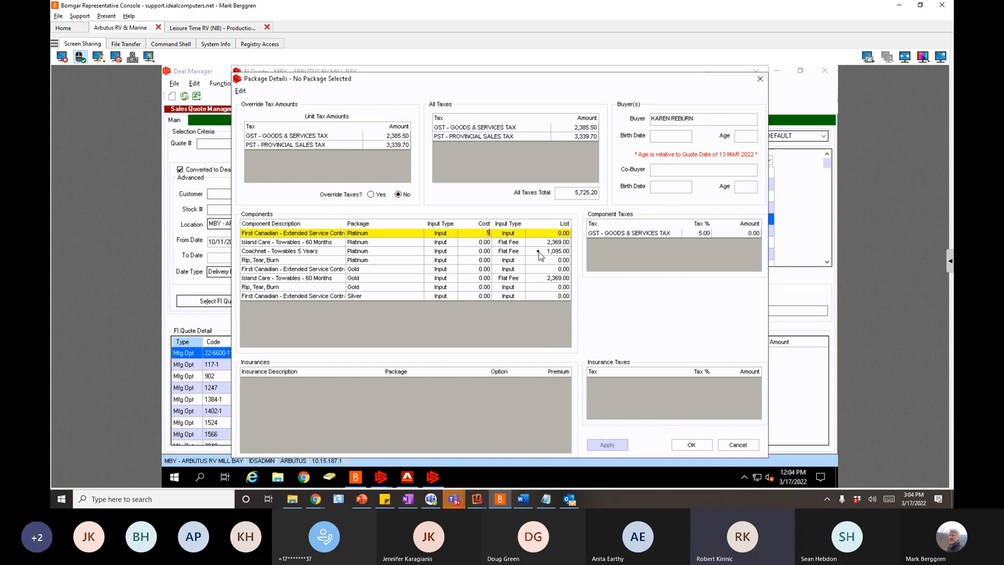
type("000")
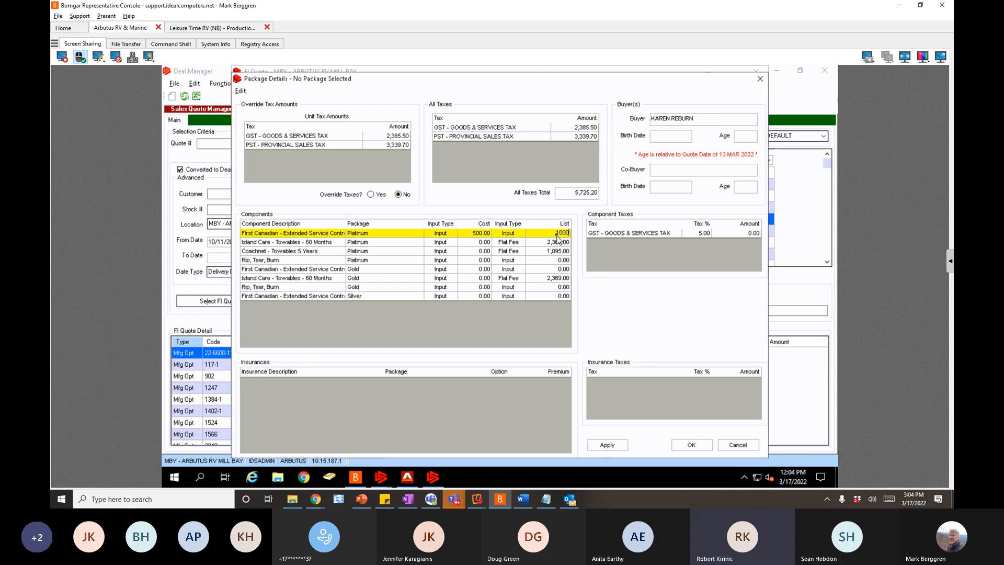
left_click(293, 242)
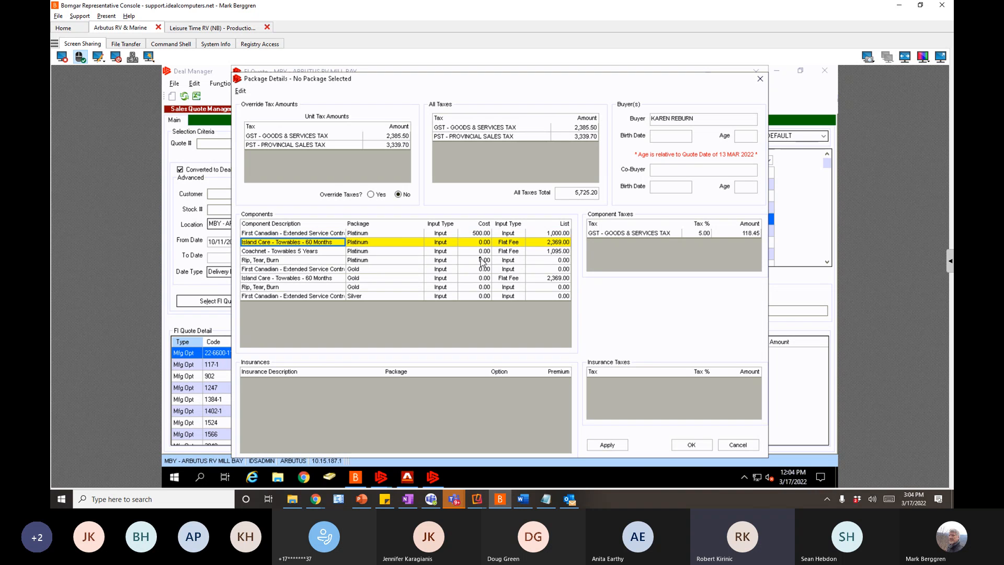
left_click(481, 242)
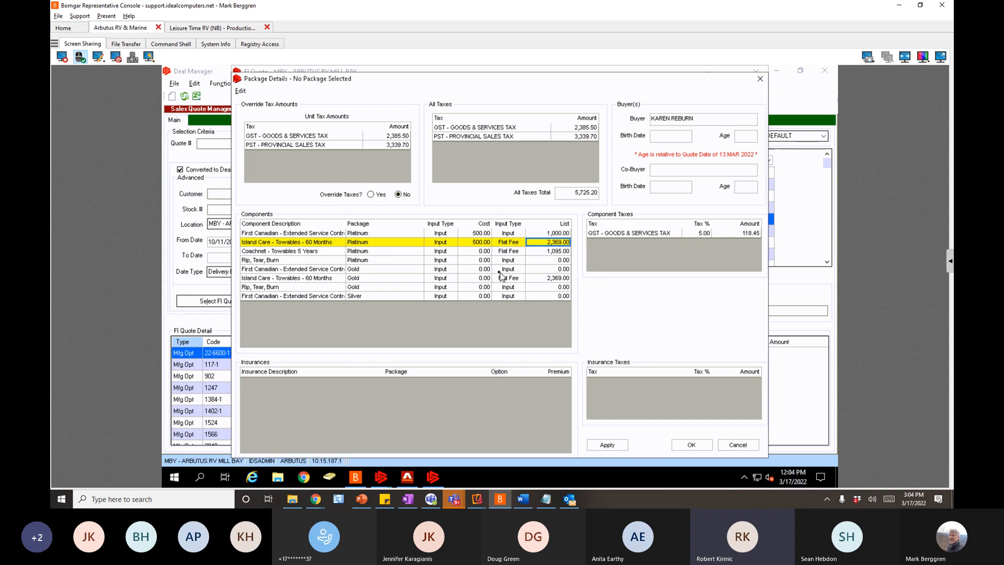
mouse_move(484, 255)
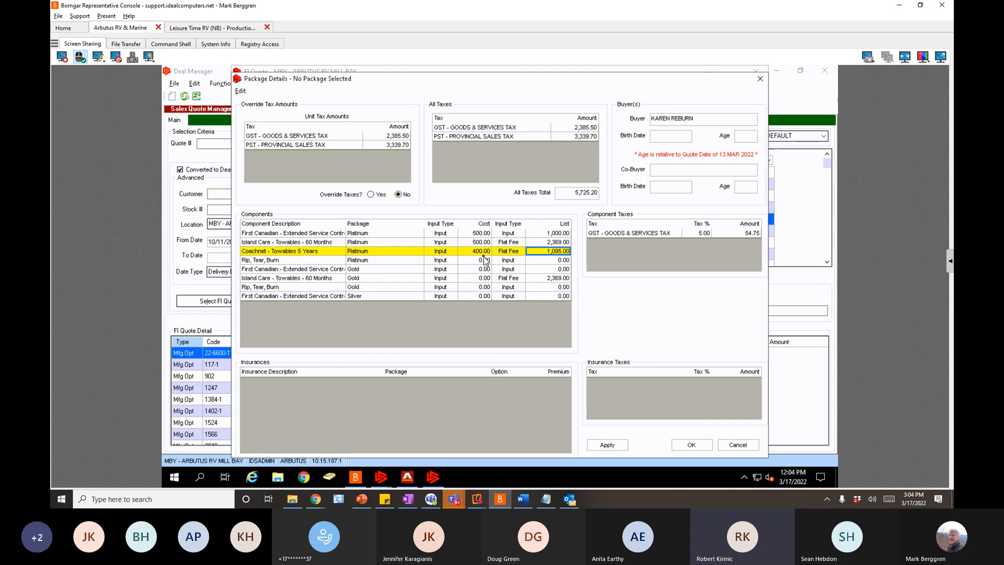
left_click(479, 259)
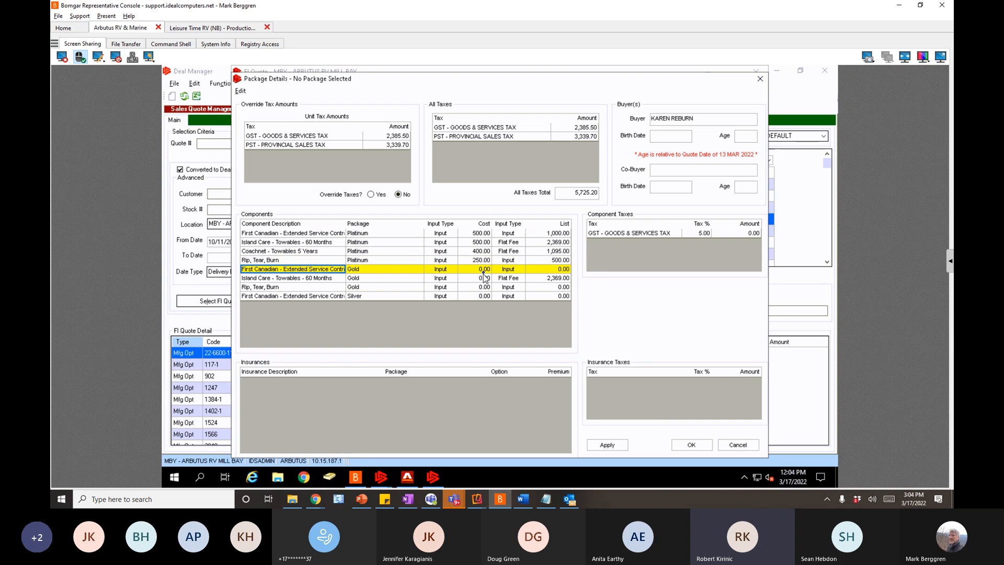
Fill in Gold and Silver list prices (1000, 750, 80), then apply and accept
left_click(481, 268)
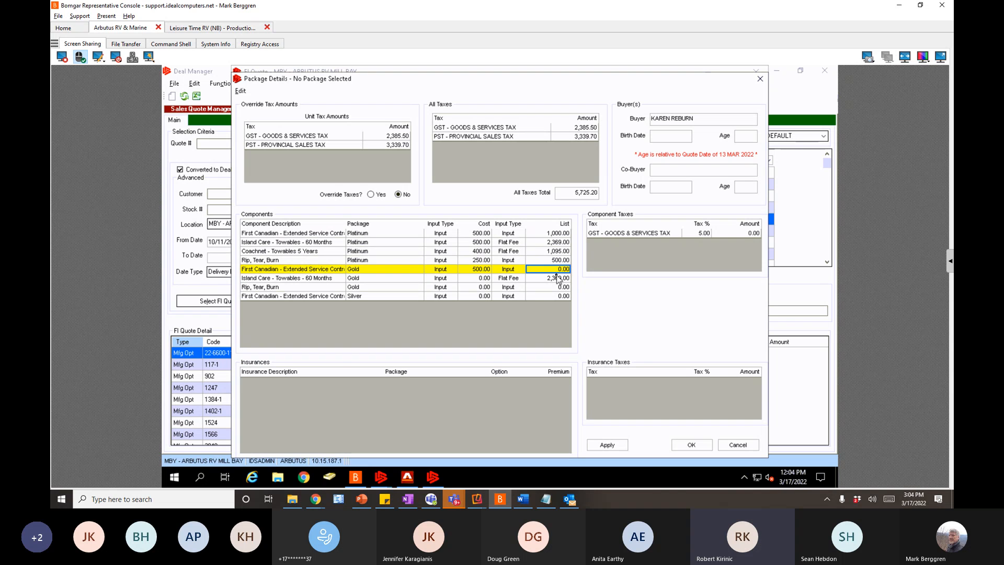
type("1000")
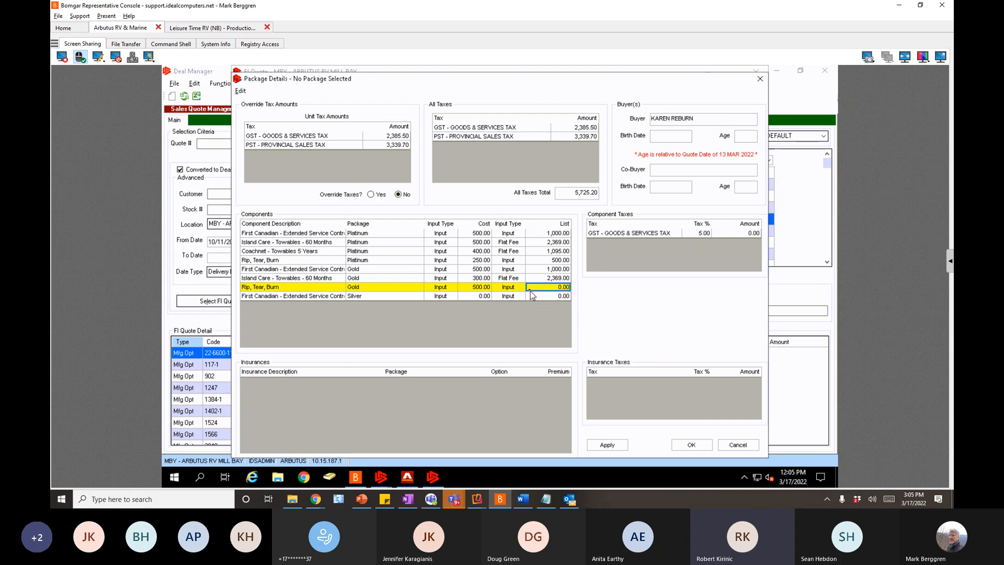
type("750")
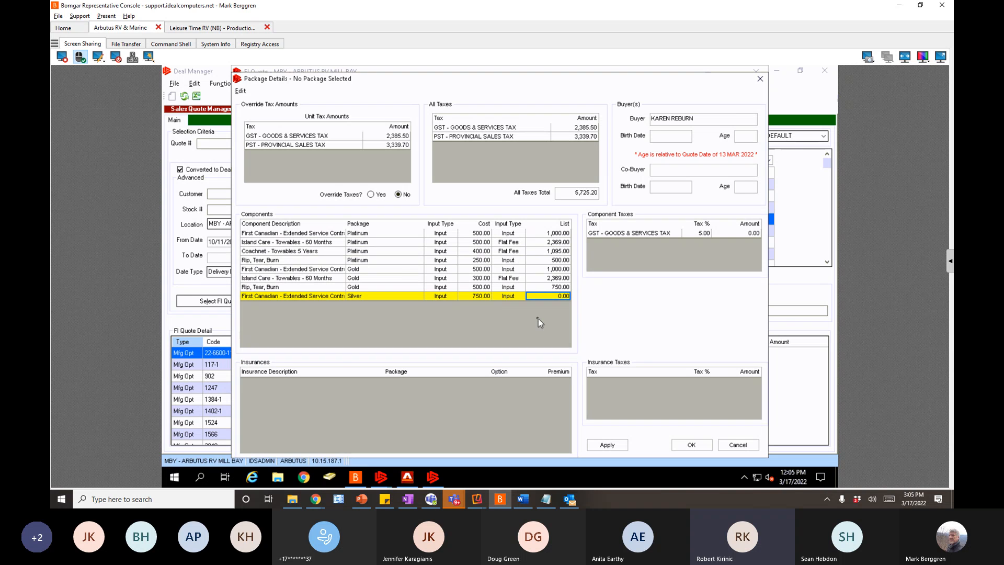
type("80")
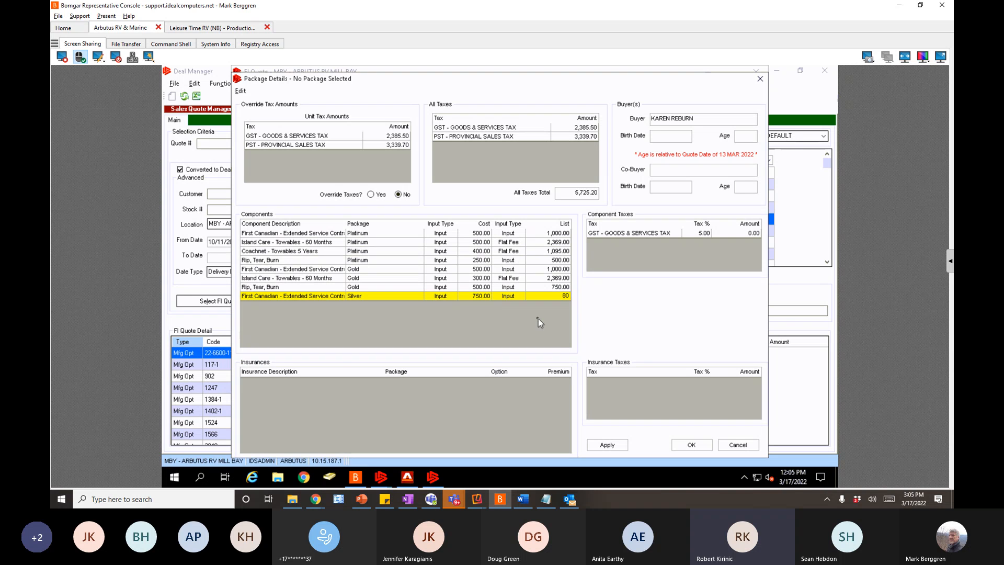
left_click(606, 445)
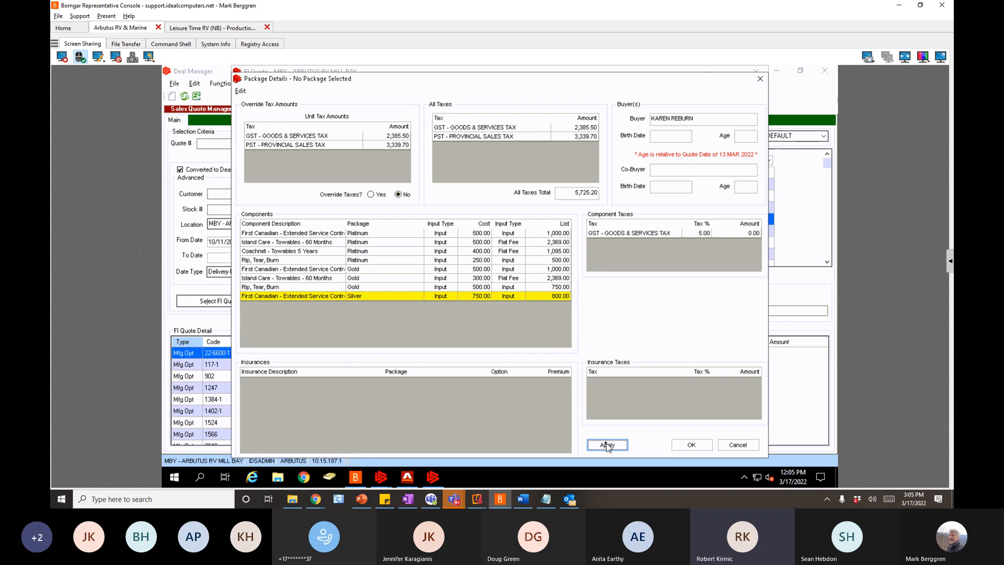
left_click(607, 444)
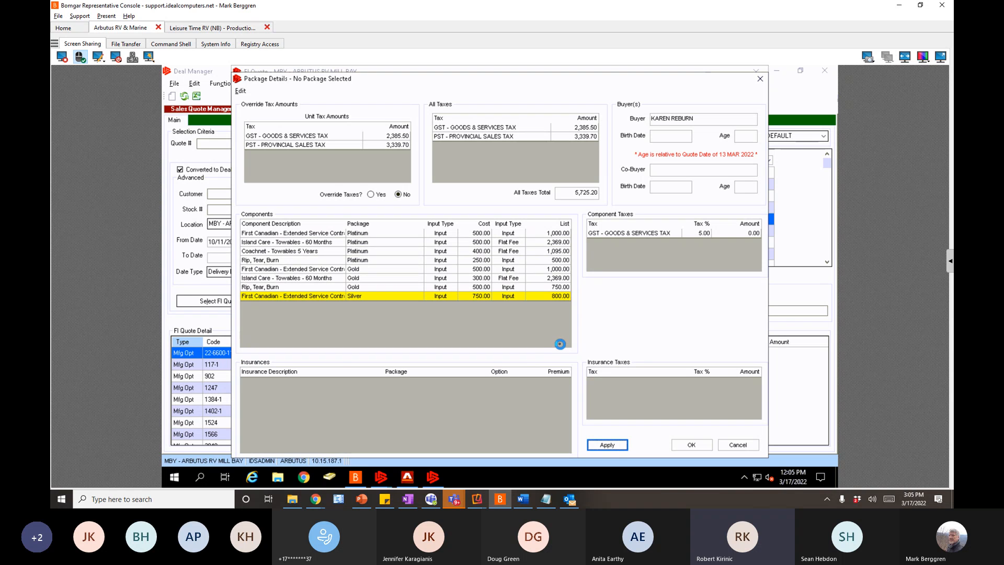
left_click(606, 444)
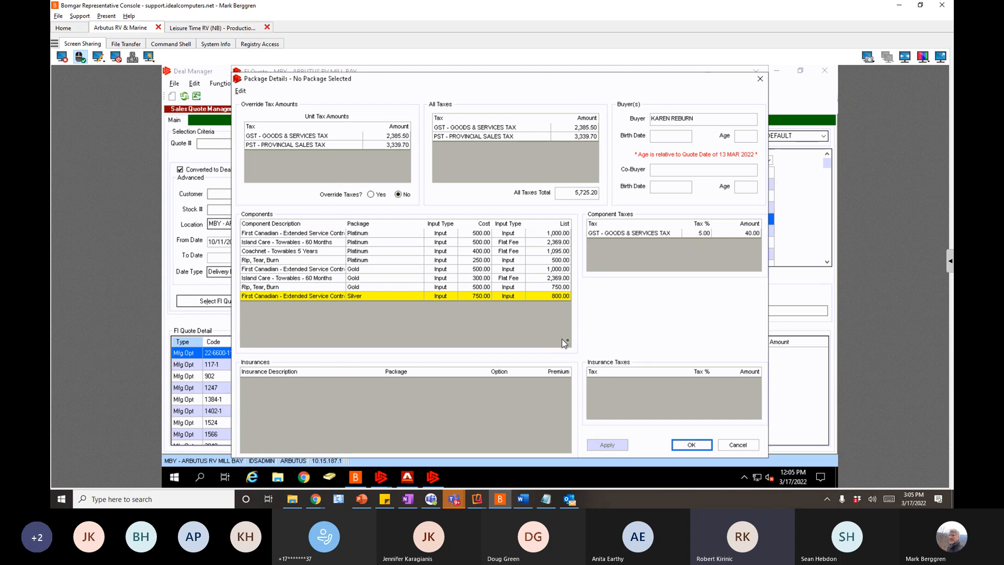
left_click(690, 445)
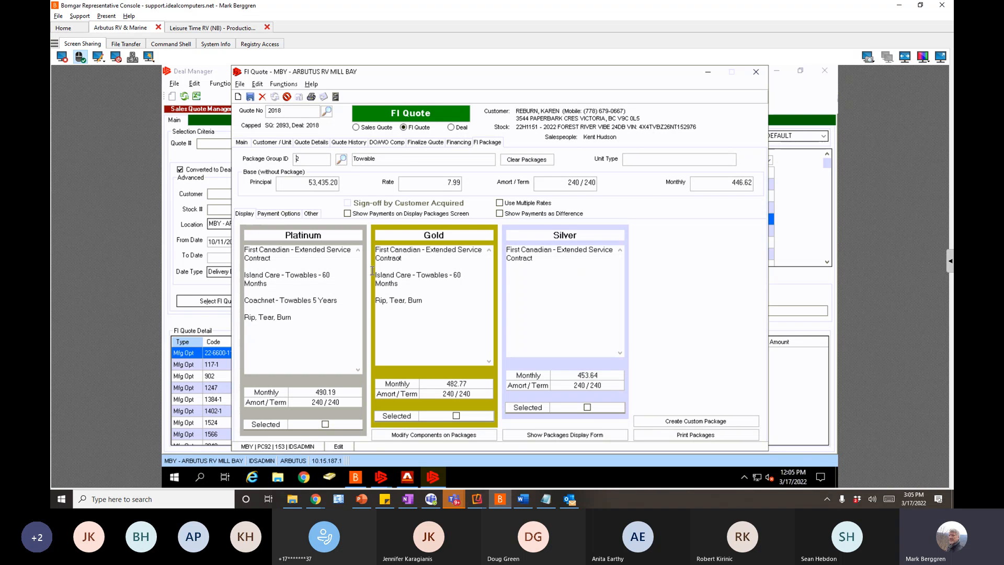
mouse_move(531, 250)
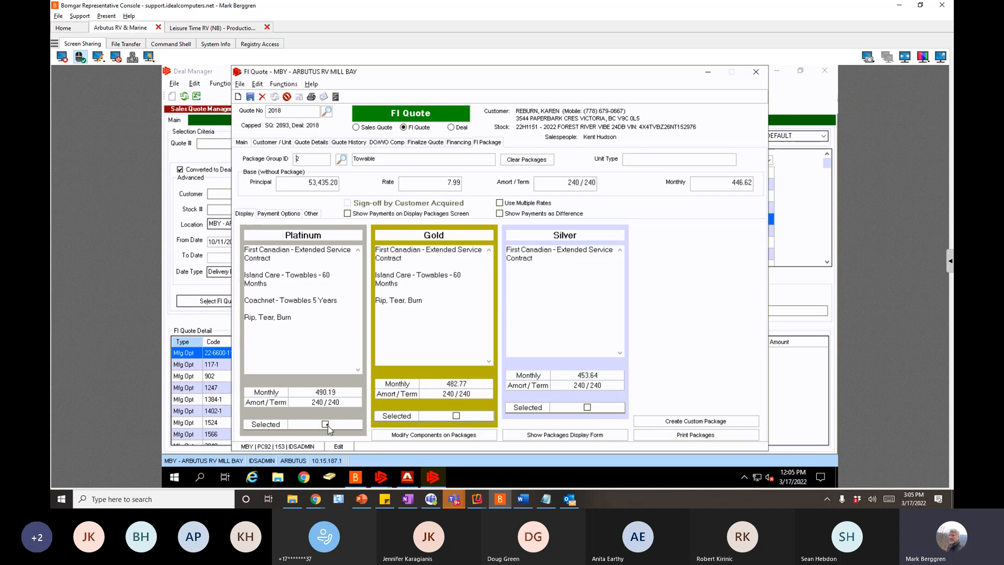
Mark the Platinum package, 490.19 monthly over 240 months, as selected
left_click(325, 424)
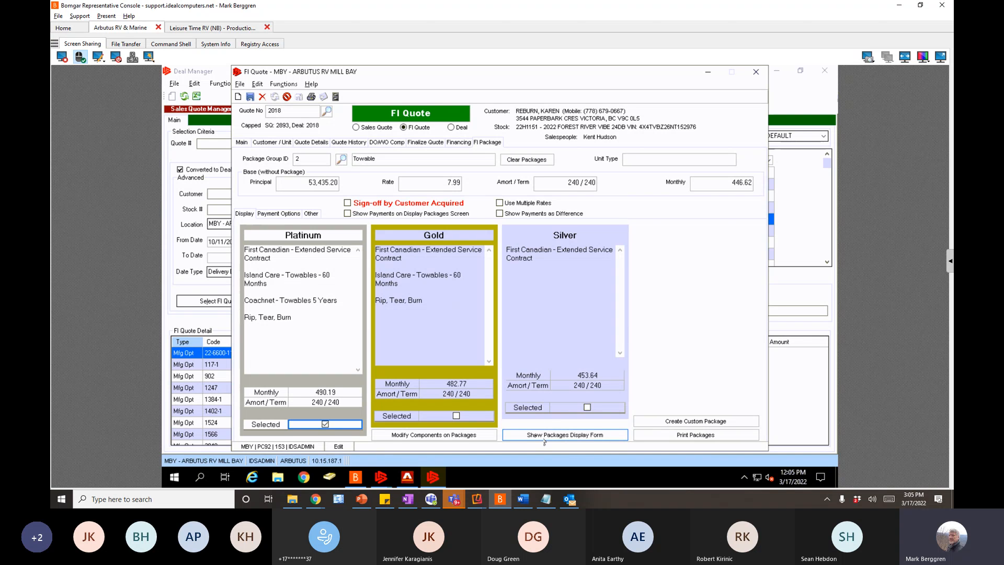
mouse_move(545, 442)
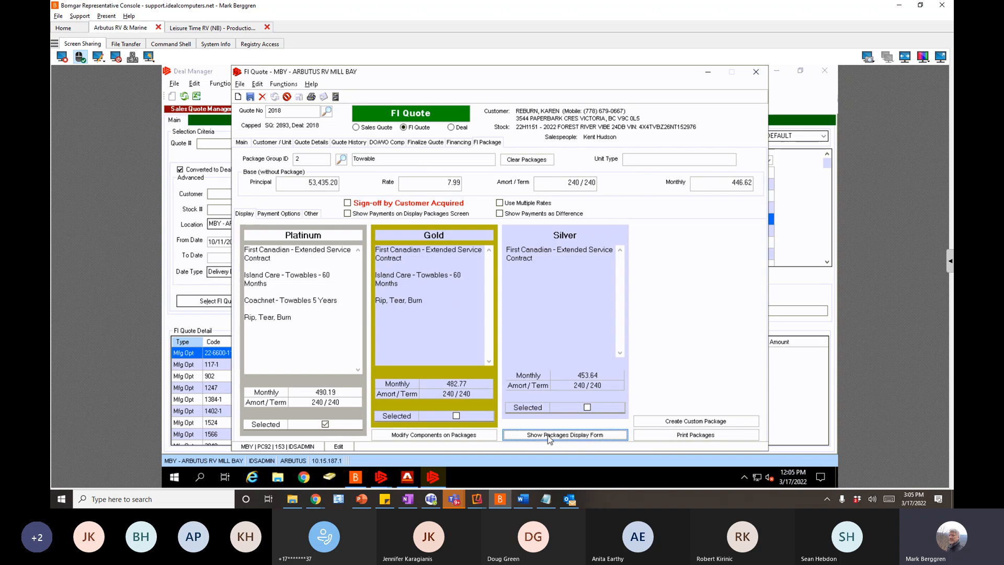
Preview the packages display form, then view Quote Details with the PDI Travel Trailer option
left_click(564, 434)
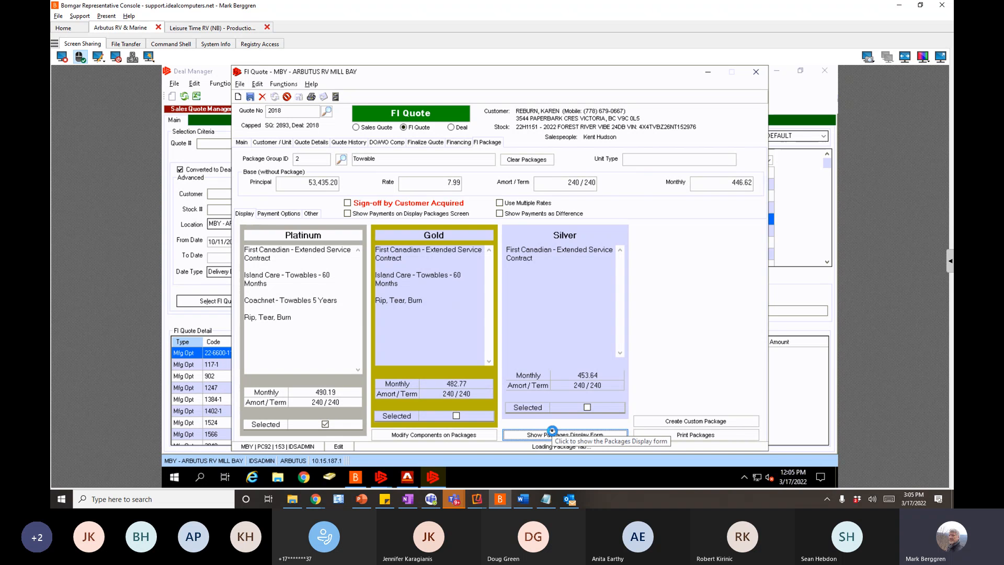
left_click(564, 435)
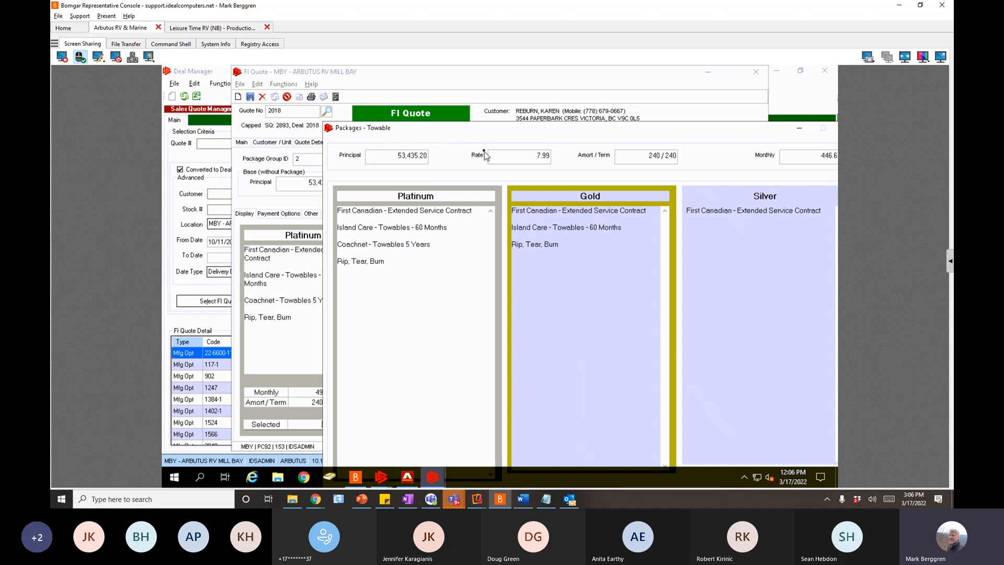
mouse_move(475, 143)
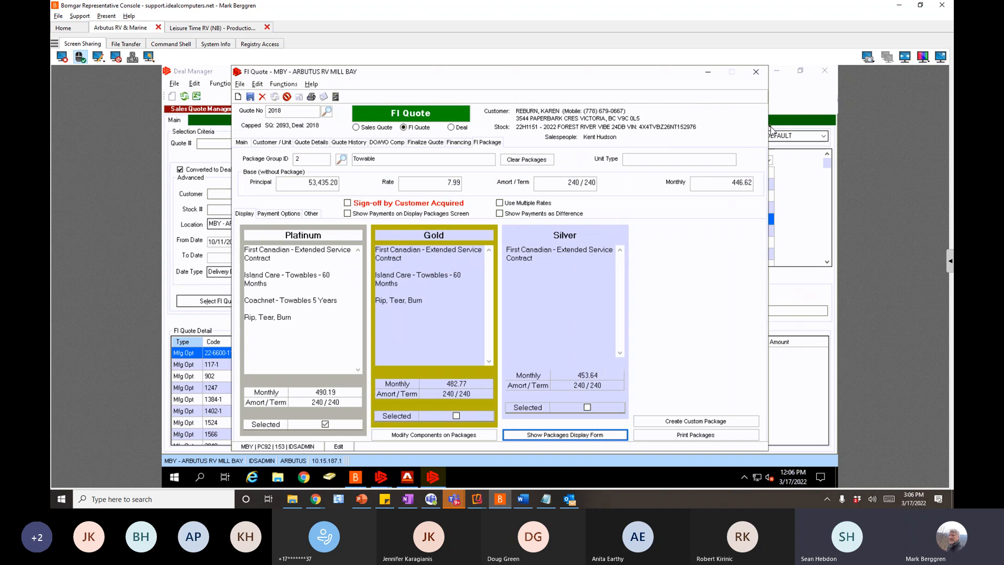
mouse_move(434, 435)
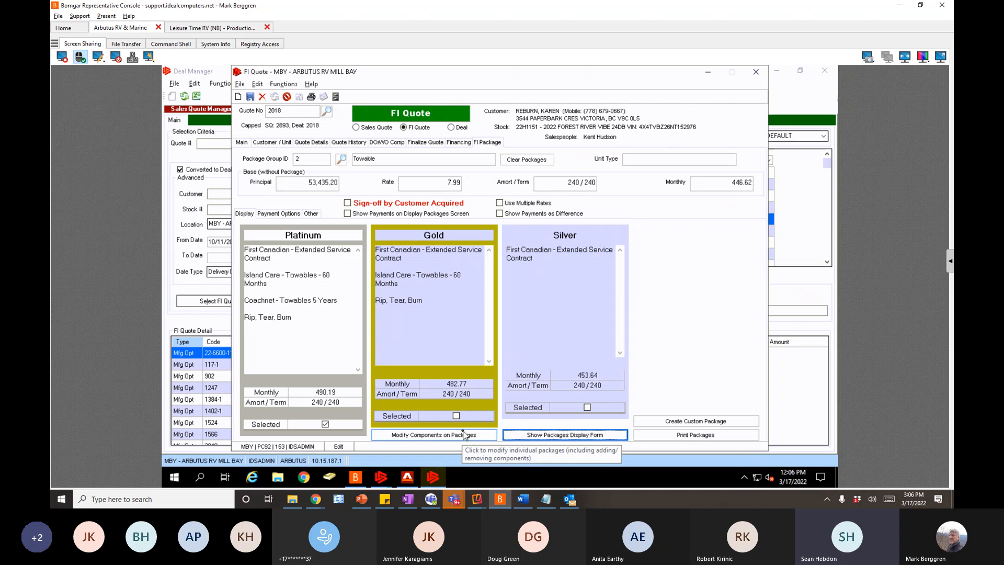
mouse_move(397, 225)
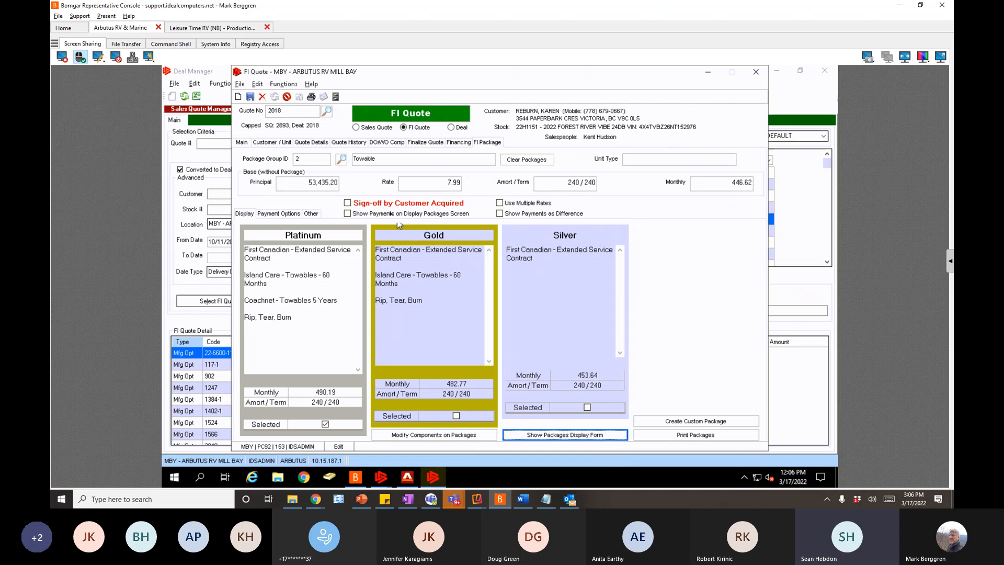
left_click(311, 142)
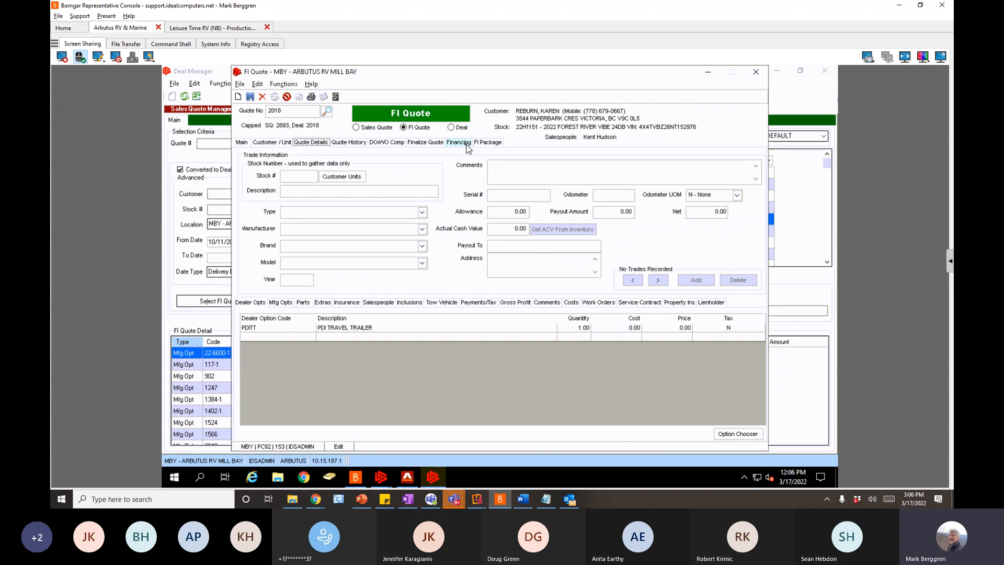
Revisit the package comparison, then view the Quote Details insurance rows at 490.19 monthly
left_click(487, 142)
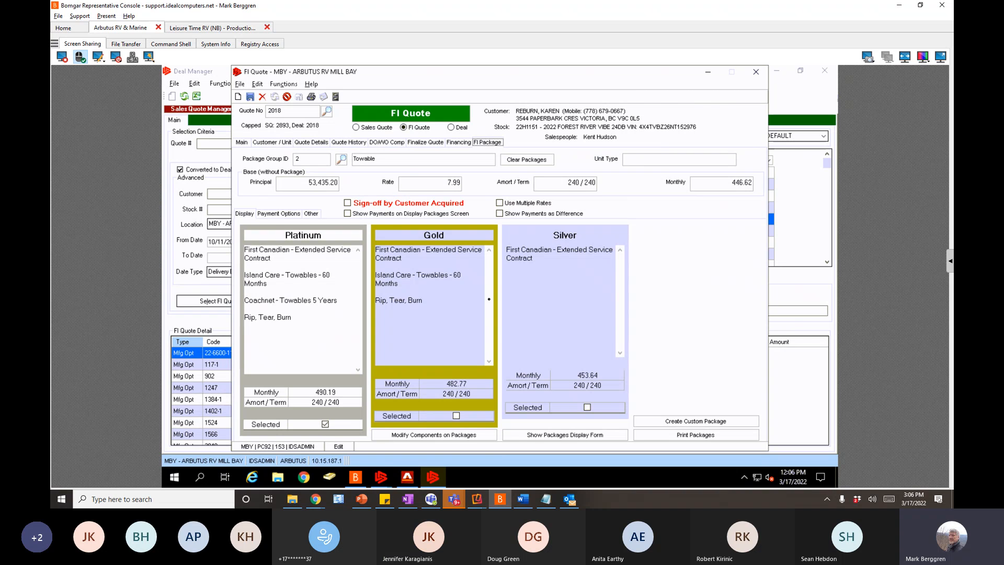
mouse_move(440, 168)
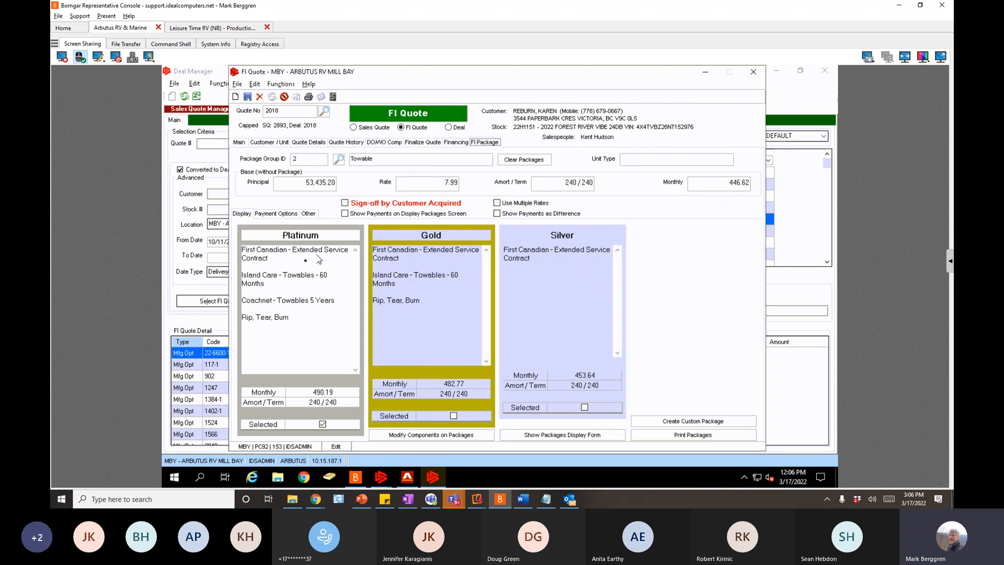
mouse_move(269, 316)
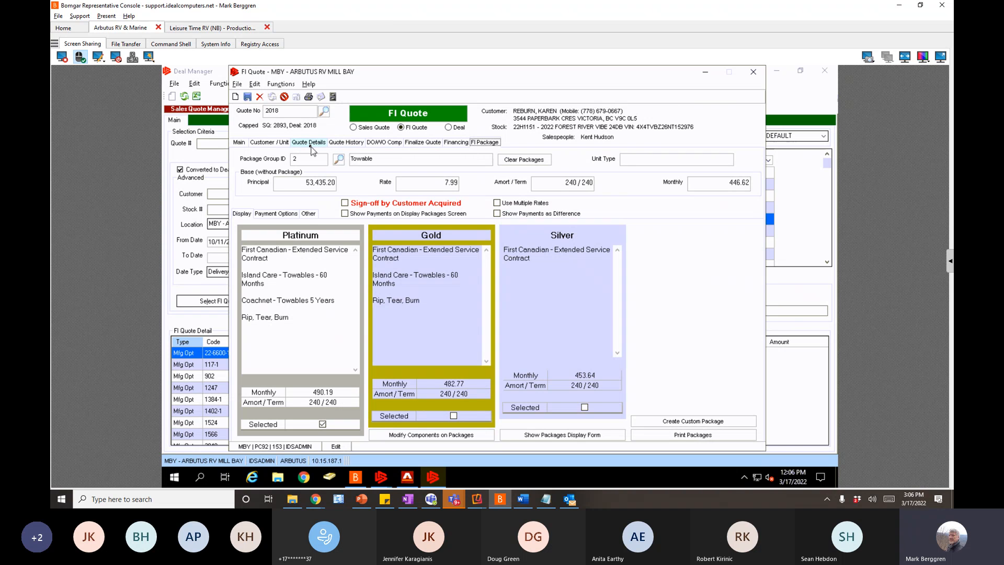
left_click(308, 142)
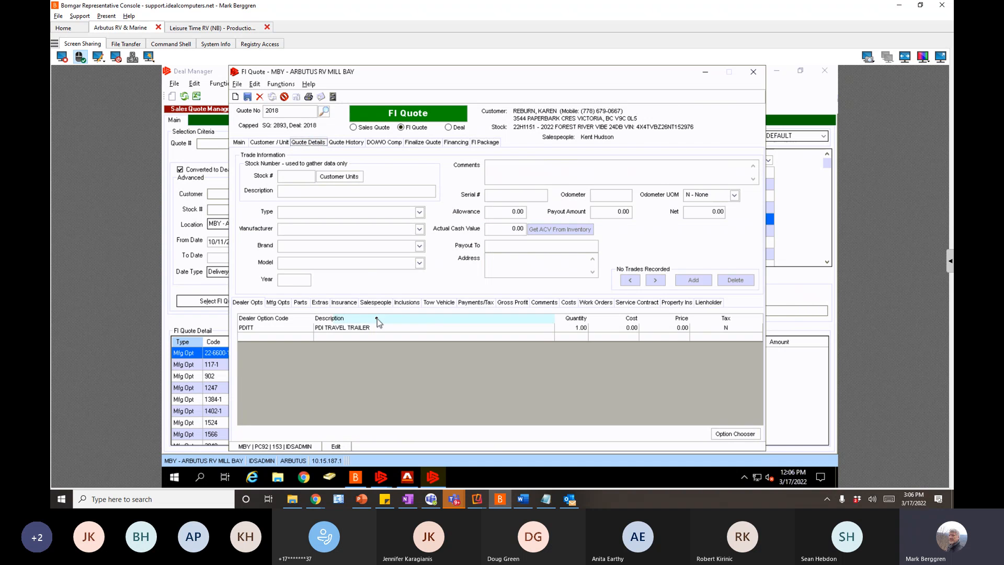
left_click(342, 303)
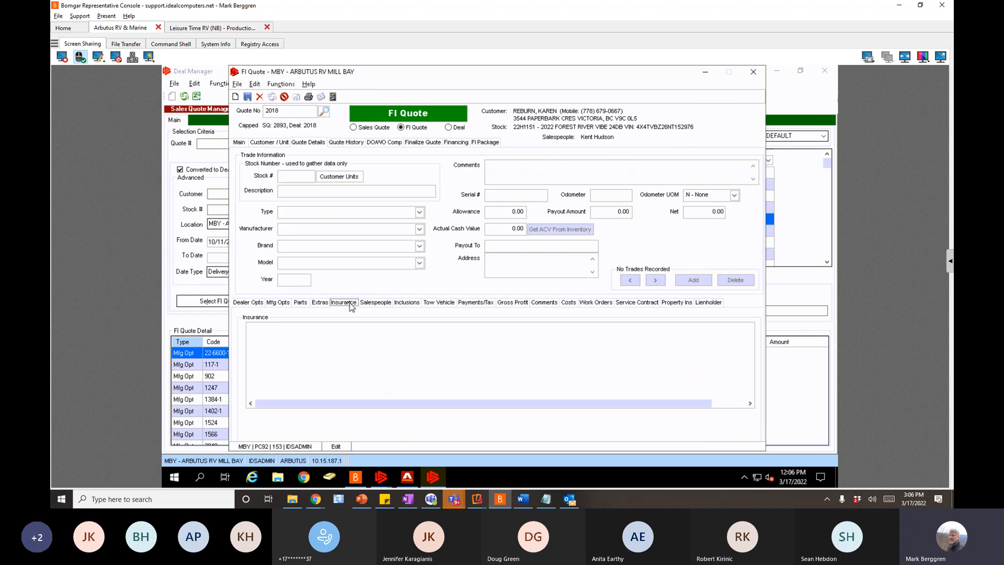
left_click(342, 301)
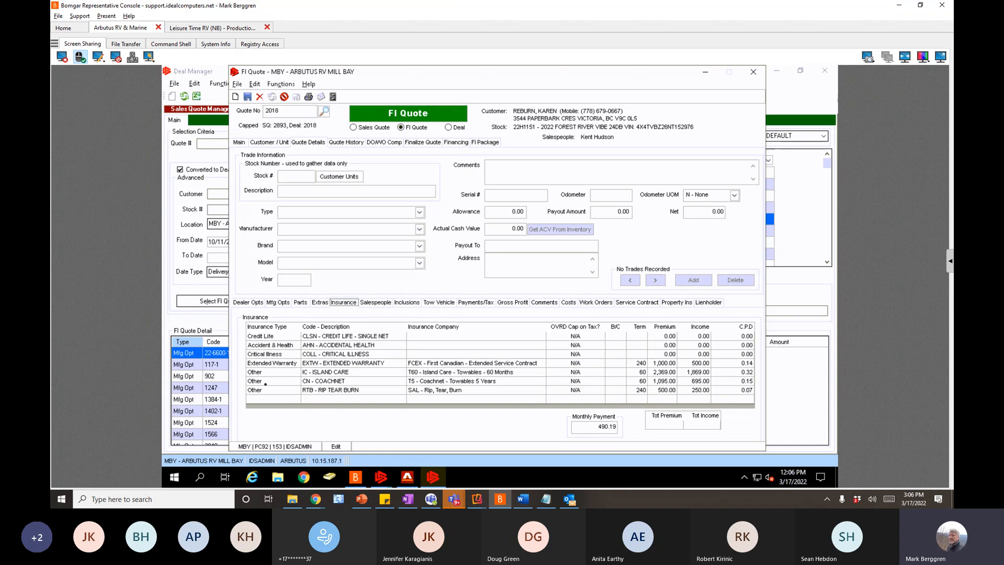
Delete the CN Coachnet insurance row and set the Extended Warranty premium to 750.00
right_click(255, 381)
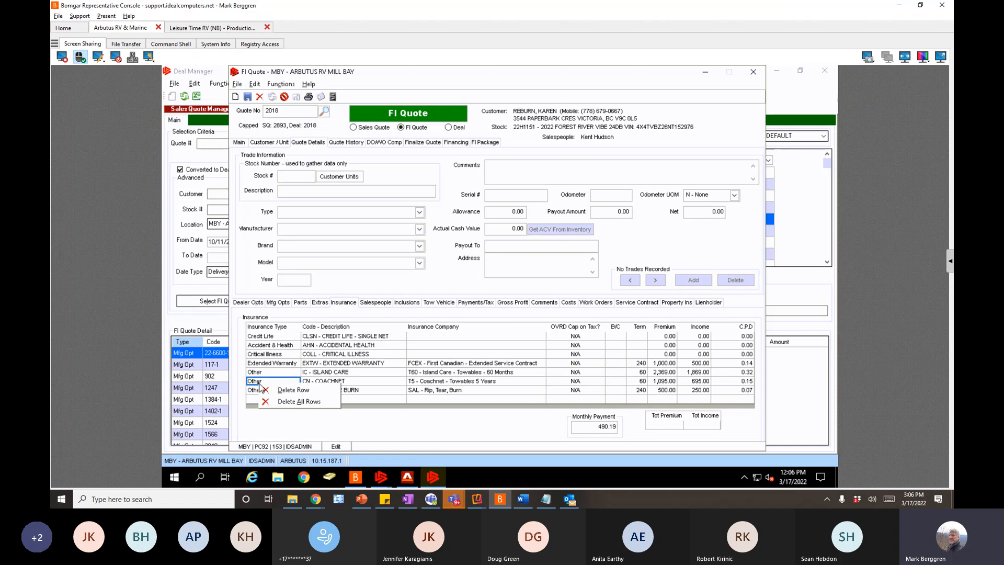
left_click(294, 389)
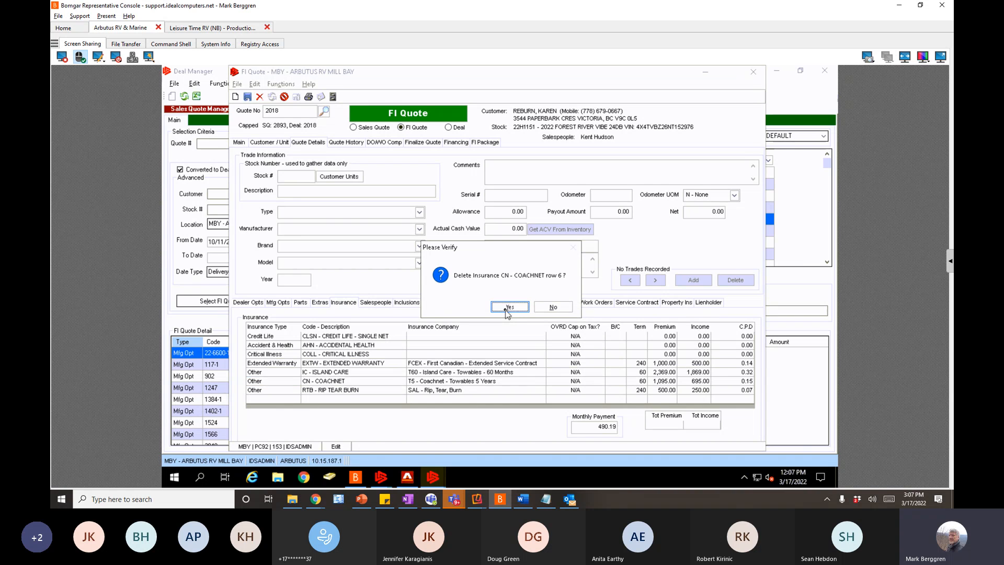
left_click(509, 308)
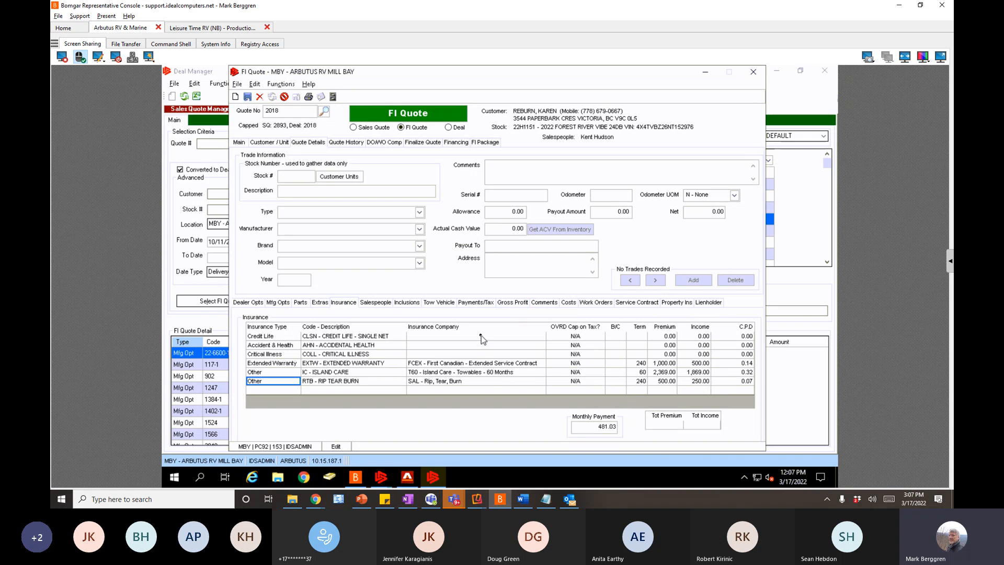
mouse_move(385, 380)
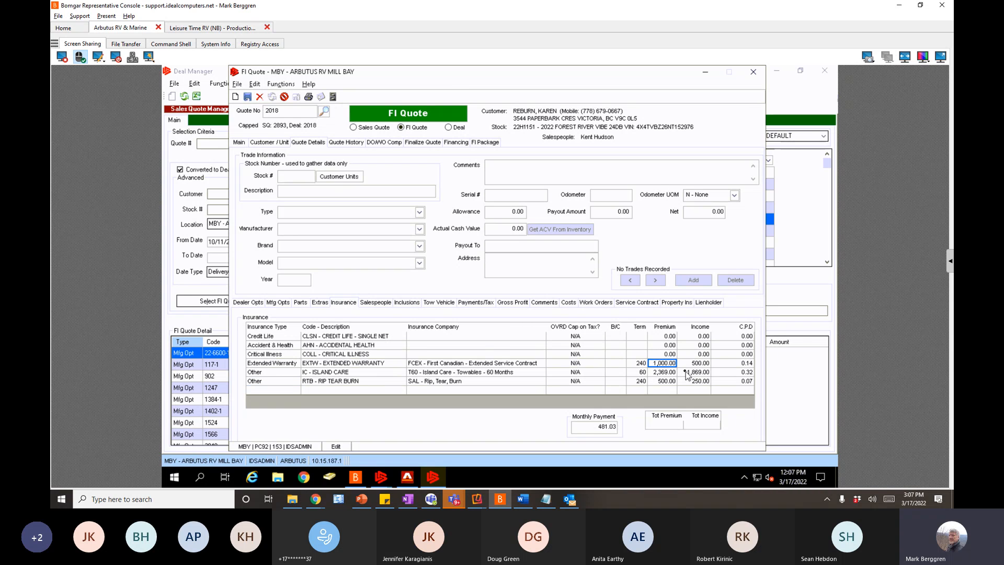
left_click(662, 372)
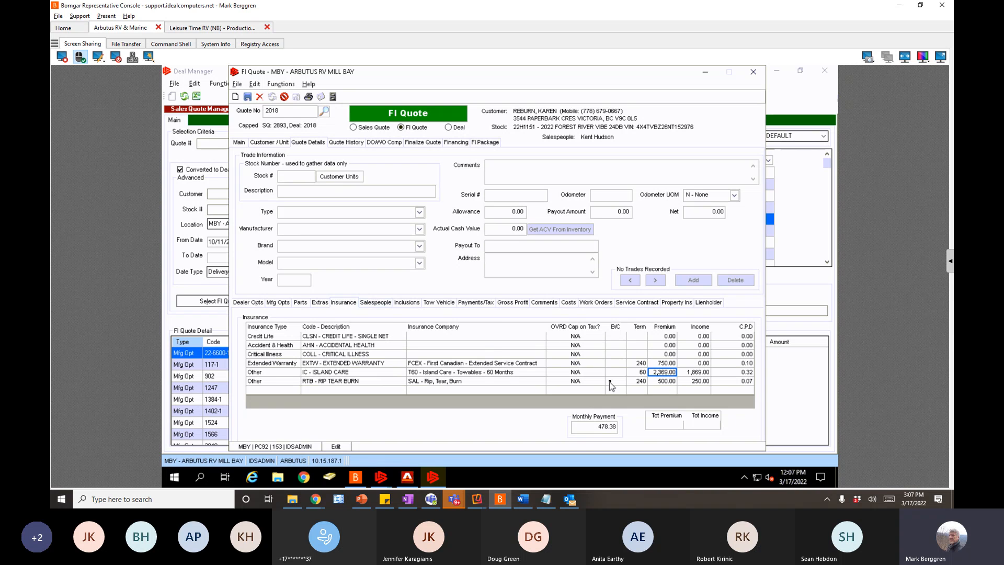
mouse_move(440, 369)
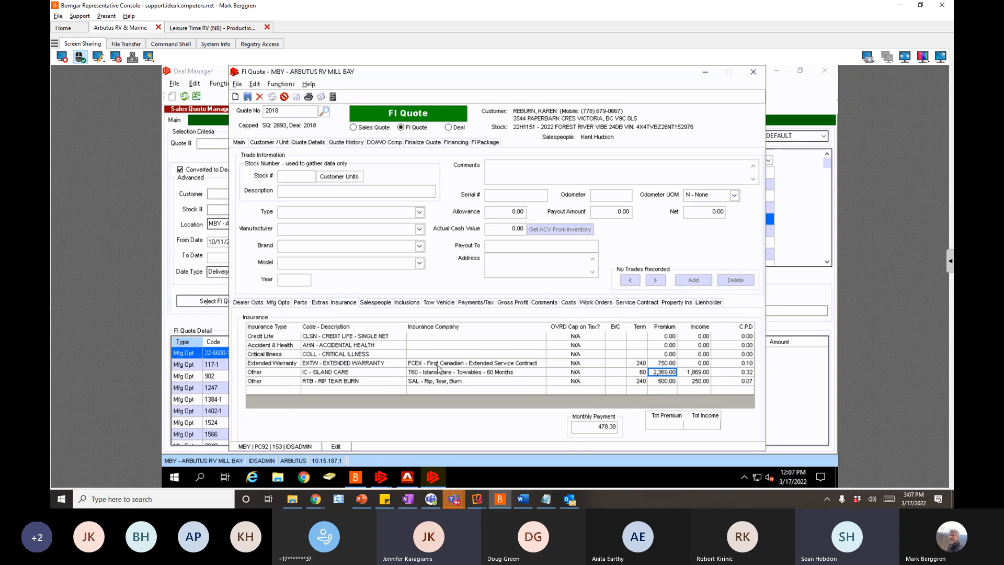
mouse_move(297, 392)
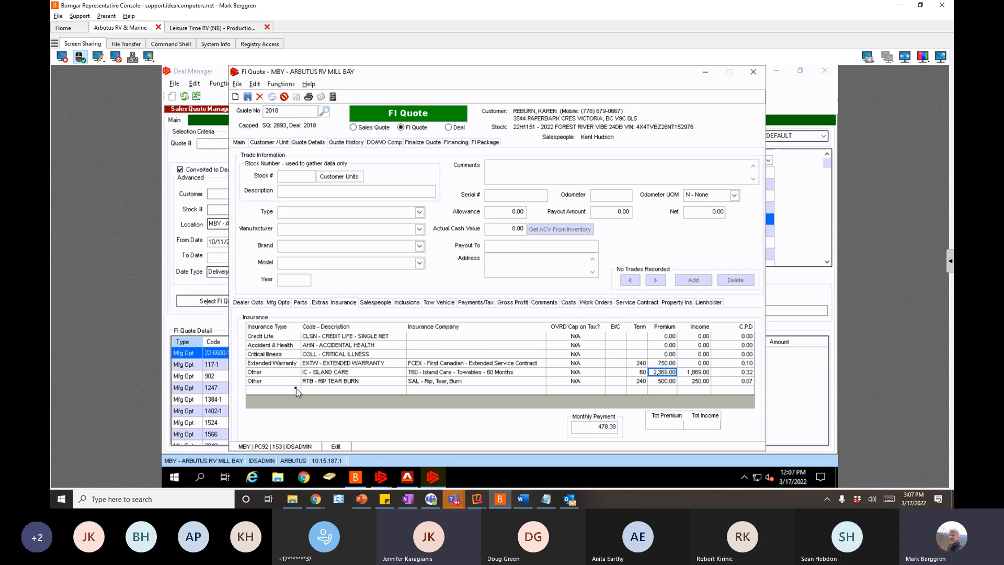
Delete the existing Rip Tear Burn insurance row from quote 2018
left_click(272, 381)
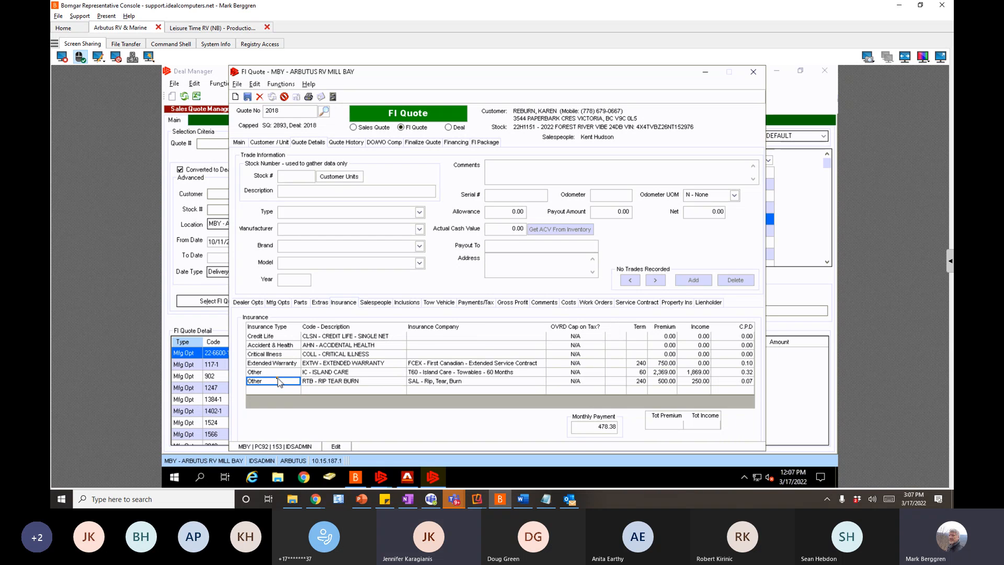
right_click(279, 381)
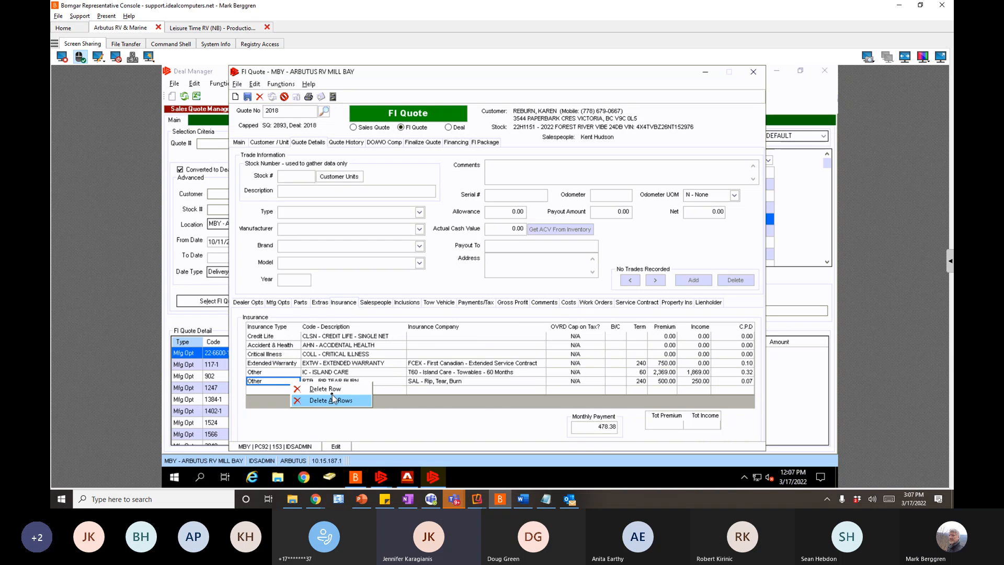
left_click(325, 389)
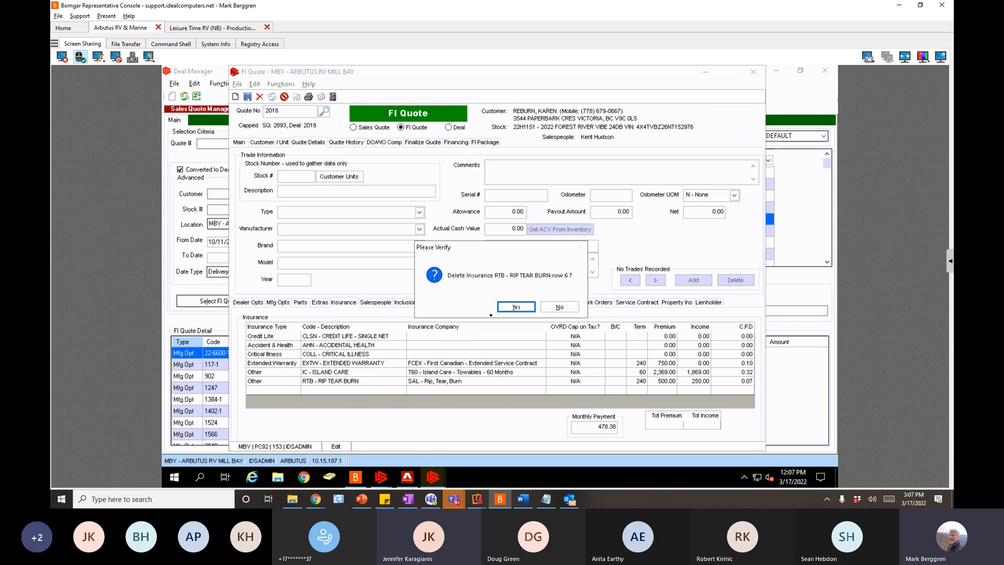
left_click(515, 305)
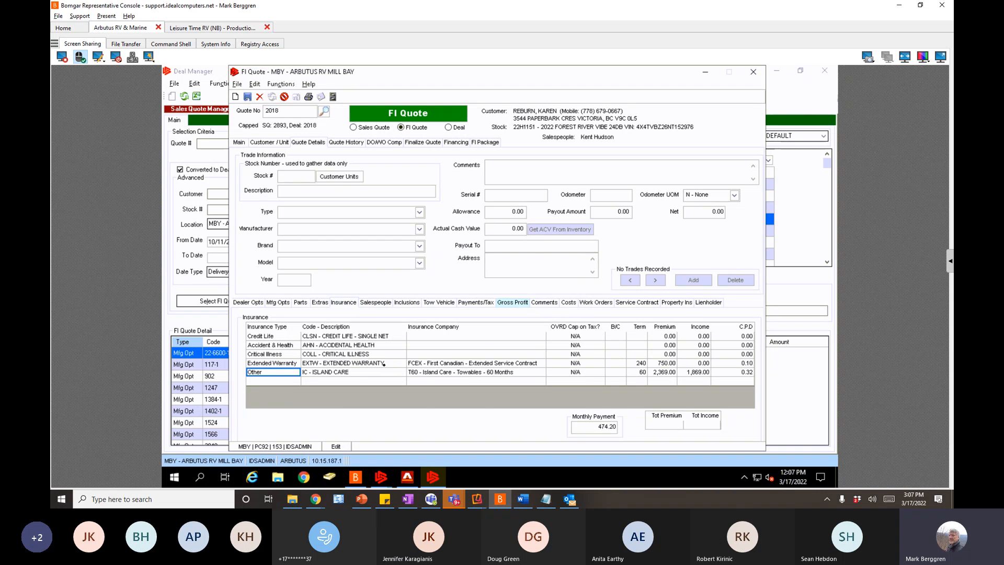
Add an RTB row with SAL Rip Tear Burn, term 48, premium 800.00, income 200.00
left_click(271, 381)
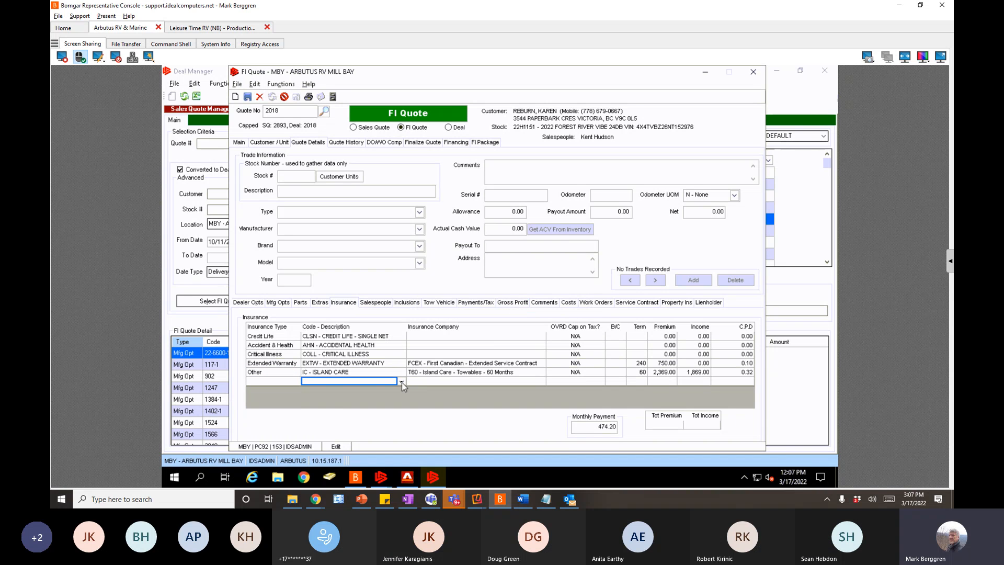
left_click(402, 381)
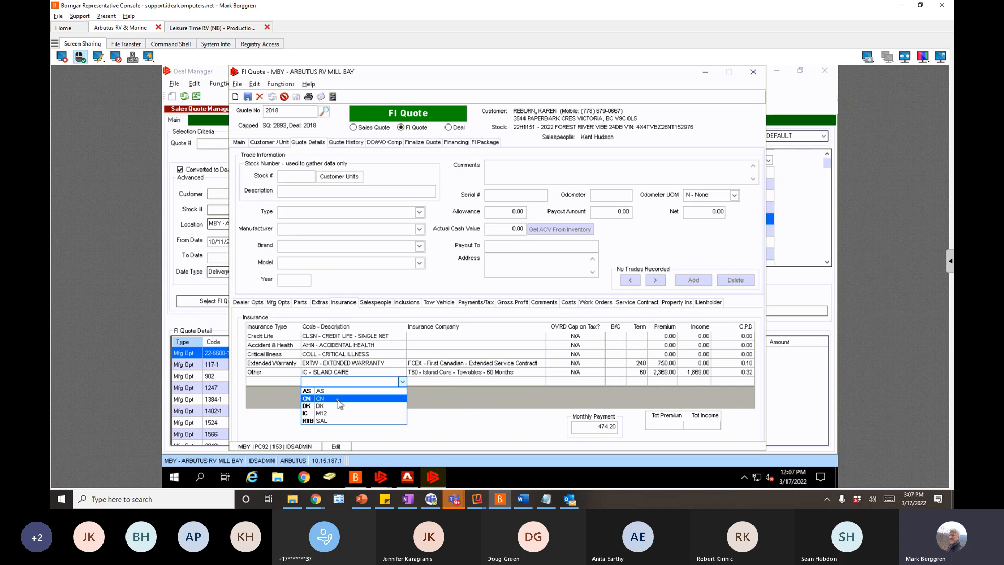
left_click(318, 421)
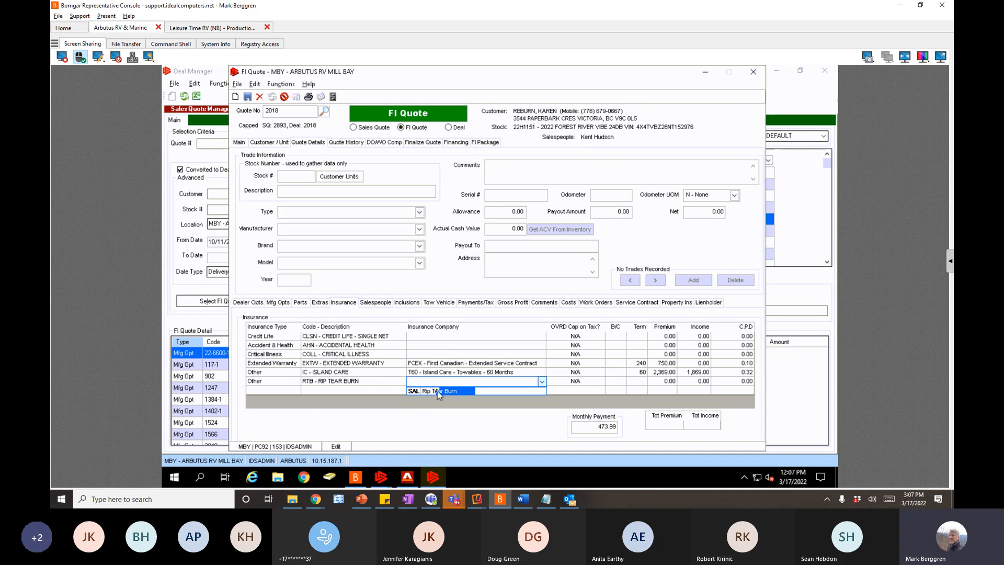
left_click(439, 391)
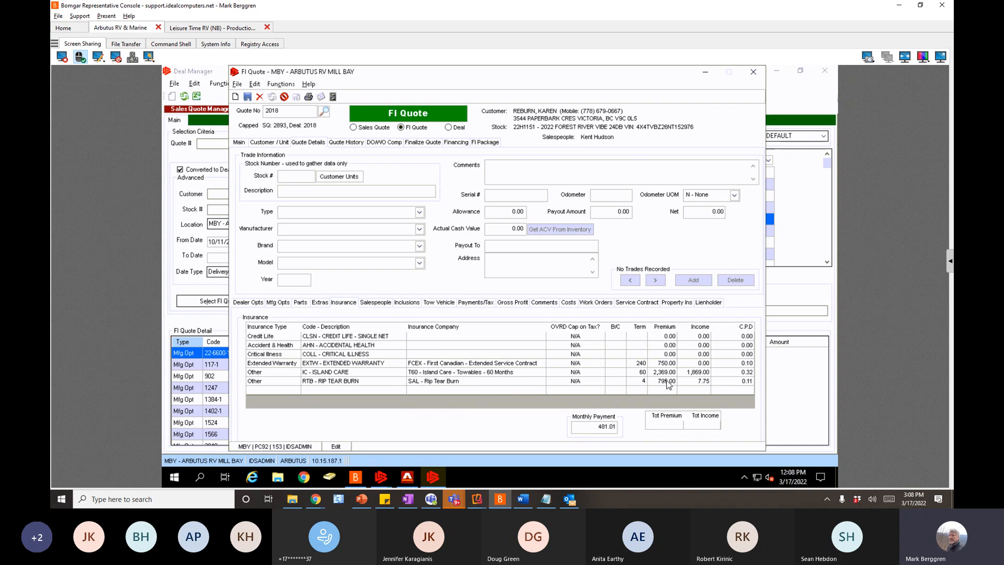
double_click(639, 381)
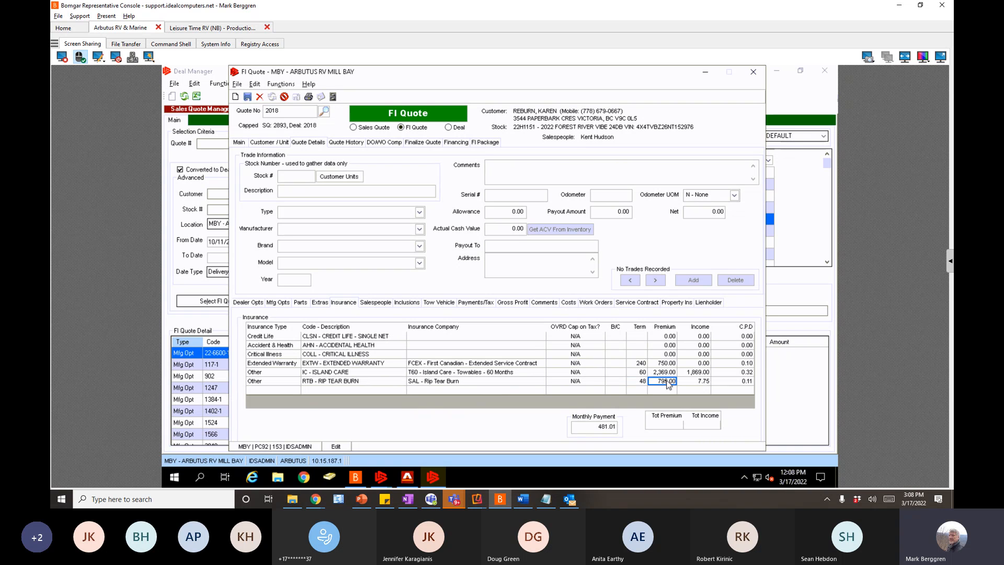
left_click(697, 381)
type("2")
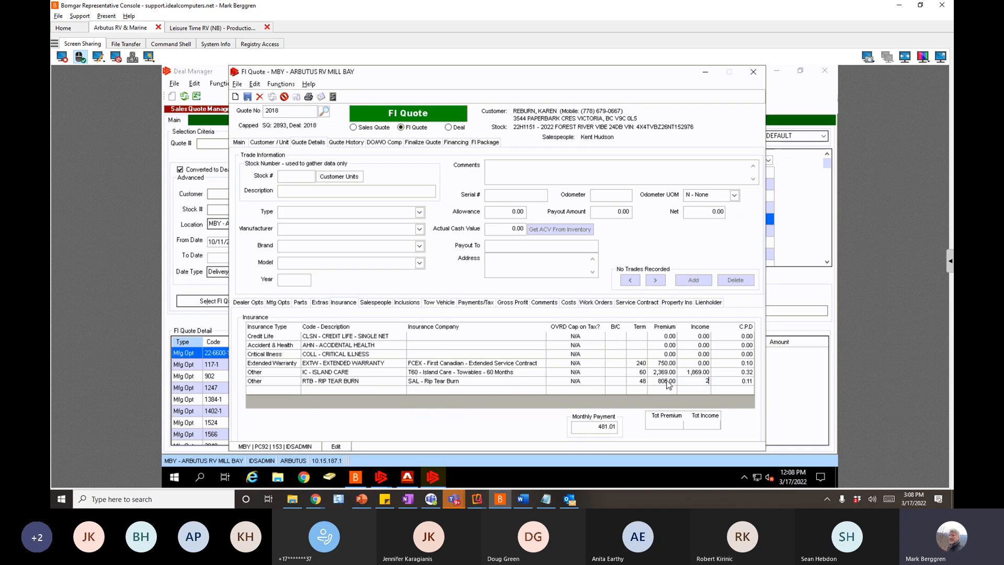
left_click(347, 380)
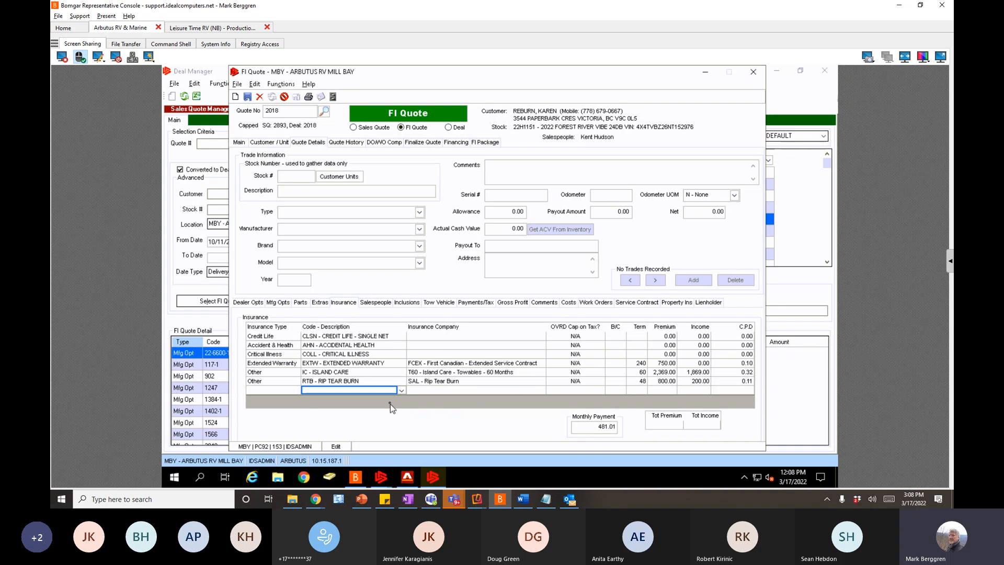
Add a Coachnet 5 Yr Motorized insurance row: 36 months, 1,295.00 premium
left_click(401, 390)
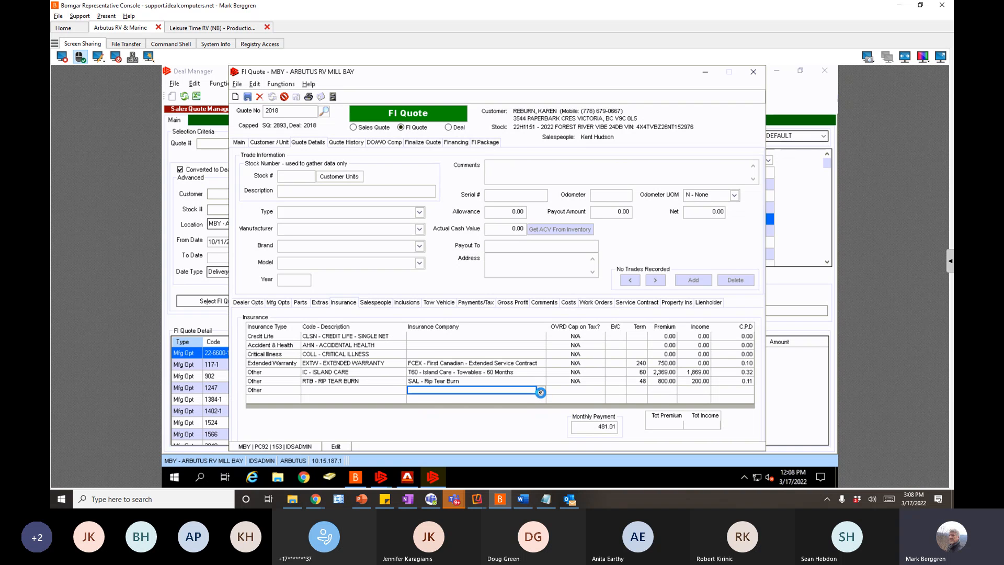
left_click(540, 391)
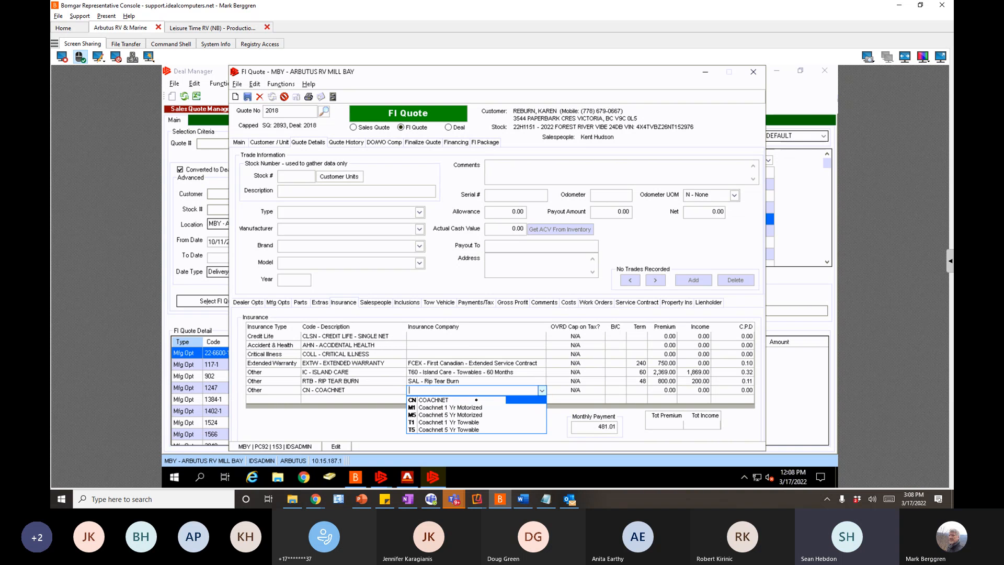
left_click(450, 415)
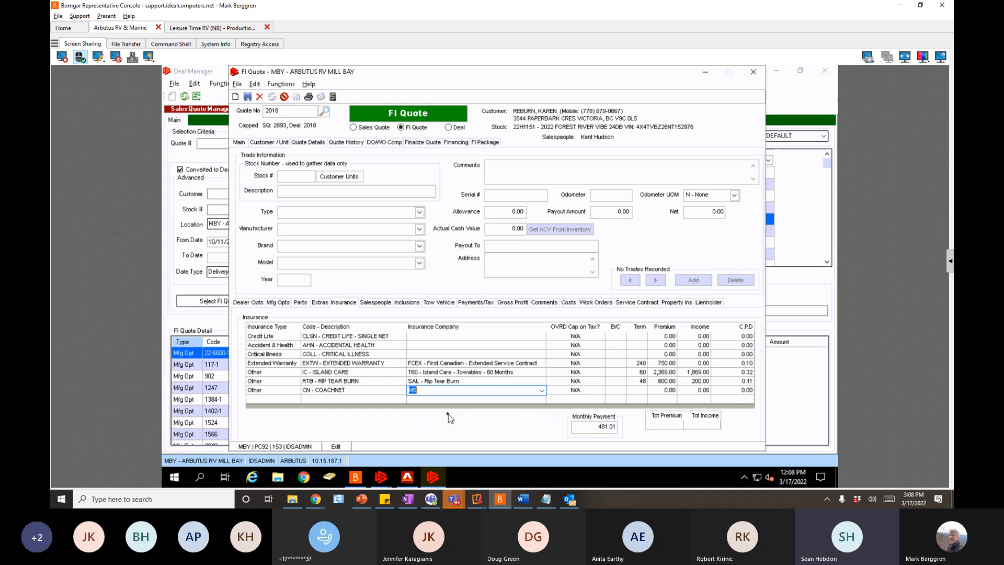
left_click(476, 390)
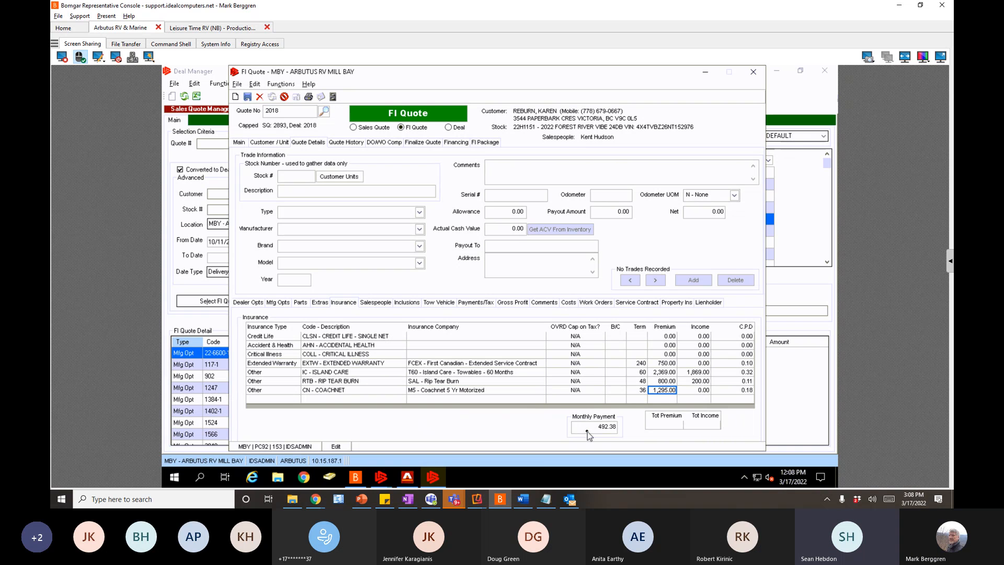
mouse_move(490, 410)
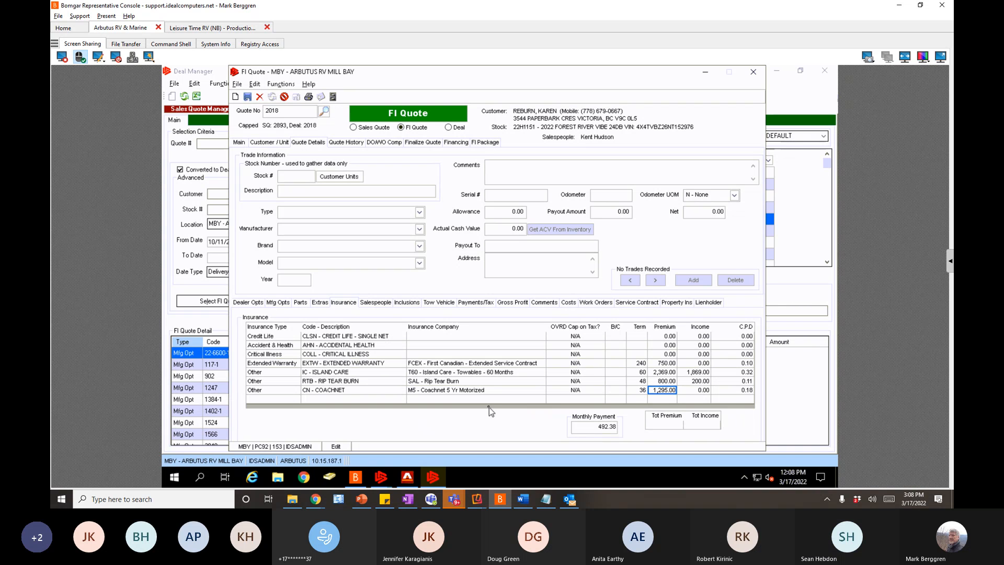
mouse_move(402, 395)
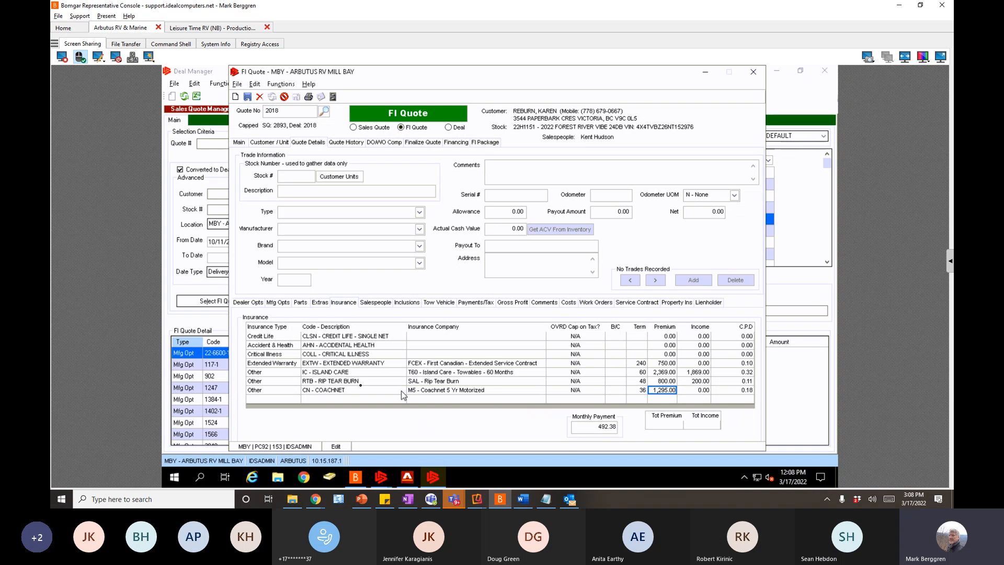
mouse_move(482, 386)
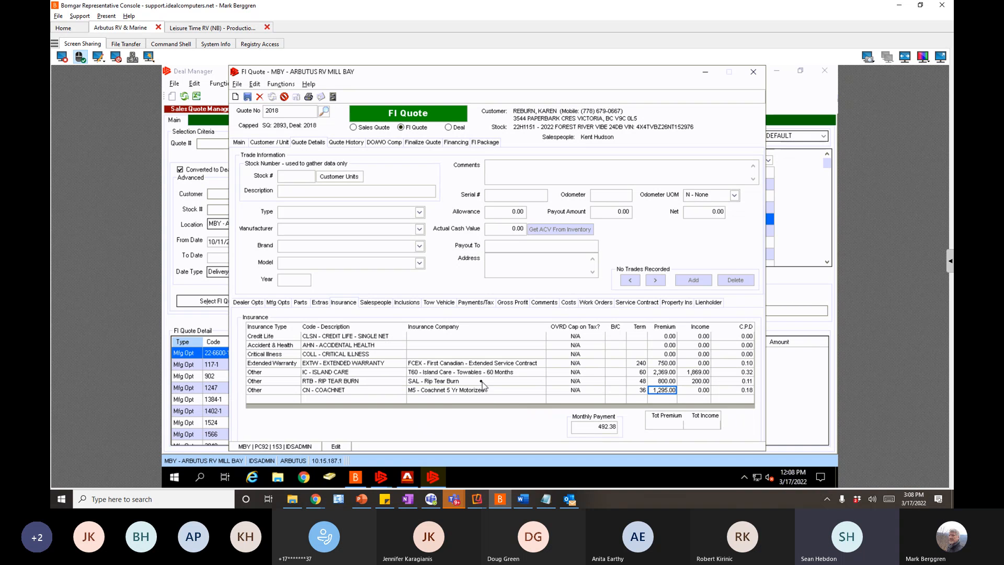
mouse_move(417, 346)
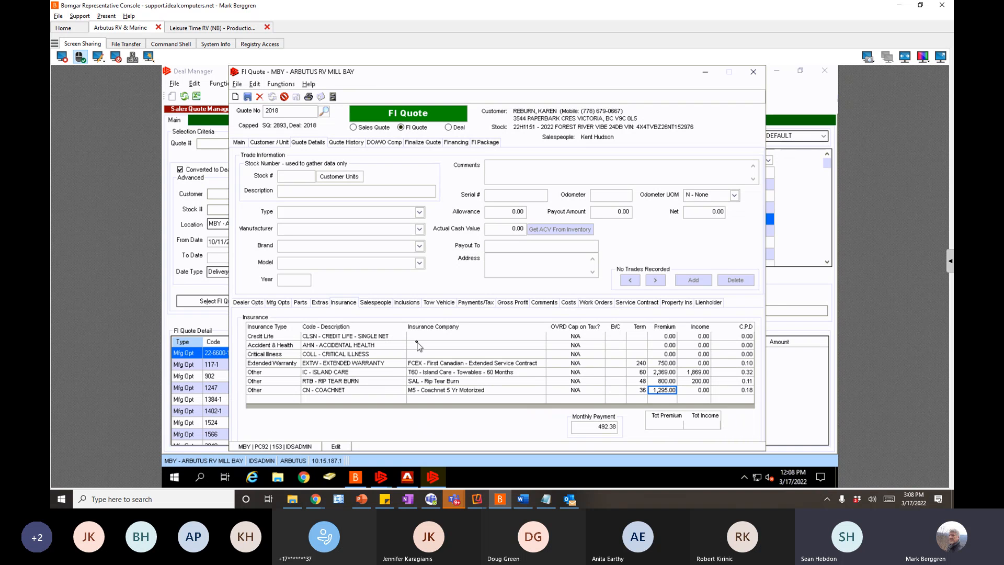
Set Credit Life's company to ADVS FC ADV SINGLE NET with B/C value B
left_click(474, 335)
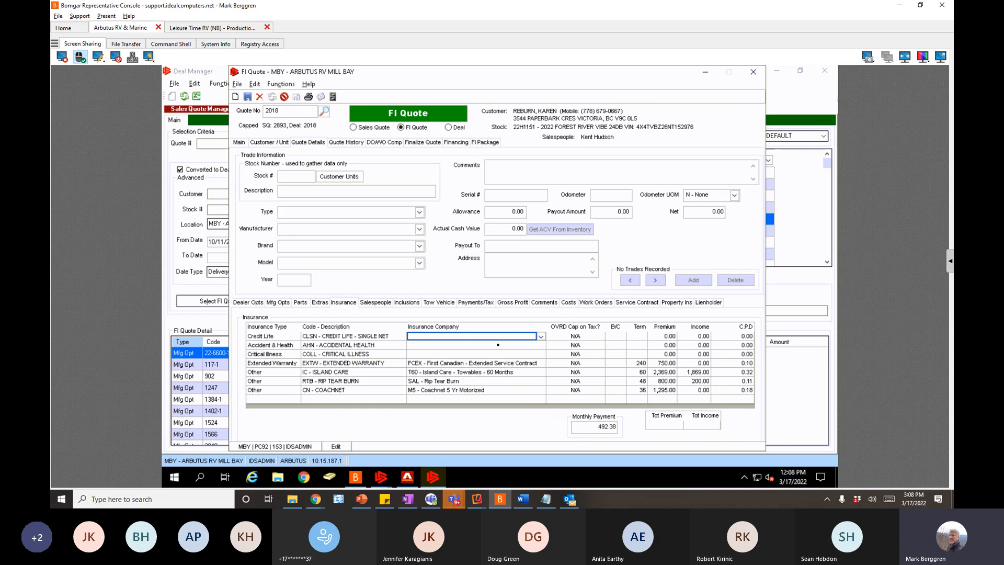
left_click(540, 335)
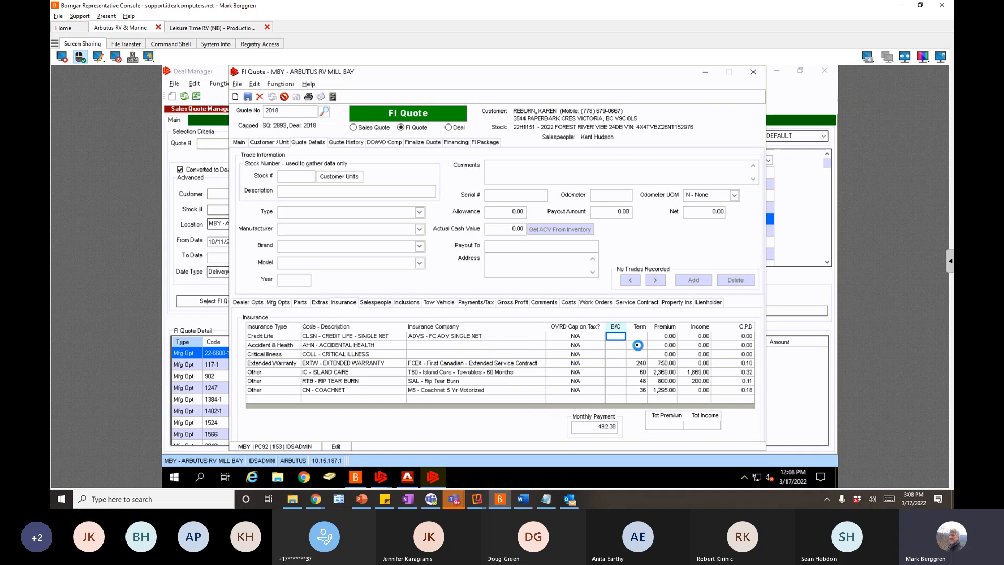
left_click(614, 337)
type("B")
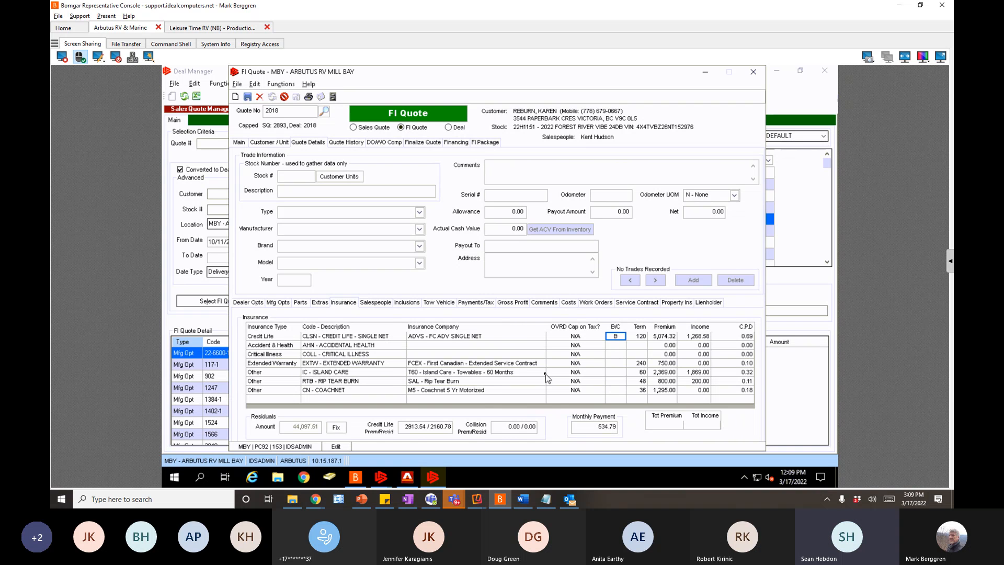
mouse_move(660, 381)
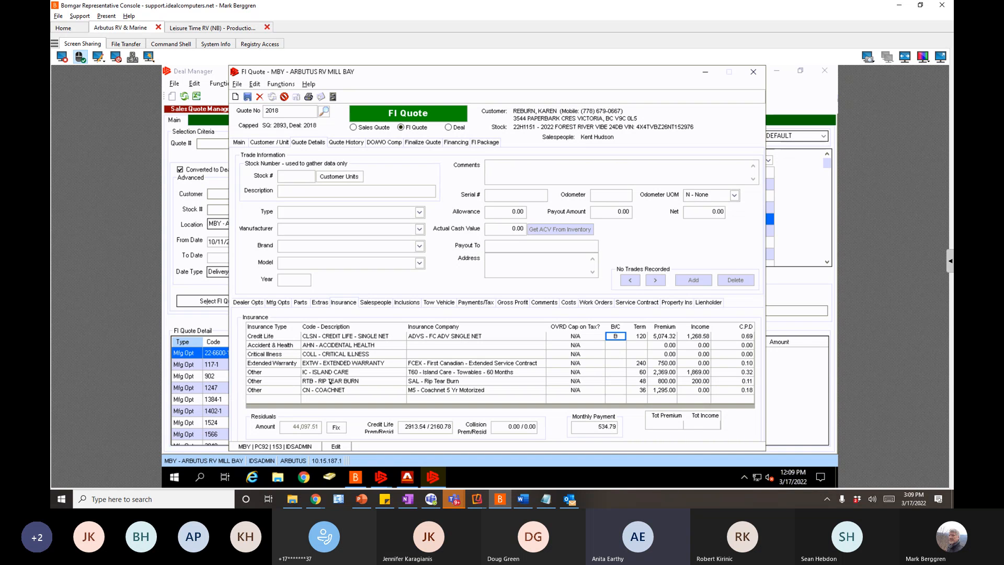
right_click(256, 390)
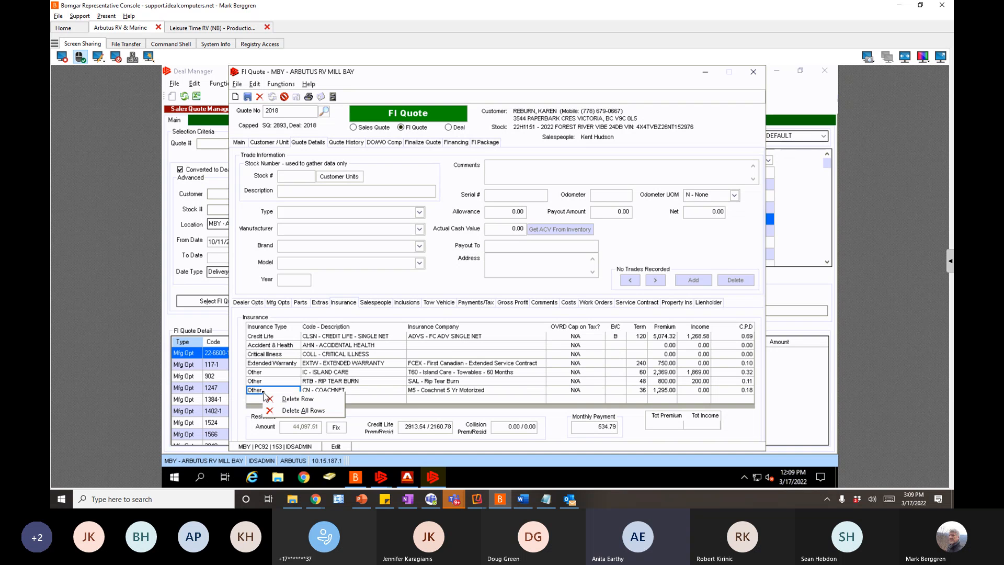
left_click(297, 399)
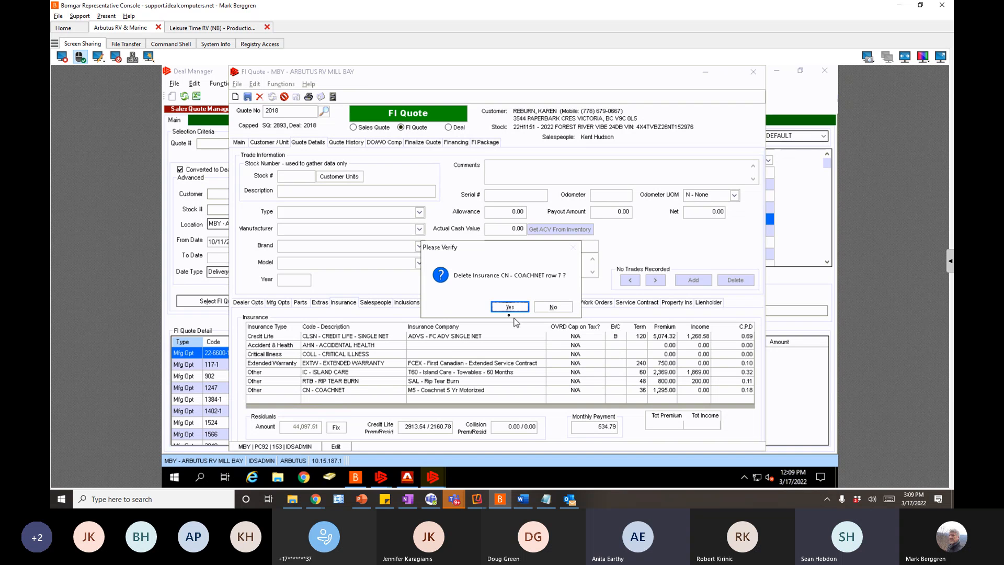
left_click(508, 306)
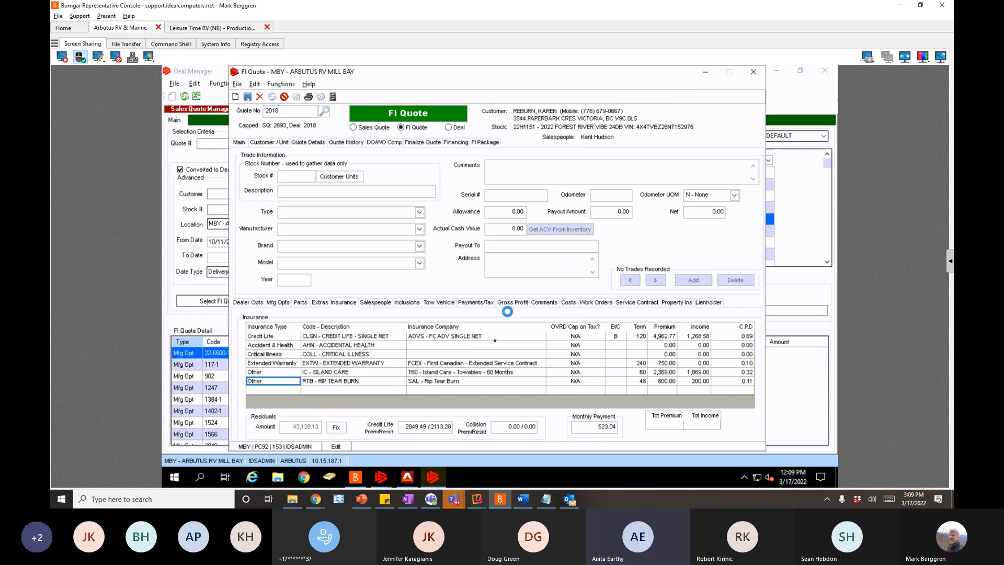
mouse_move(402, 403)
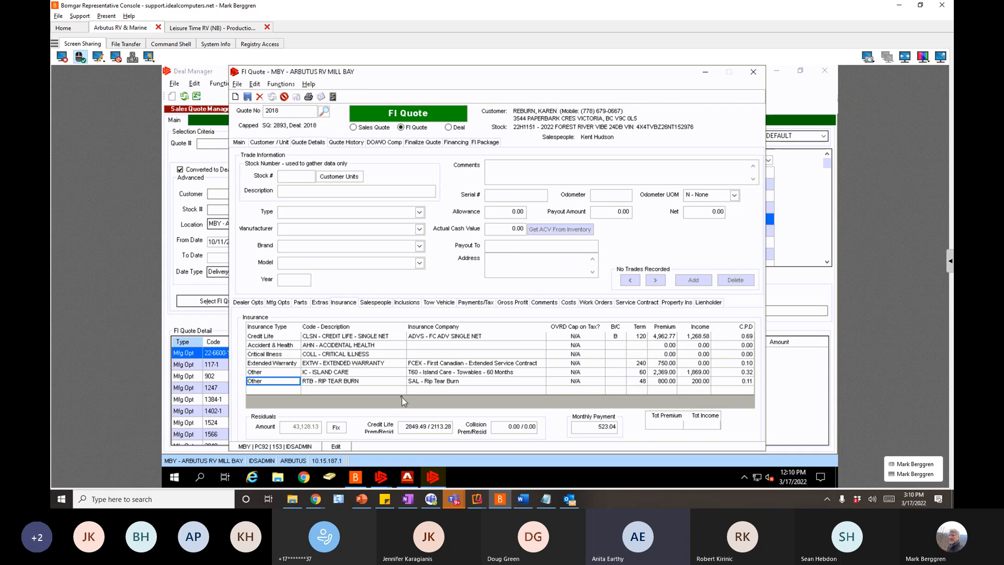
mouse_move(395, 406)
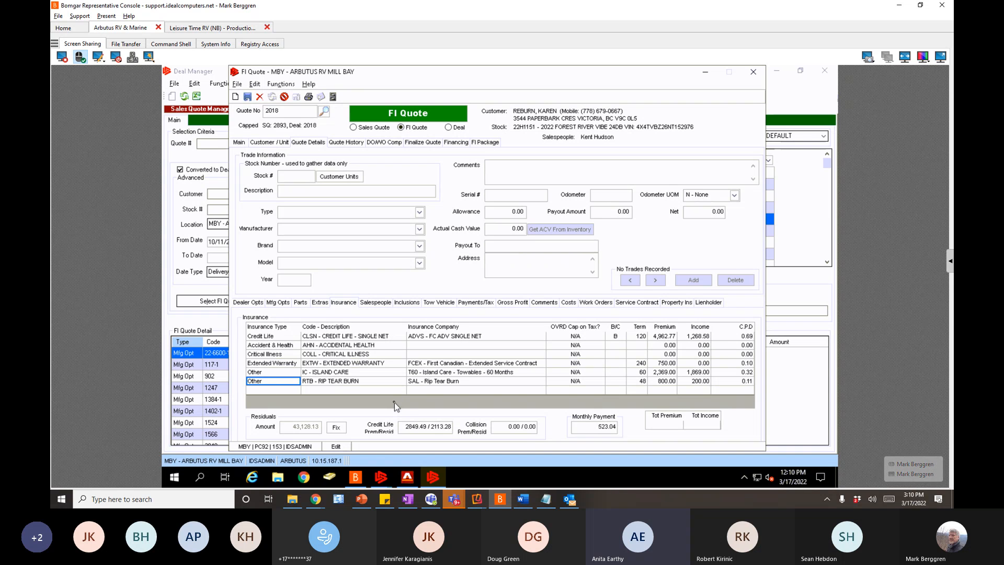
mouse_move(392, 405)
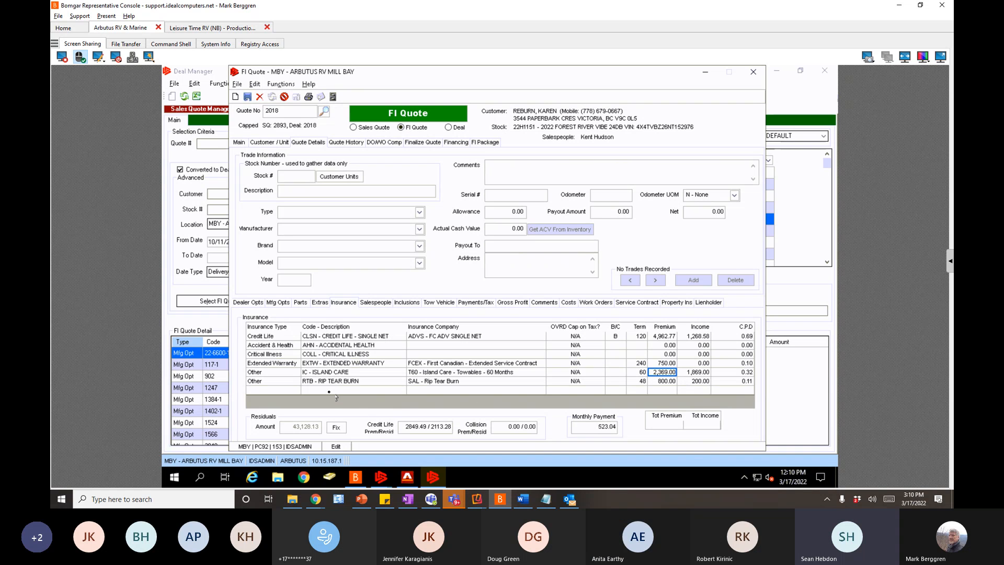
Delete and redo the Rip Tear Burn line with SAL, 799.00 premium and 300.00 income
left_click(271, 381)
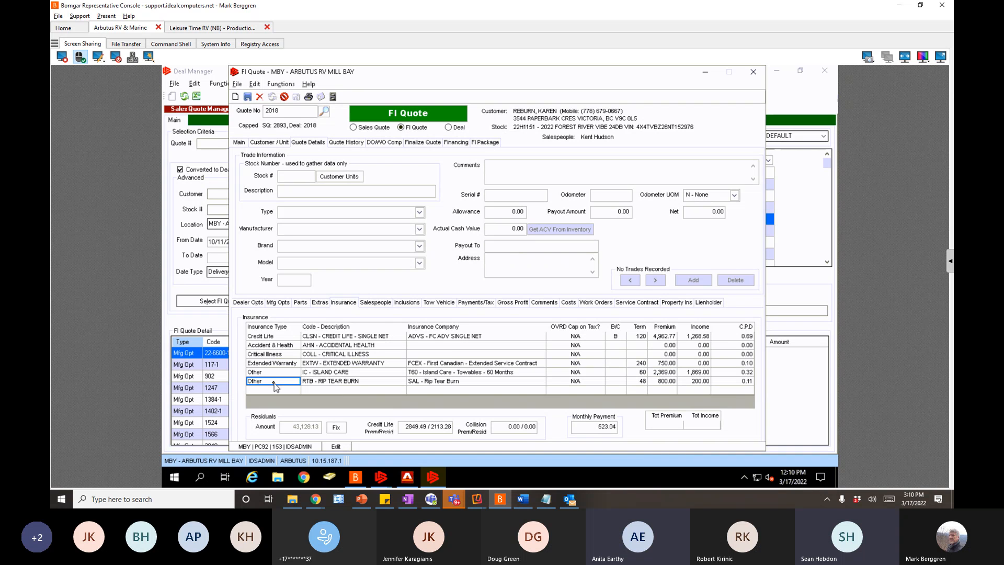
right_click(274, 381)
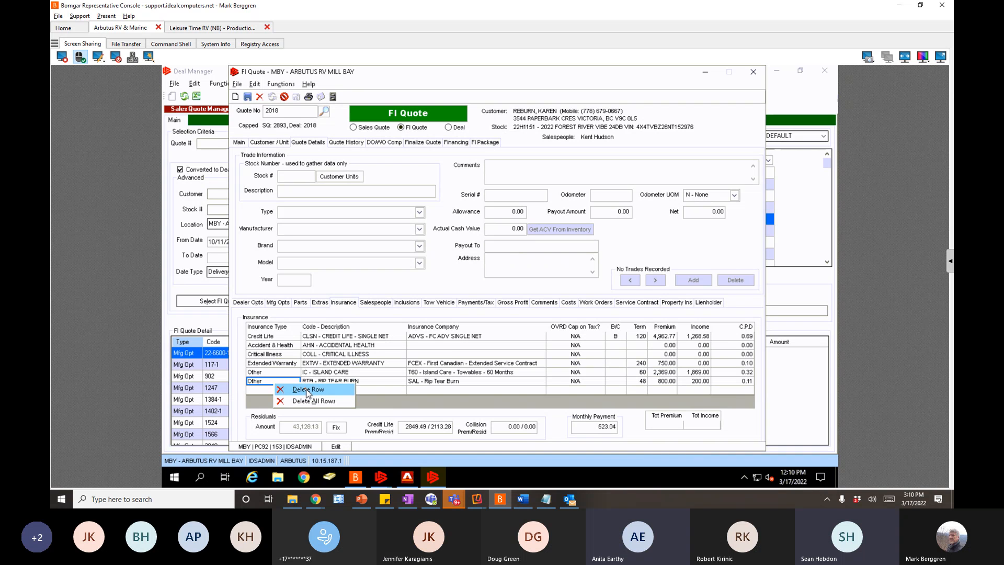
left_click(308, 389)
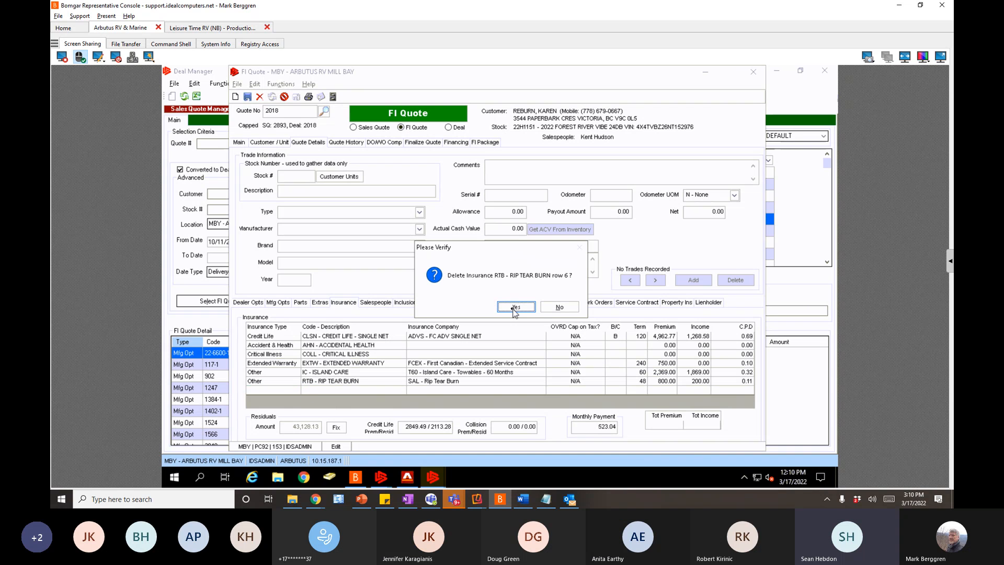
left_click(516, 307)
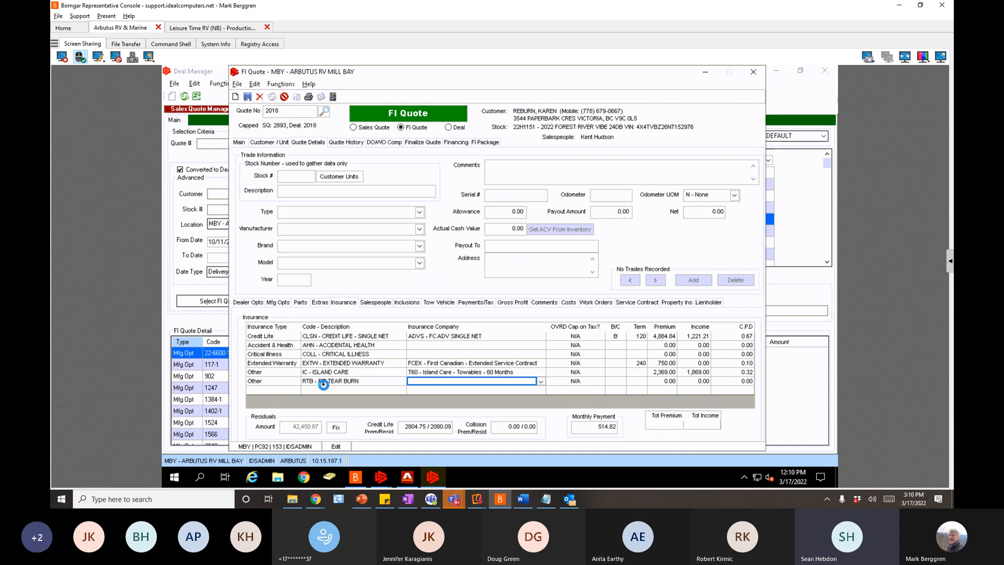
left_click(472, 380)
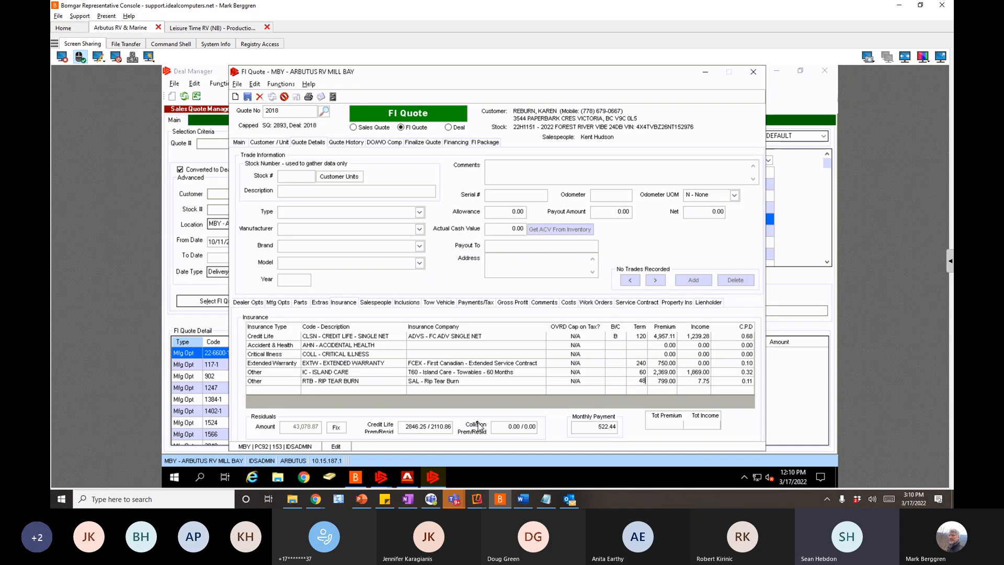
left_click(666, 381)
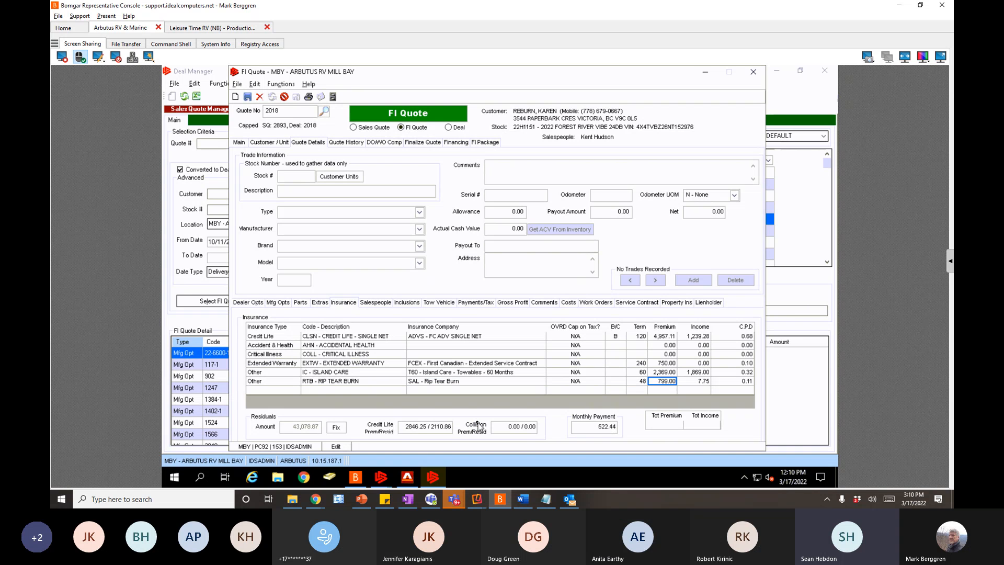
mouse_move(421, 395)
type("300")
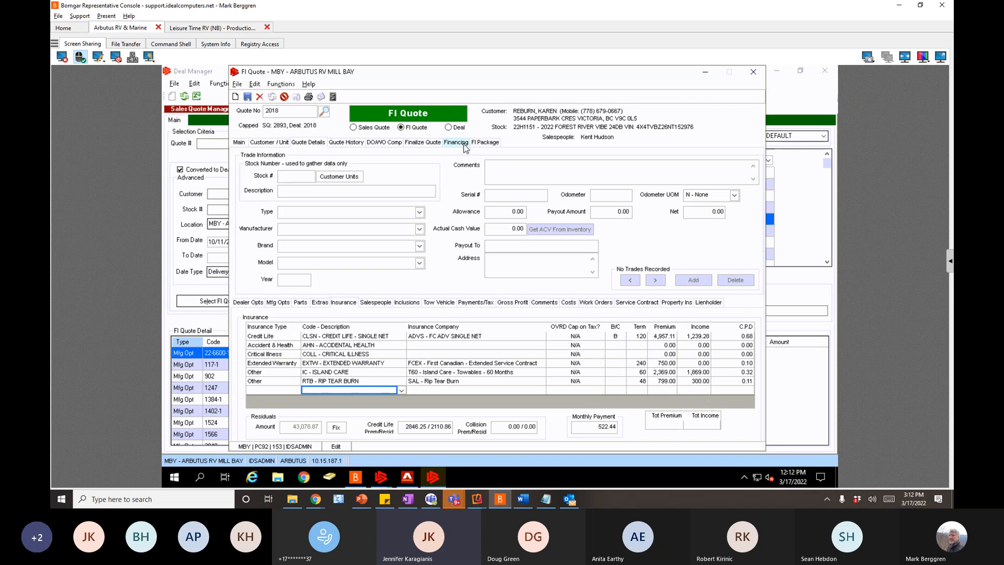
left_click(455, 142)
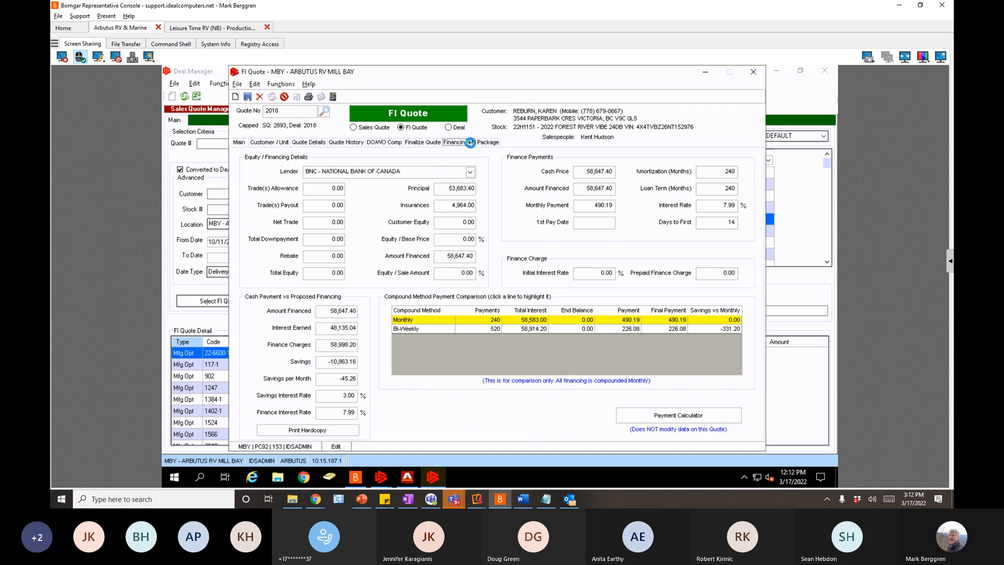
left_click(470, 142)
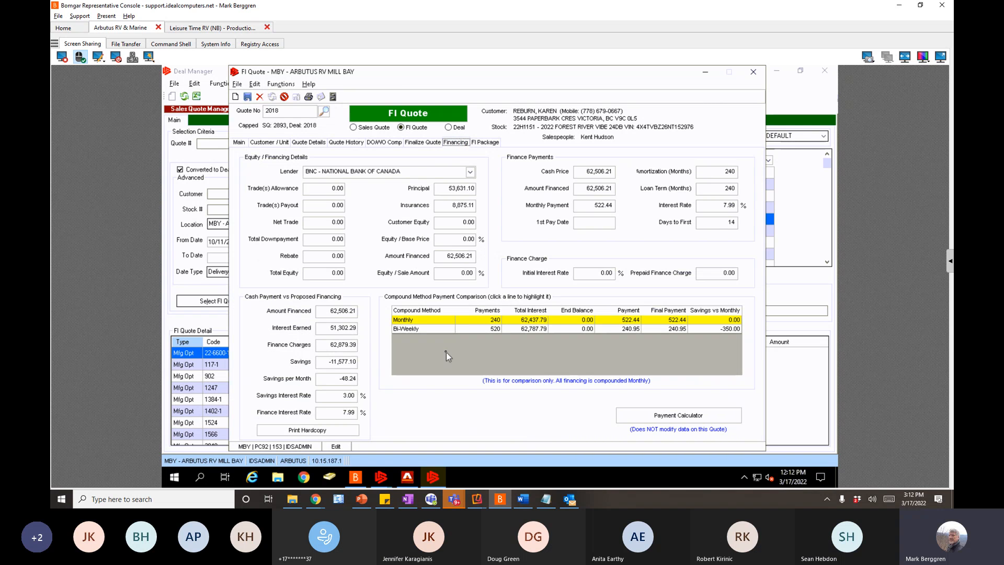
left_click(406, 329)
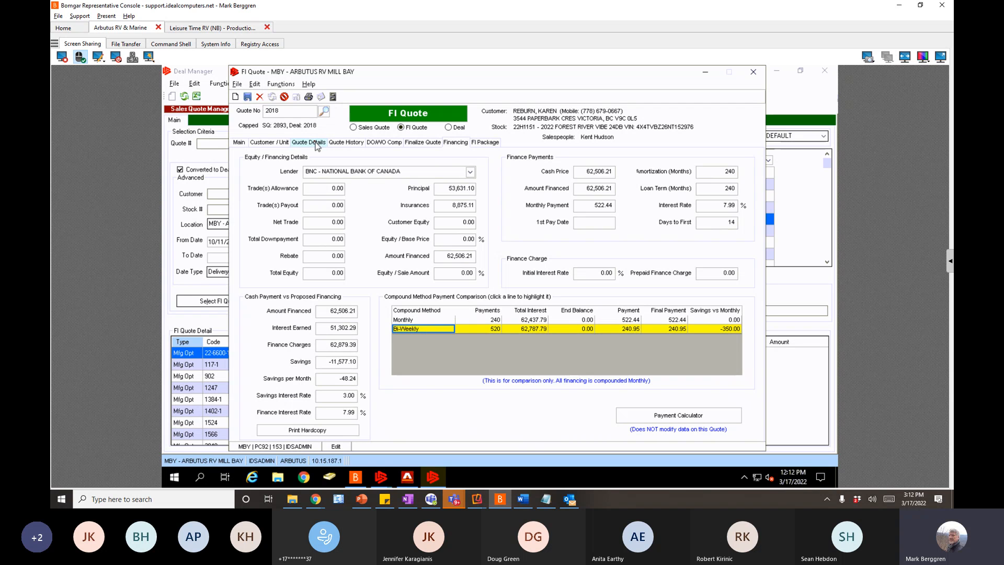
left_click(308, 143)
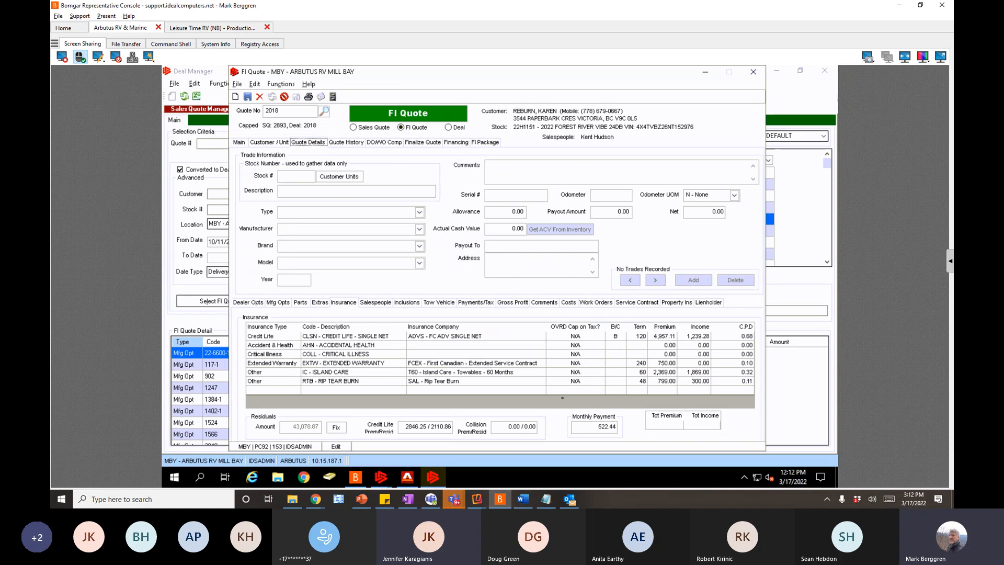
mouse_move(431, 213)
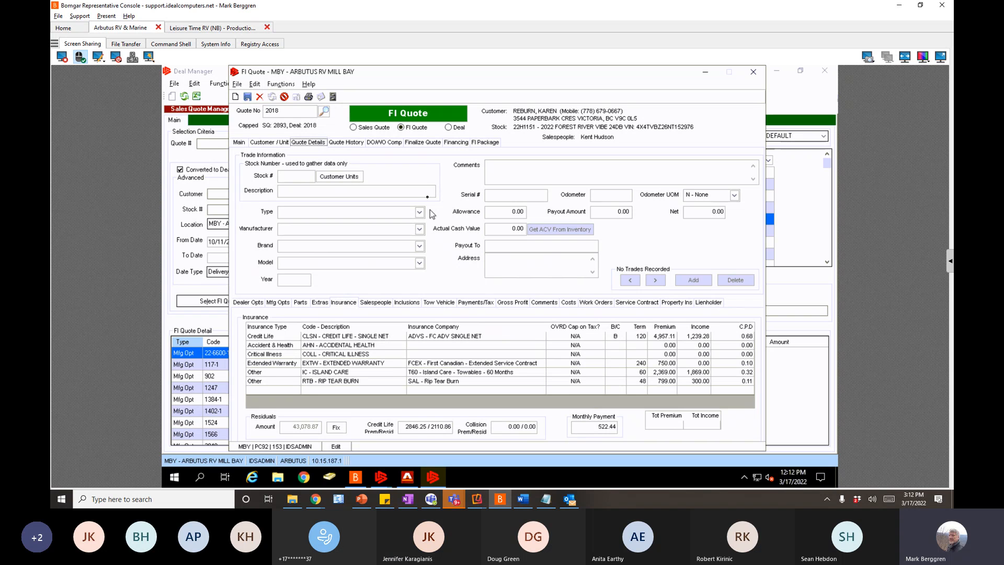
Review the Finalize Quote summary, then the financing details with a 31 MAR 22 first payment
left_click(446, 142)
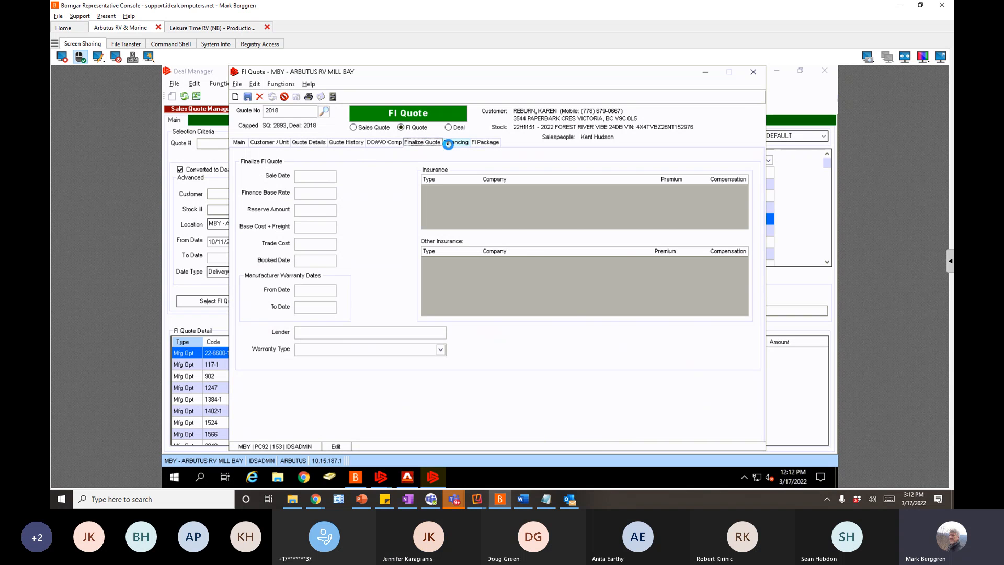
left_click(456, 142)
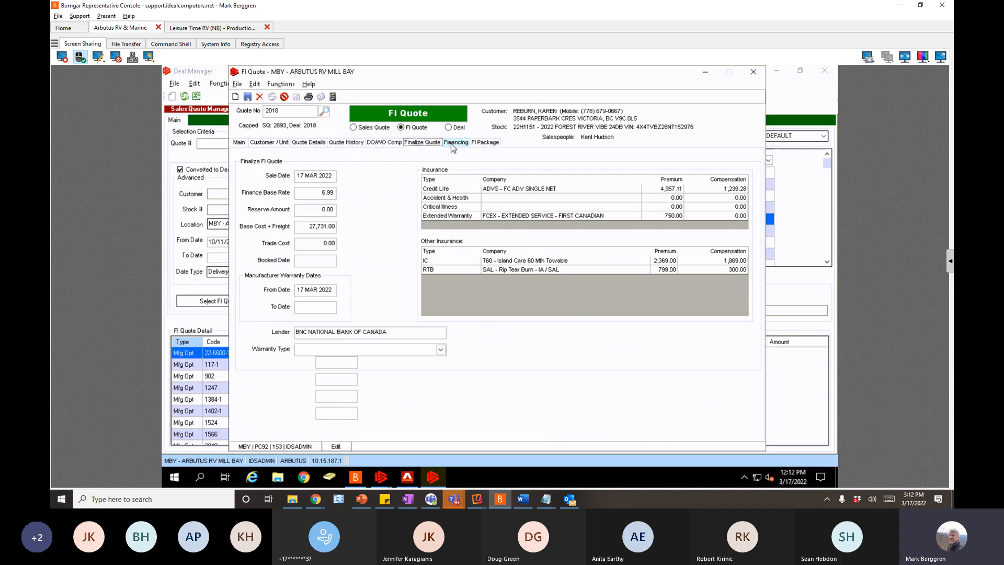
left_click(456, 142)
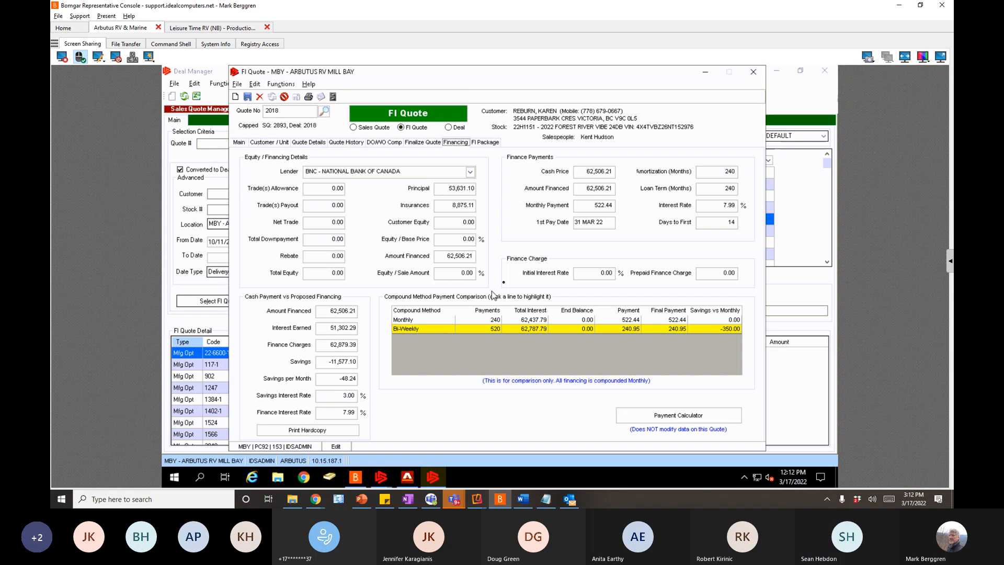
mouse_move(524, 278)
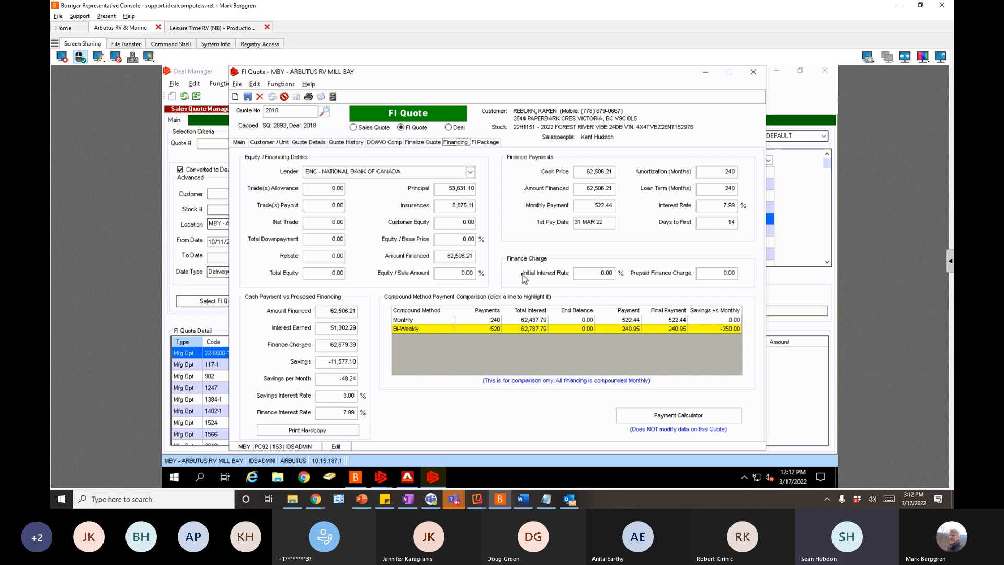
mouse_move(613, 236)
type("7")
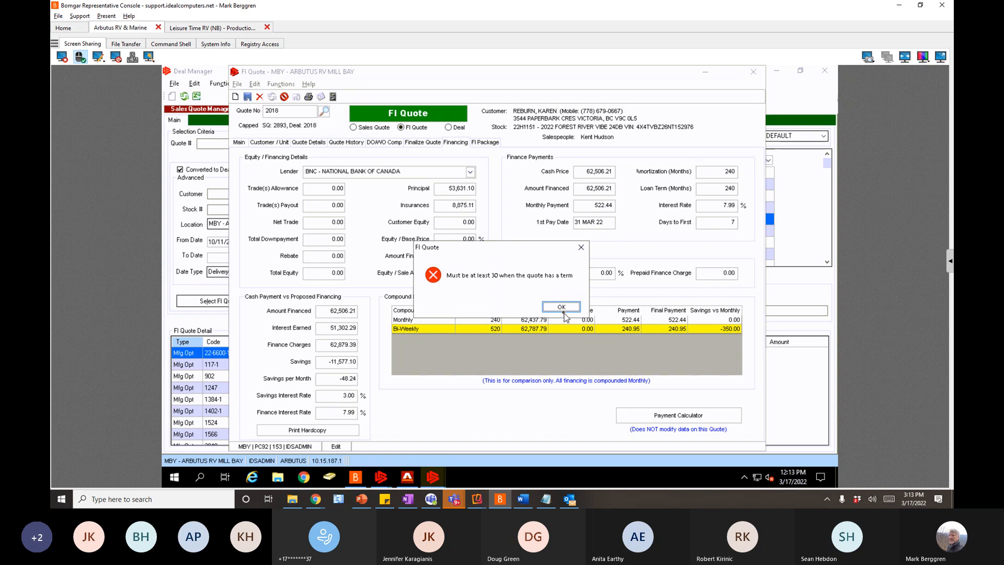
left_click(560, 306)
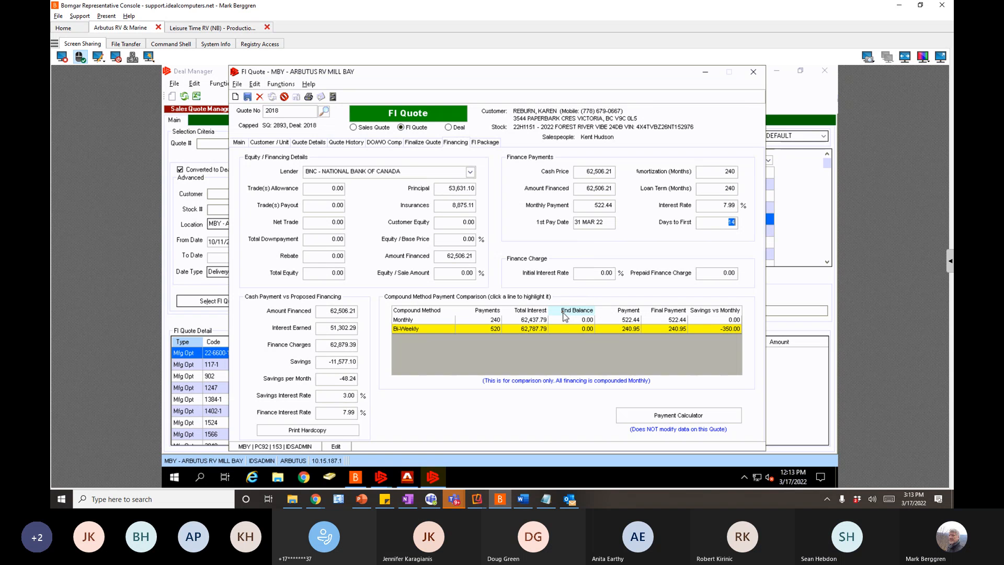
mouse_move(691, 268)
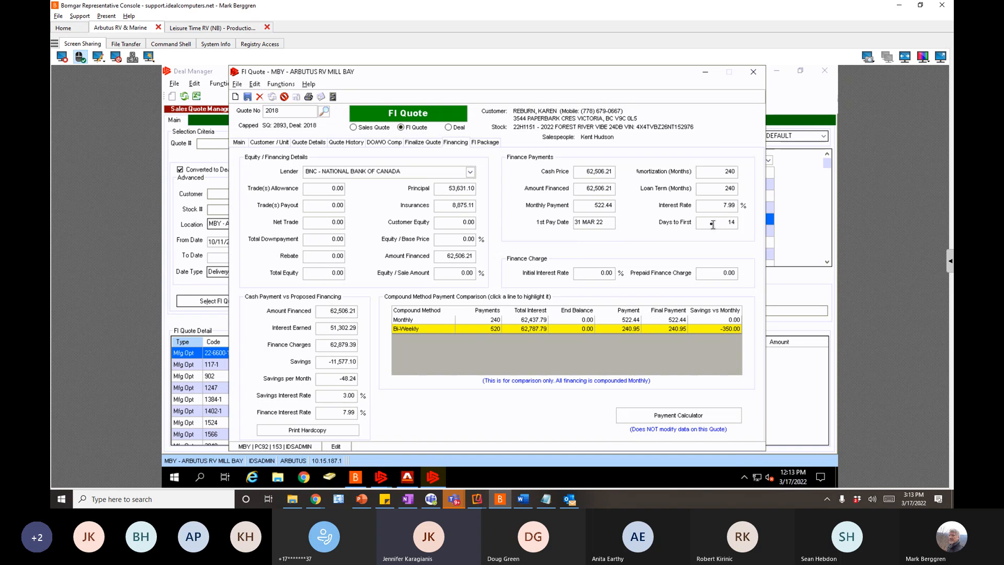
mouse_move(562, 215)
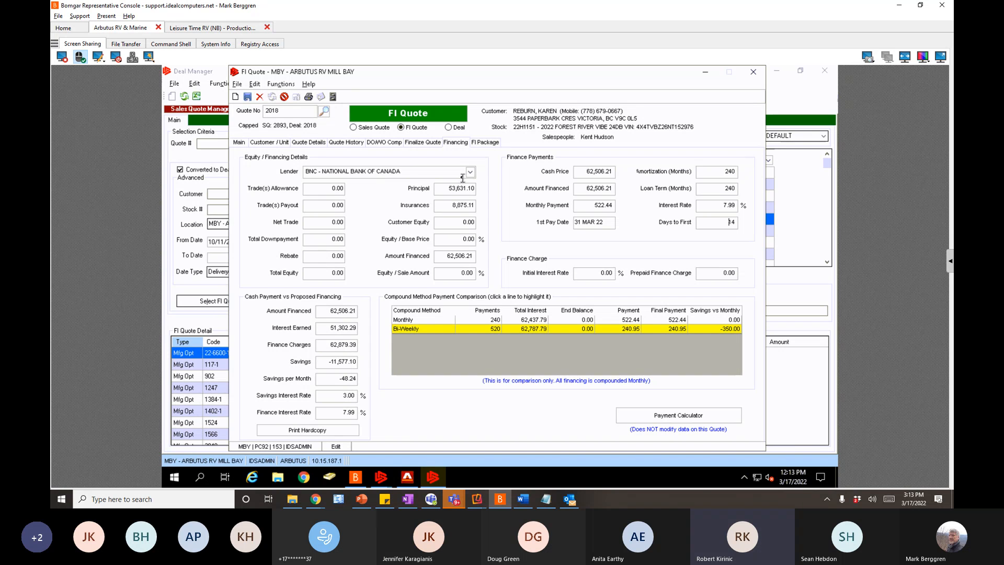
Change the lender to BNS - Scotiabank, rolling into monthly payment, with first payment 16 APR 22
left_click(469, 171)
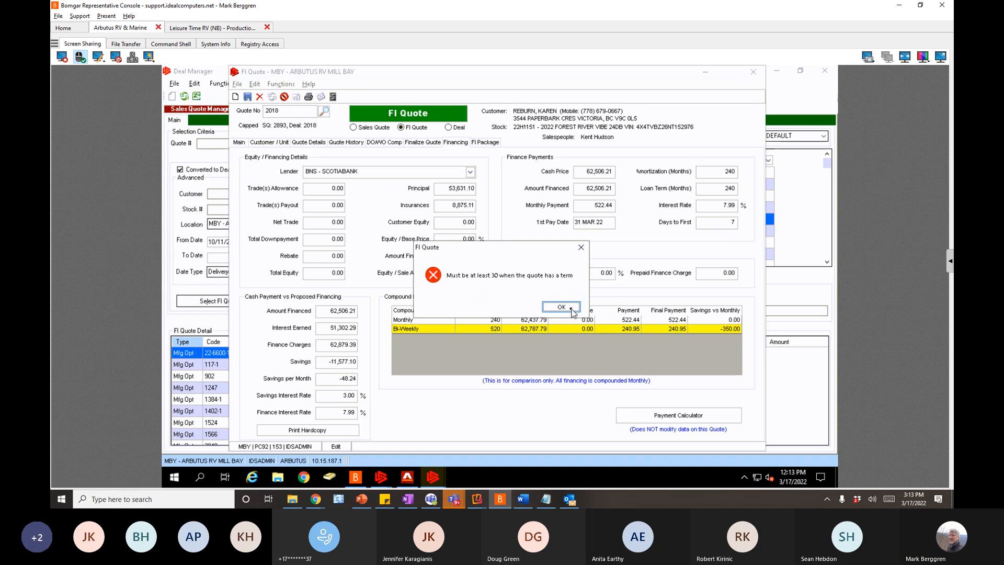
left_click(560, 306)
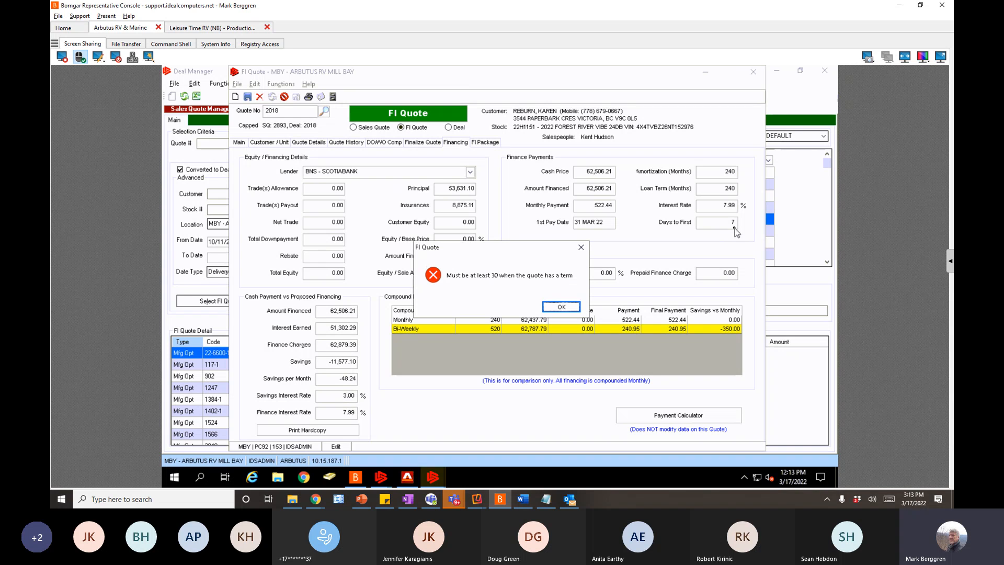
left_click(560, 307)
type("30")
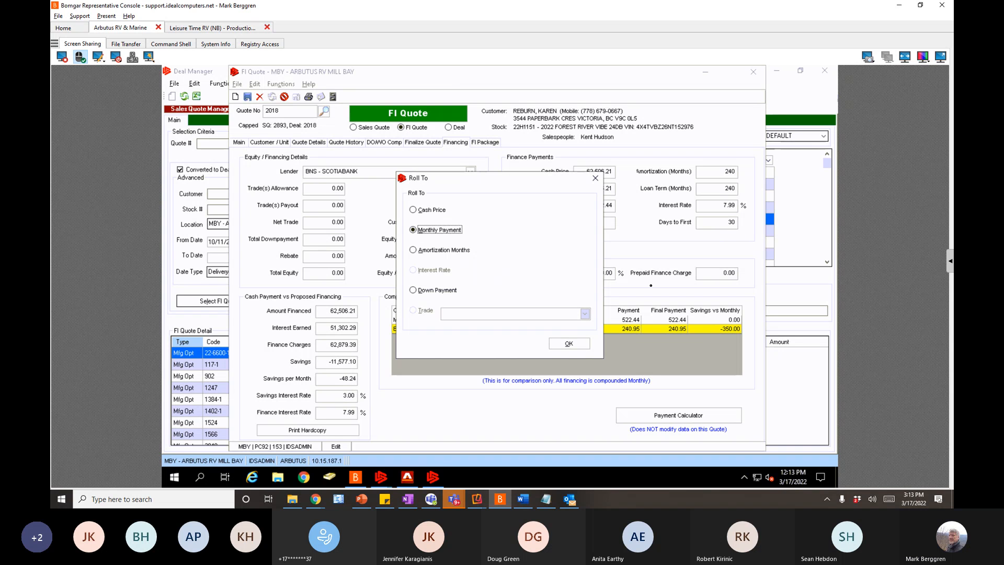
left_click(568, 343)
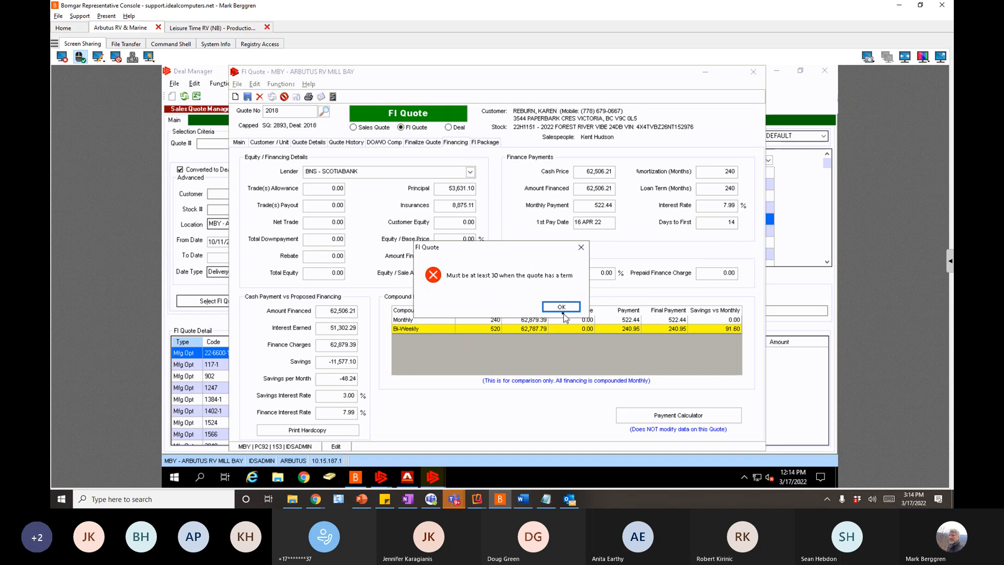
left_click(560, 306)
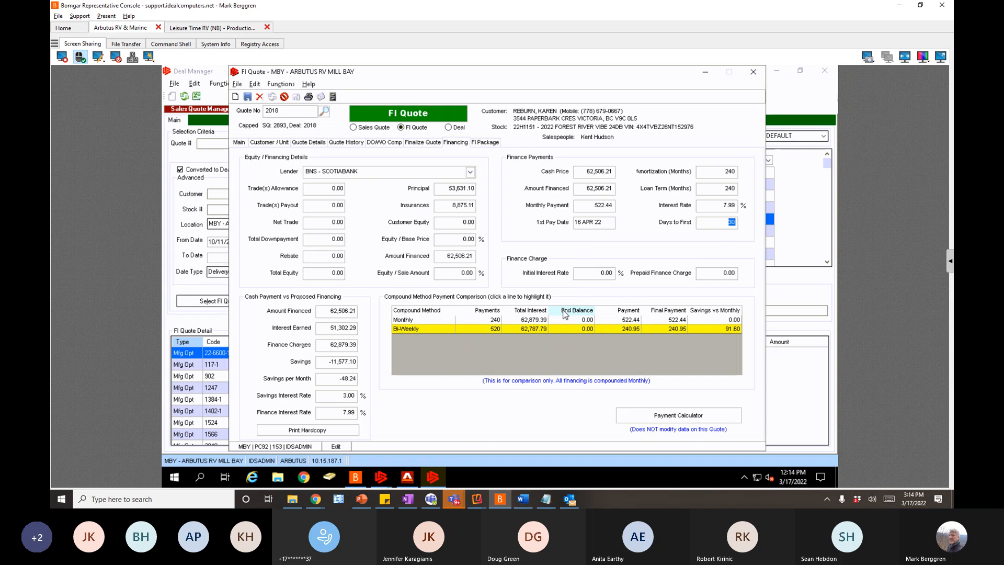
left_click(413, 329)
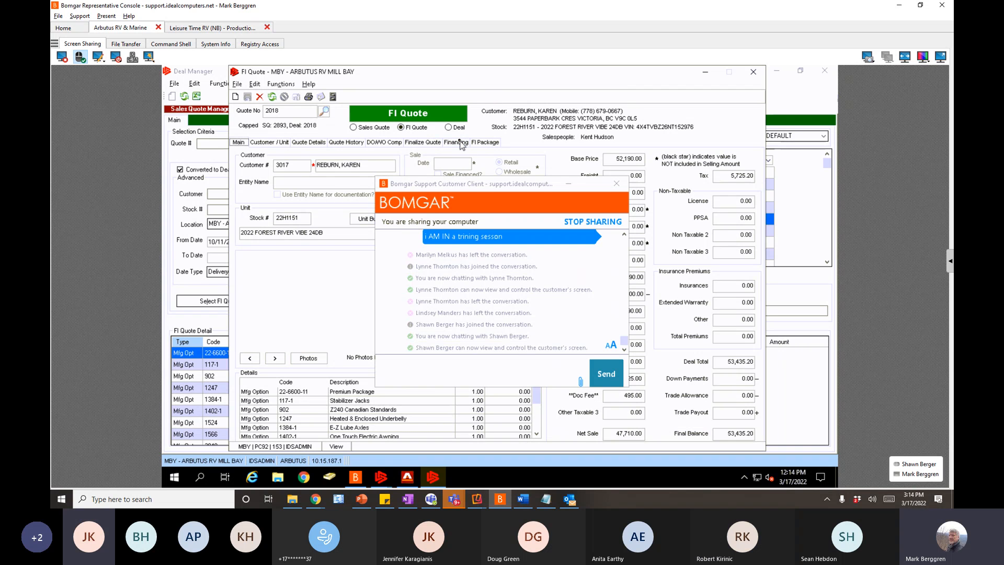
mouse_move(554, 185)
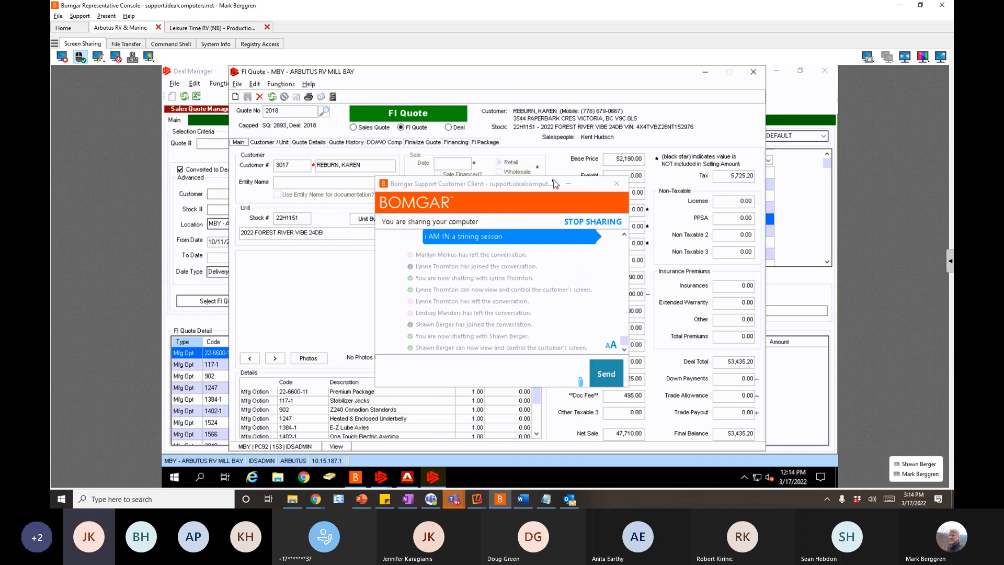
Highlight the bi-weekly financing line, then view the quote's zero-premium insurance lines
left_click(456, 142)
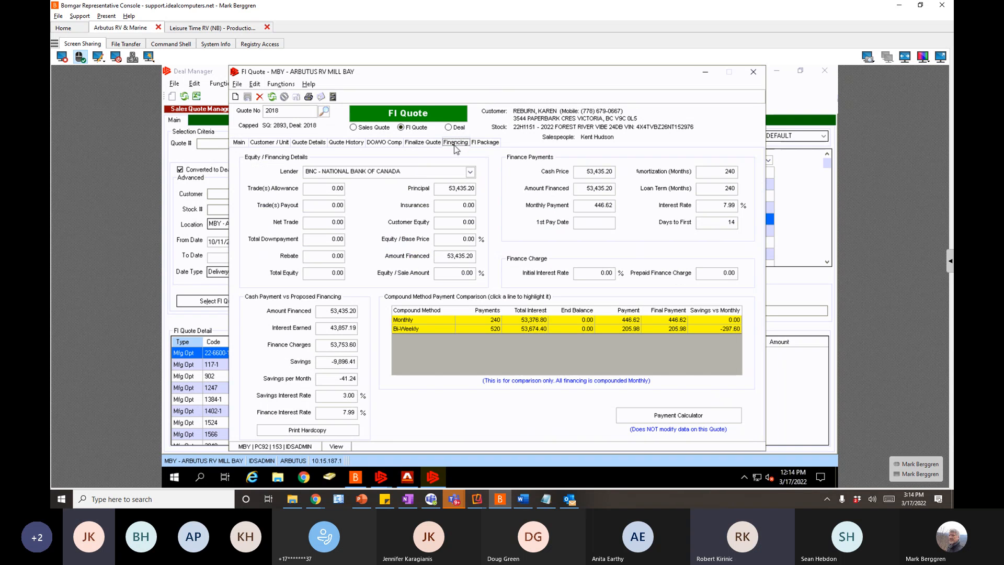
mouse_move(422, 332)
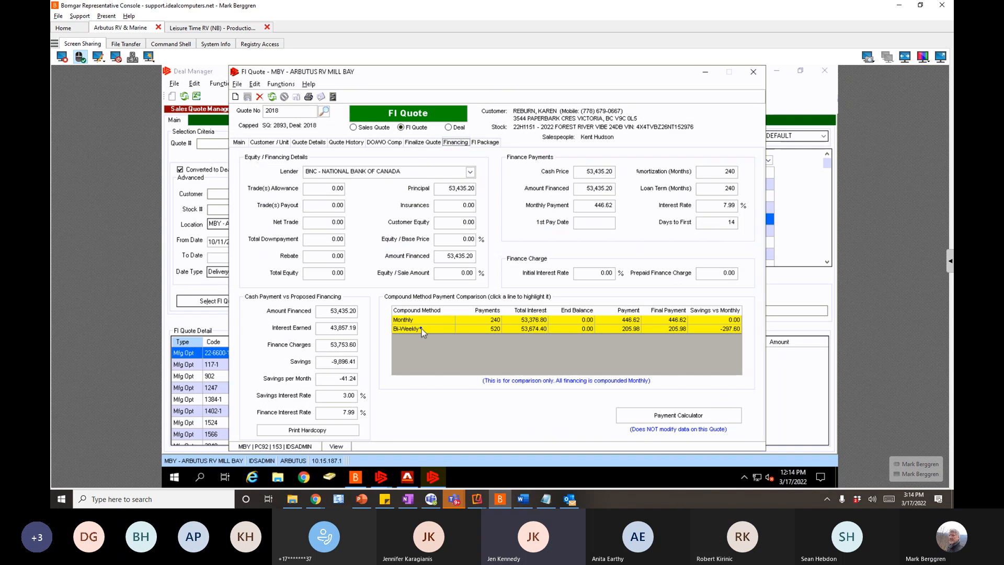
left_click(407, 329)
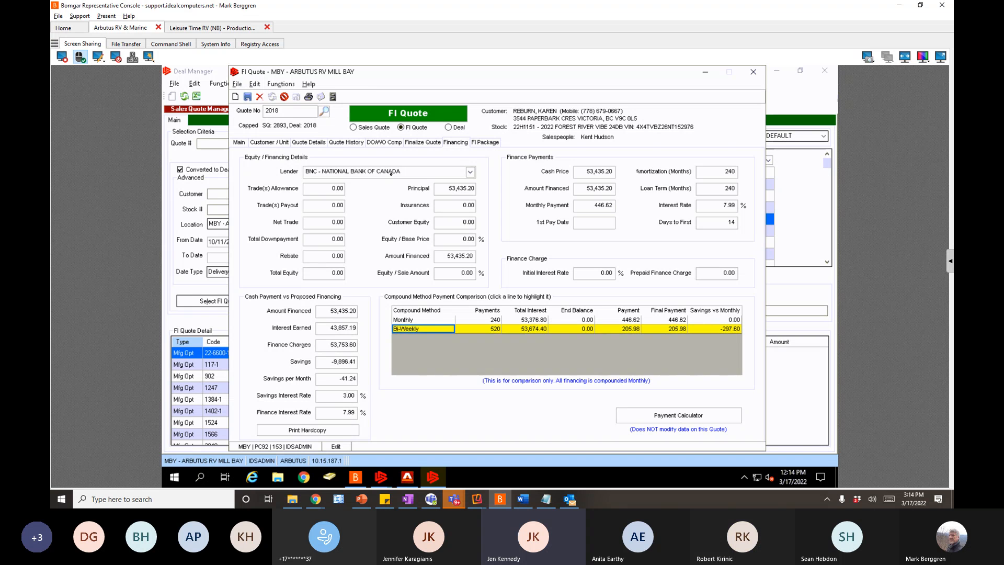
left_click(308, 142)
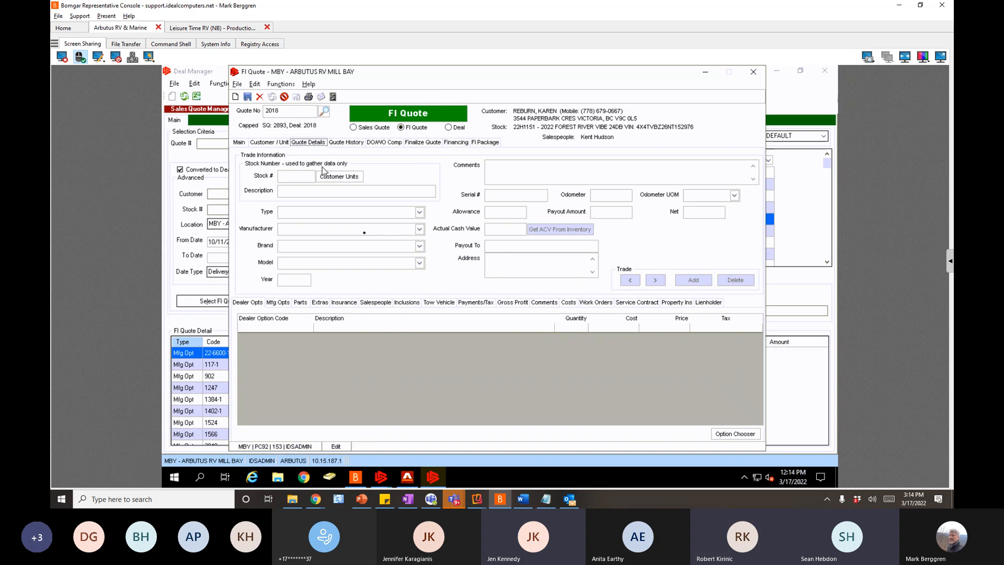
left_click(343, 303)
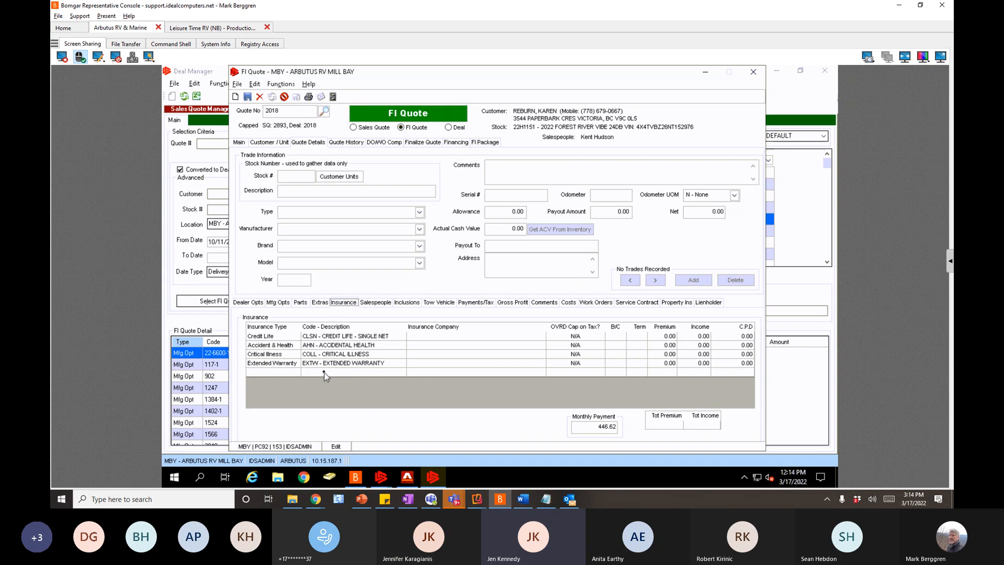
mouse_move(328, 376)
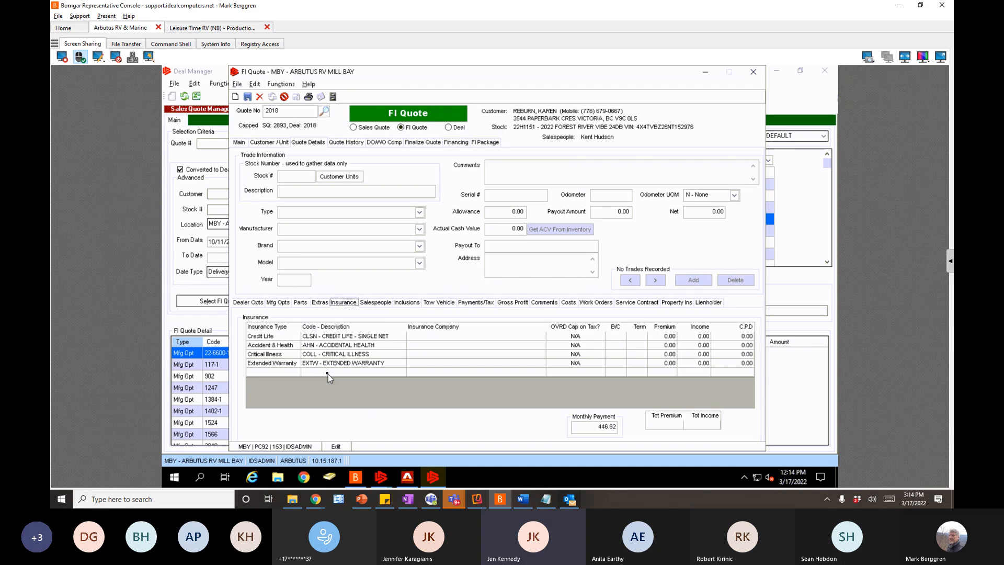
mouse_move(339, 374)
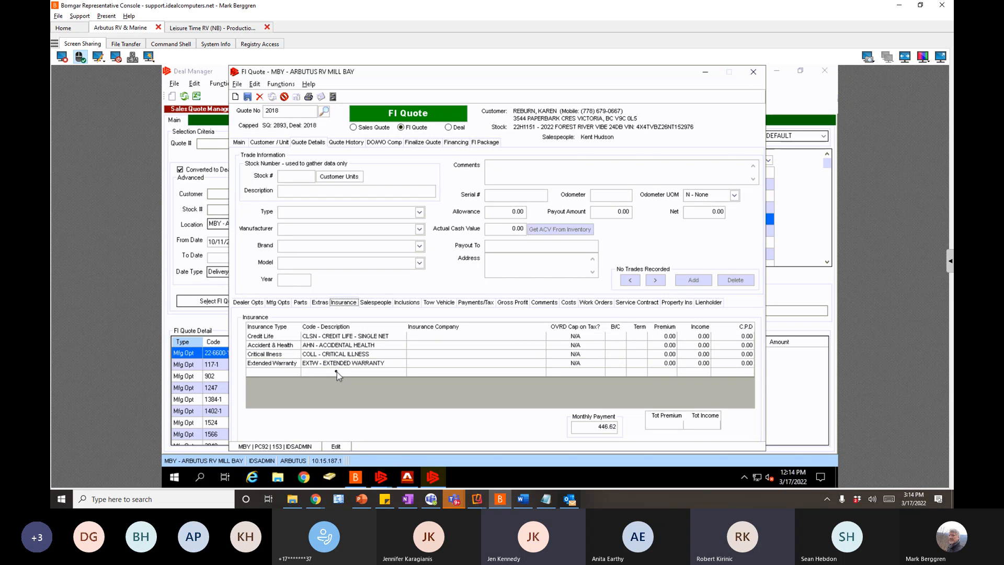
Add an RTB Rip Tear Burn insurance line with term 48 and 800.00 premium
left_click(346, 372)
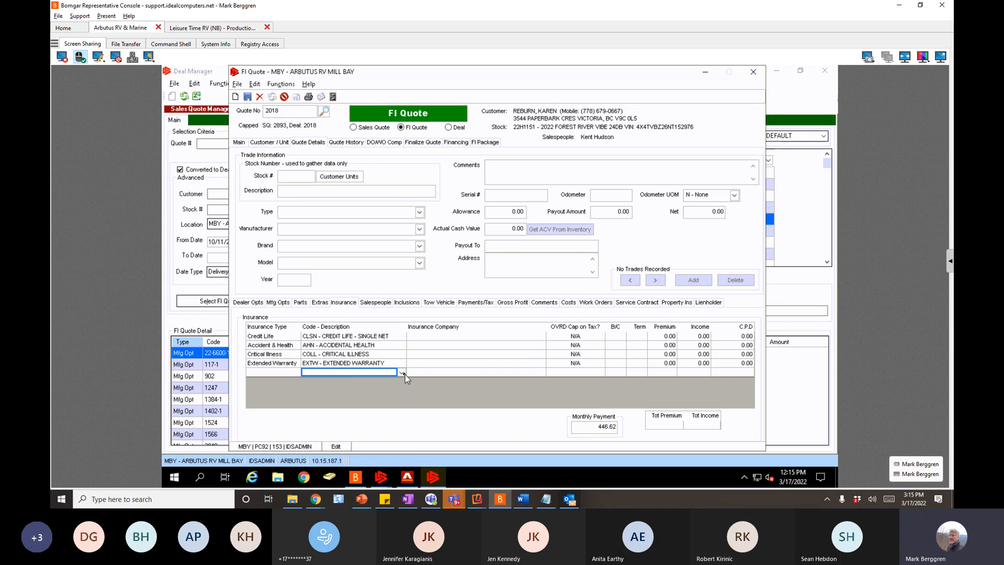
left_click(403, 372)
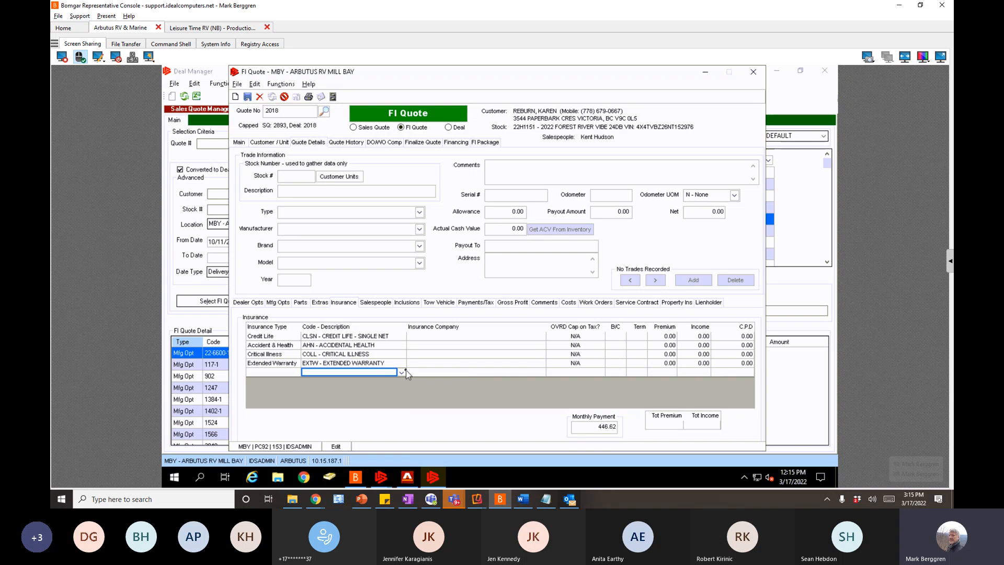
type("Rib")
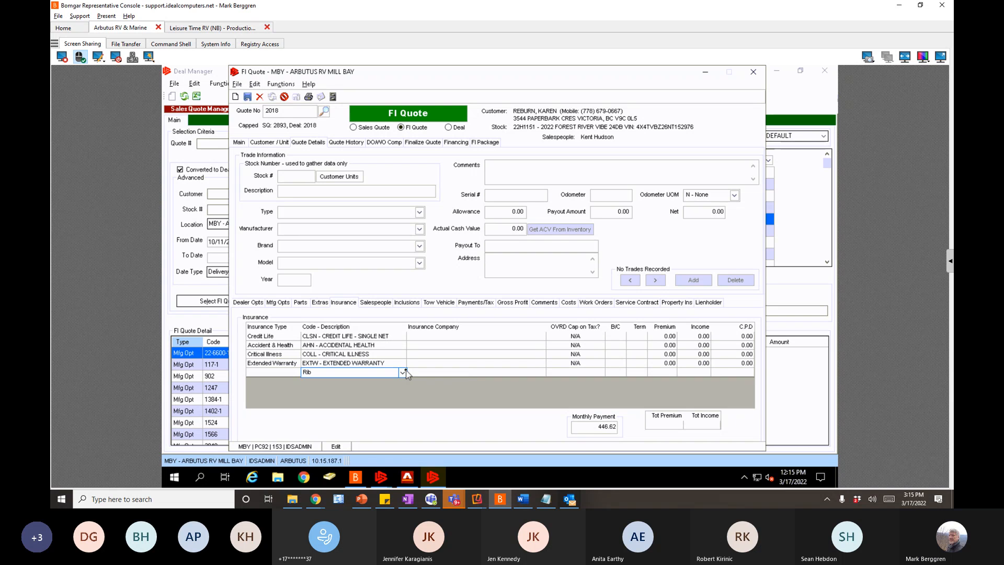
key("Backspace")
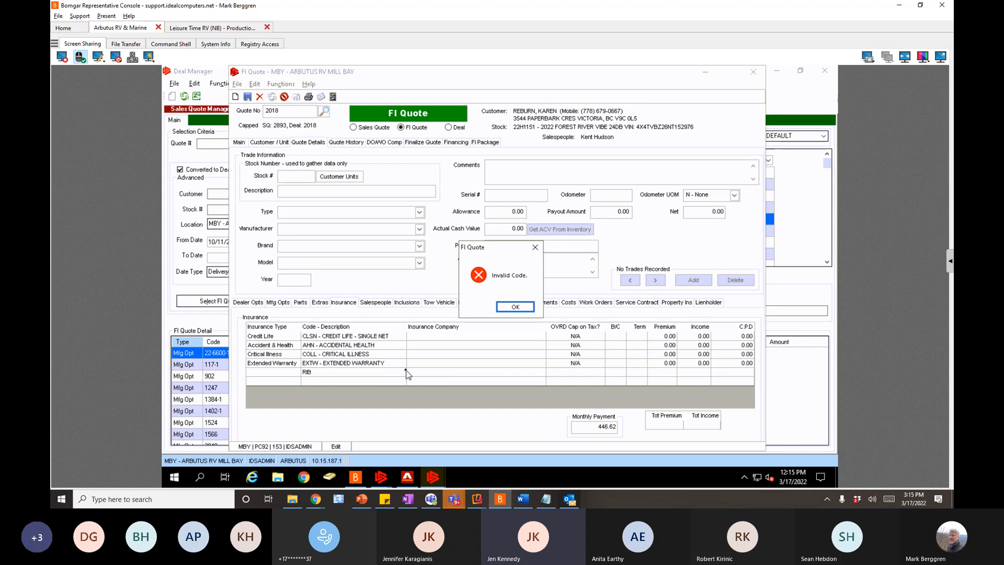
left_click(514, 306)
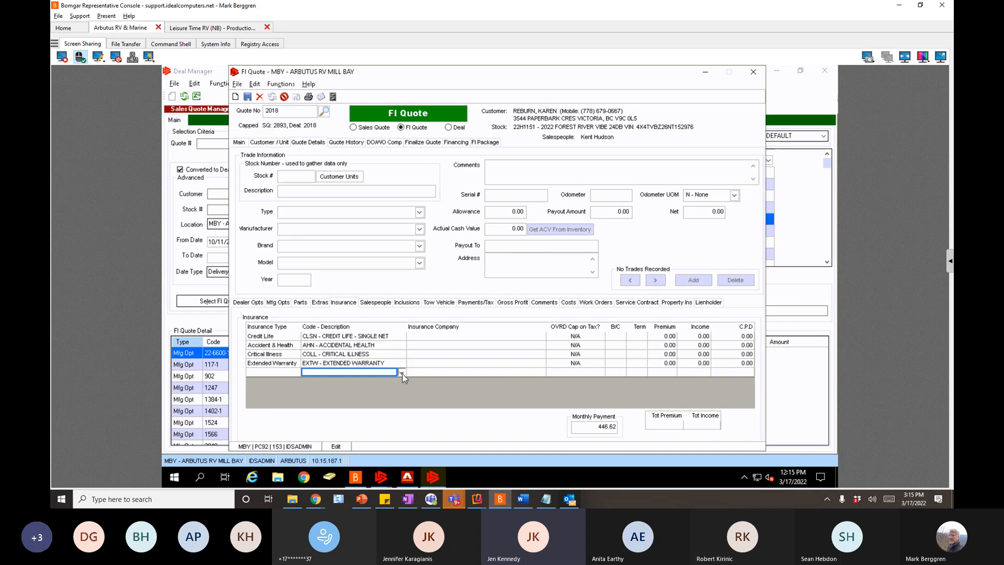
left_click(402, 371)
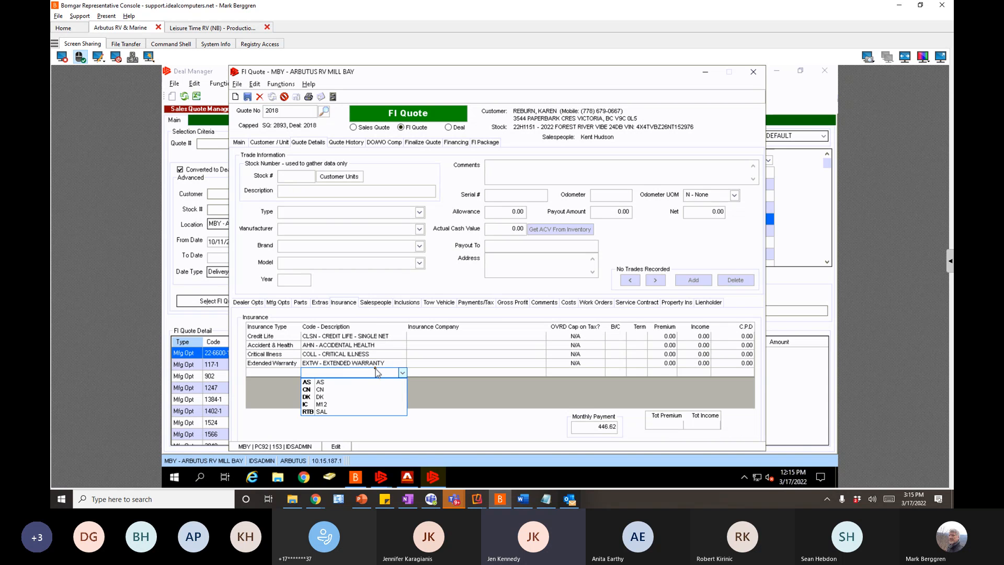
left_click(308, 412)
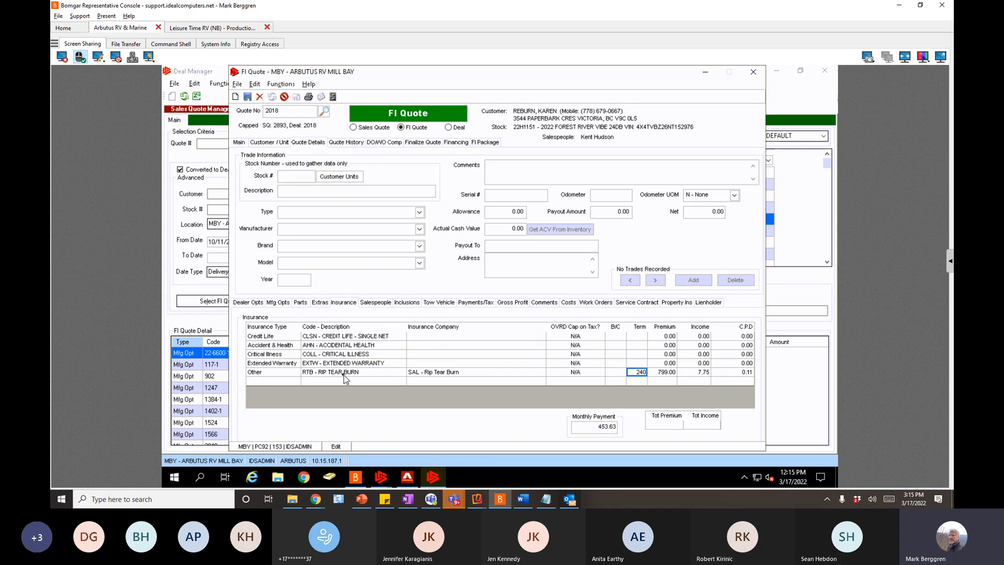
left_click(638, 372)
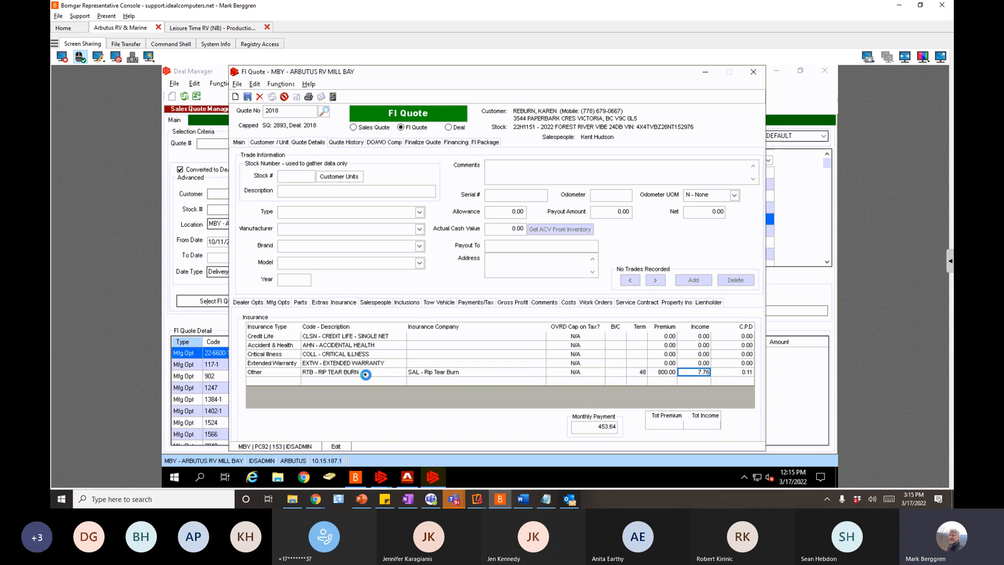
mouse_move(308, 382)
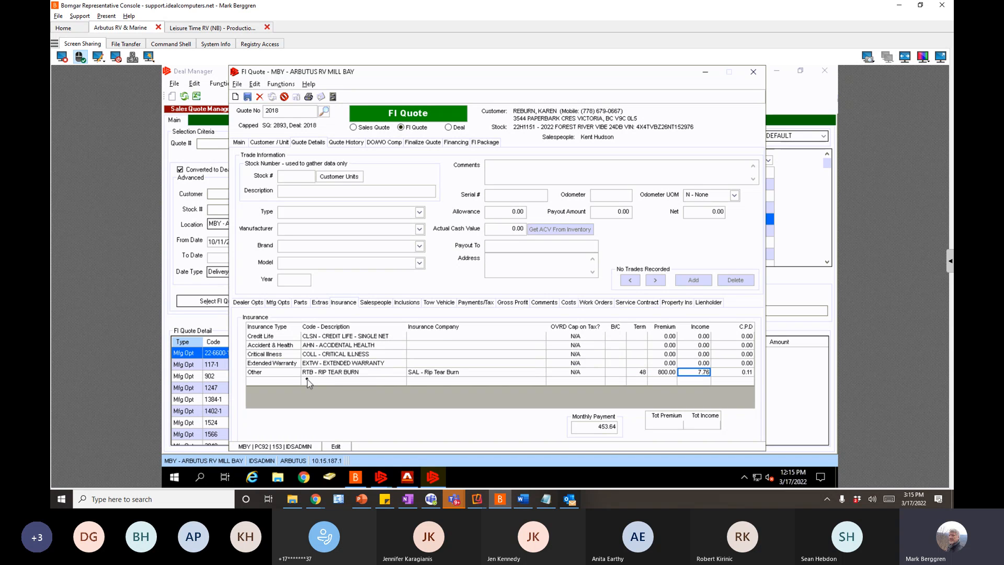
mouse_move(371, 393)
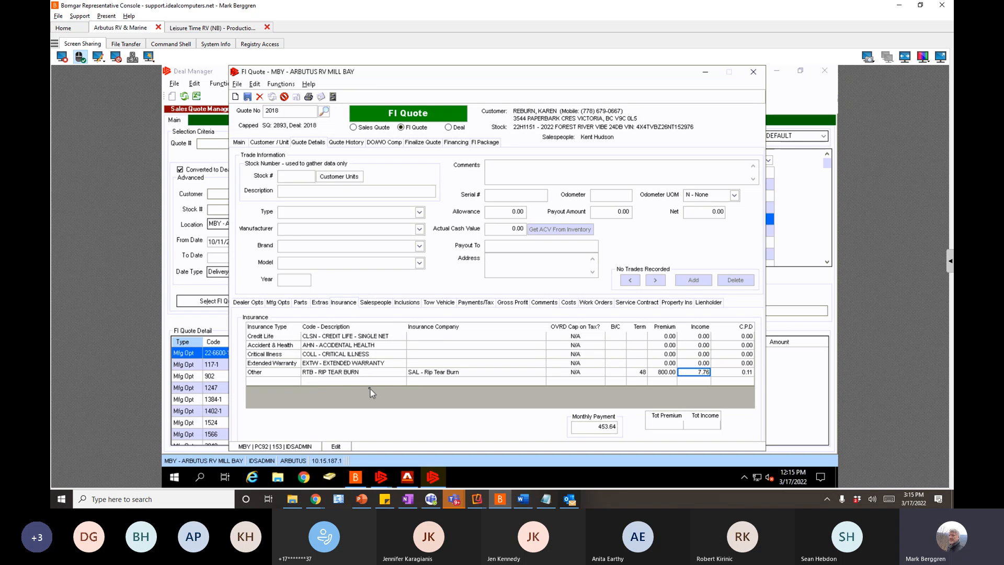
mouse_move(427, 391)
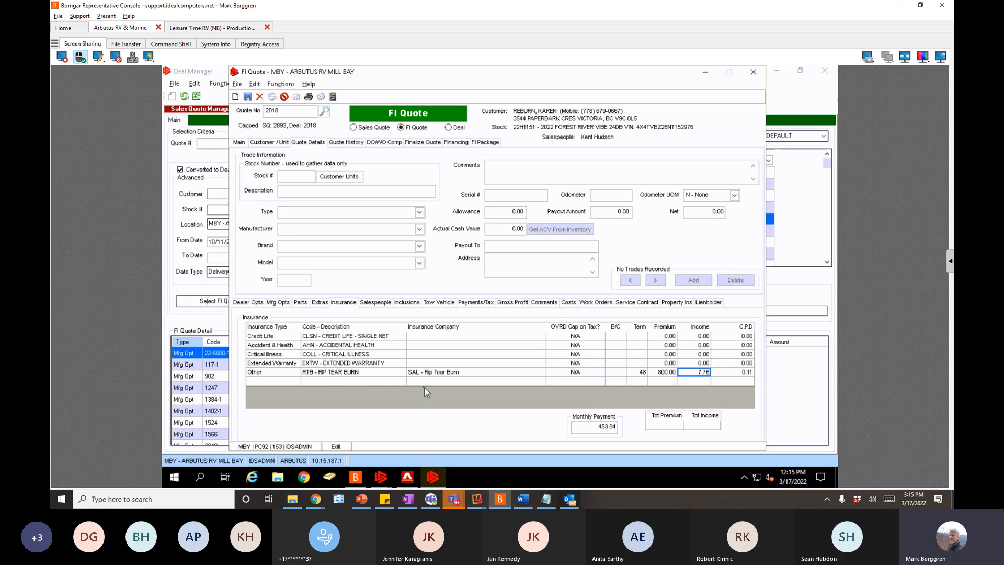
mouse_move(351, 388)
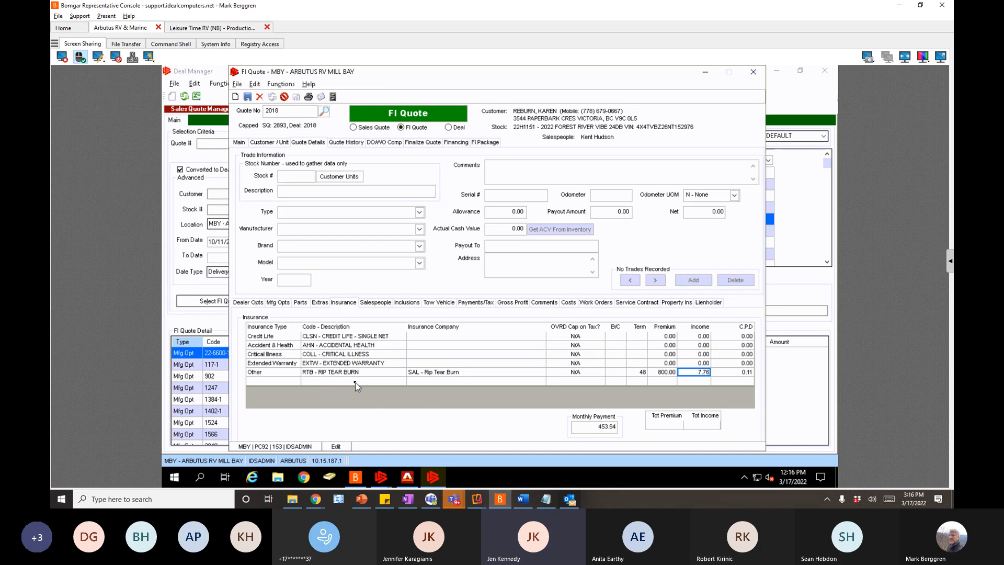
mouse_move(444, 269)
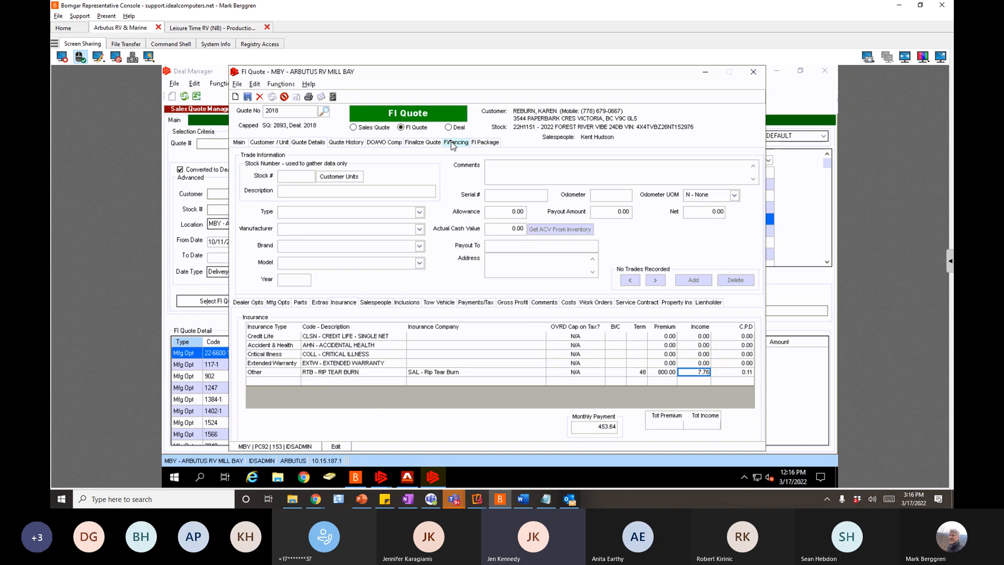
Check updated financing totals: 800.00 insurances, 54,275.20 financed, 453.64 monthly
left_click(456, 142)
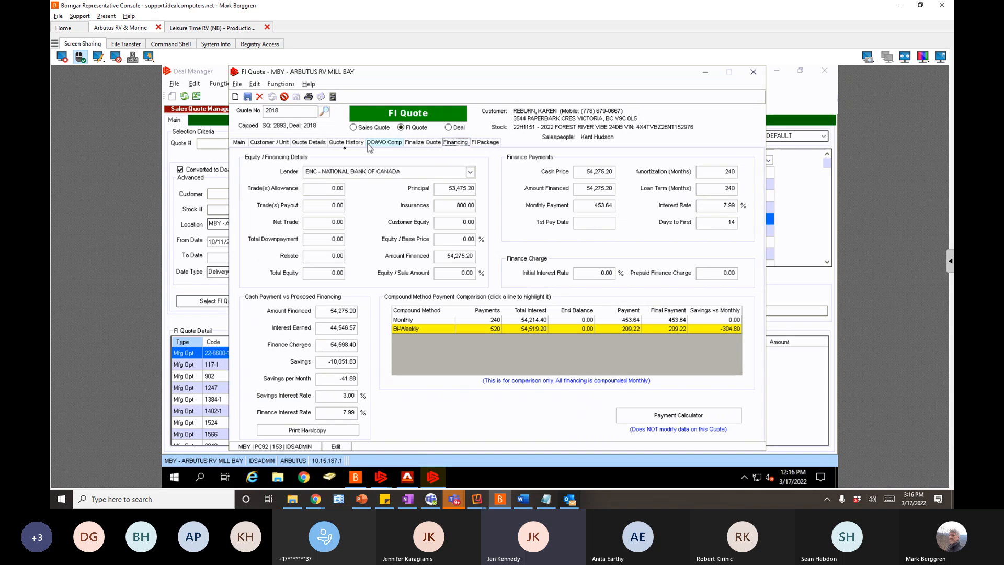
left_click(308, 142)
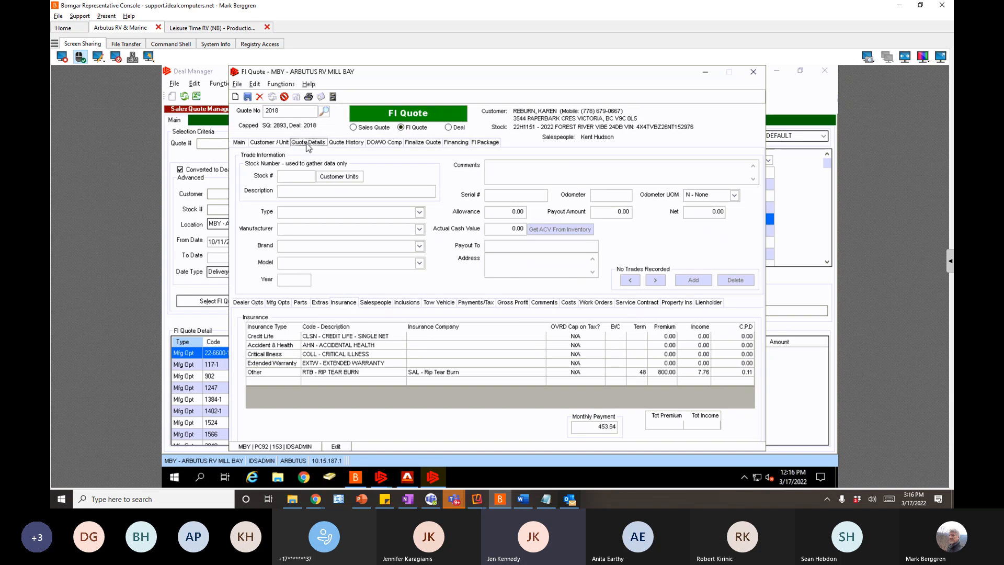
mouse_move(425, 143)
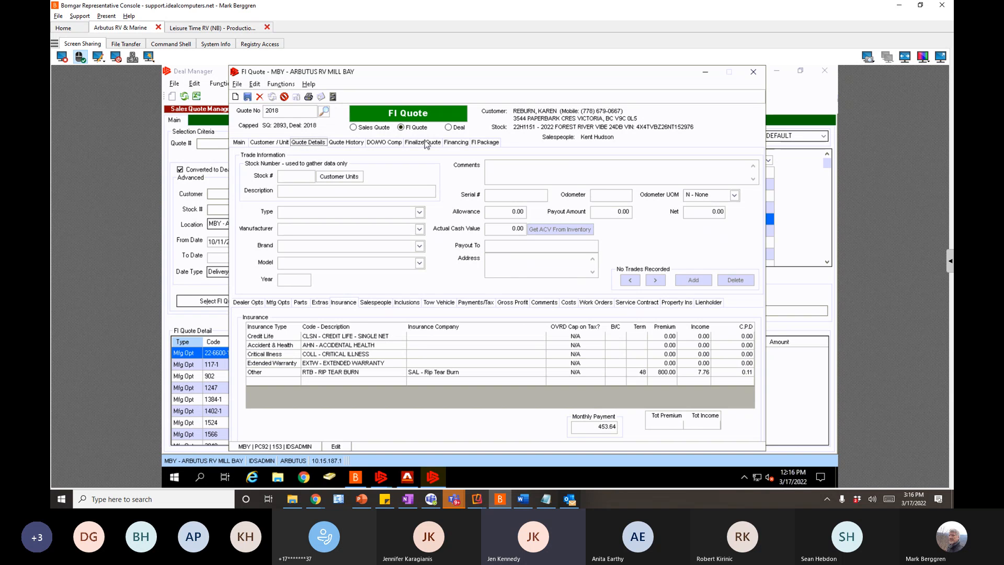
left_click(455, 143)
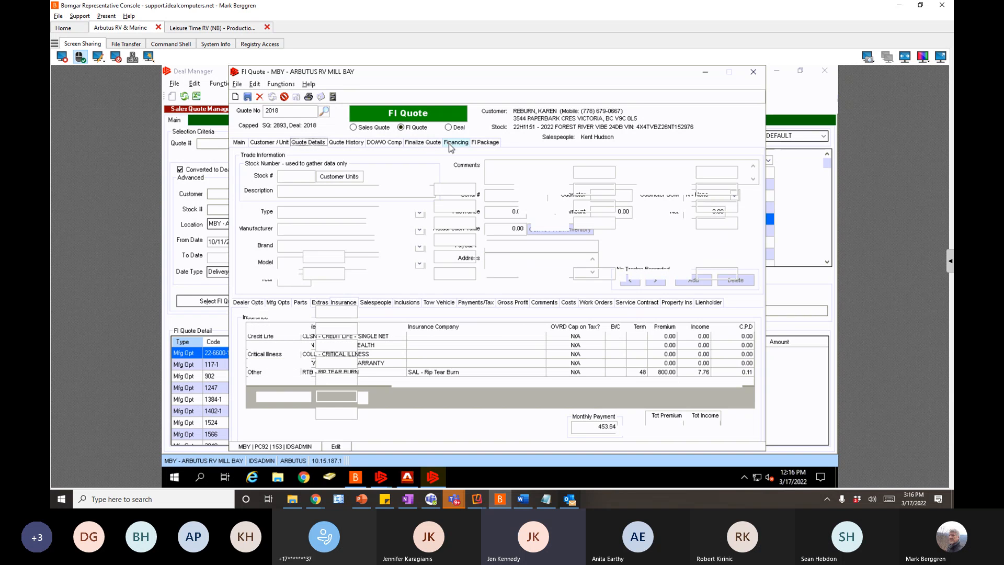
left_click(456, 142)
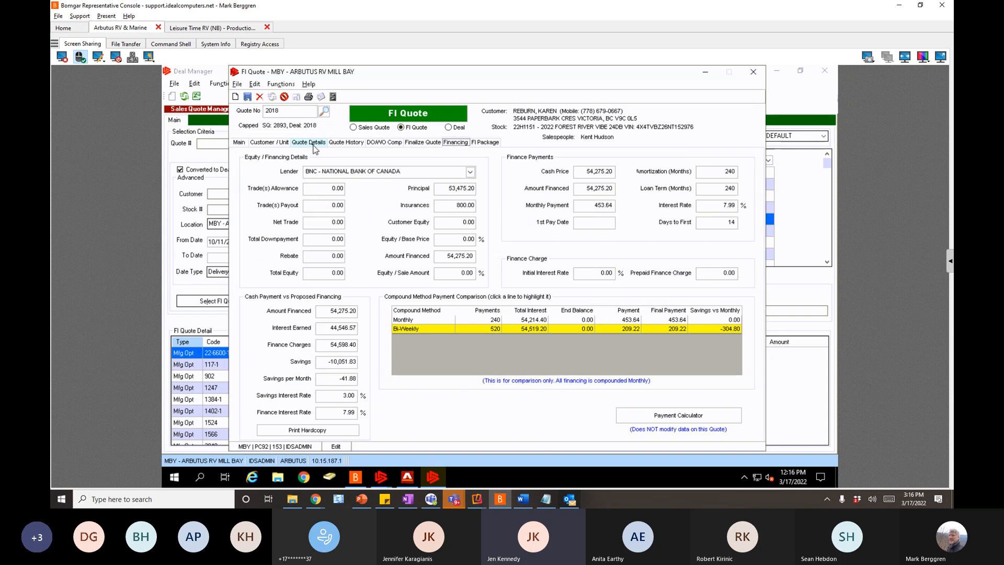
left_click(308, 141)
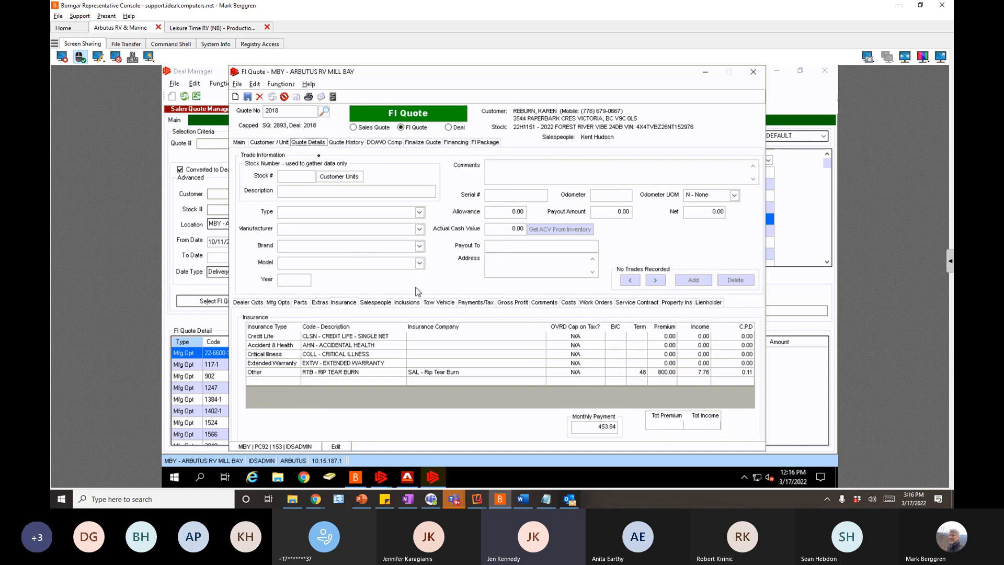
mouse_move(440, 356)
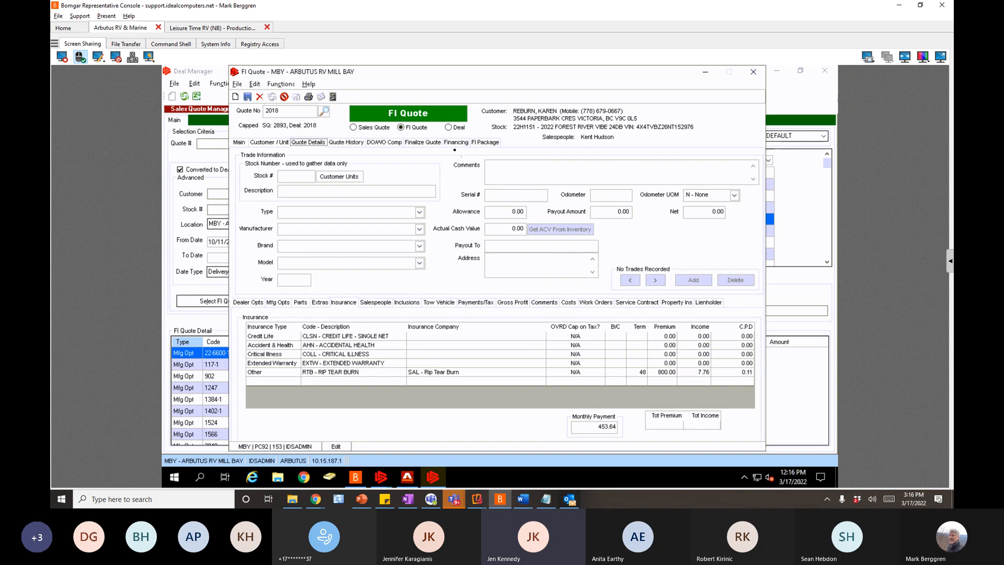
left_click(456, 142)
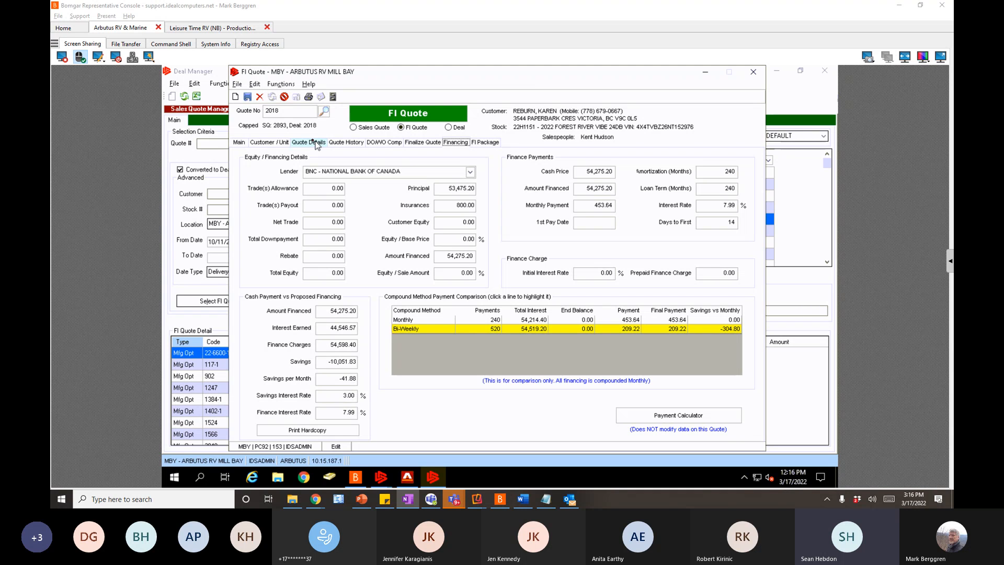
Return to the quote details insurance list showing the 800.00 Rip Tear Burn line
left_click(308, 142)
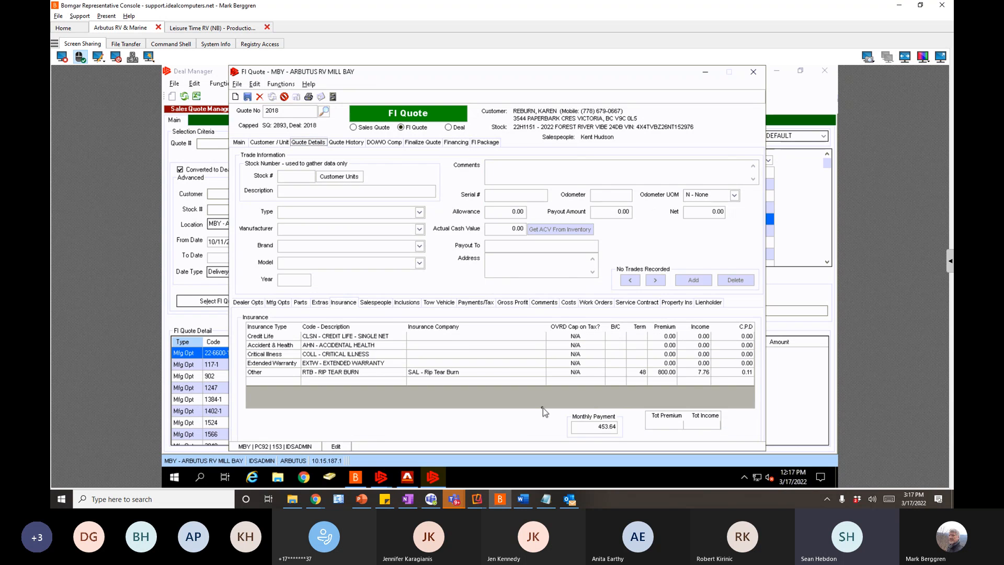
mouse_move(524, 436)
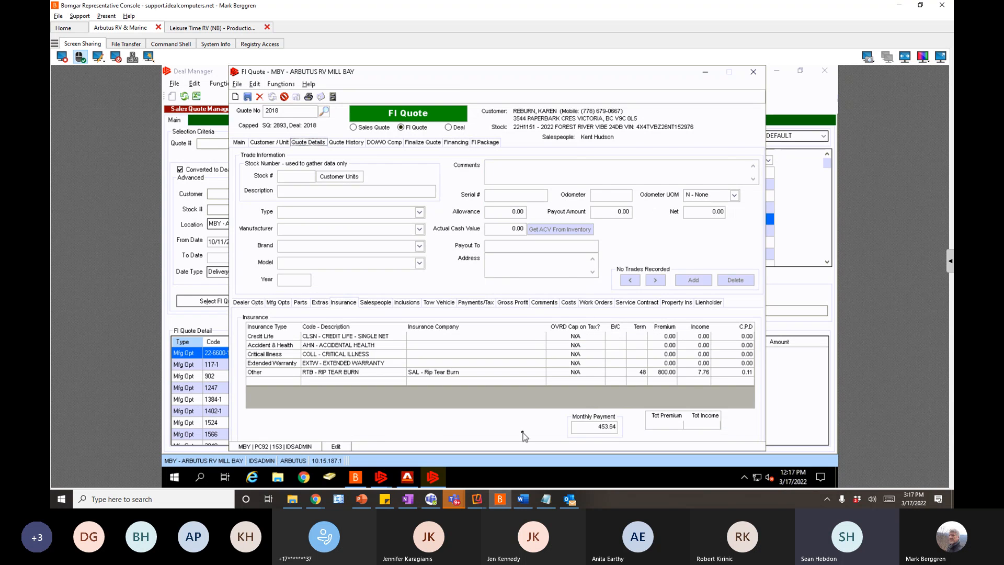
mouse_move(524, 427)
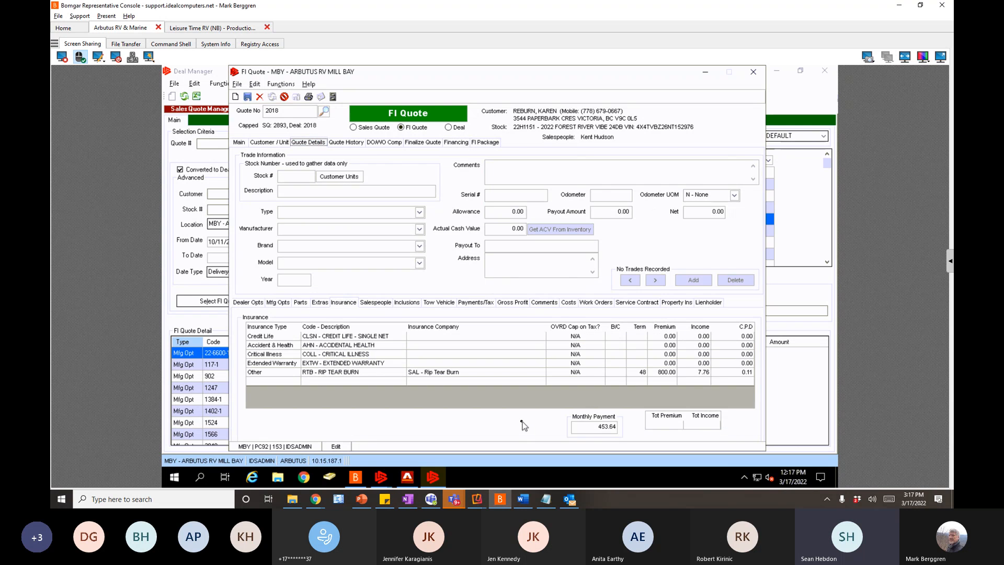
mouse_move(724, 298)
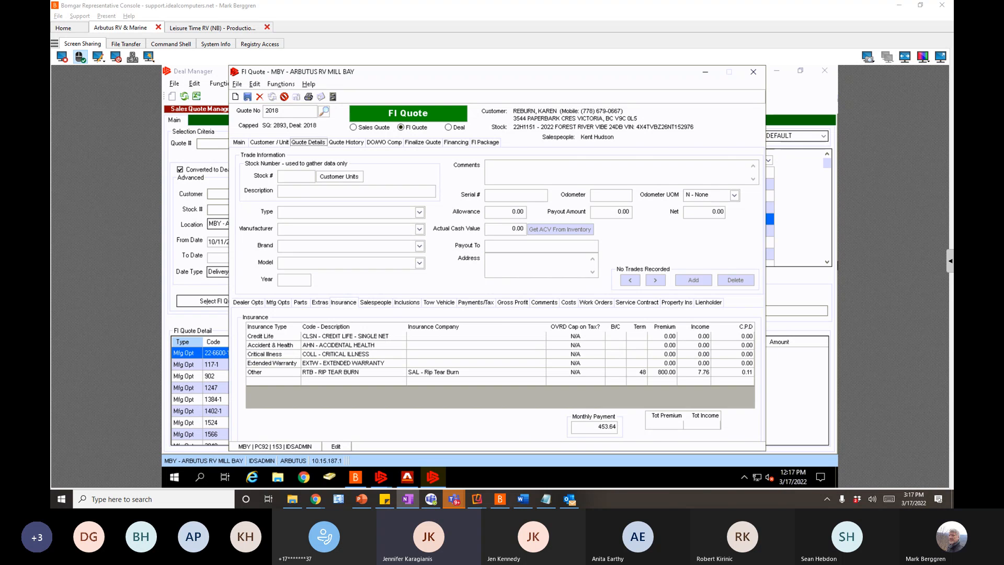
mouse_move(841, 407)
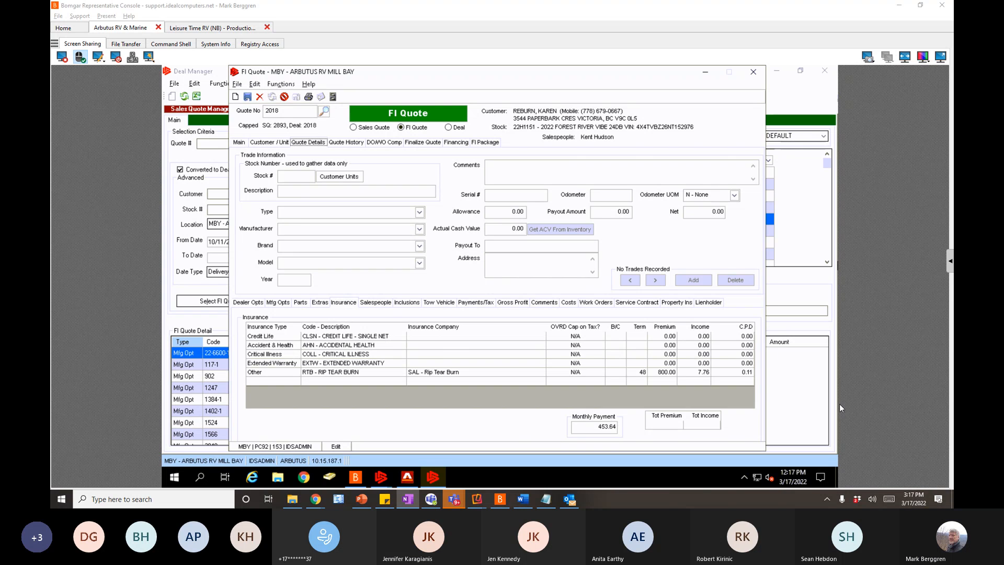
mouse_move(516, 427)
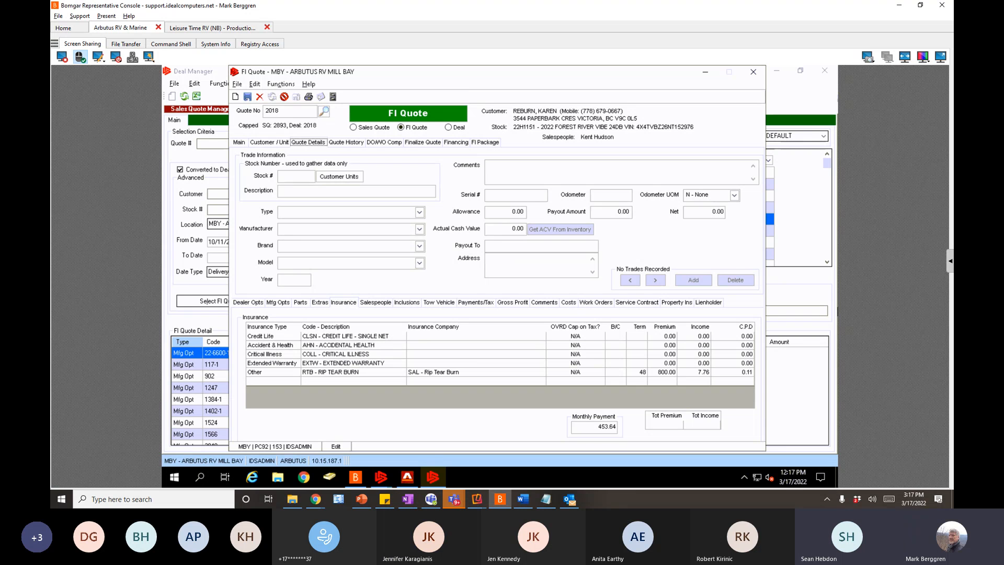
mouse_move(558, 194)
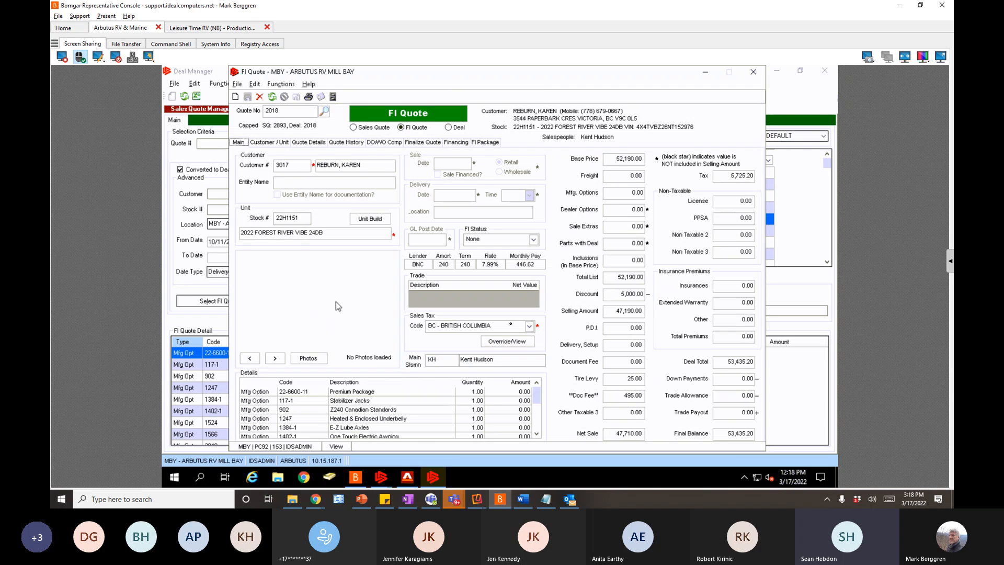
mouse_move(434, 459)
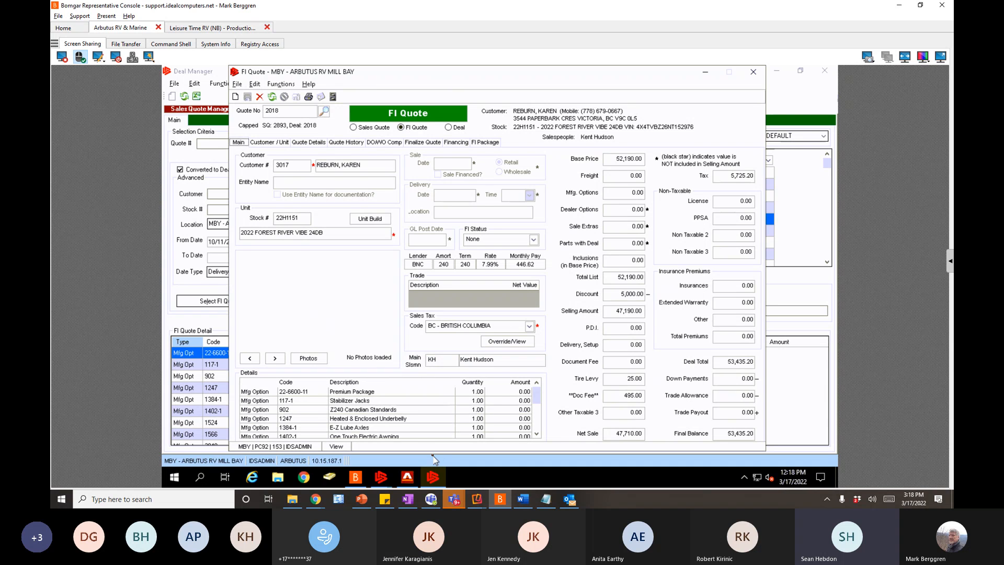
mouse_move(383, 477)
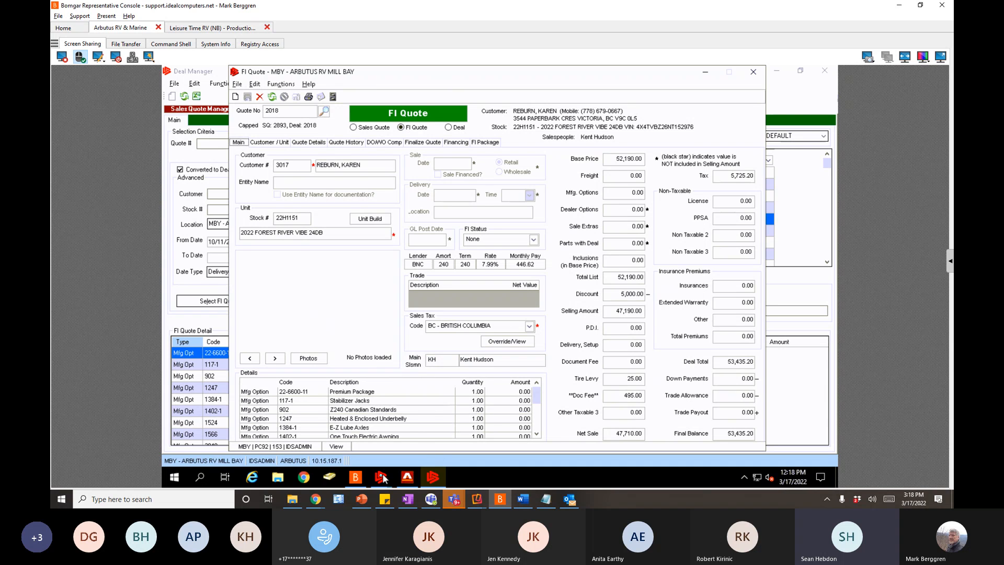
mouse_move(382, 477)
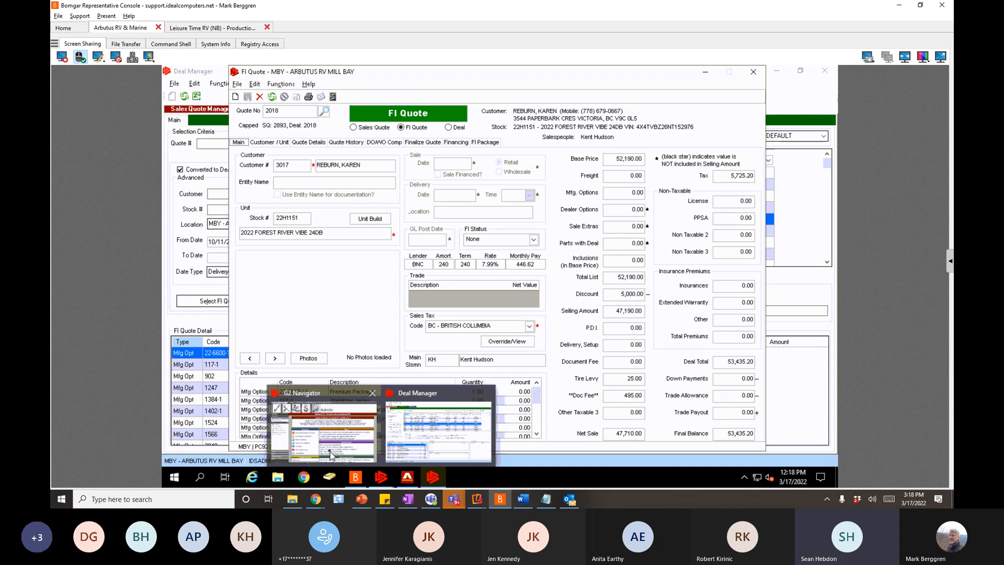
Switch from Deal Manager's quote 2018 to the G2 Navigator Admin window
left_click(328, 429)
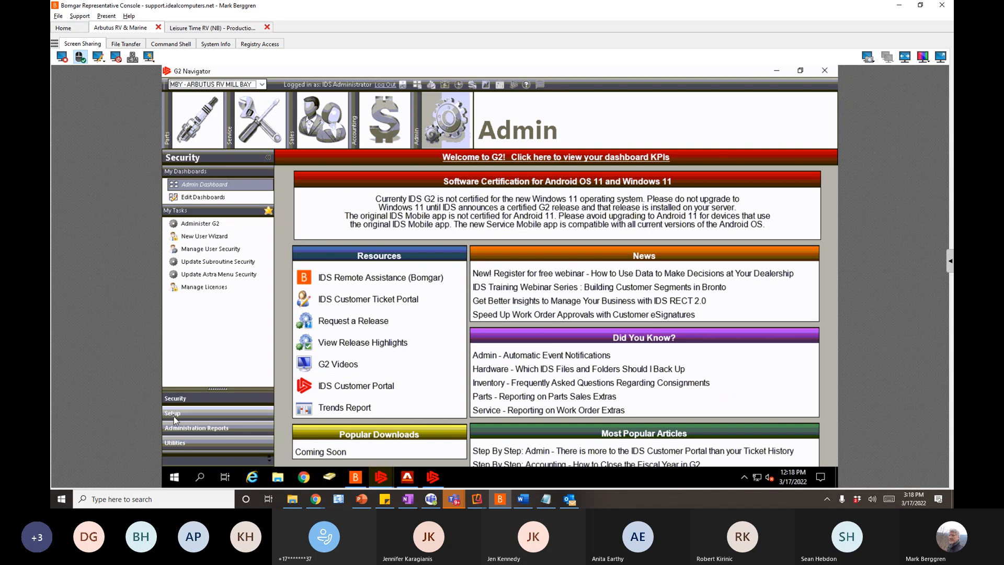
Open Setup > Update Codes and Tables > Admin > Update Automatic Email Parameters
left_click(172, 413)
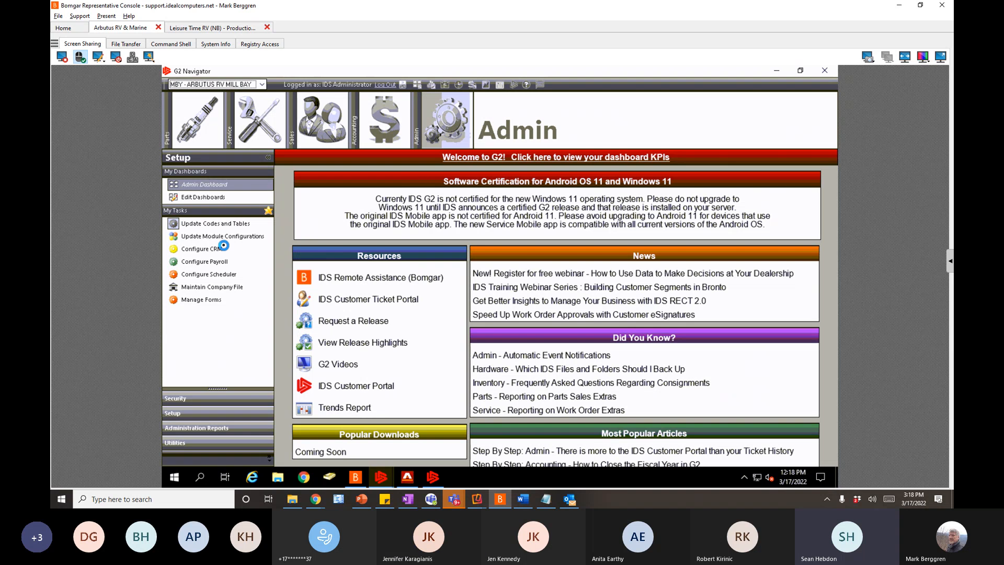
left_click(210, 222)
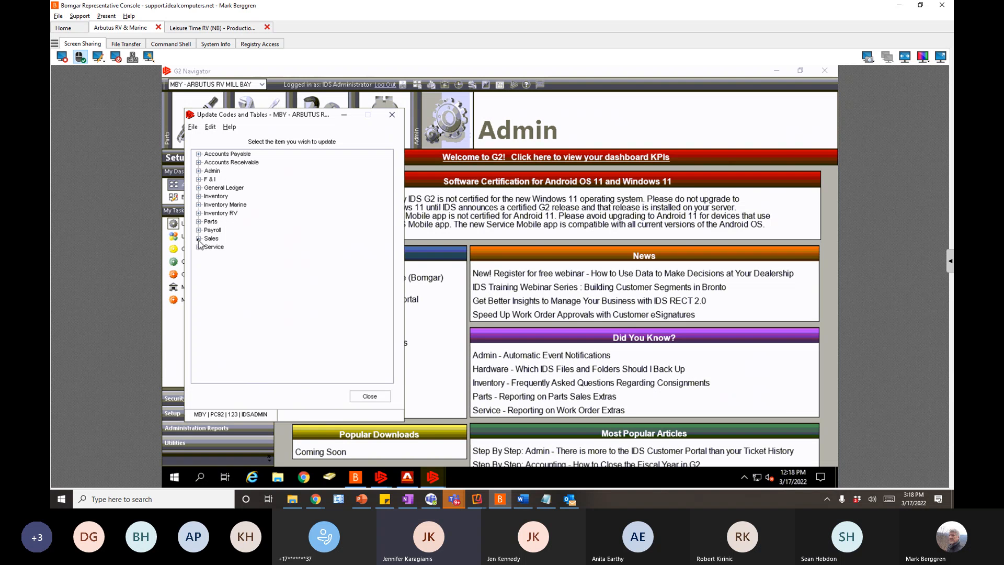
left_click(199, 171)
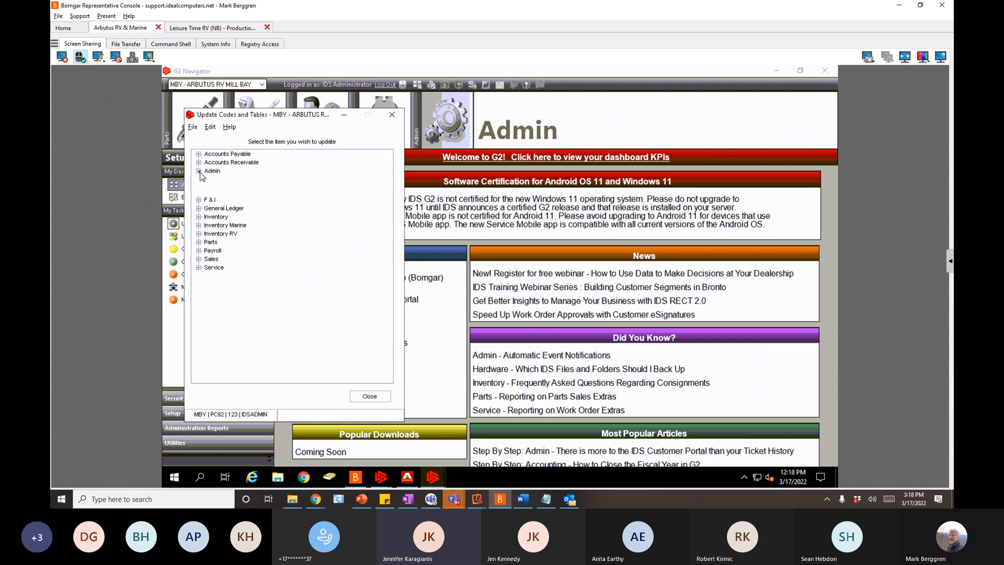
left_click(199, 171)
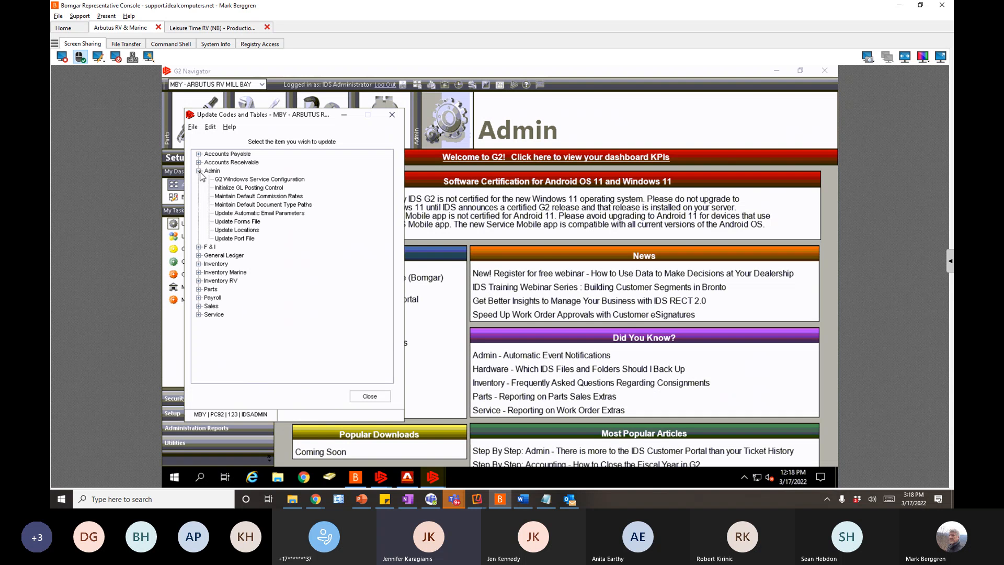
mouse_move(244, 220)
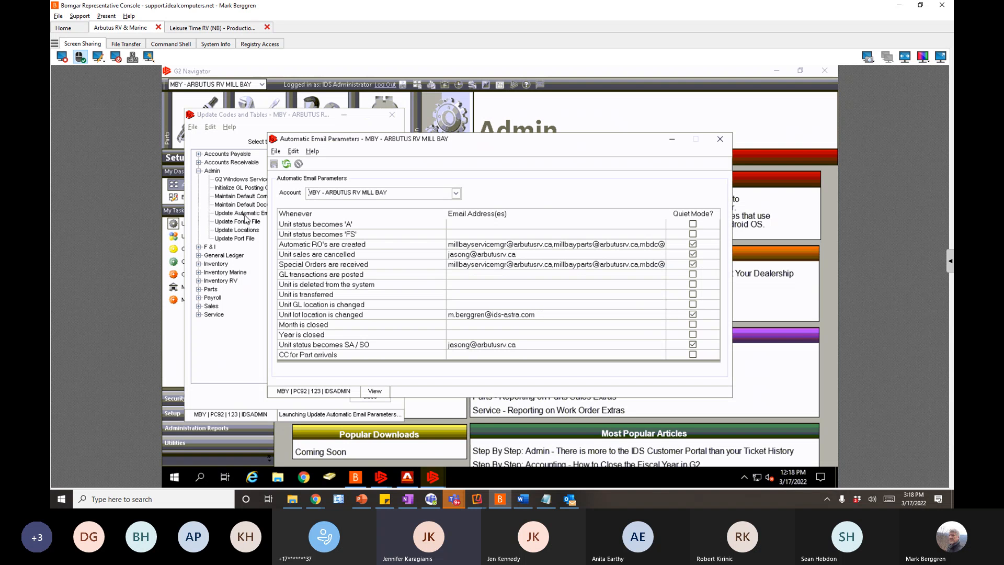
mouse_move(357, 244)
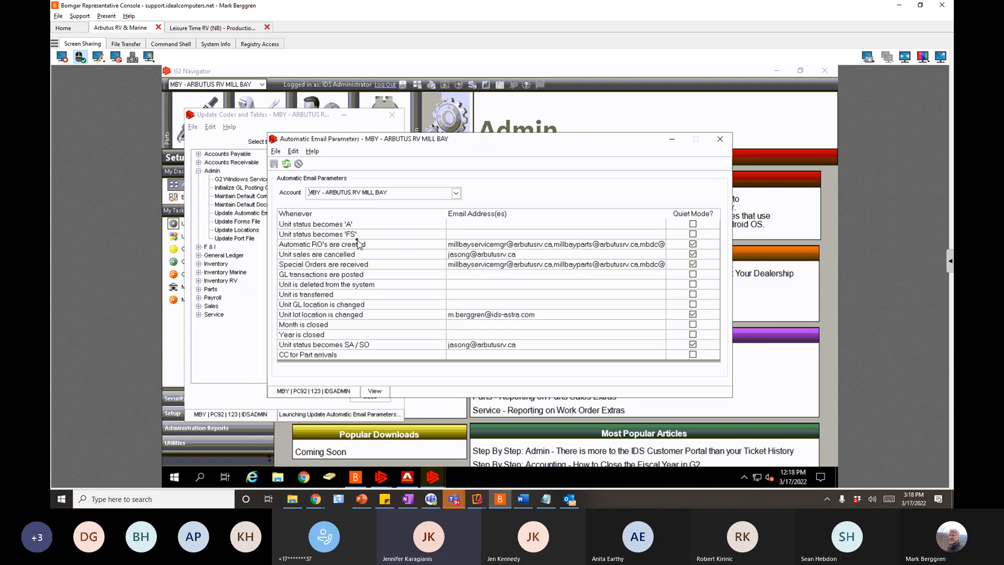
mouse_move(338, 254)
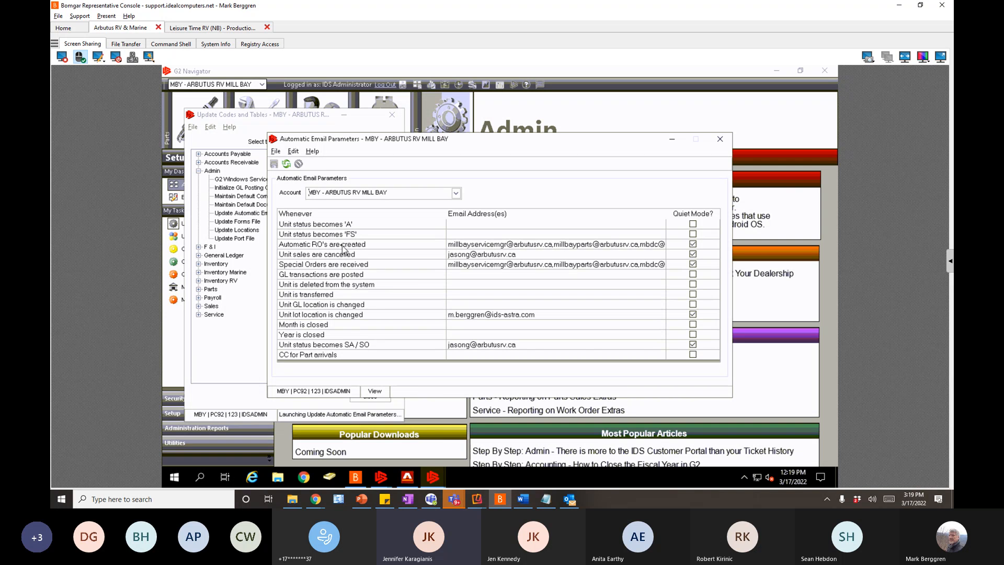
Inspect the 'Automatic RO's are created' email row, then close both setup windows
left_click(322, 244)
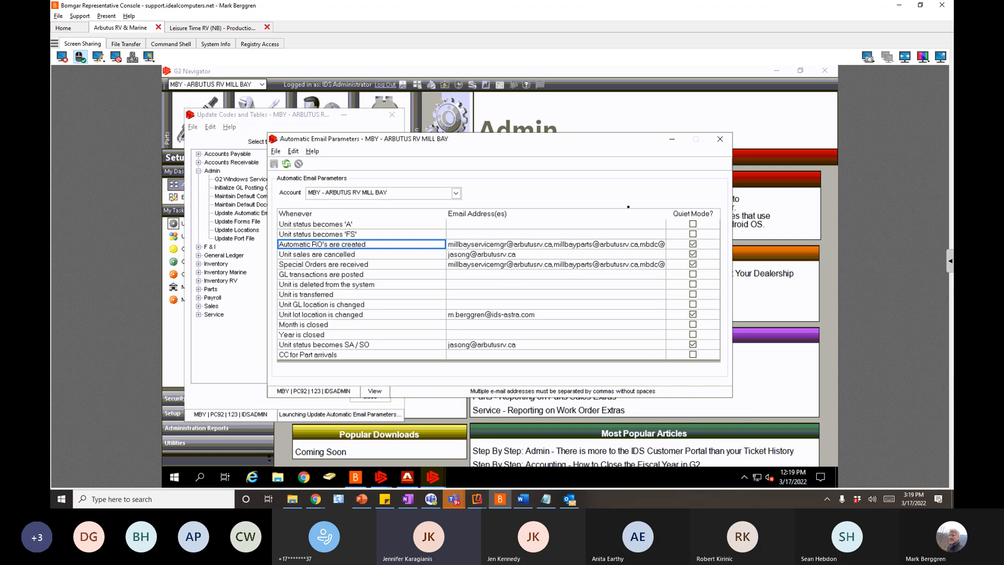
mouse_move(719, 139)
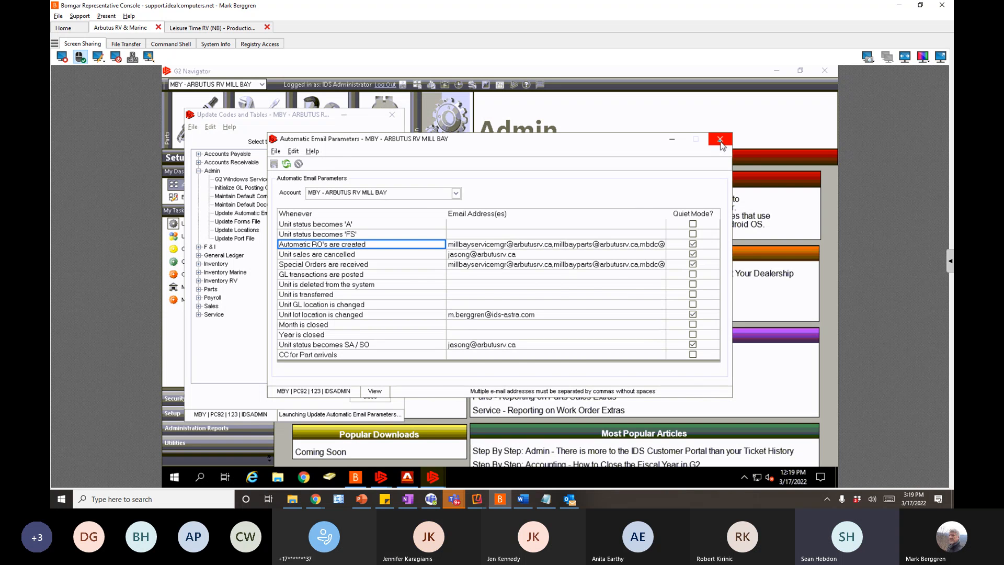
left_click(719, 139)
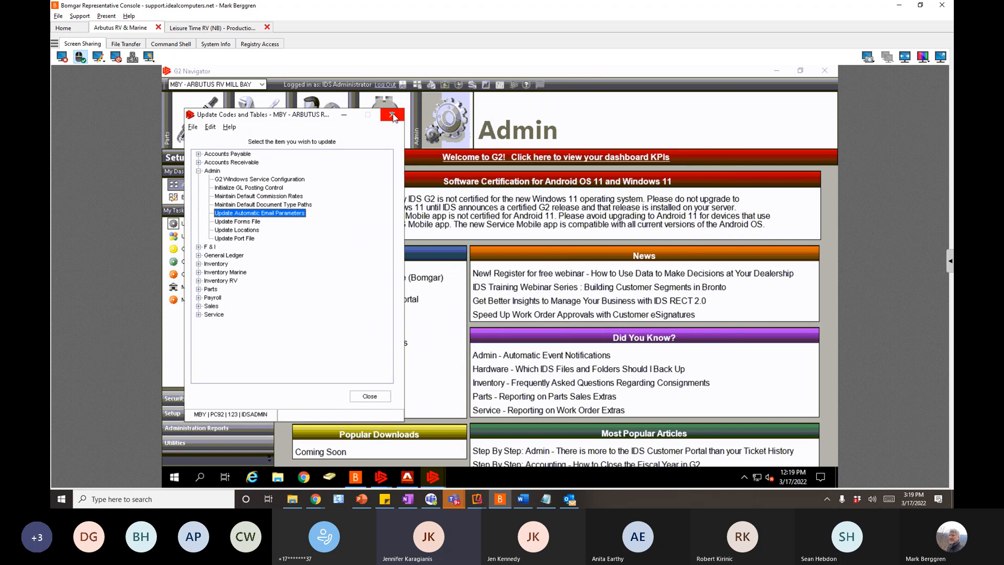
left_click(393, 117)
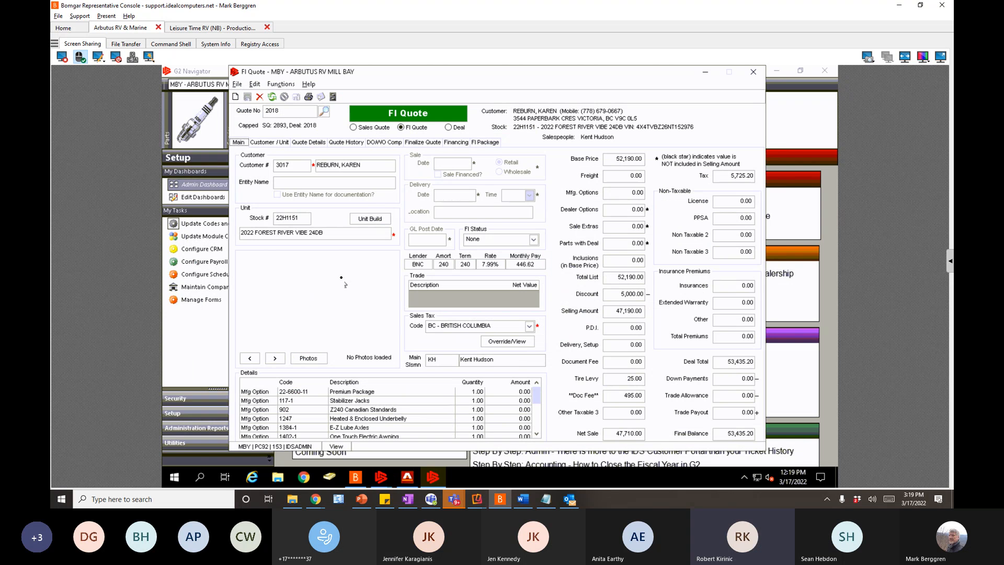
mouse_move(346, 278)
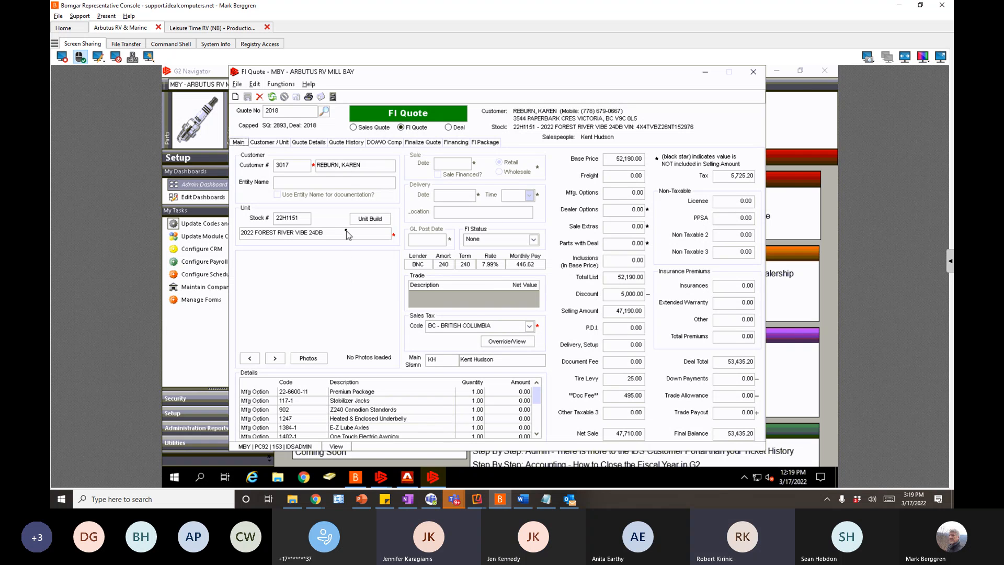
mouse_move(344, 186)
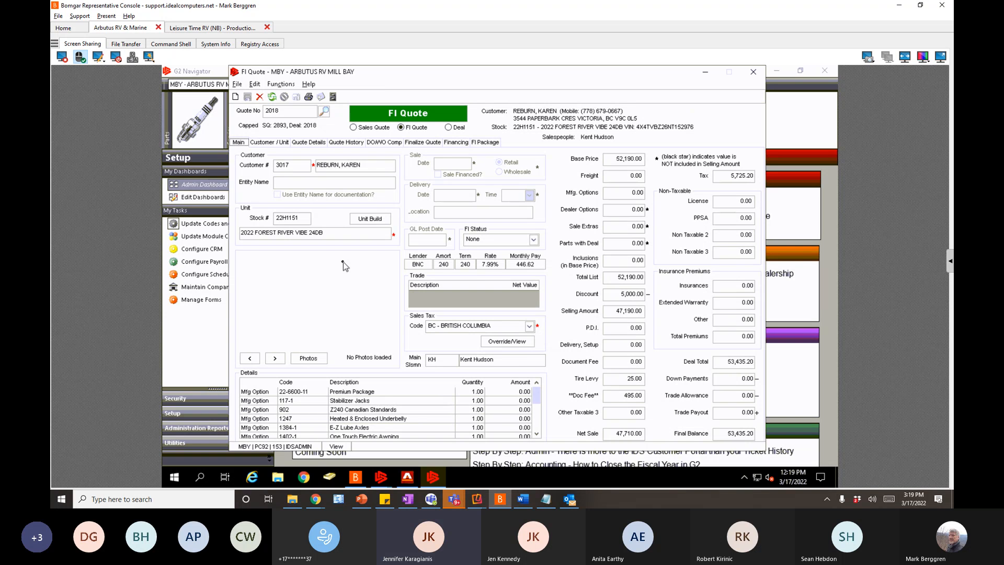
mouse_move(345, 246)
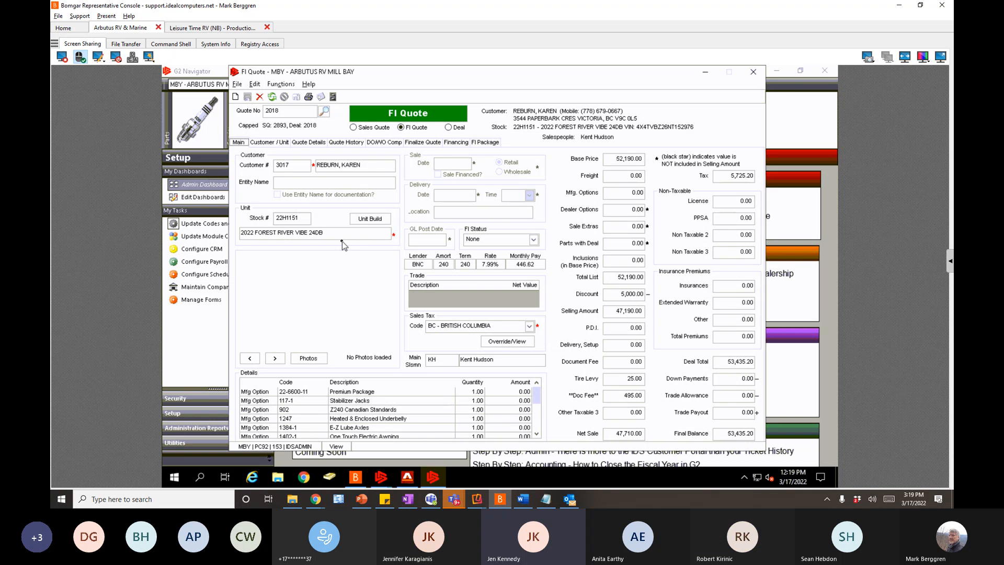
mouse_move(326, 159)
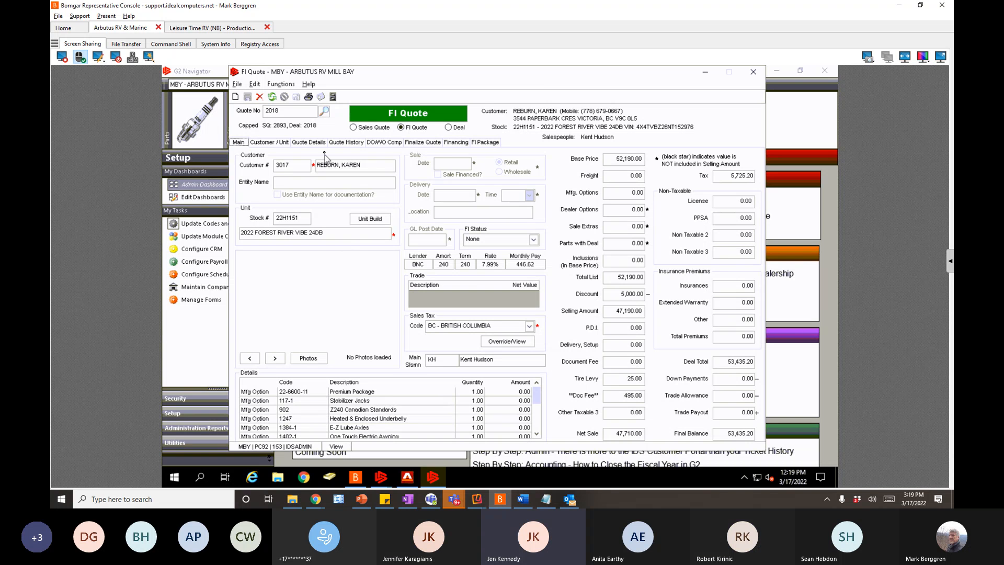
Show quote 2018's Quote Details Insurance sub-tab with its four zero-premium coverages
left_click(308, 142)
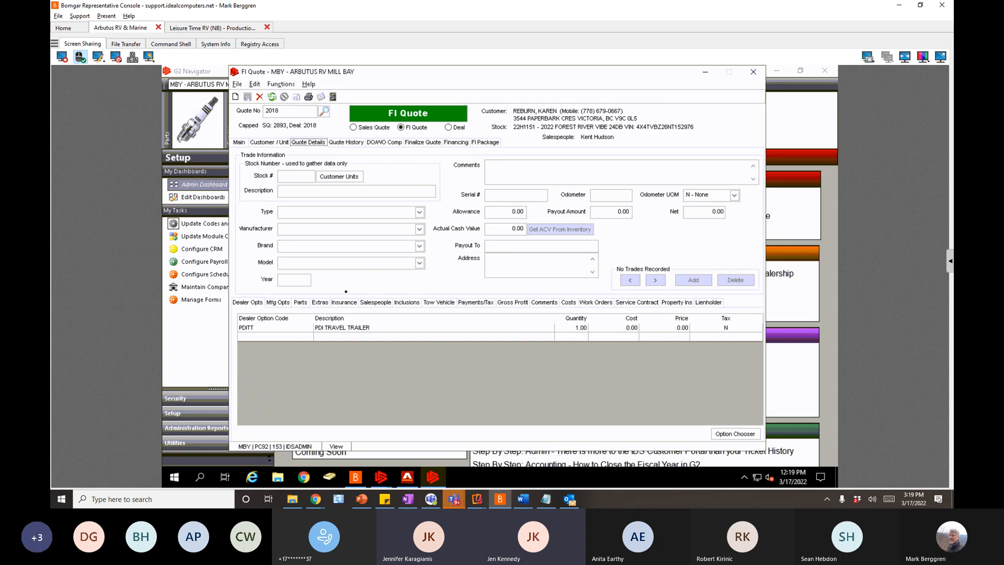
left_click(343, 301)
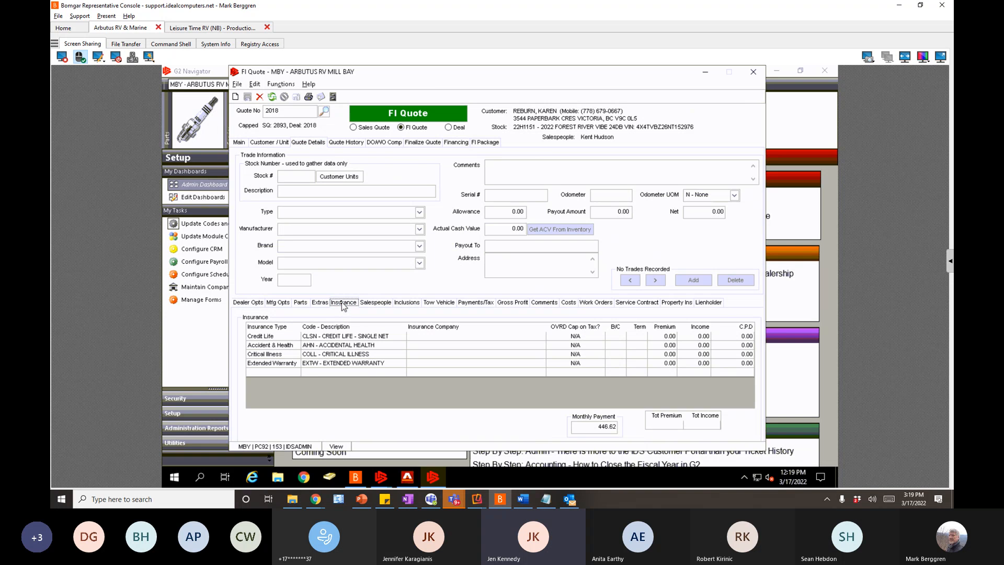